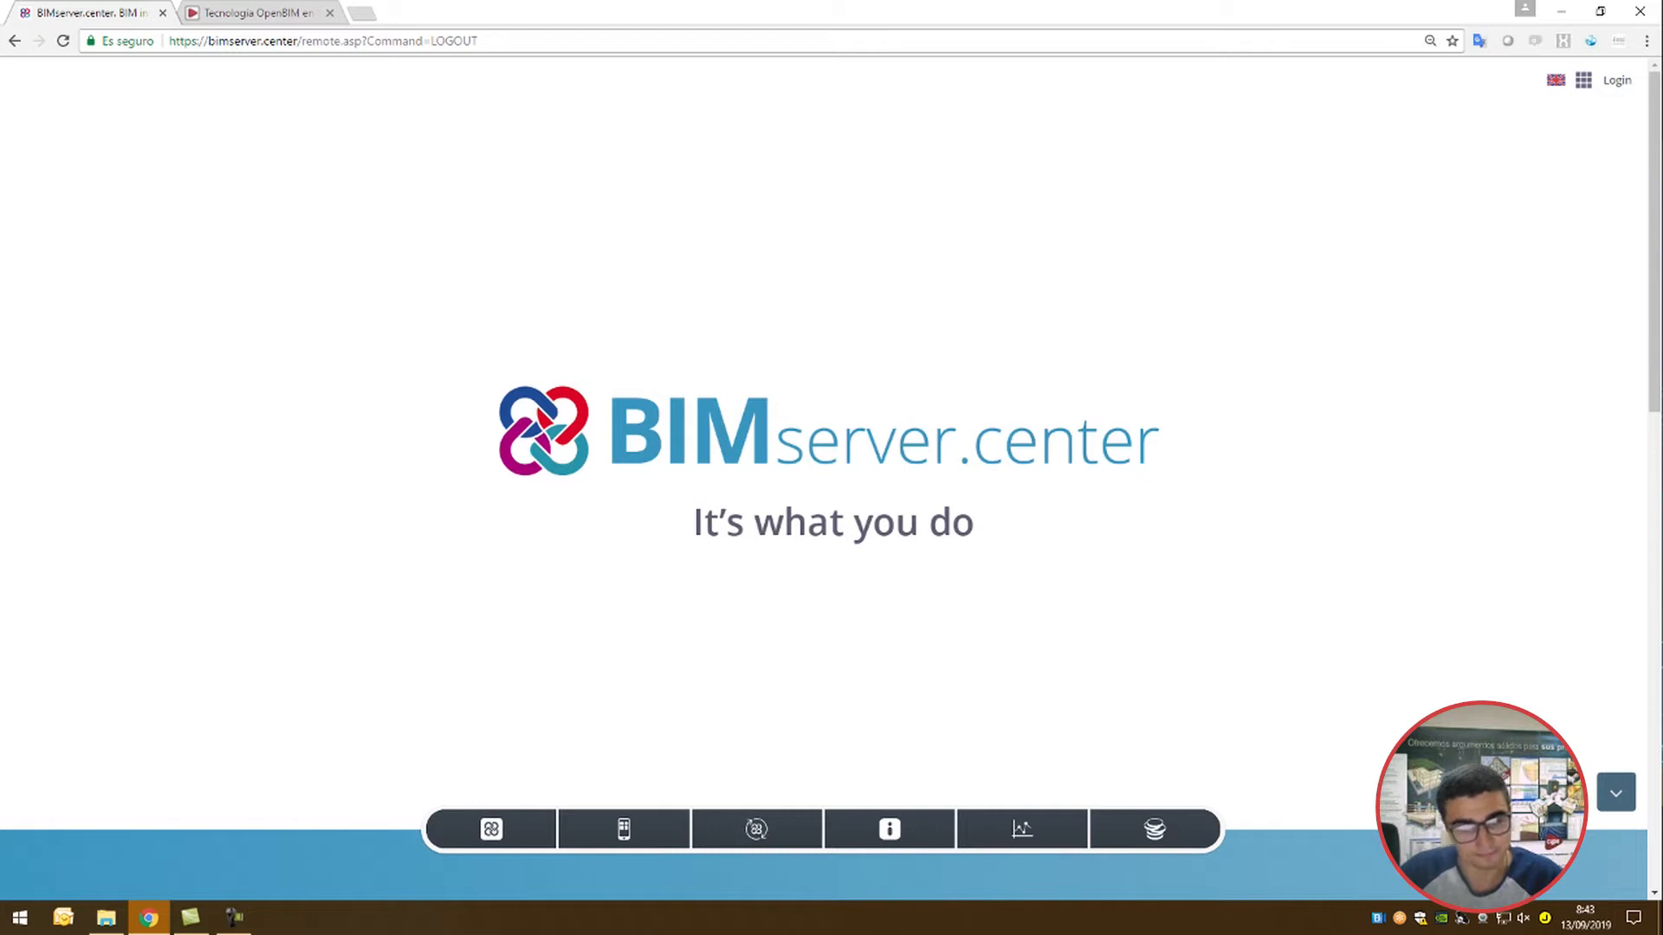
pyautogui.moveTo(495, 384)
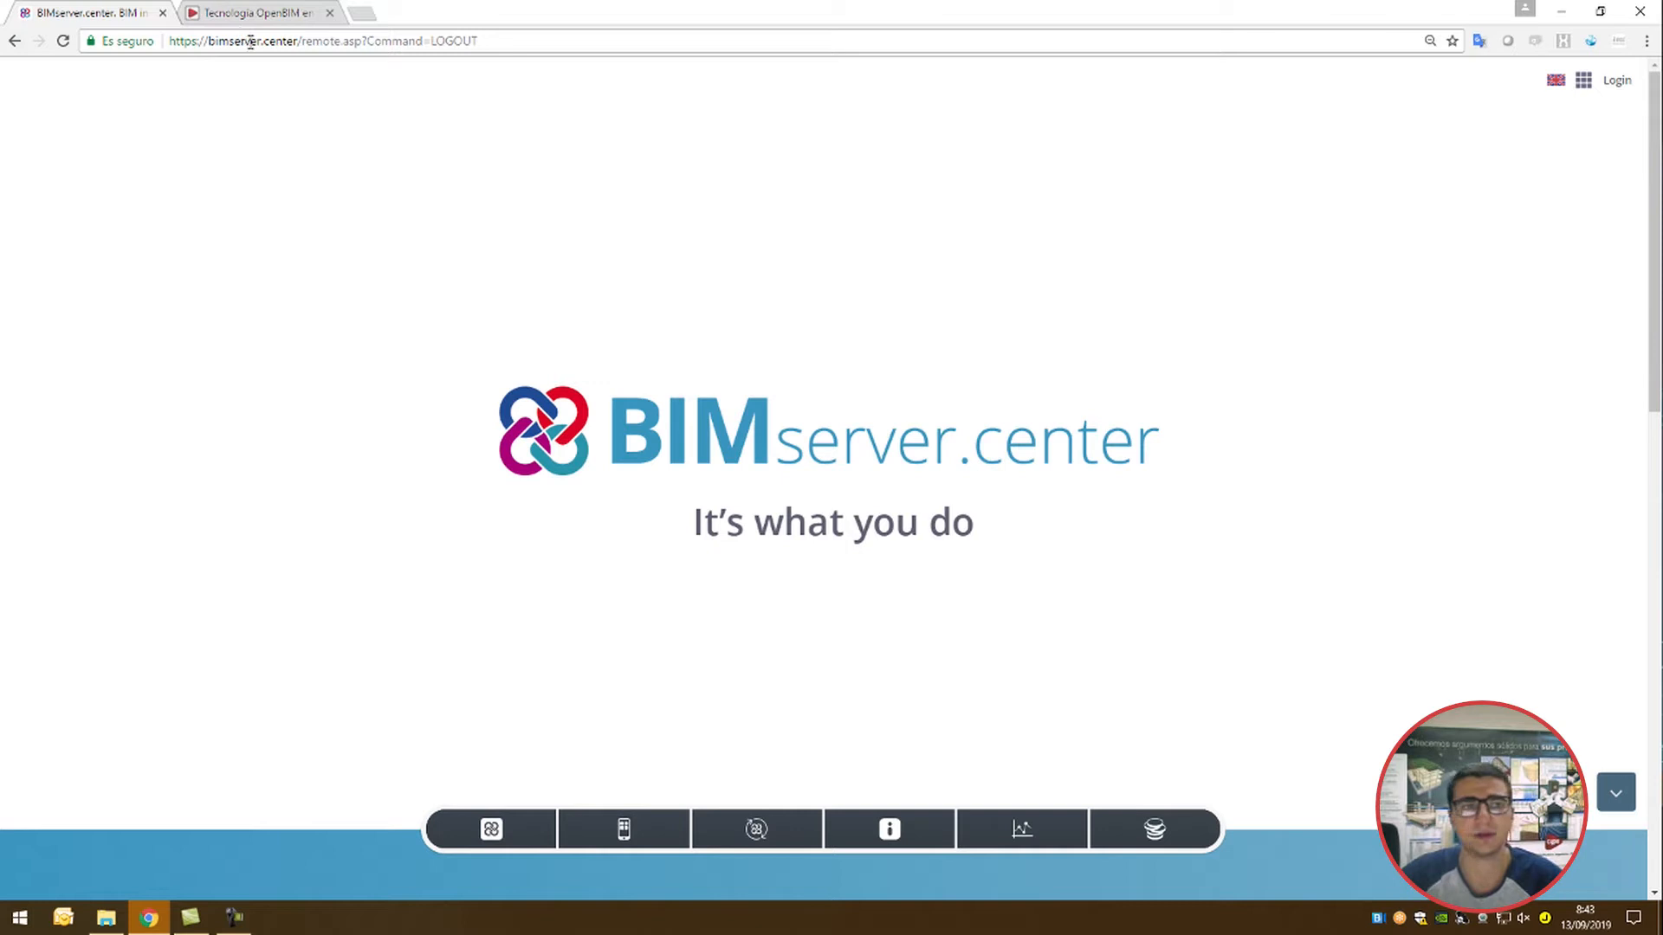
pyautogui.moveTo(1602, 99)
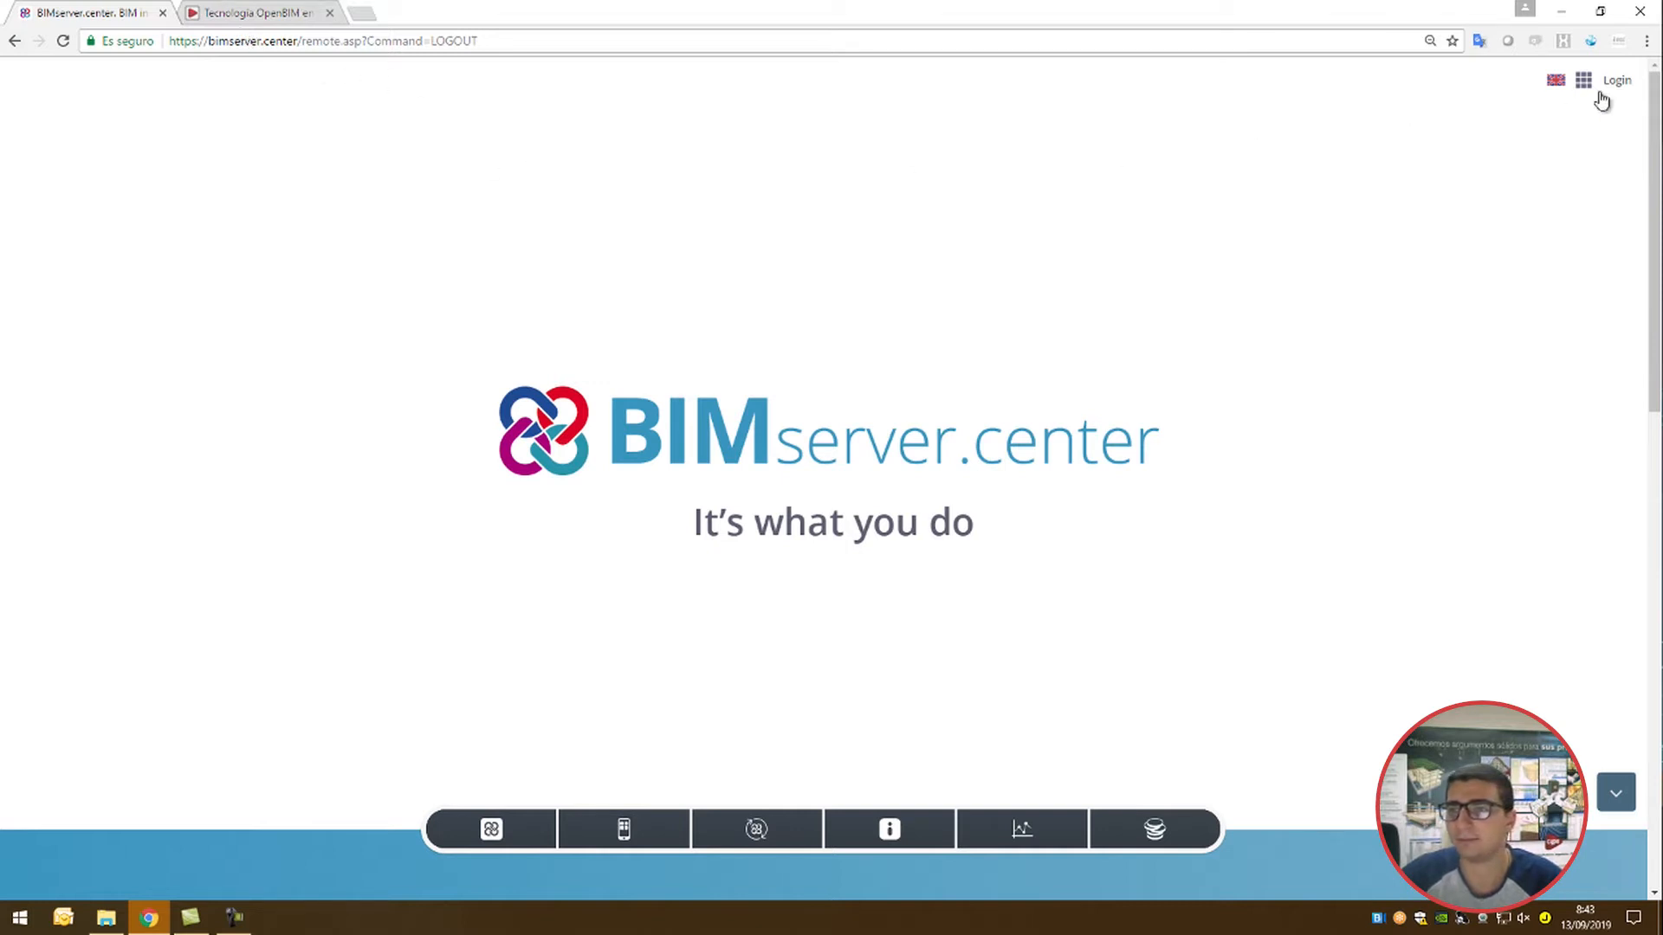
pyautogui.moveTo(1615, 80)
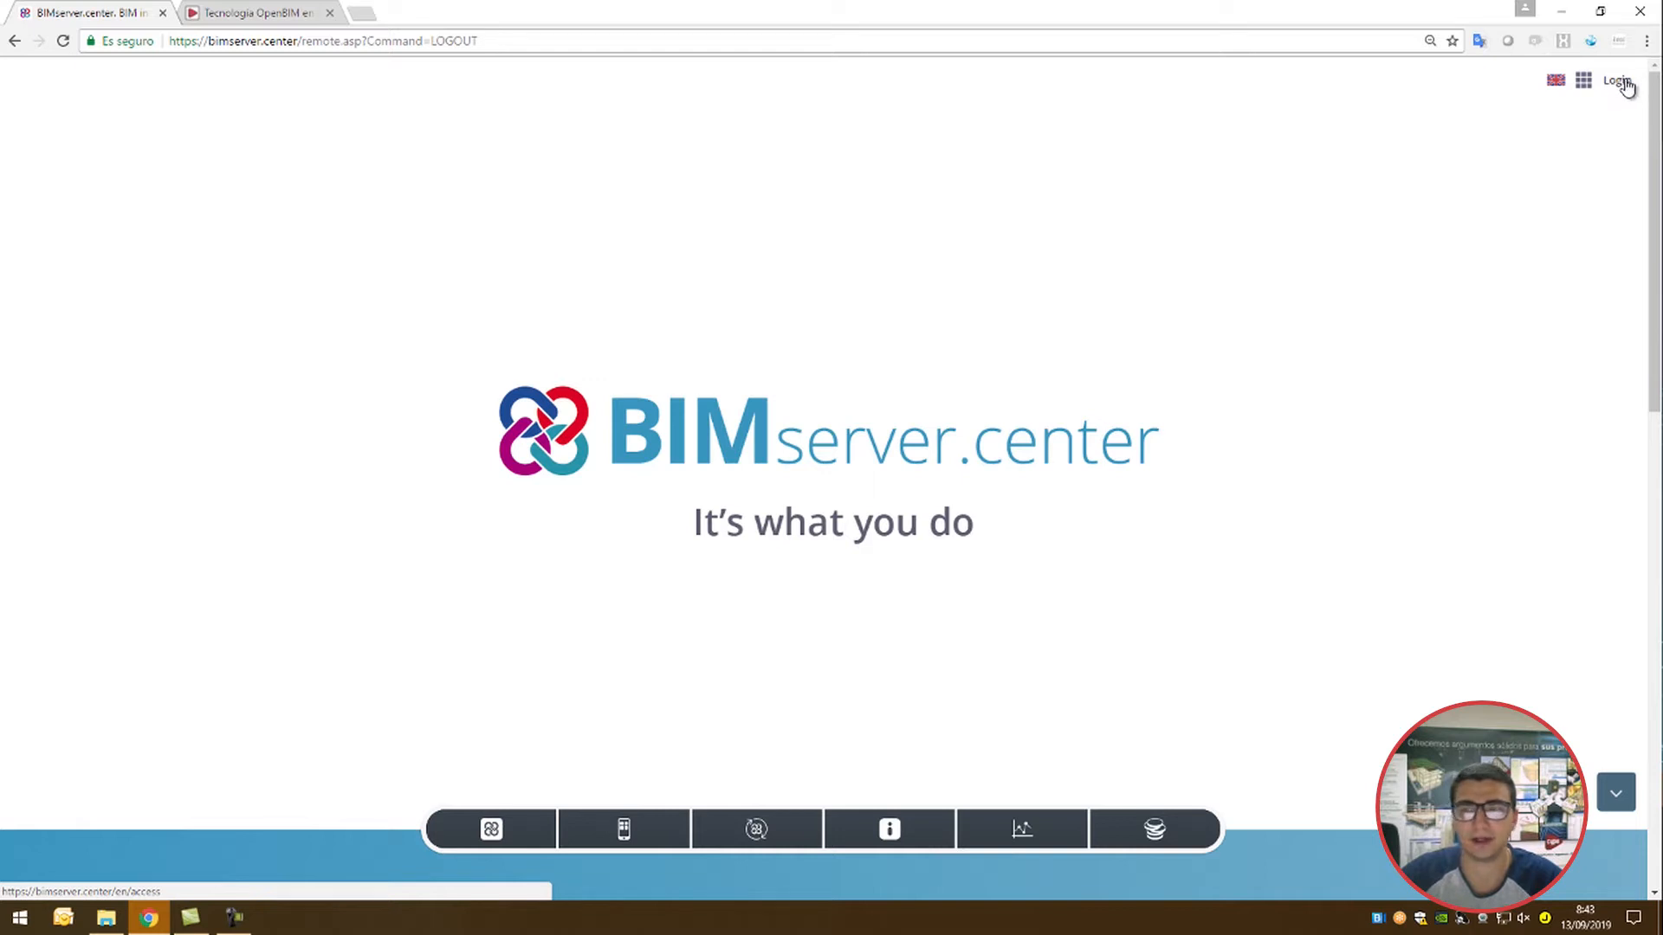
# Enter the ashur account email and password on the BIMserver.center login form and submit.
pyautogui.click(1616, 79)
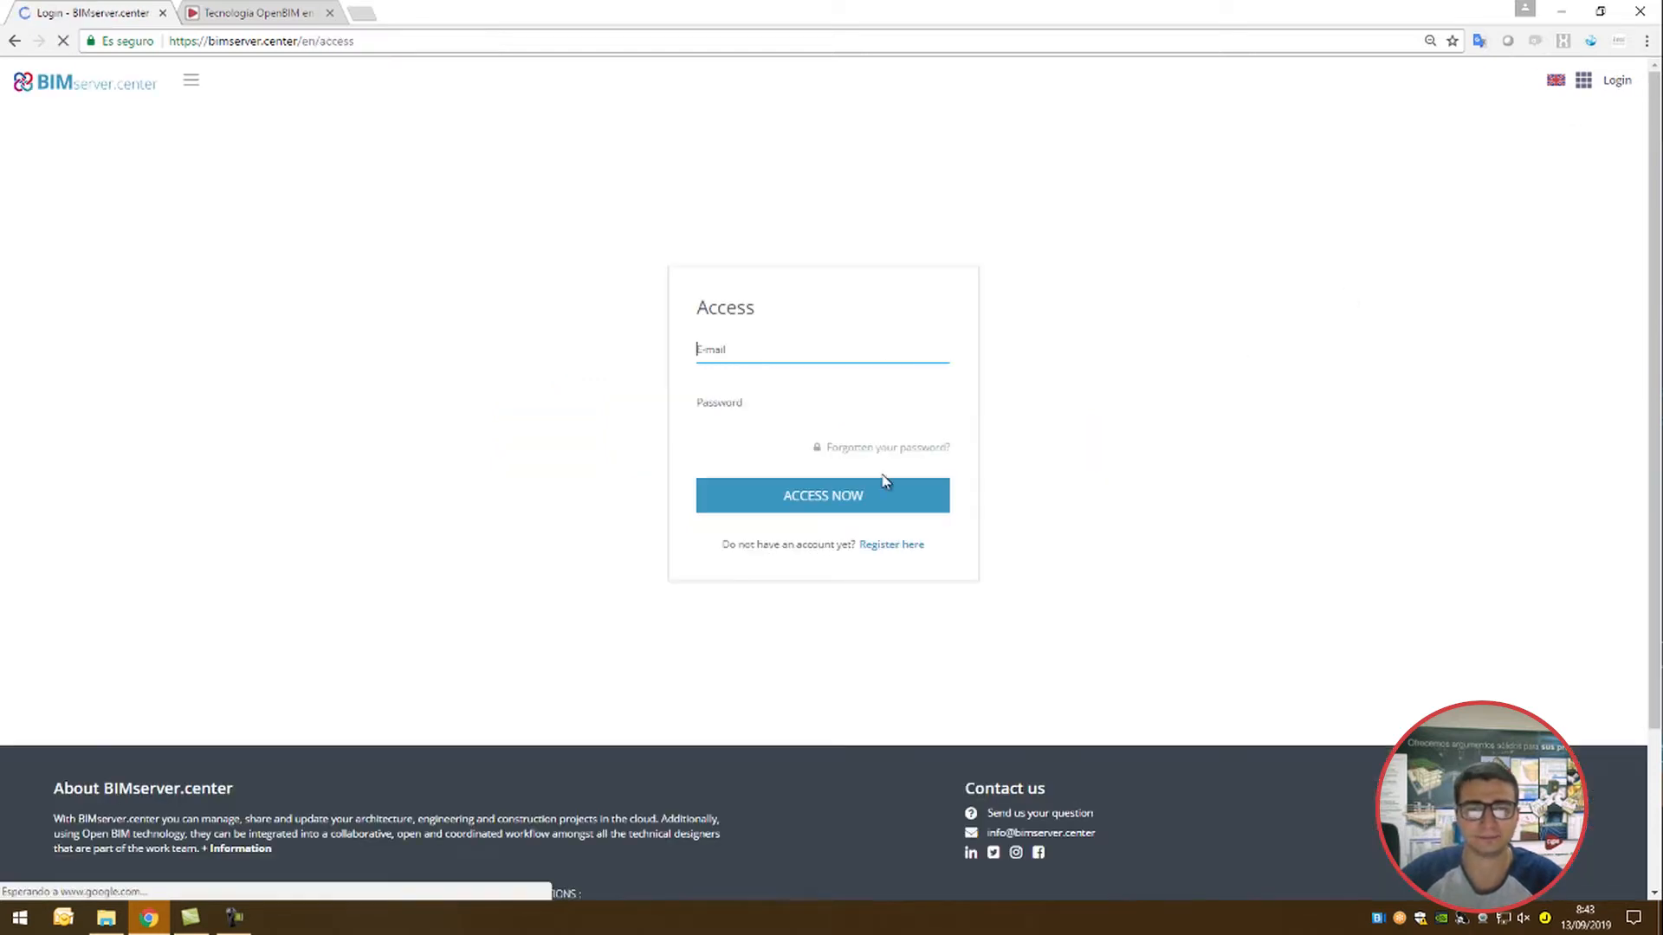
pyautogui.moveTo(891, 543)
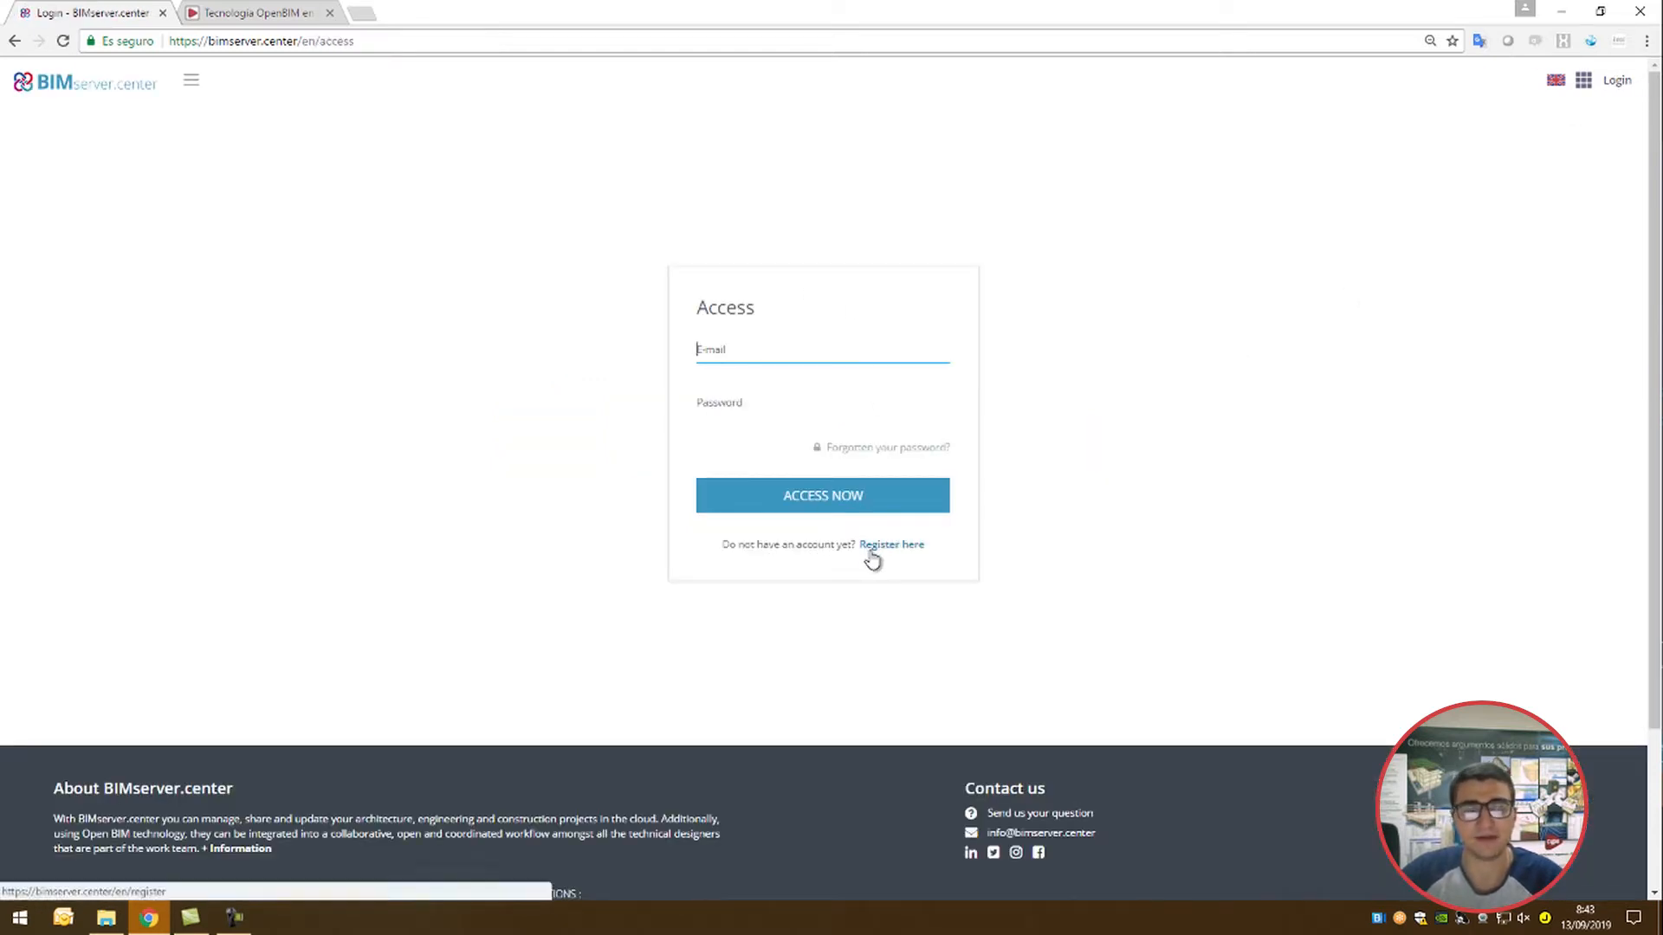
pyautogui.click(891, 543)
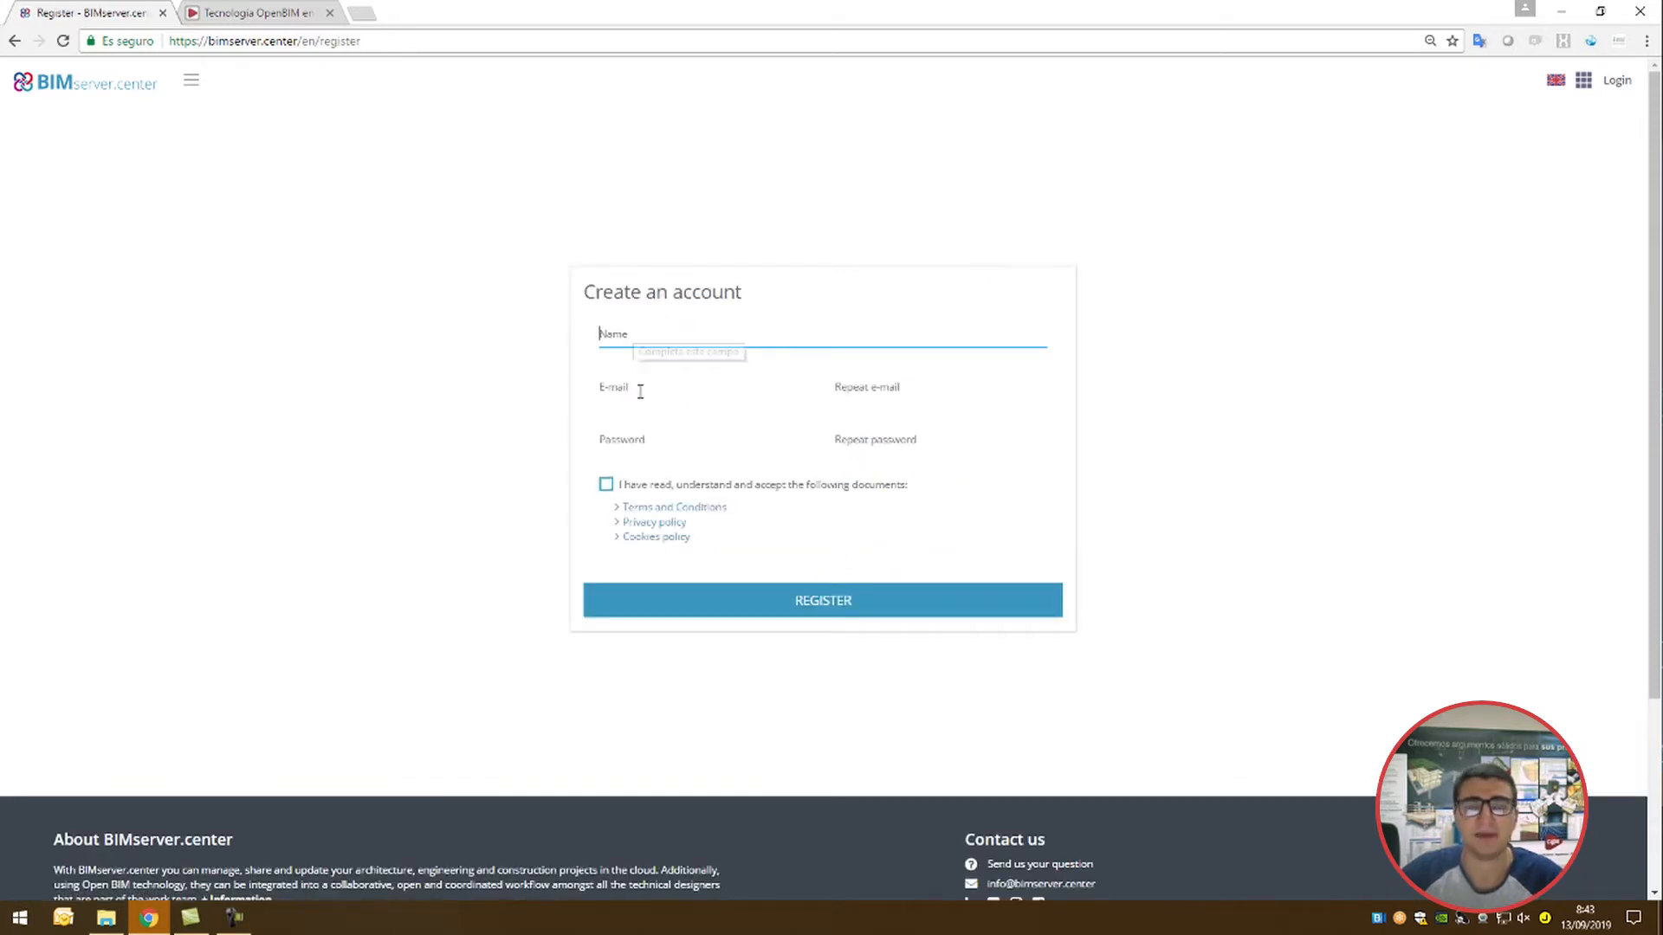
pyautogui.moveTo(14, 41)
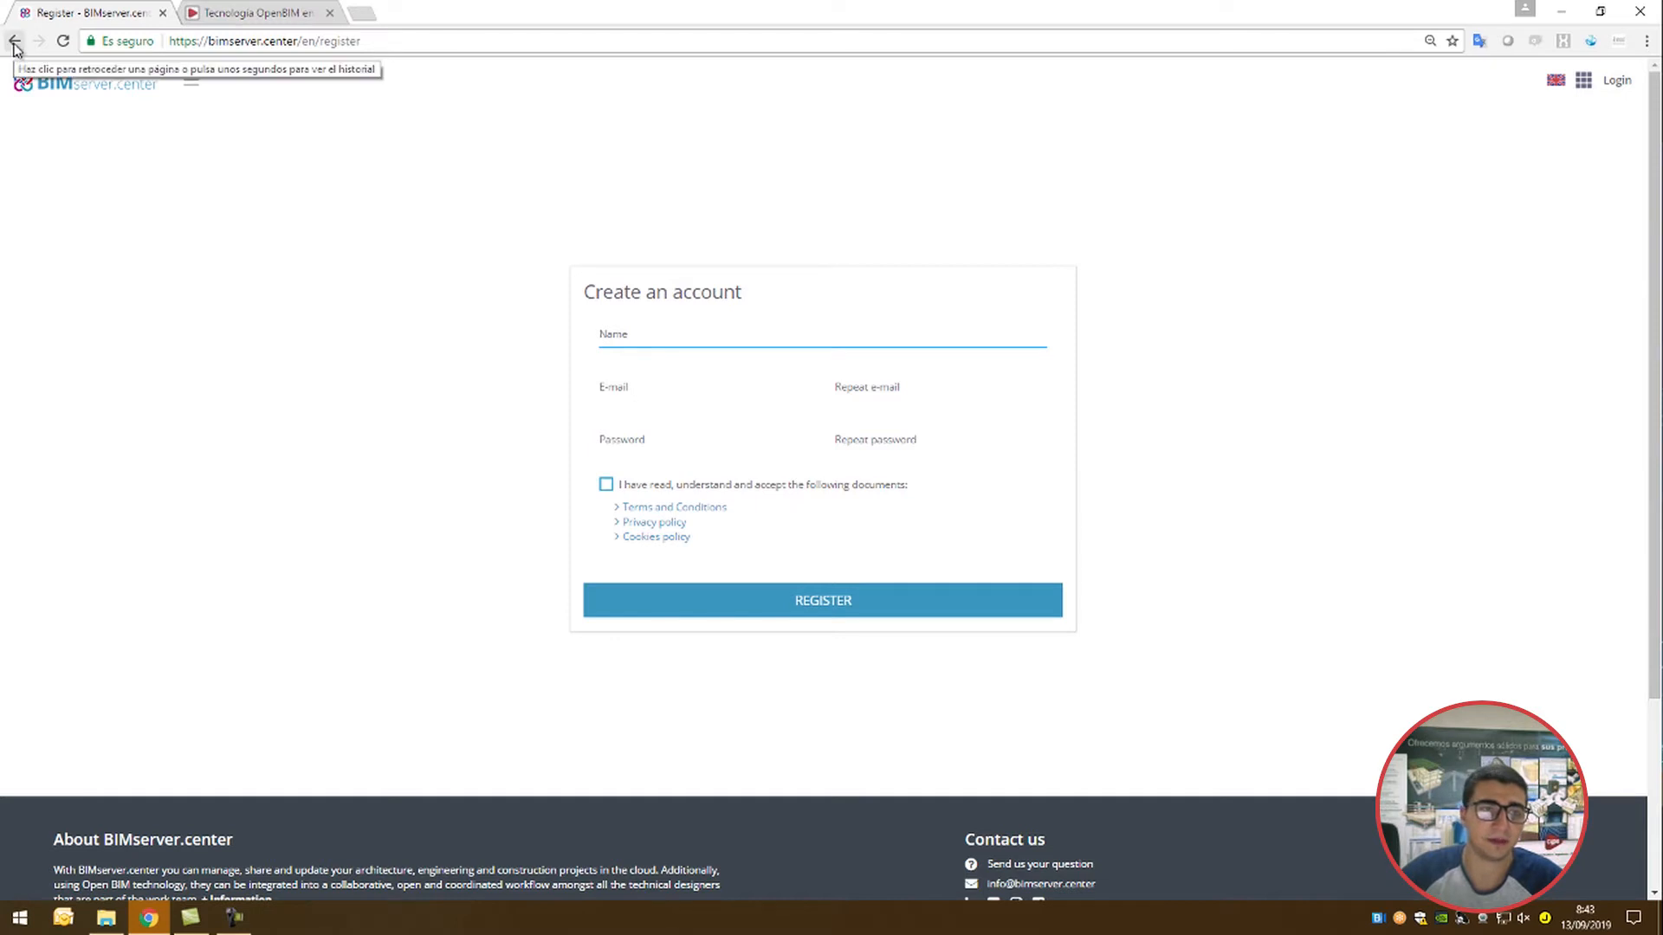
pyautogui.click(14, 40)
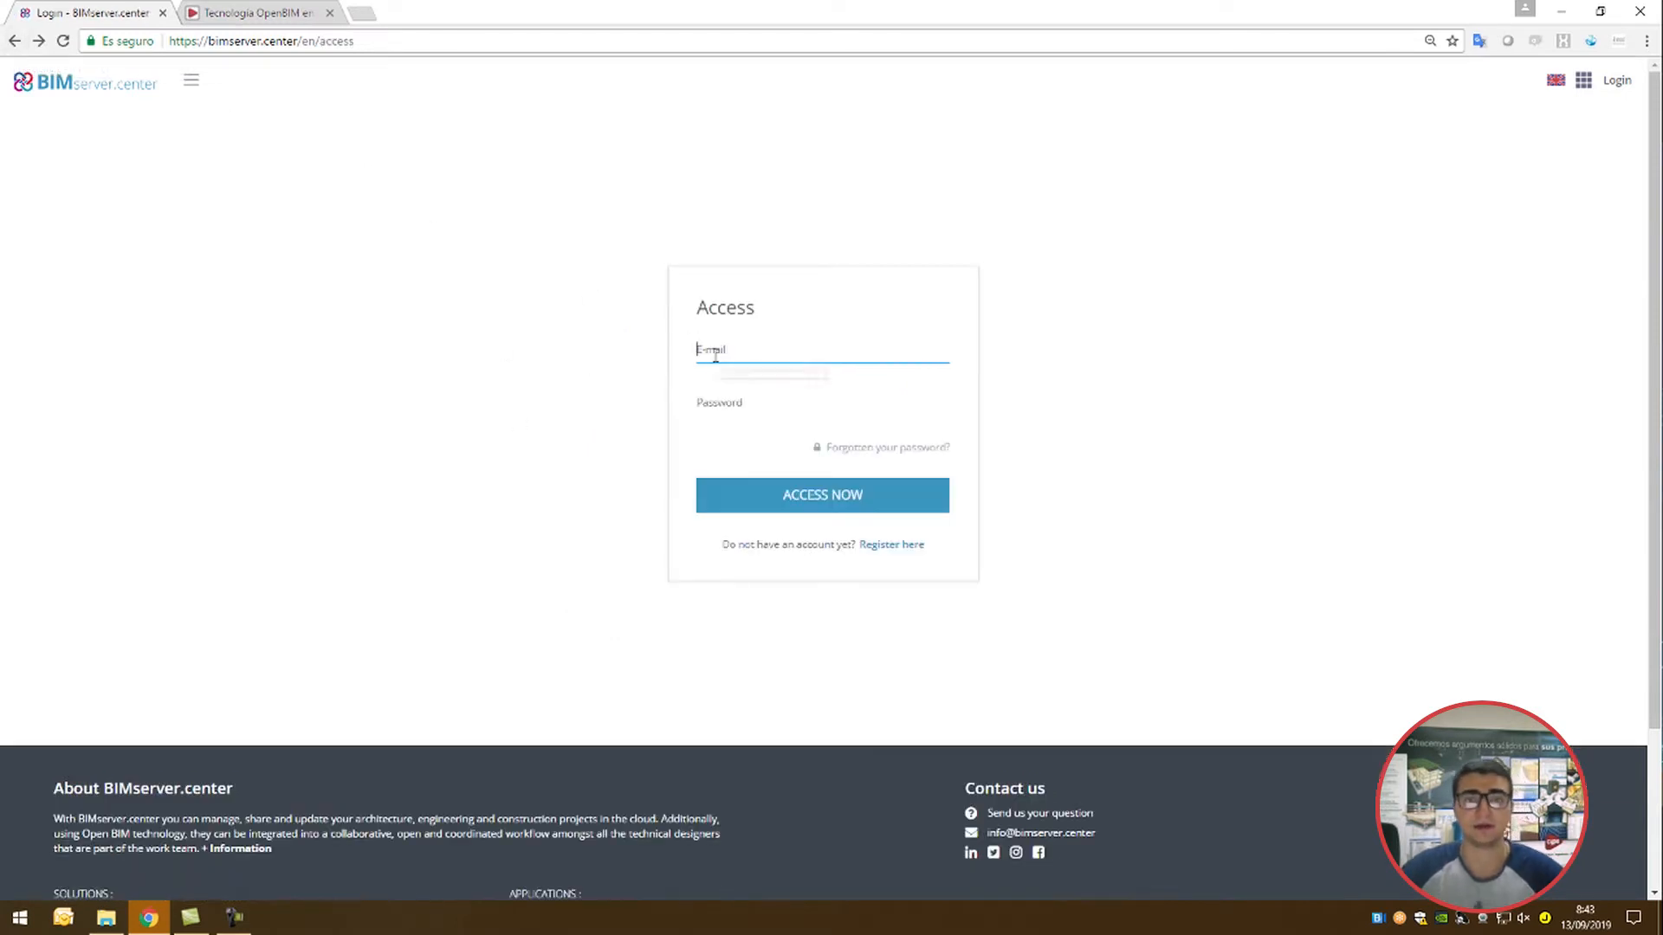
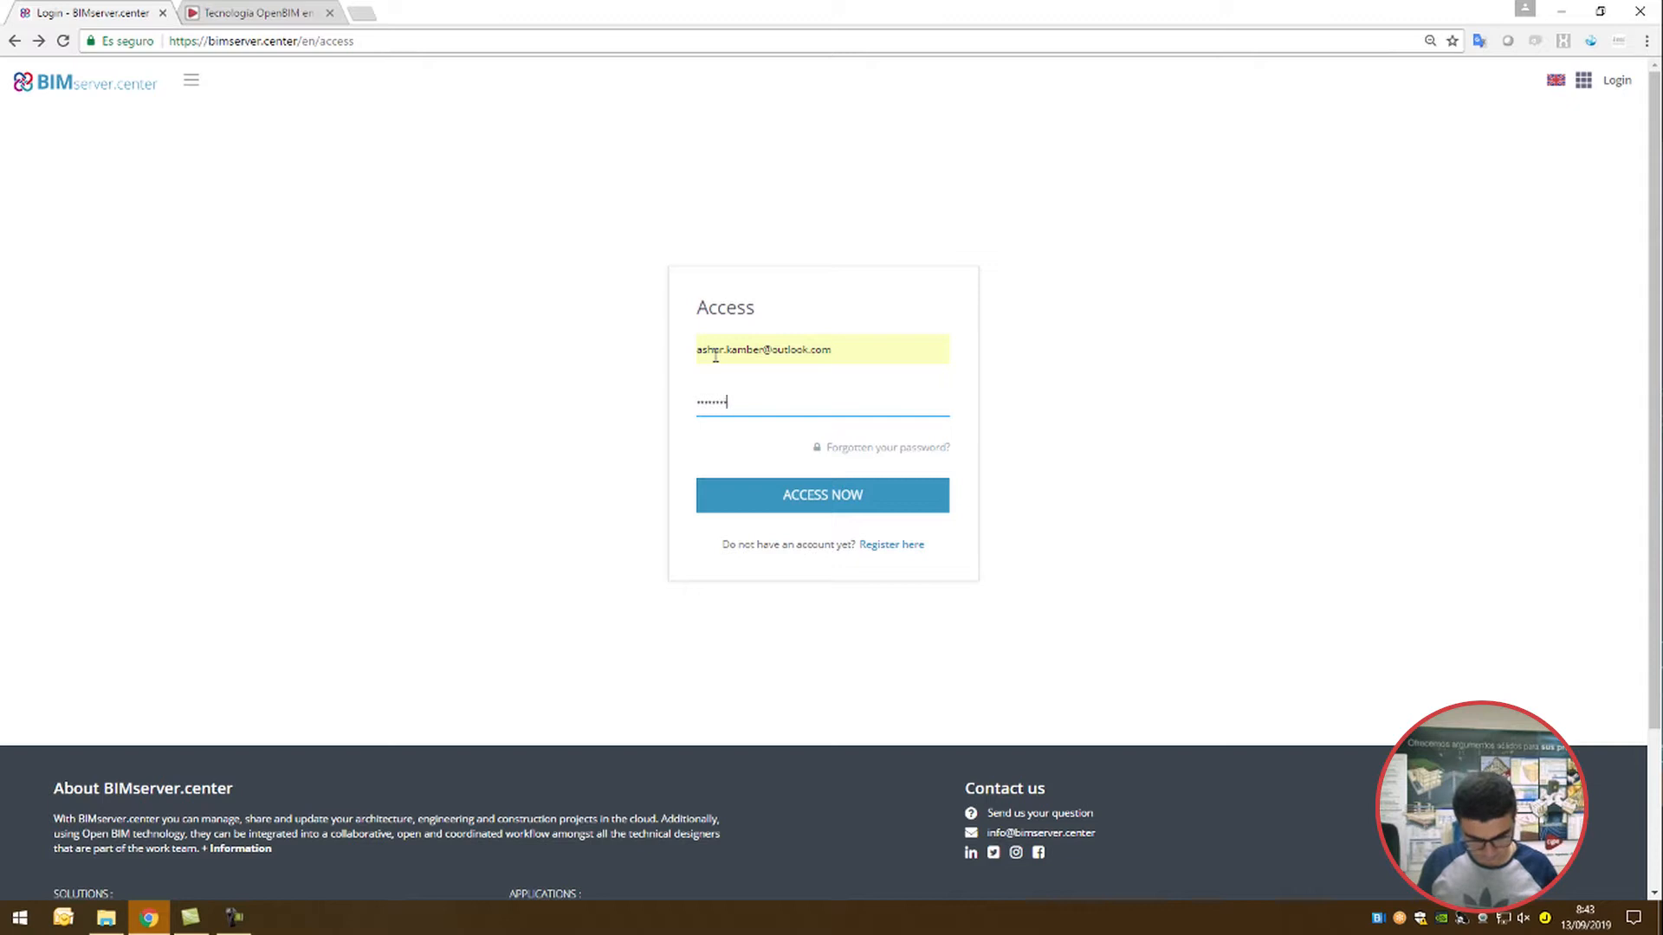
pyautogui.click(822, 496)
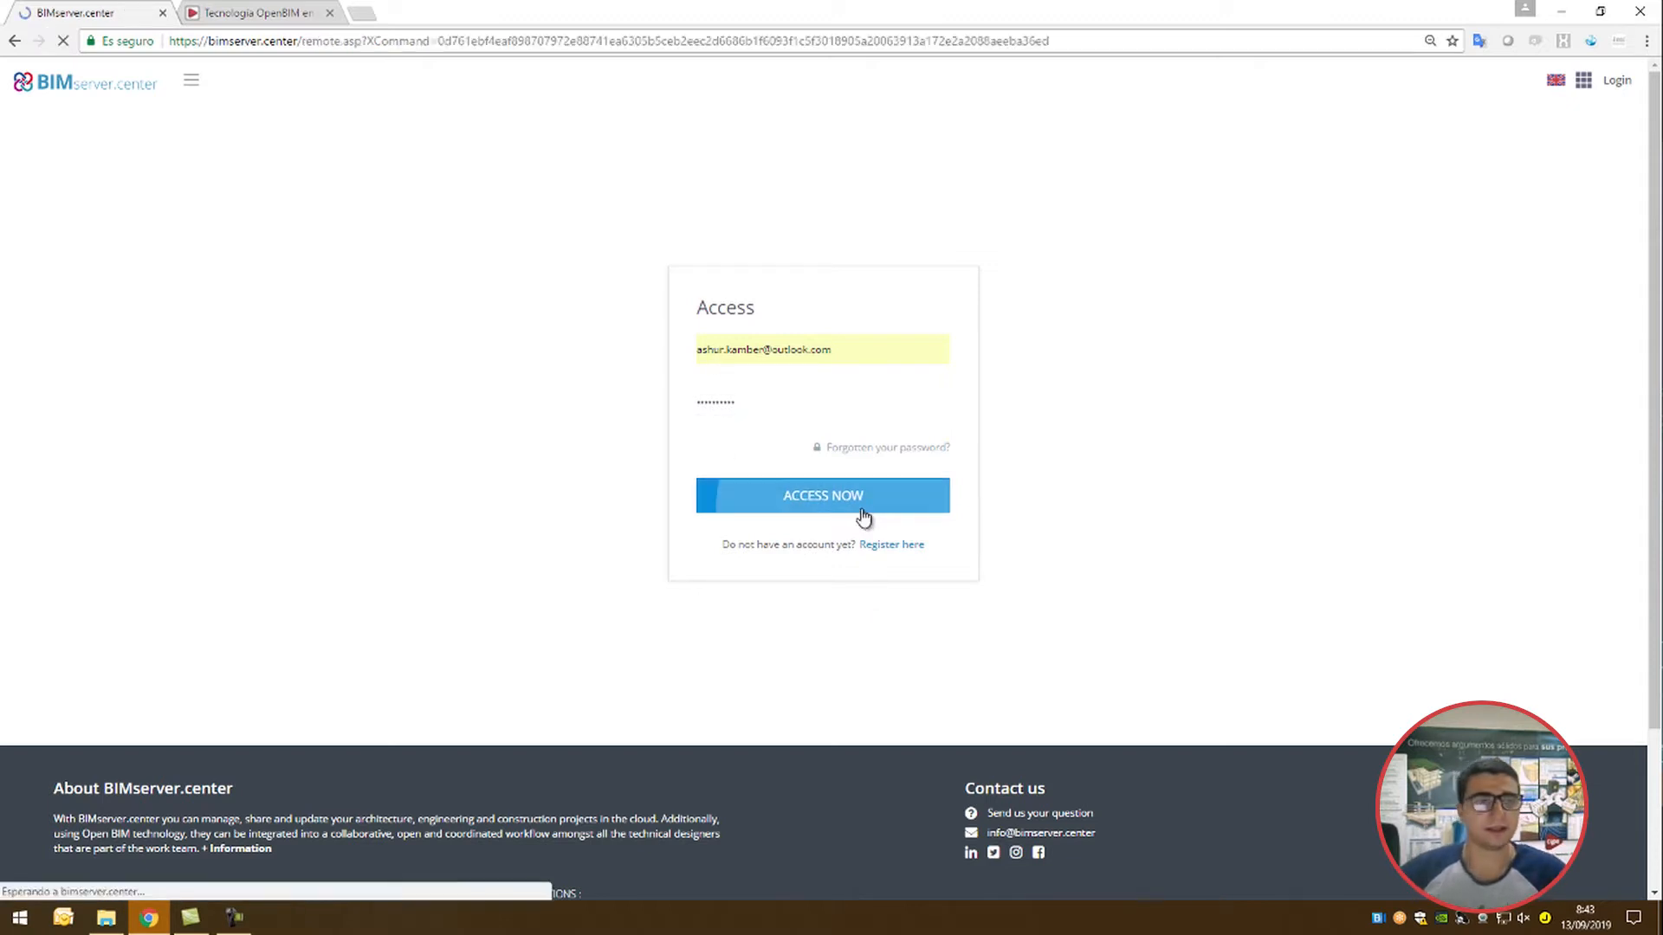
# Submit the login again to reach the Home dashboard with projects, contacts and applications.
pyautogui.click(822, 495)
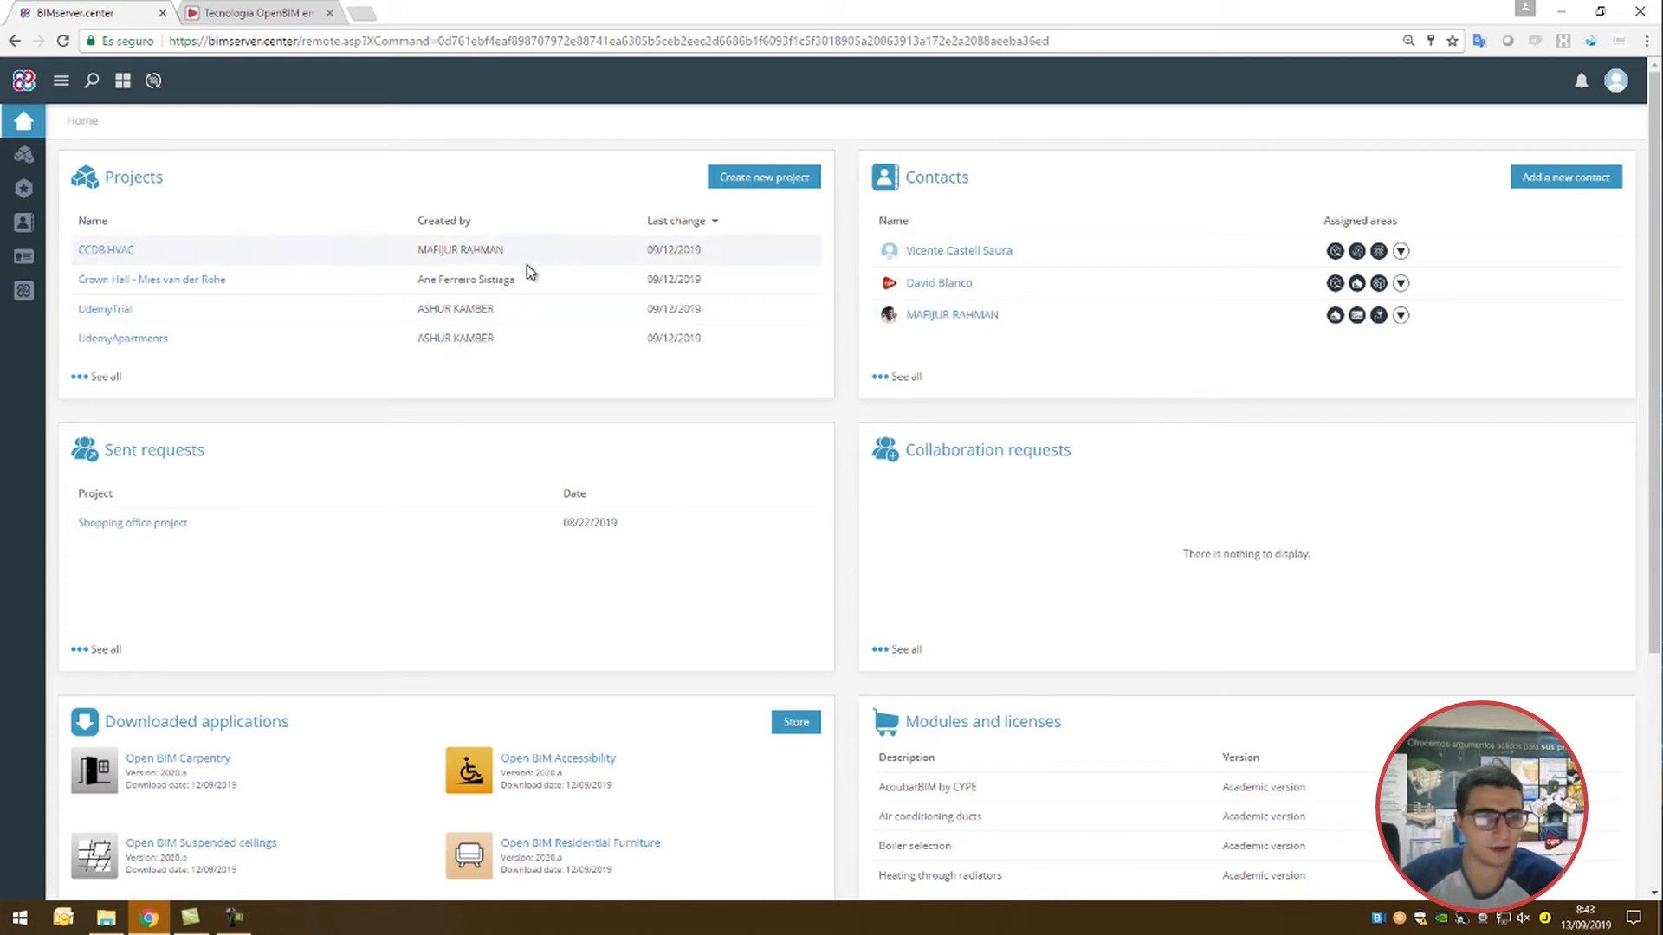
pyautogui.moveTo(233, 252)
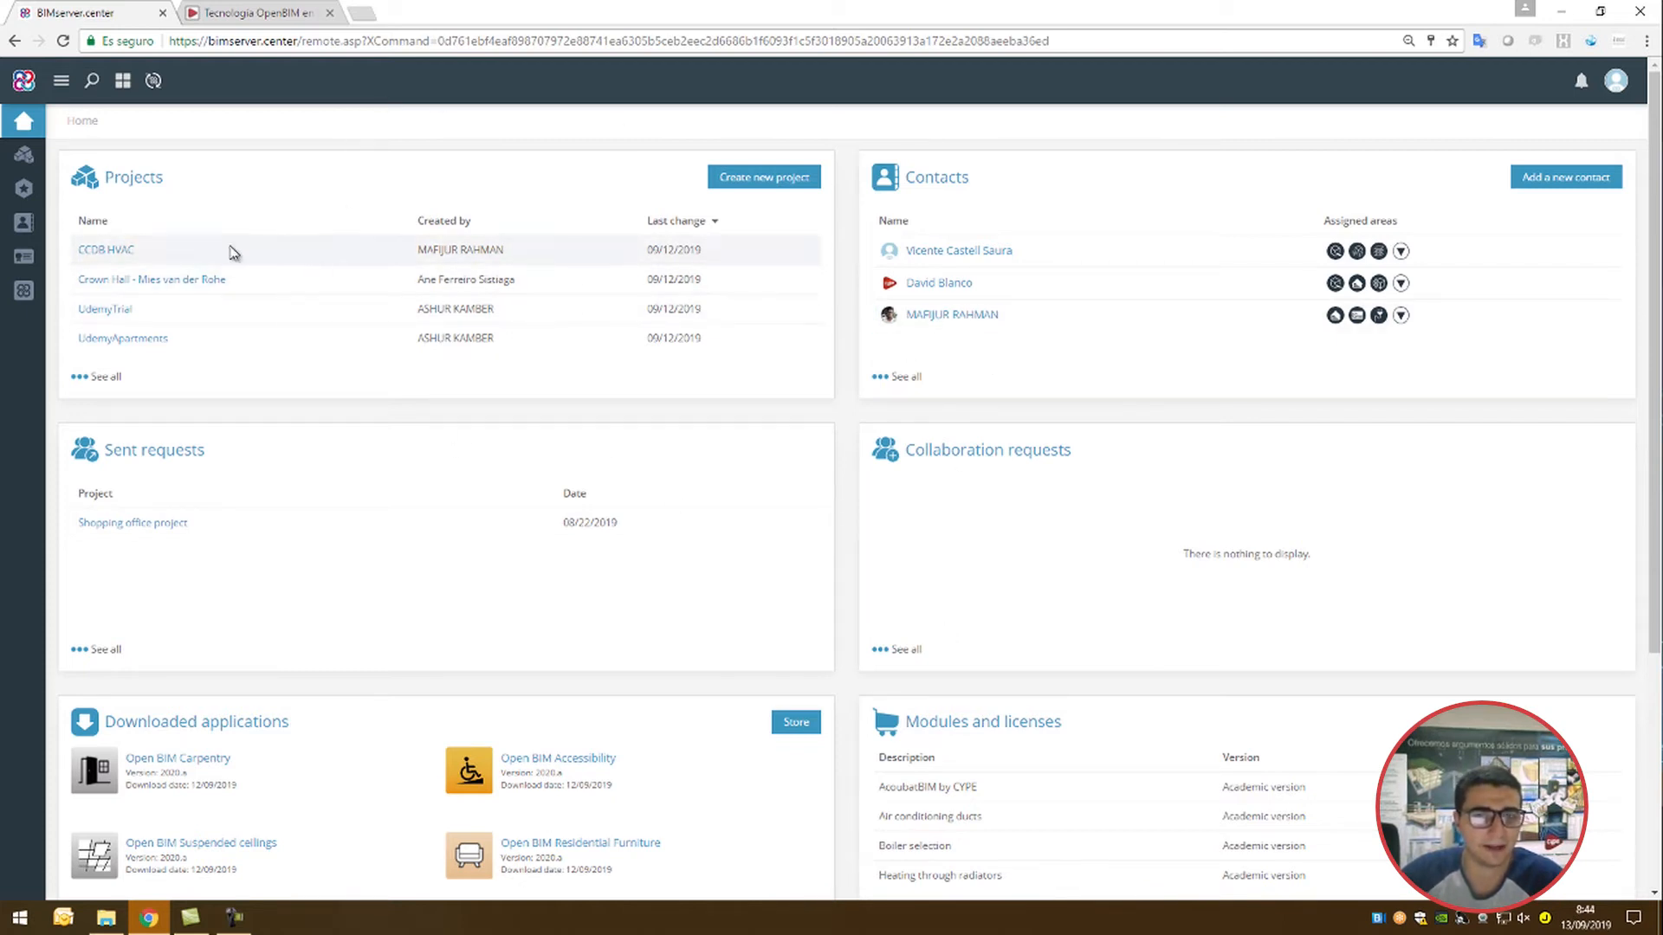
pyautogui.moveTo(311, 279)
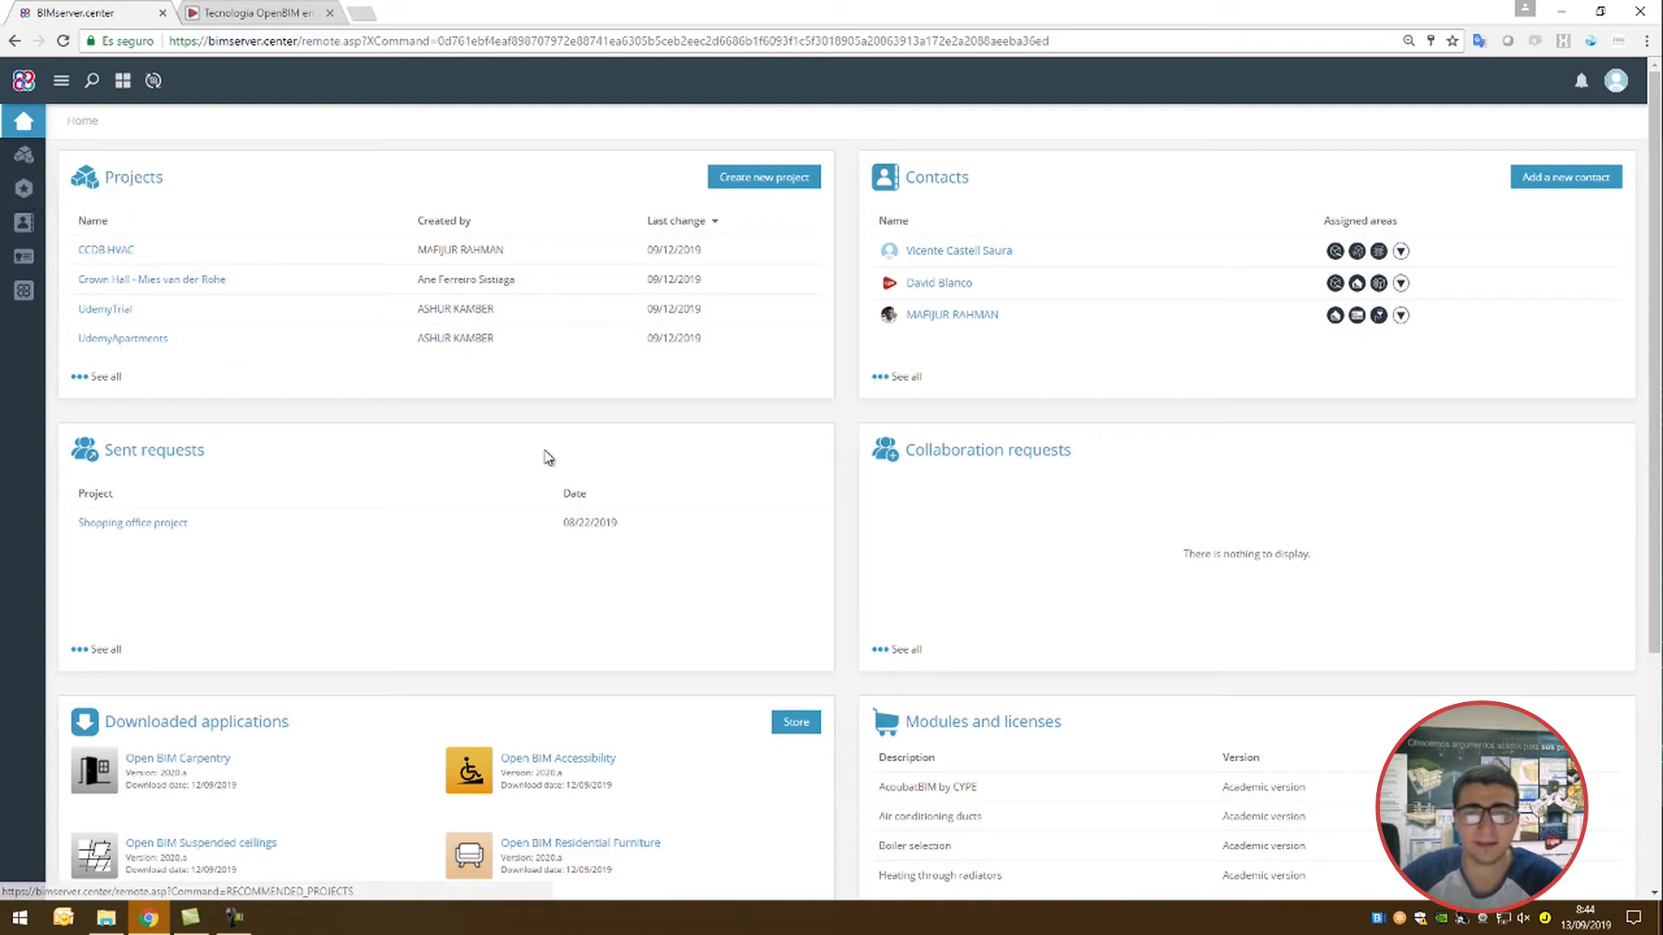
pyautogui.moveTo(23, 223)
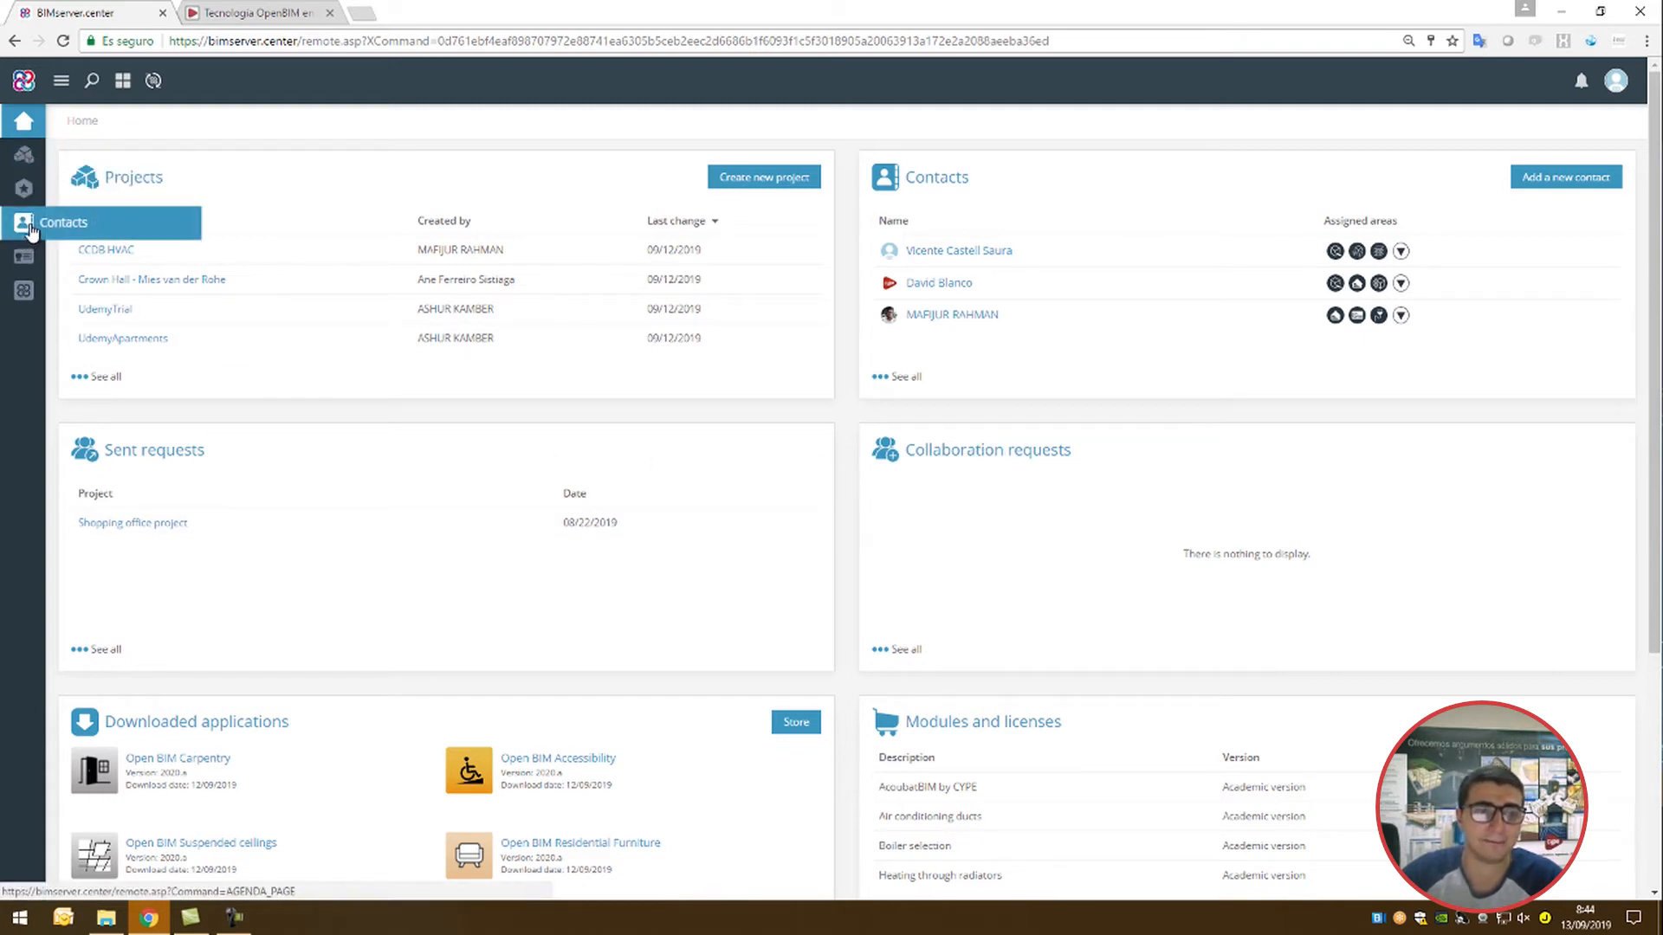
pyautogui.moveTo(24, 255)
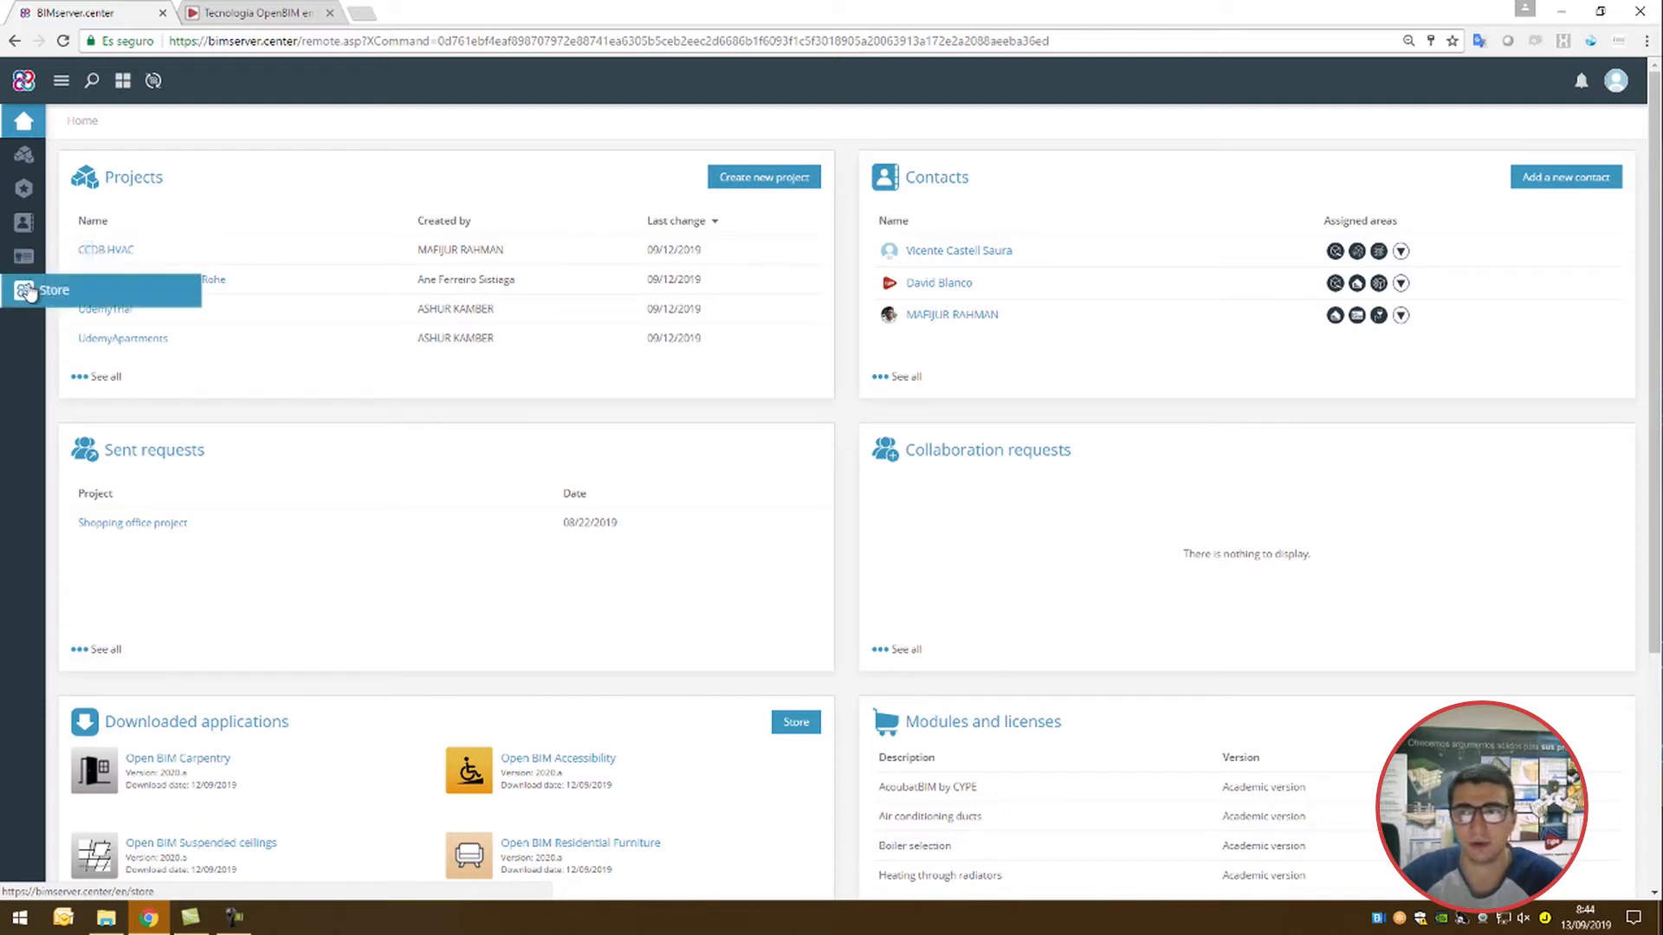
pyautogui.moveTo(27, 294)
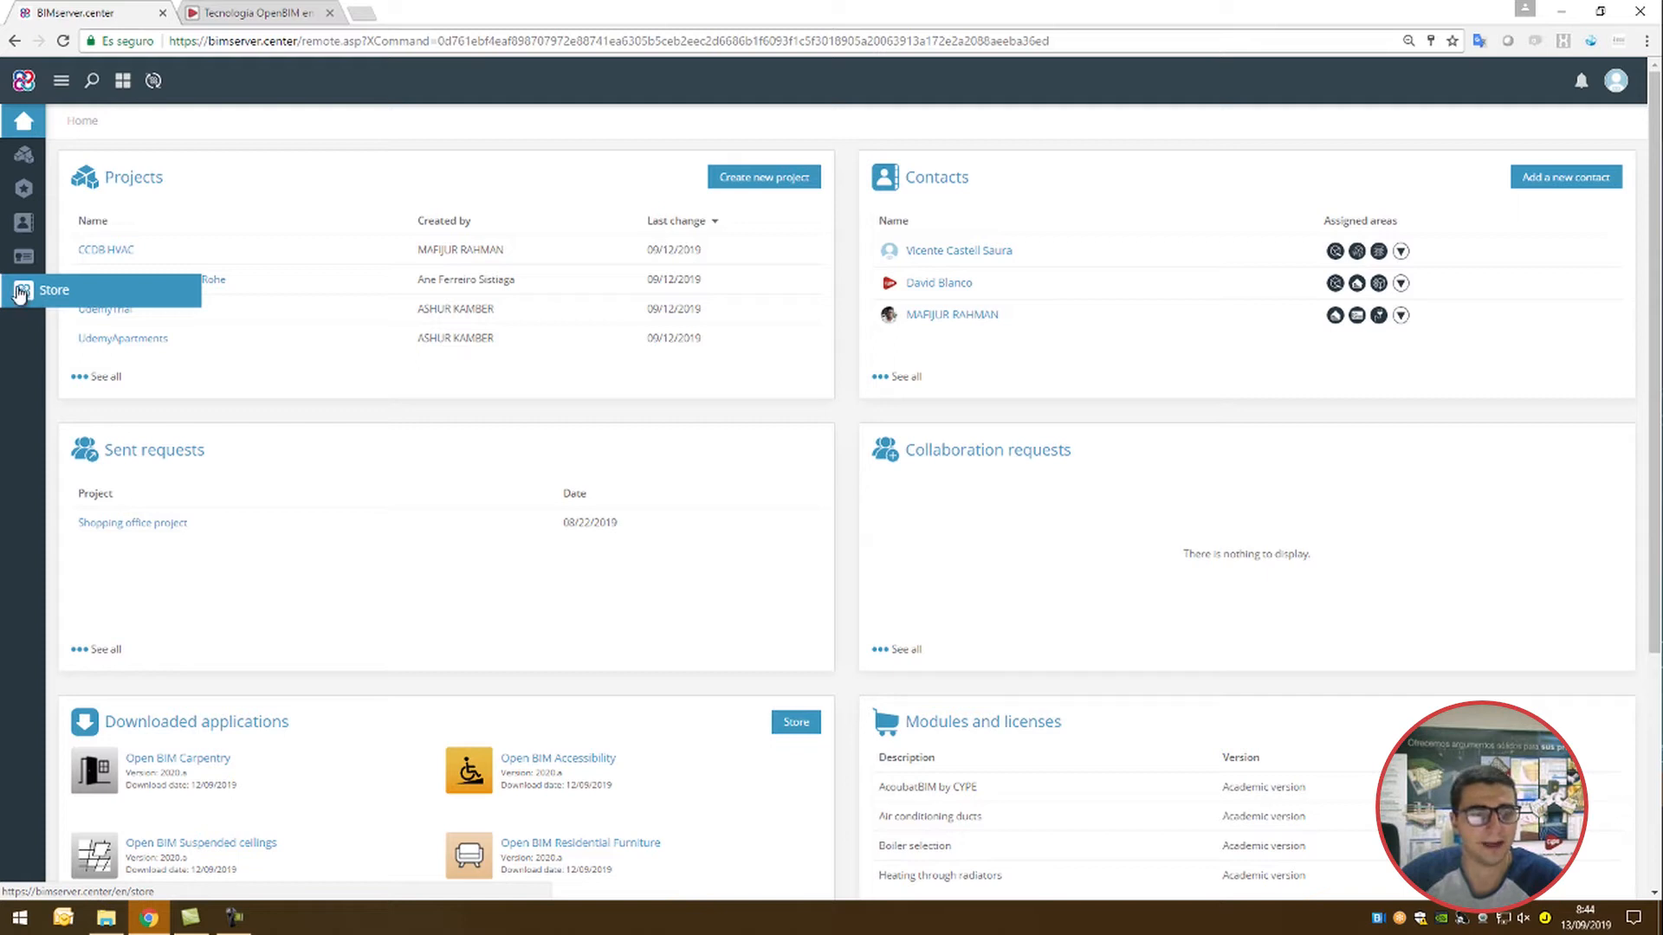
# Browse the 117-app Store catalogue and select the IFC Builder card.
pyautogui.click(53, 290)
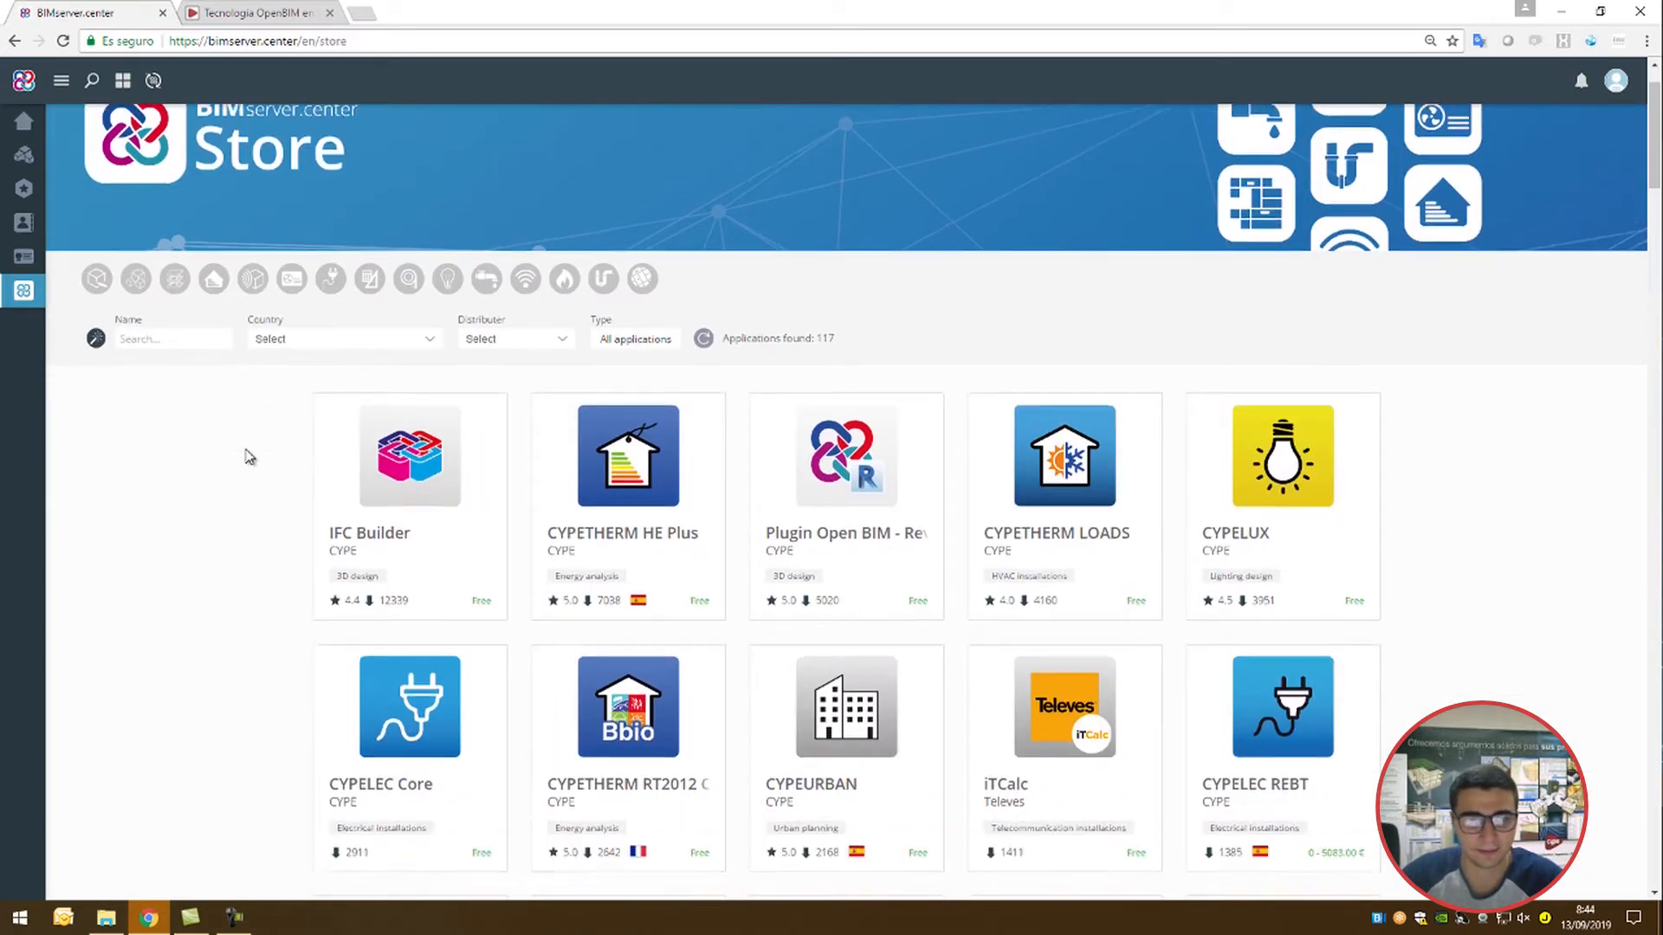
pyautogui.scroll(-3)
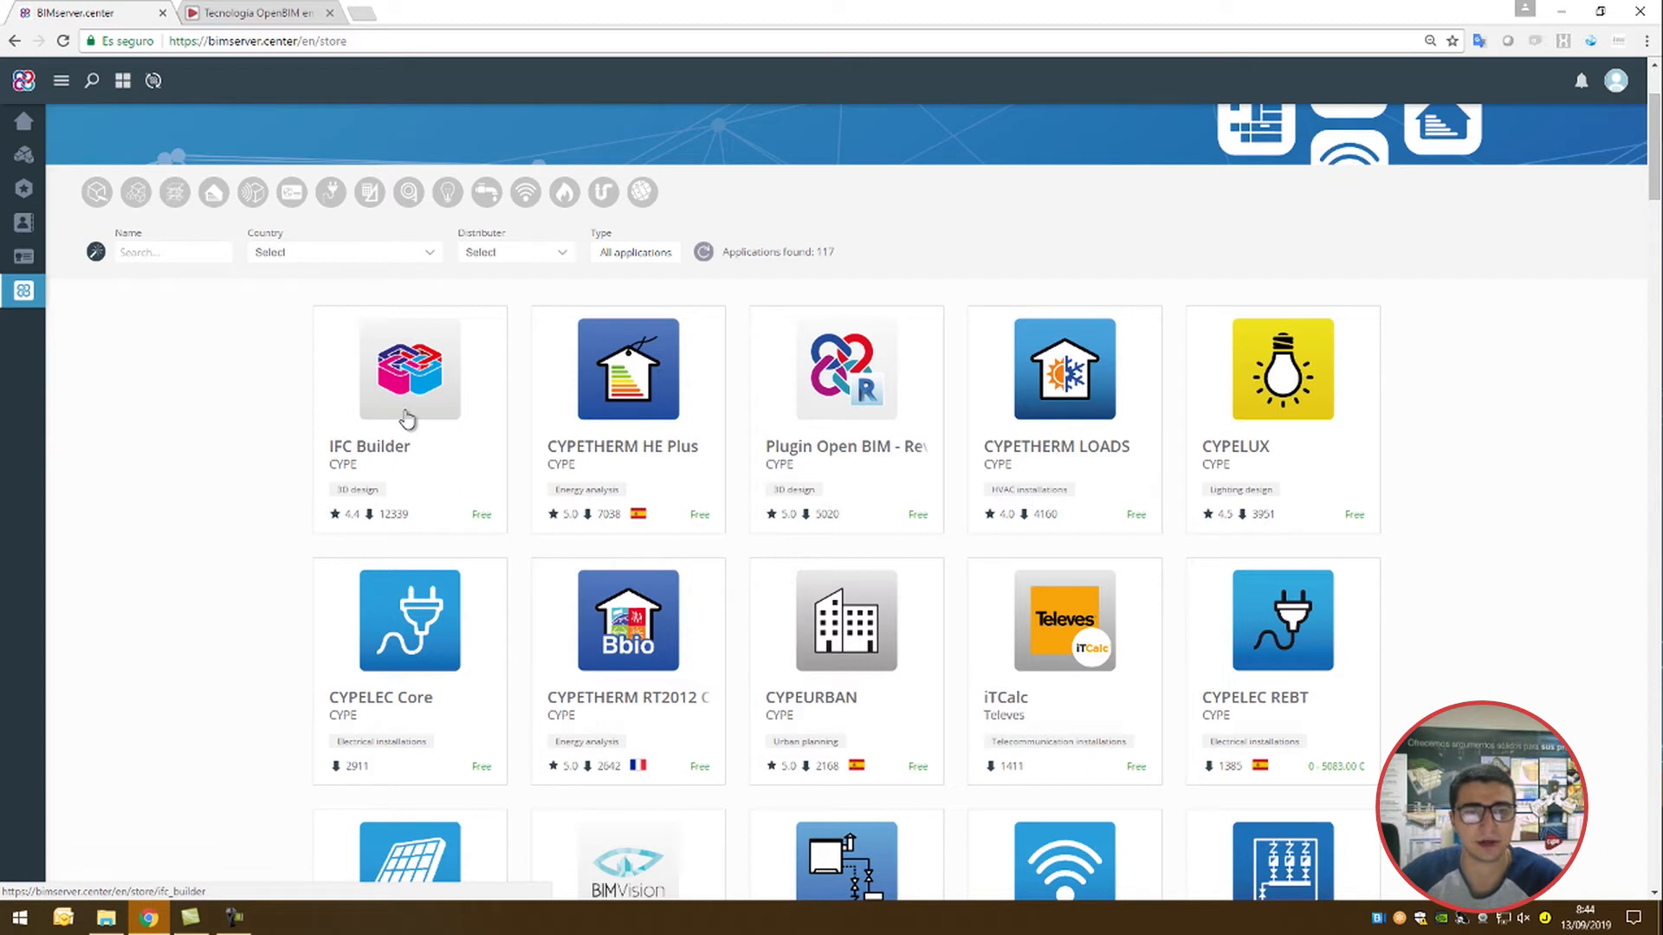
pyautogui.moveTo(114, 239)
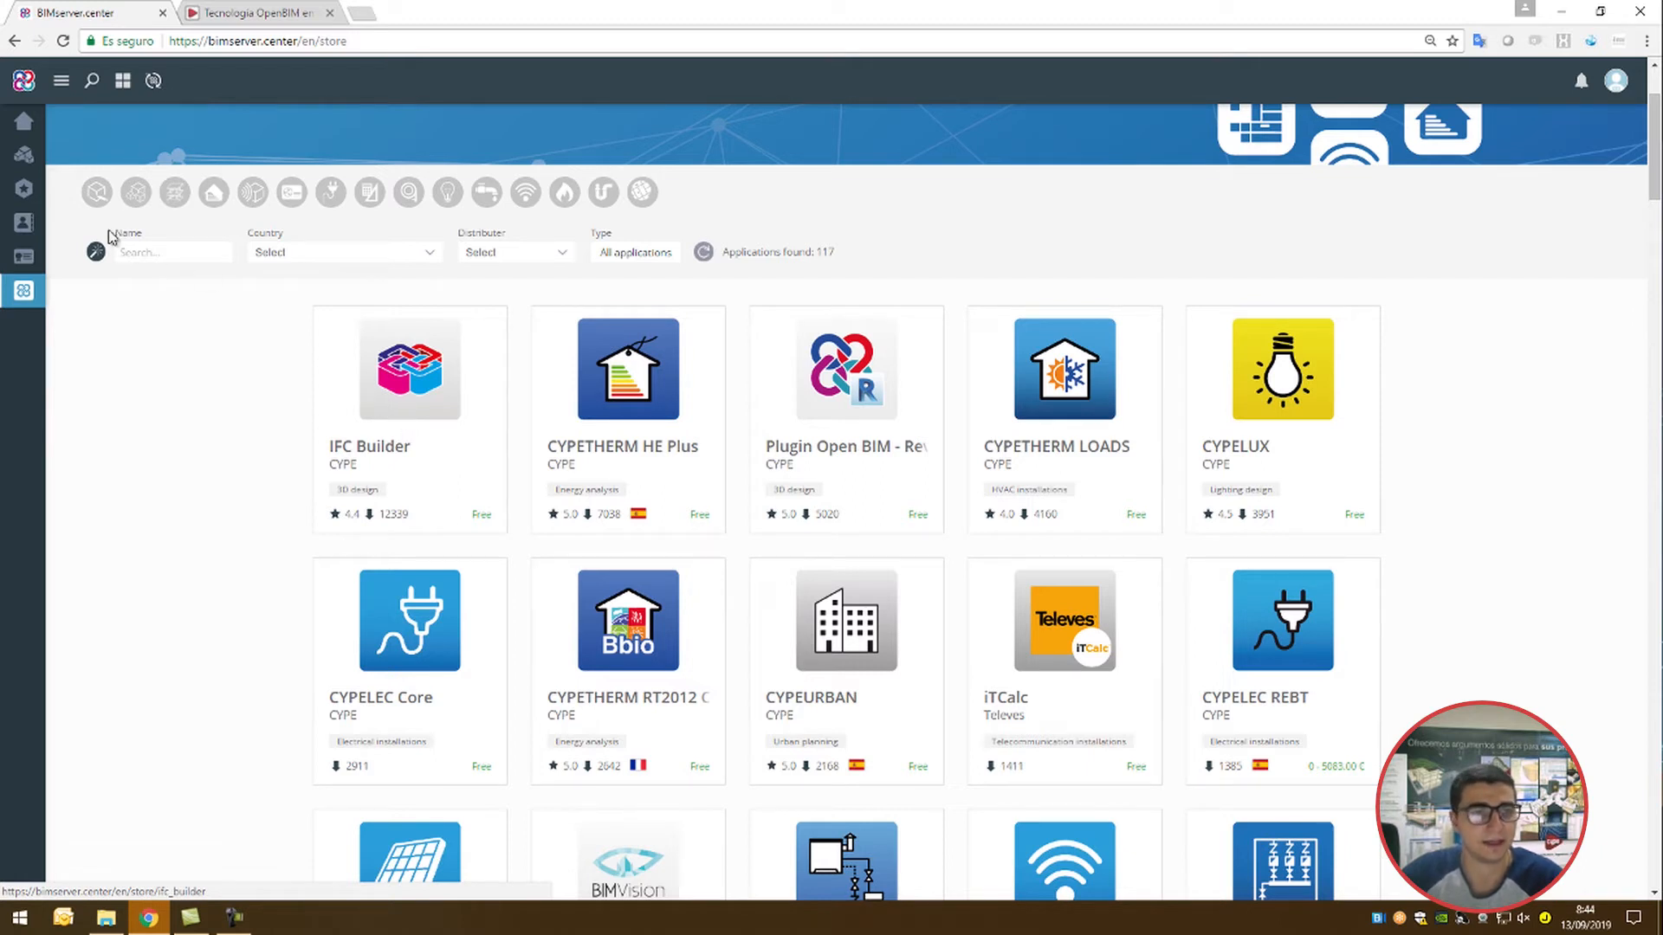
pyautogui.moveTo(96, 192)
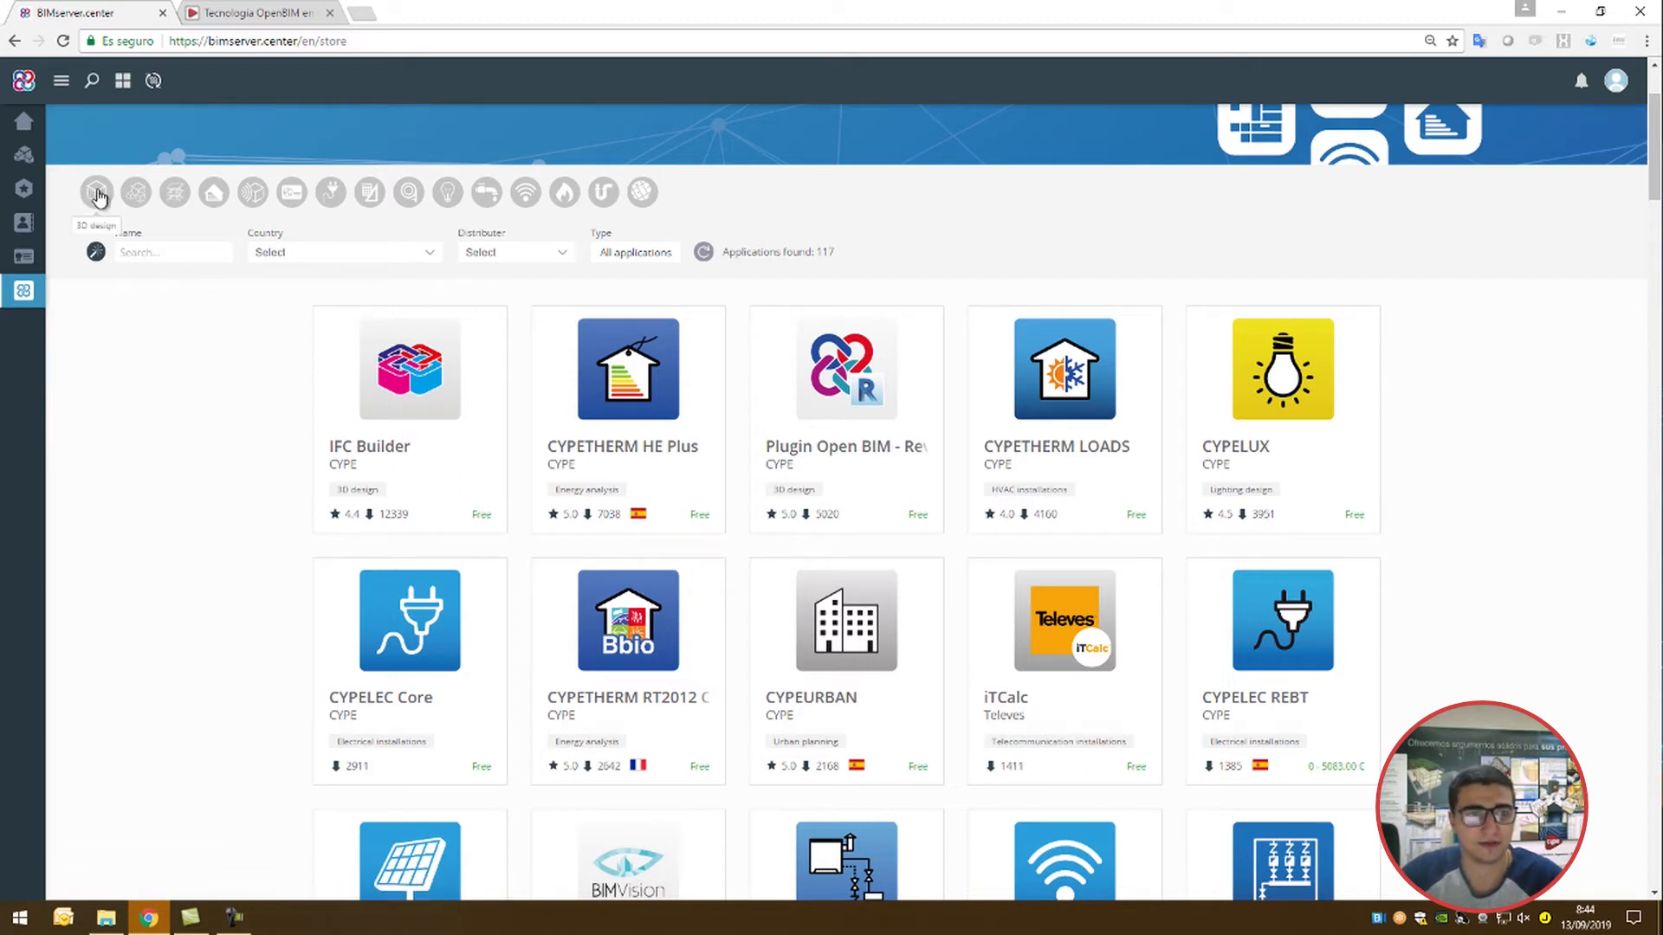
pyautogui.moveTo(142, 255)
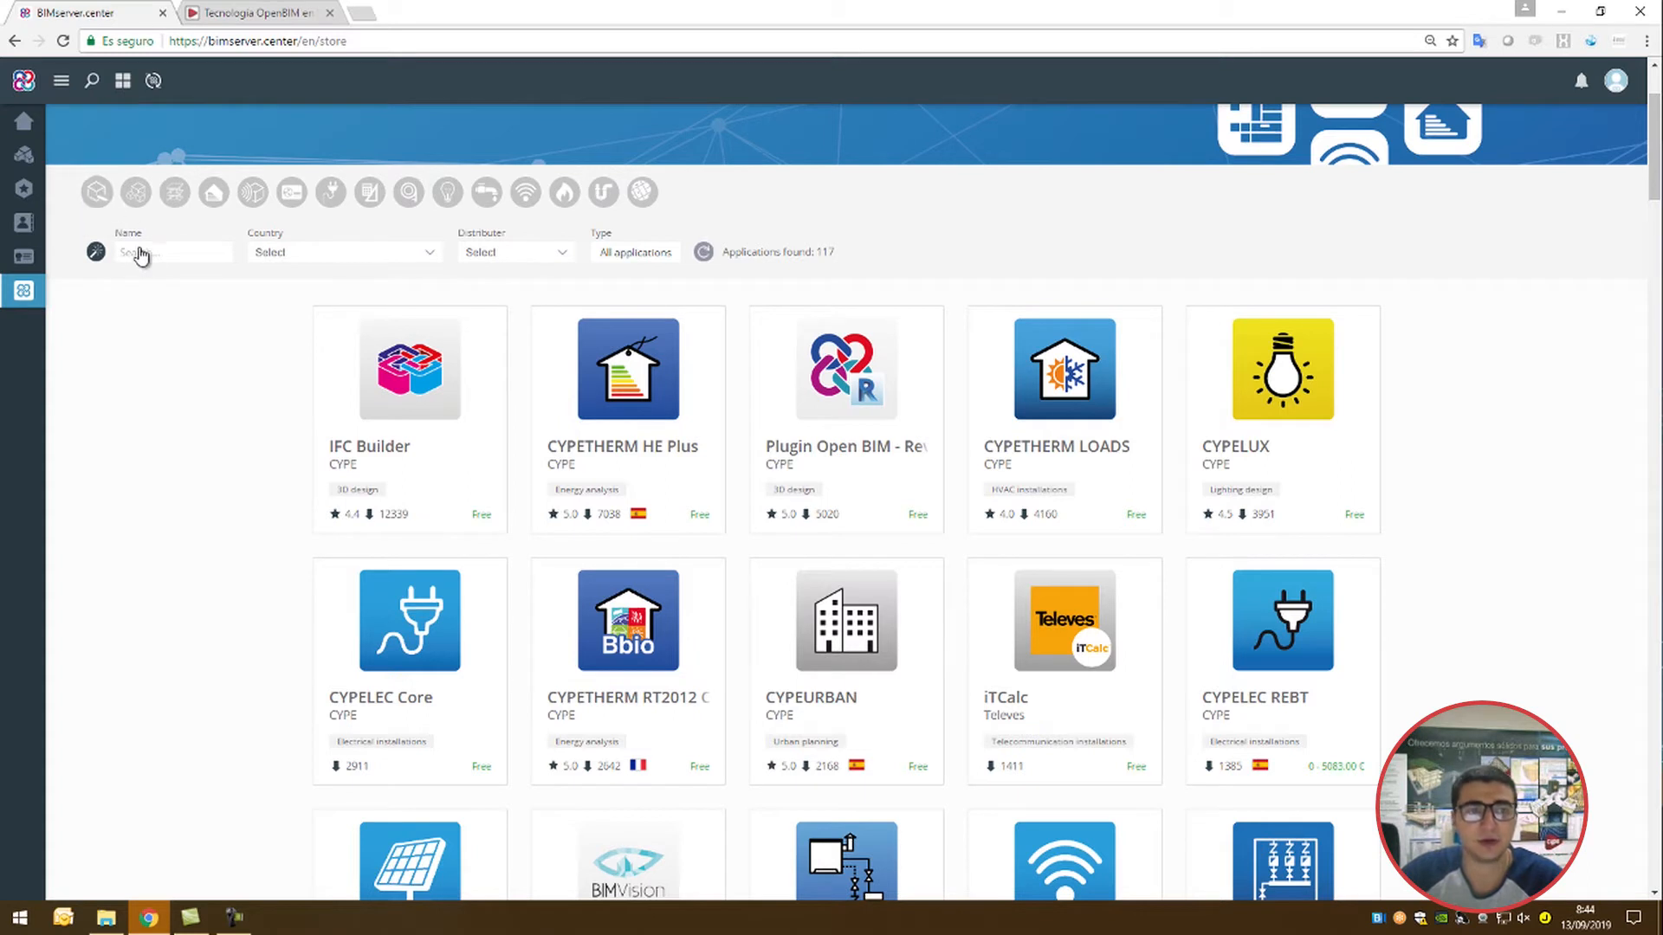
pyautogui.moveTo(151, 254)
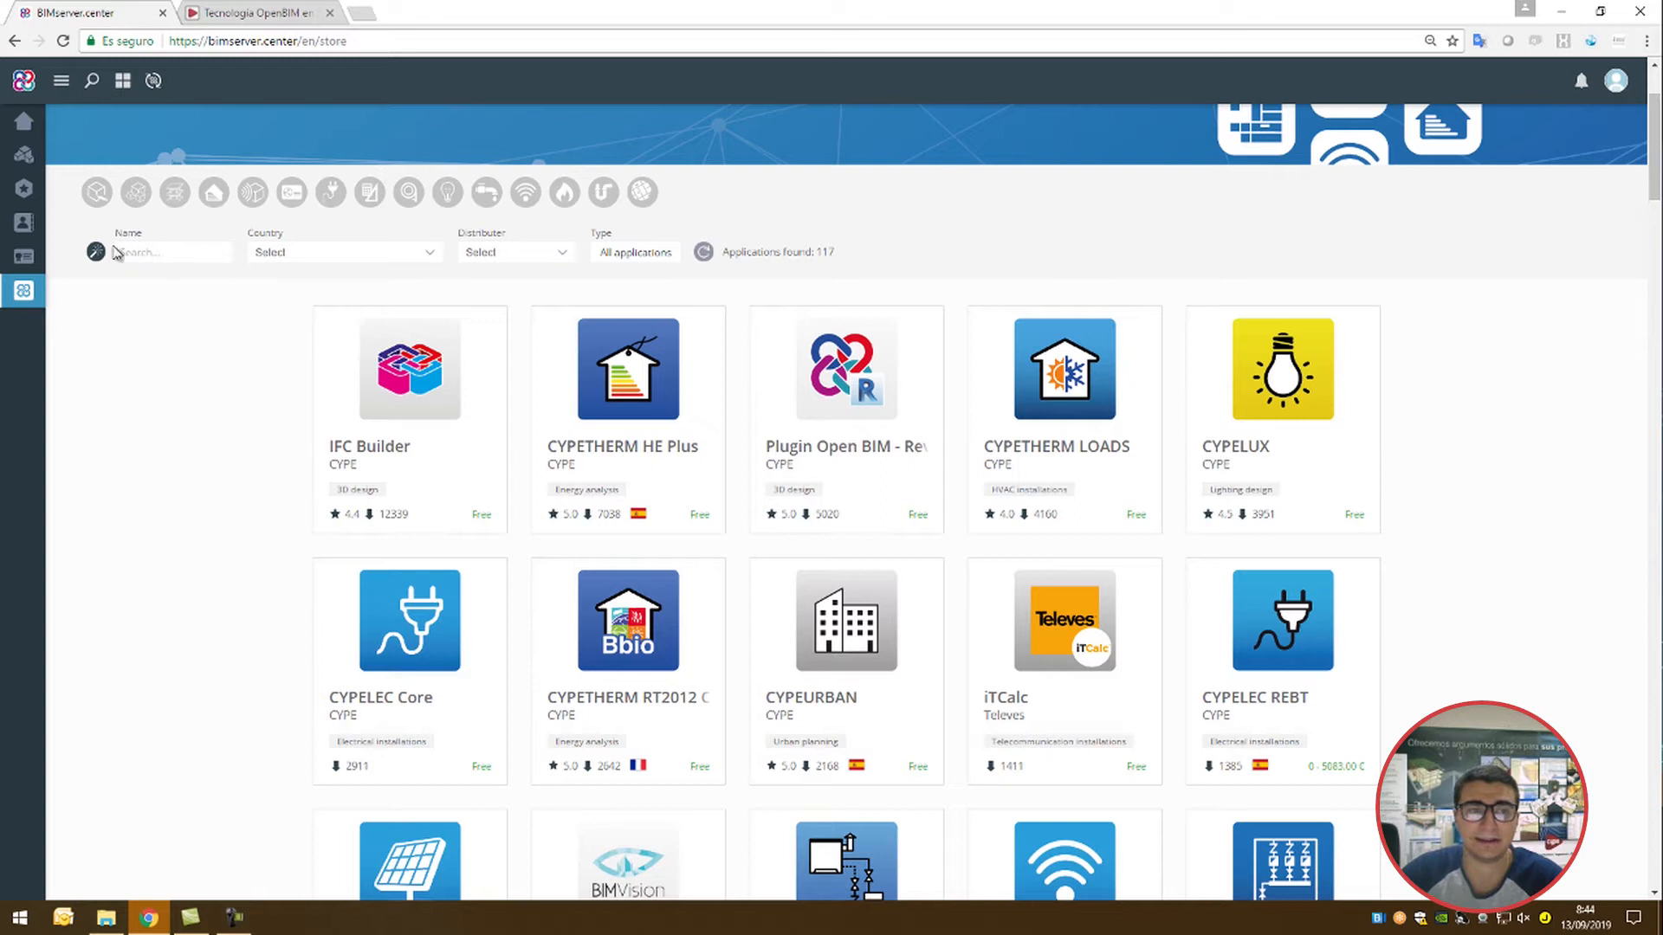
pyautogui.click(409, 369)
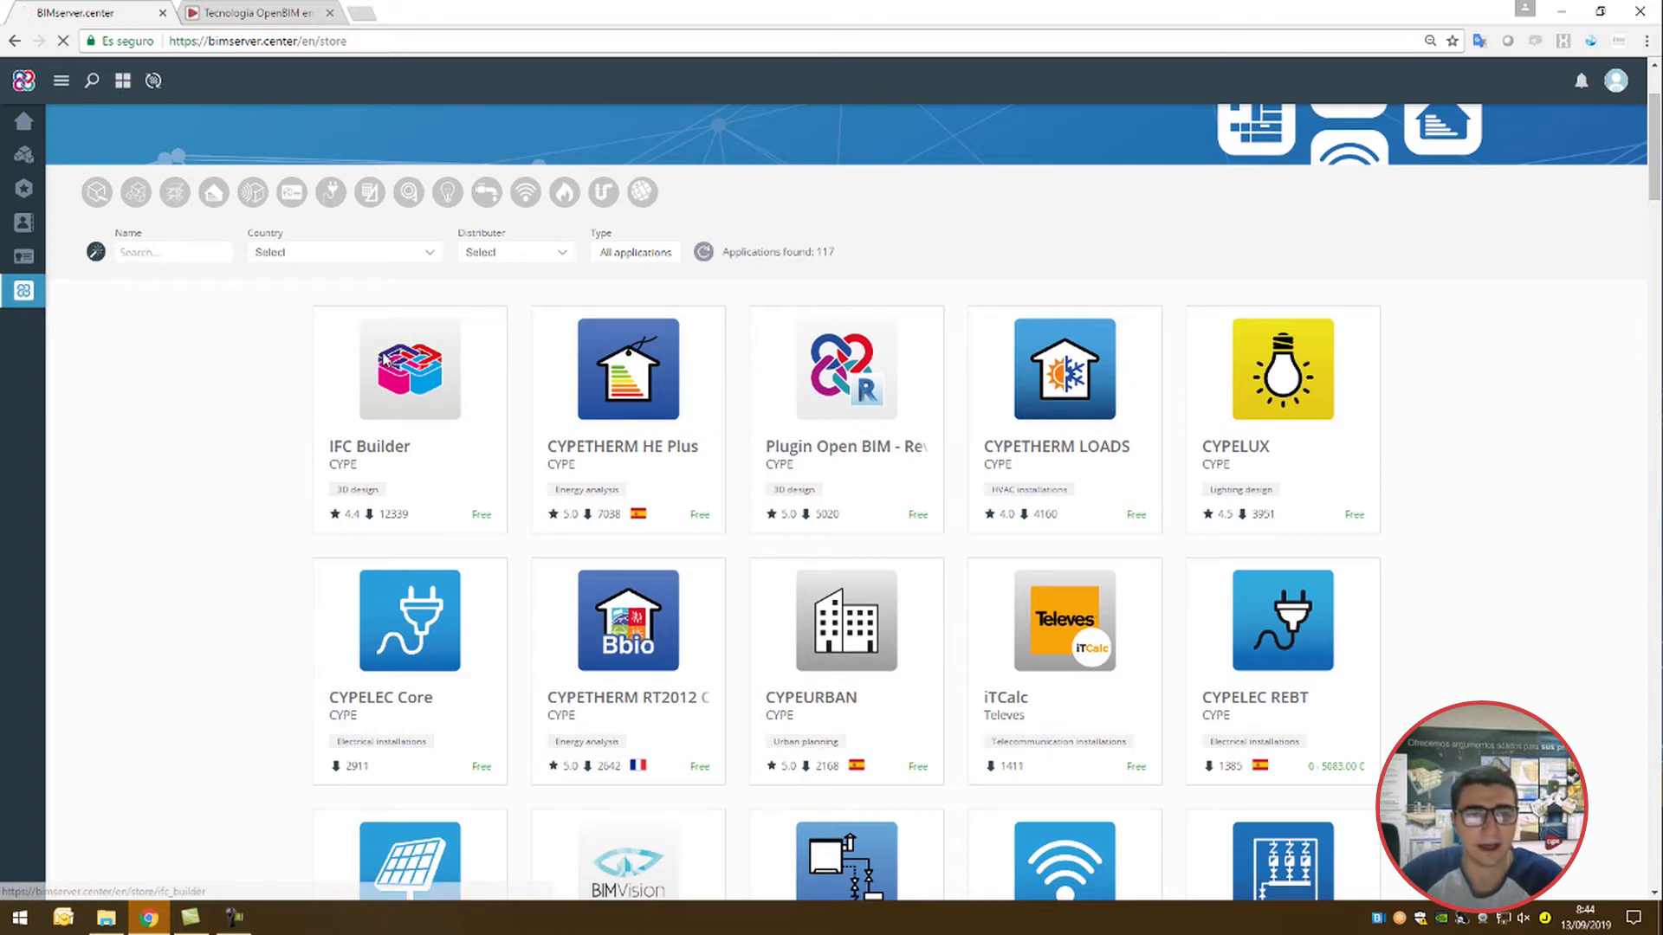
# Show the IFC Builder details page with developer CYPE, compatibility and free download.
pyautogui.click(410, 369)
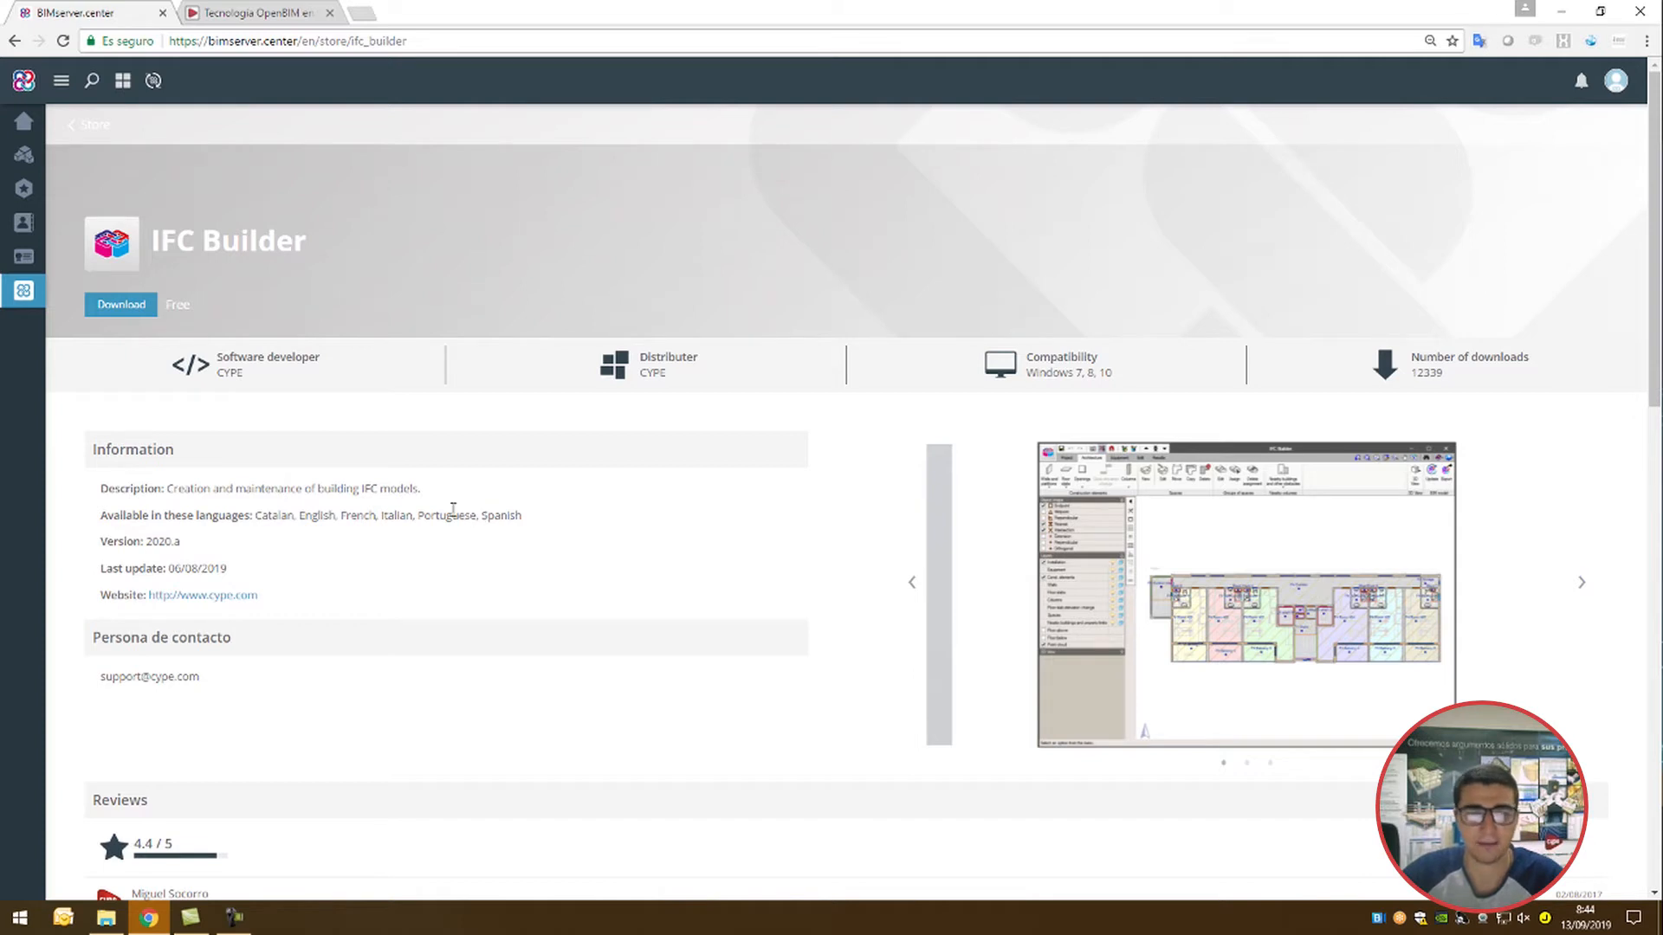
pyautogui.moveTo(340, 511)
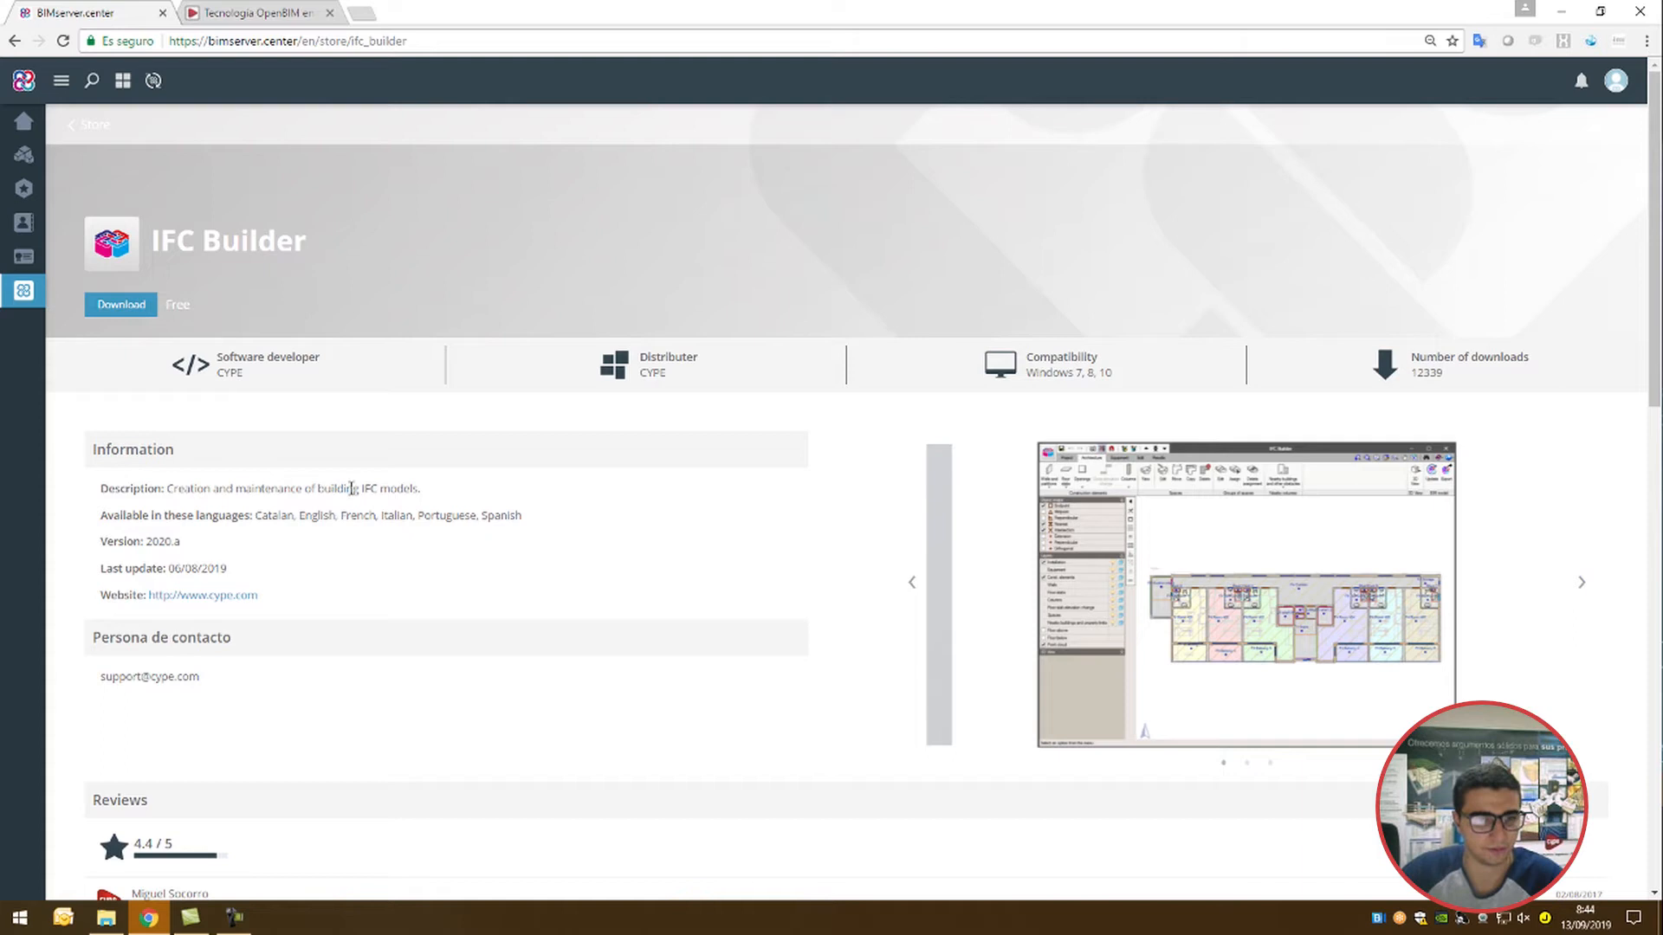
pyautogui.click(119, 304)
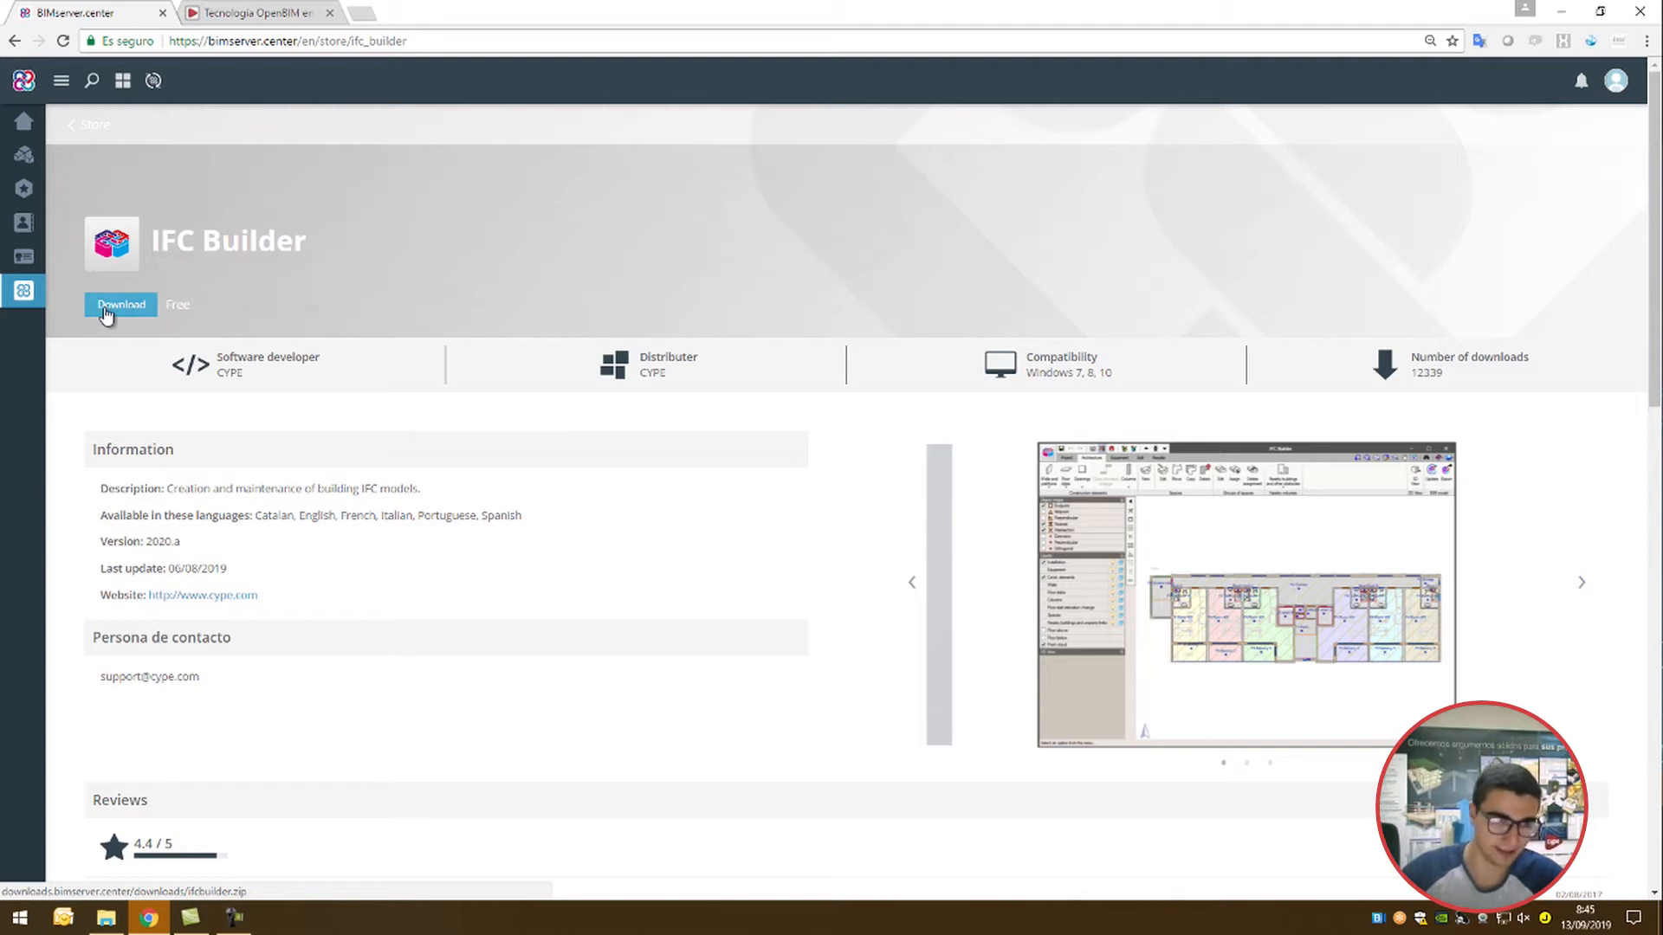
# Download the free ifcbuilder.zip installer from the IFC Builder store page.
pyautogui.click(119, 304)
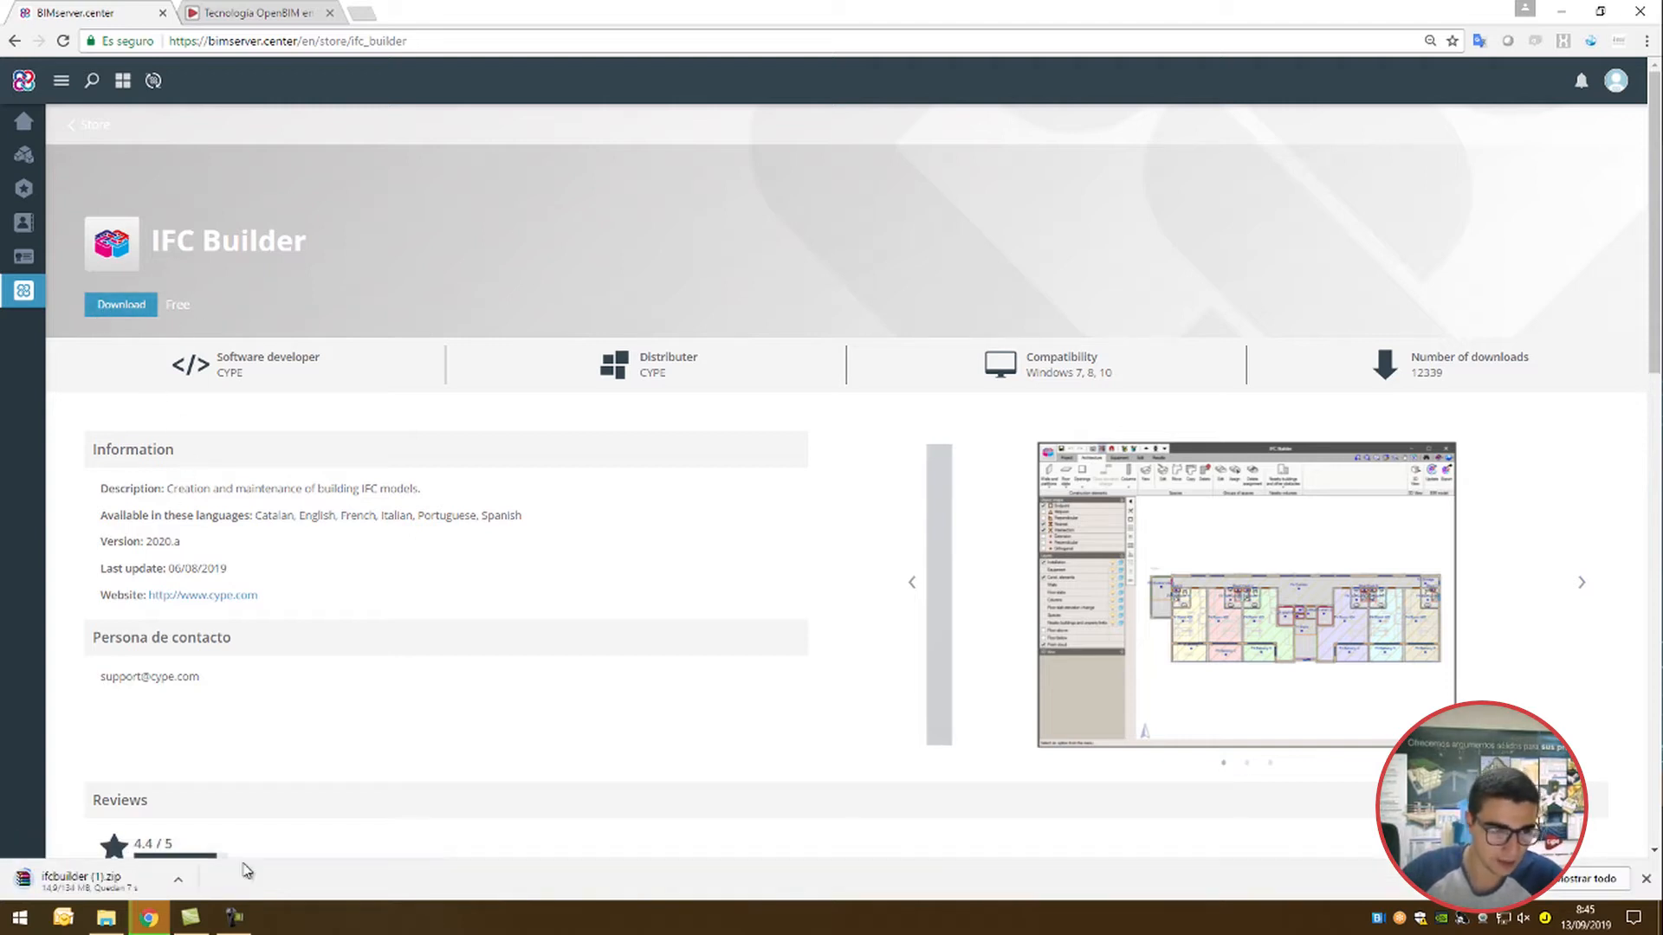
pyautogui.moveTo(85, 877)
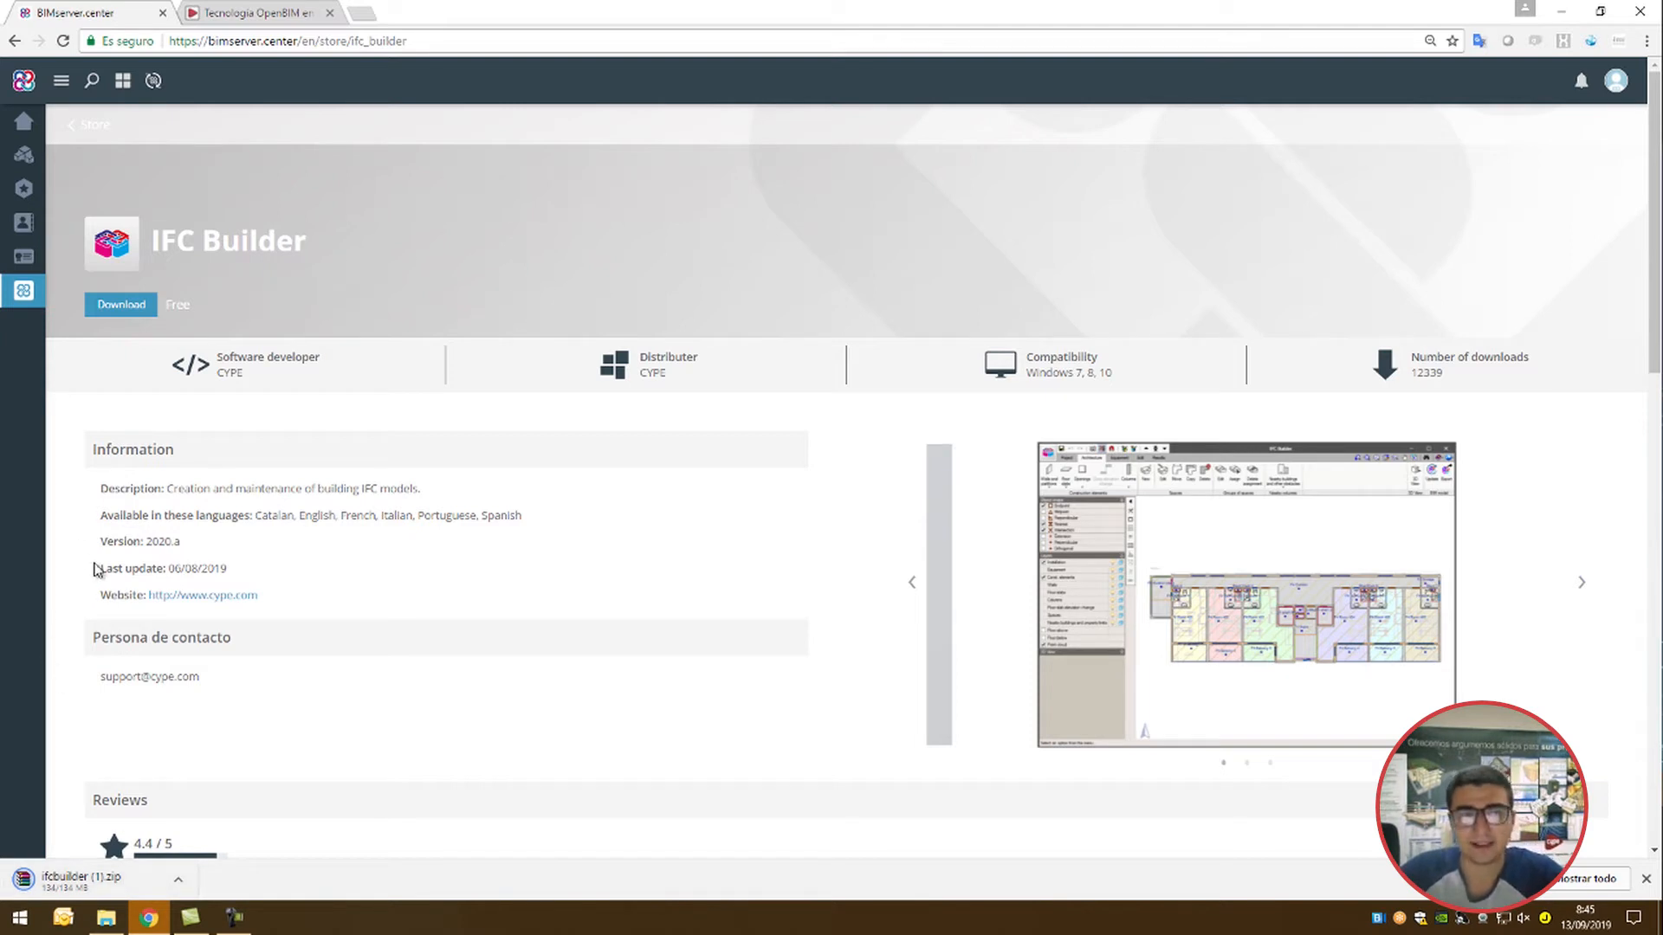
pyautogui.moveTo(228, 196)
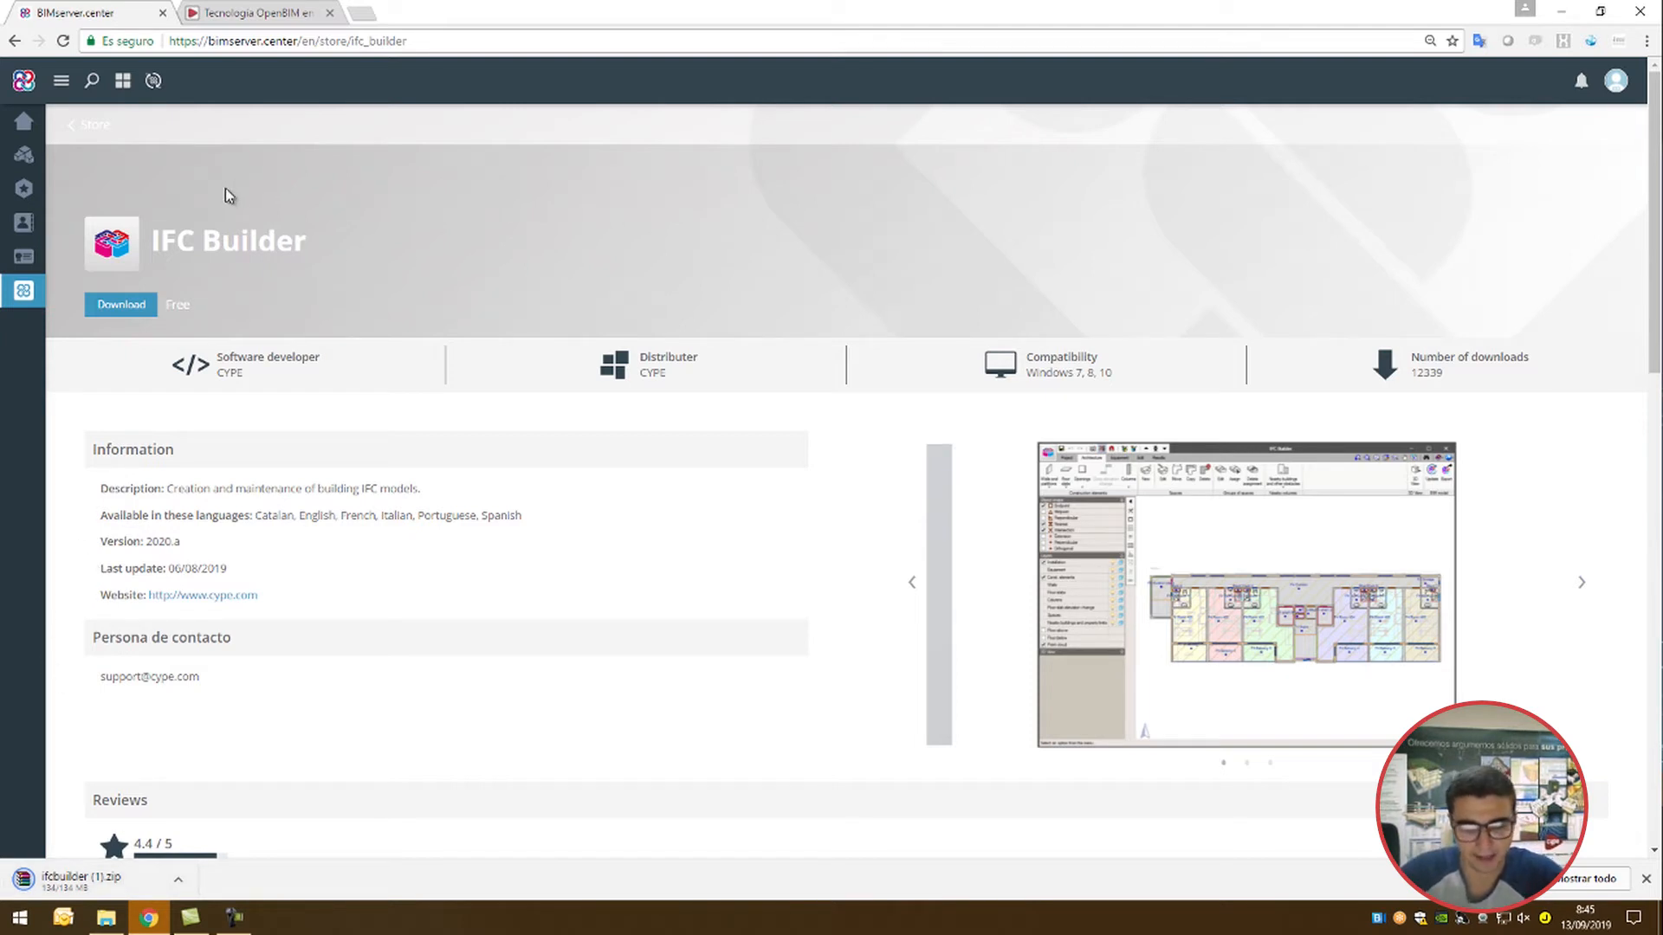
pyautogui.click(255, 13)
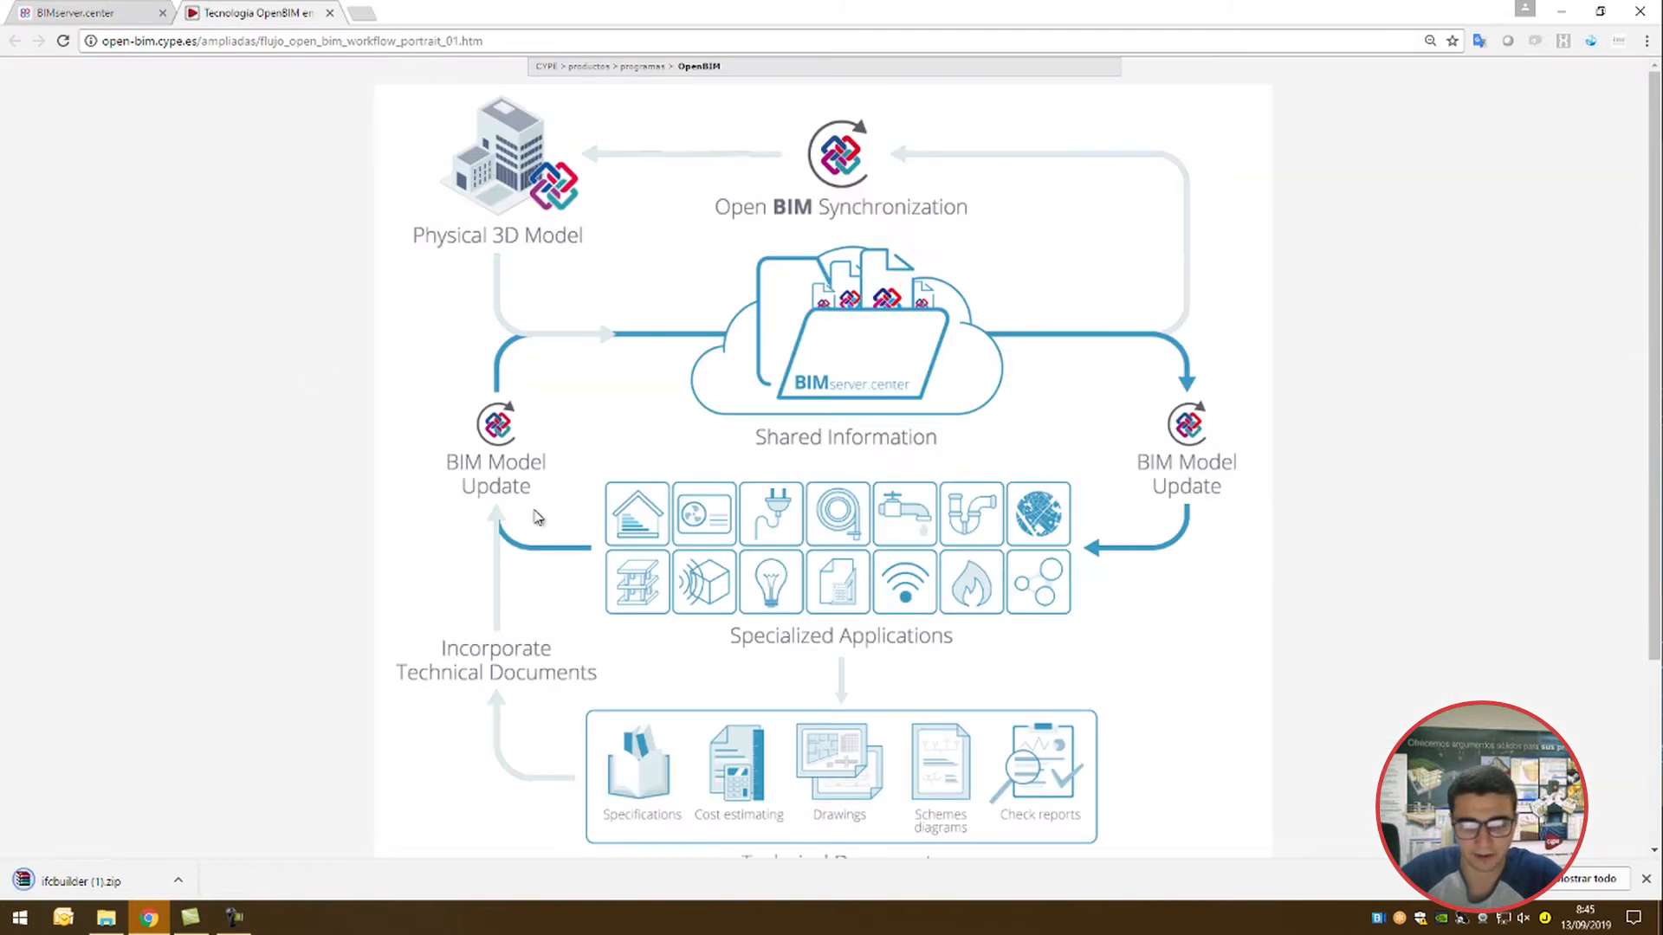
pyautogui.moveTo(517, 552)
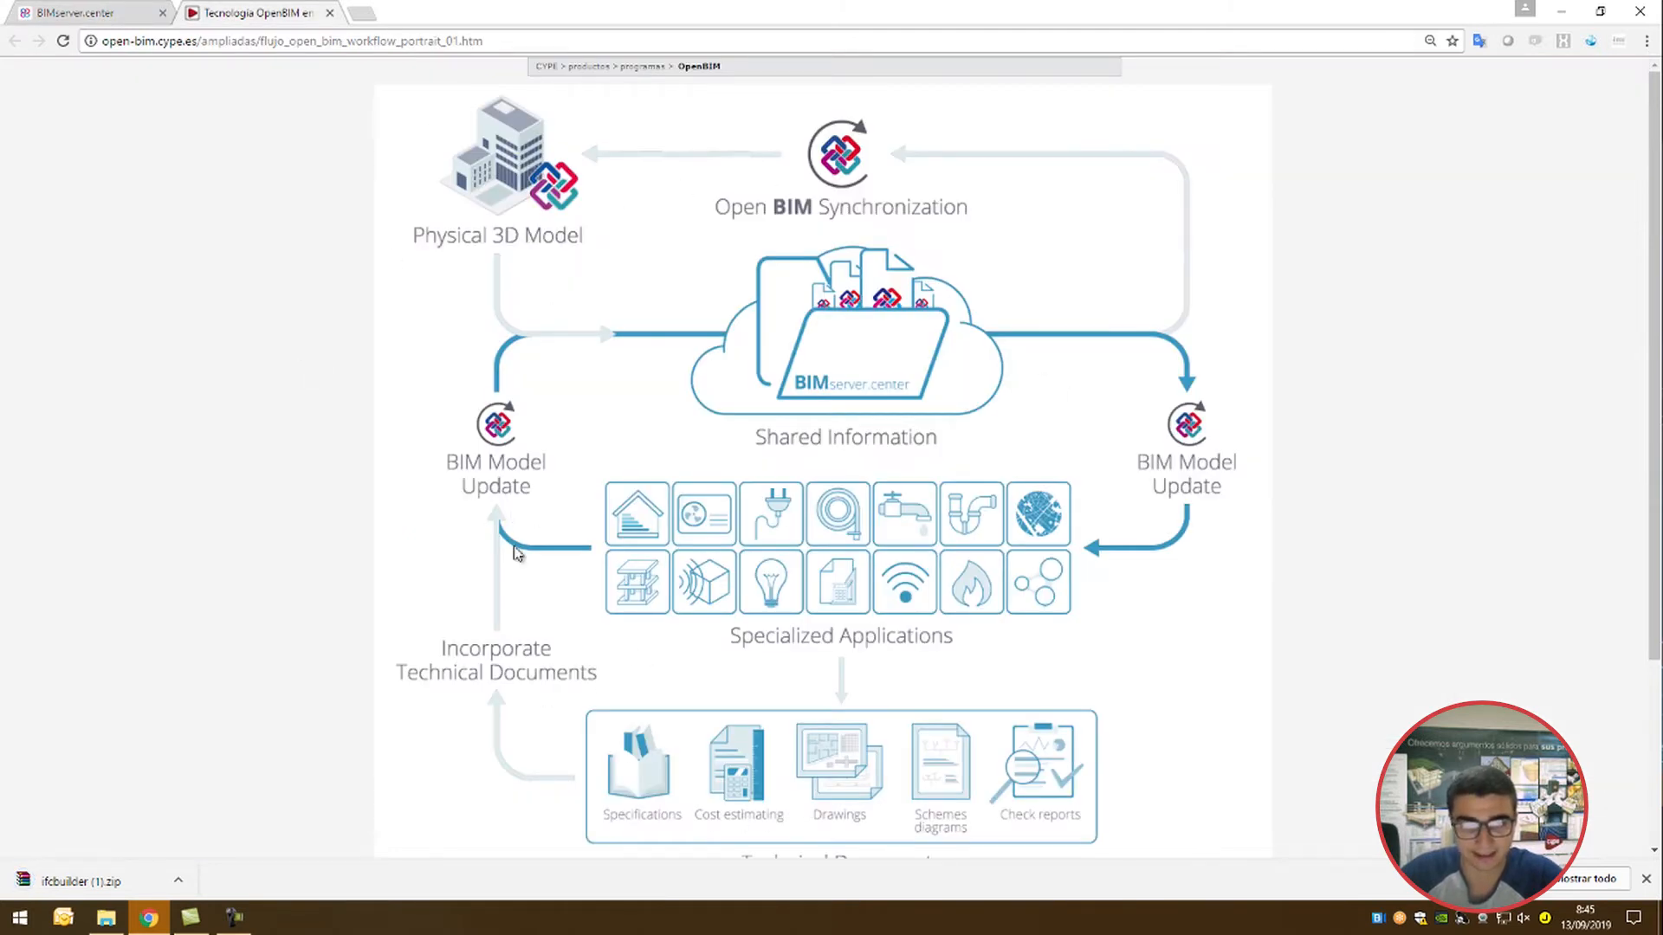
pyautogui.scroll(-3)
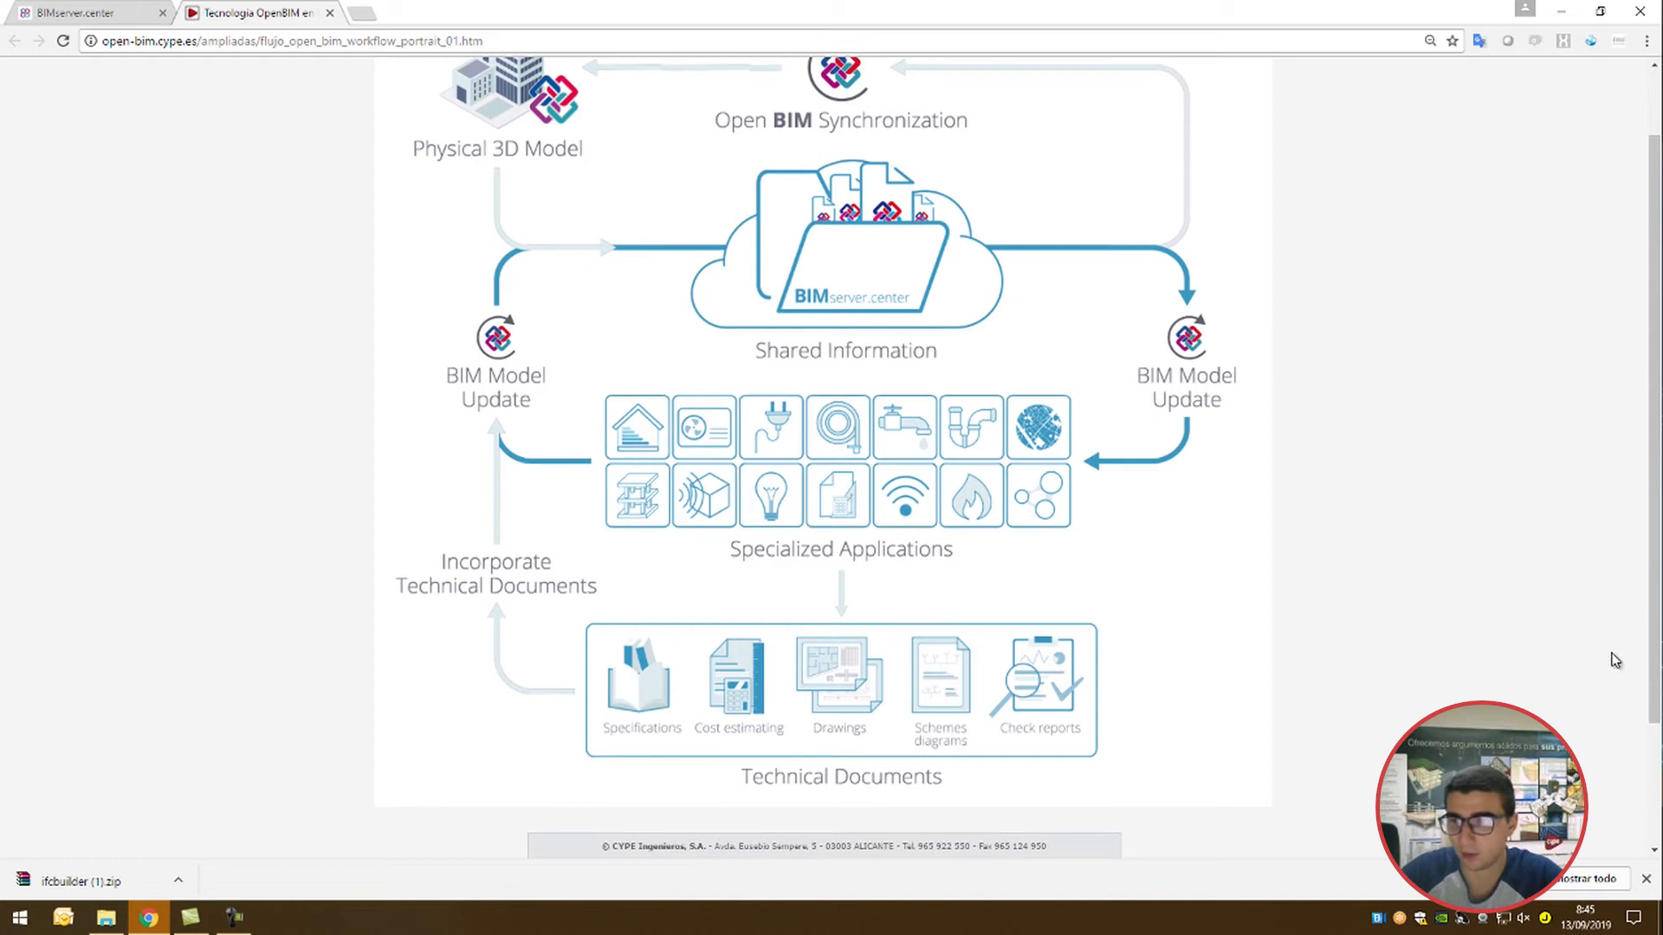
pyautogui.scroll(3)
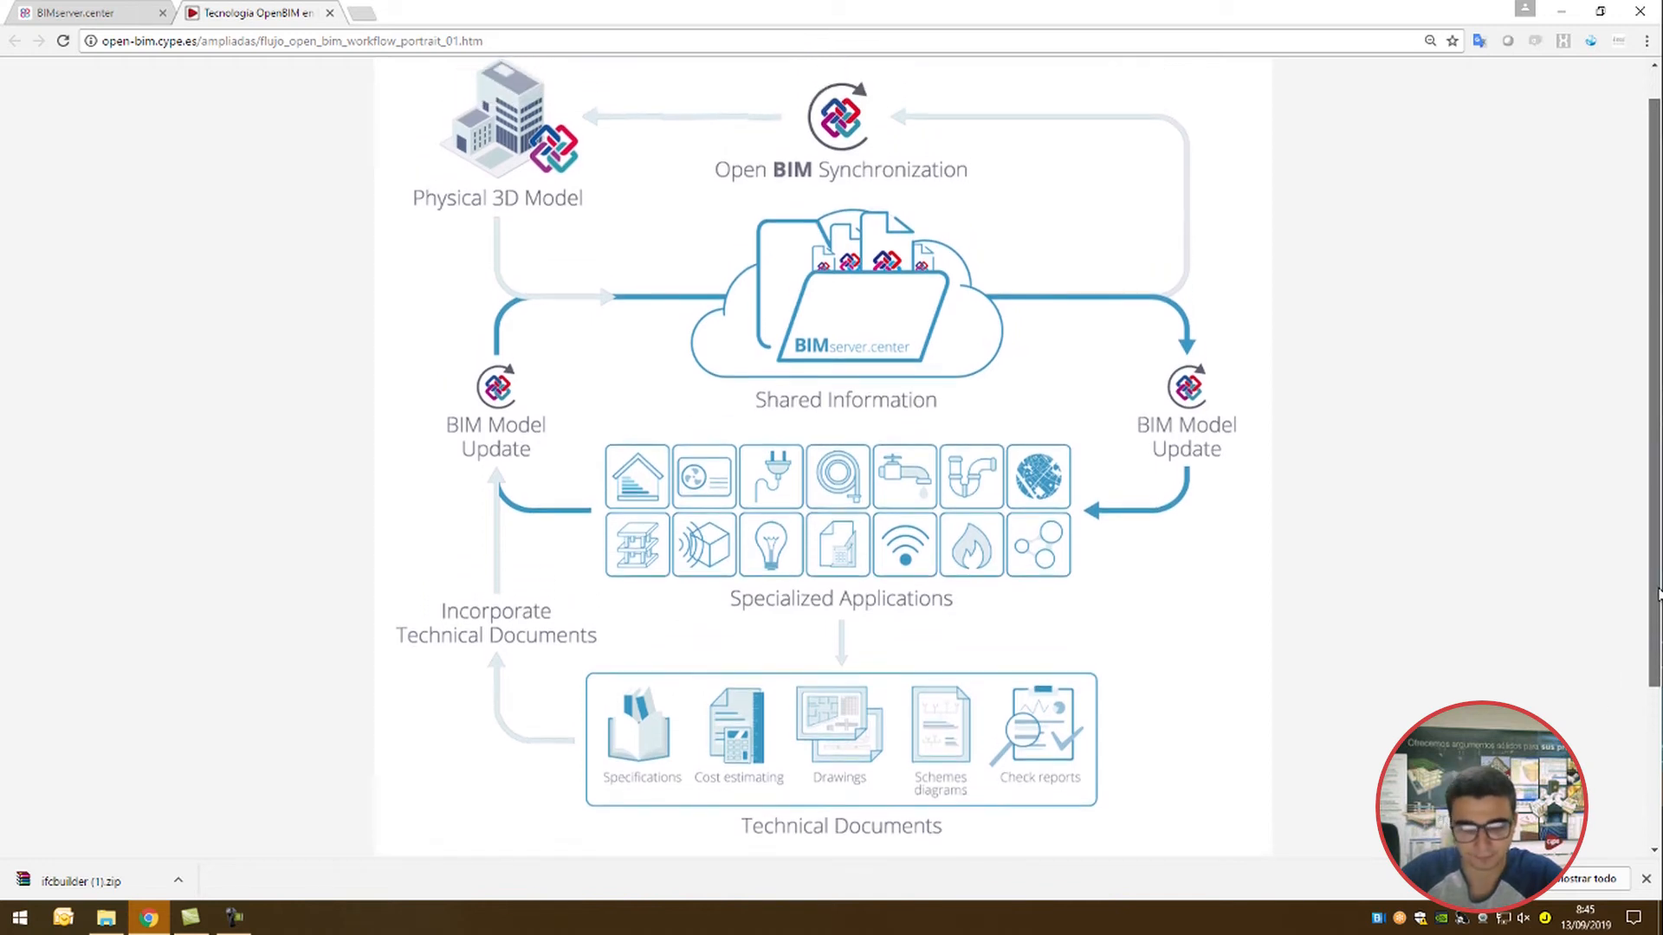
pyautogui.moveTo(655, 277)
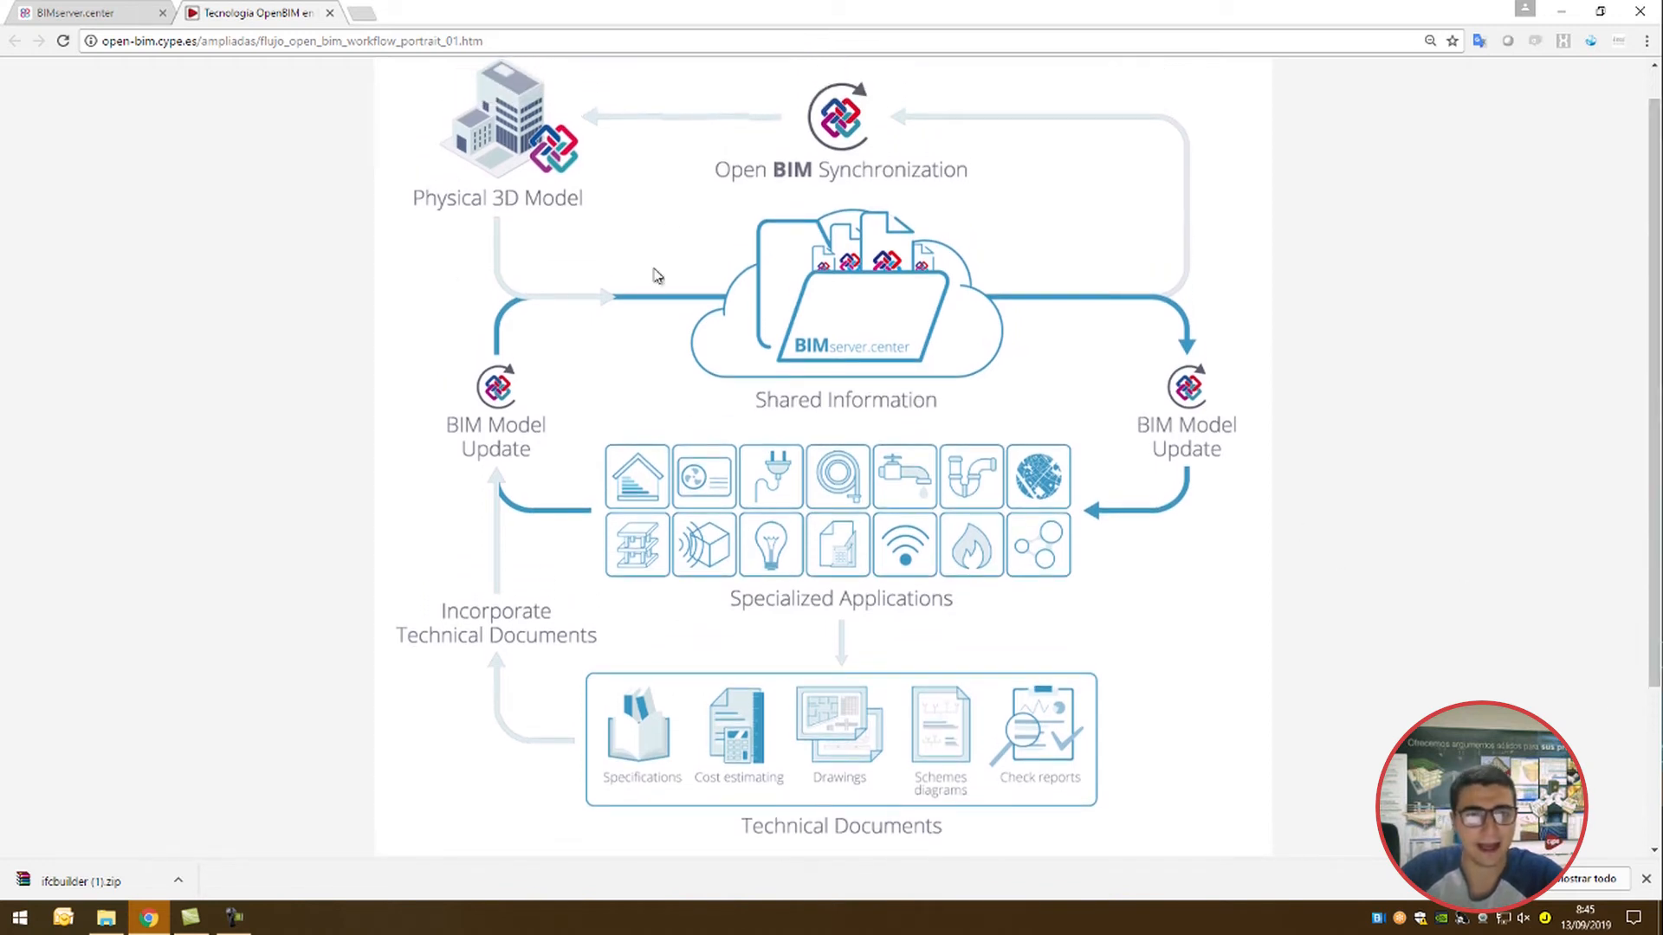
pyautogui.moveTo(564, 109)
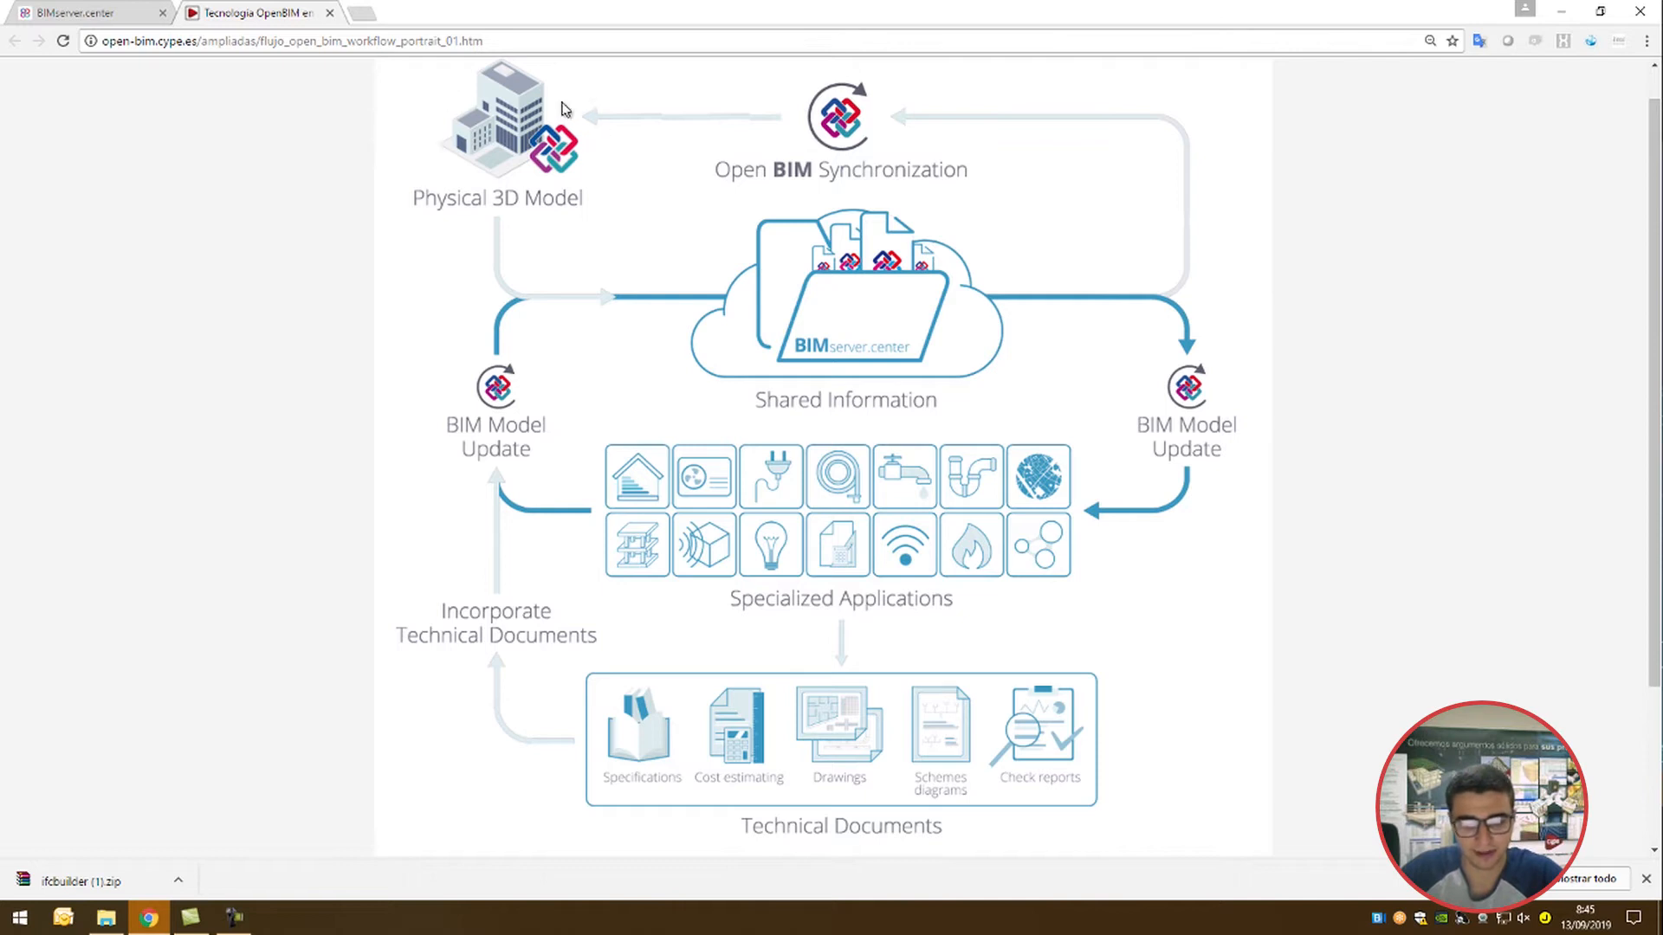
pyautogui.moveTo(514, 129)
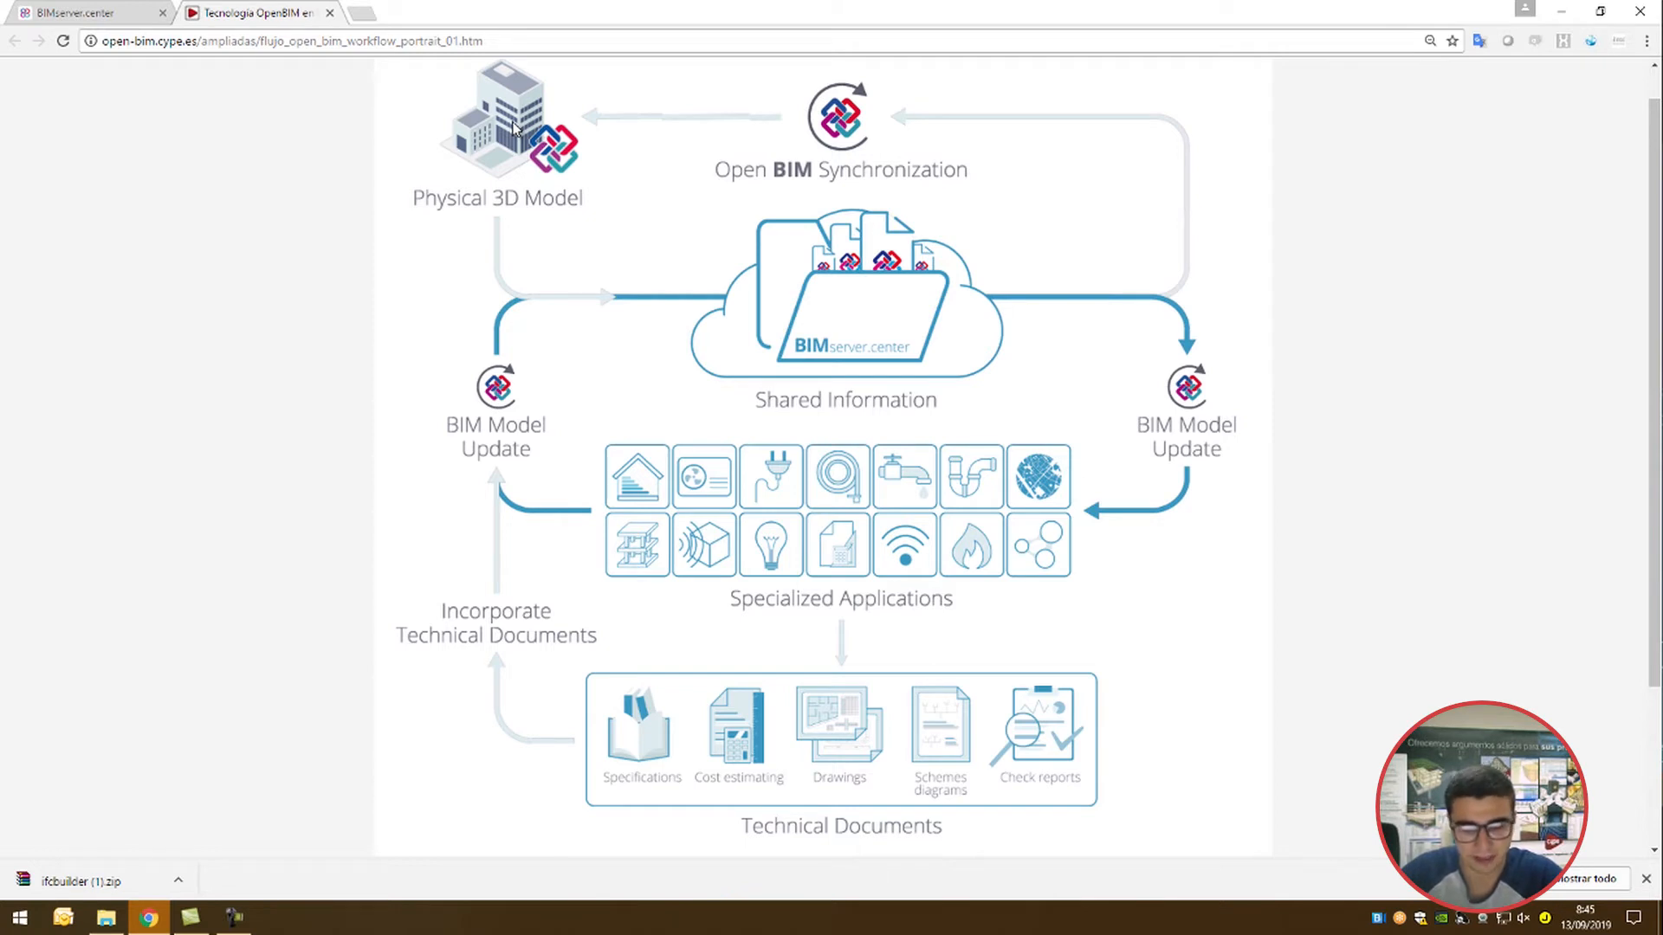
pyautogui.moveTo(711, 177)
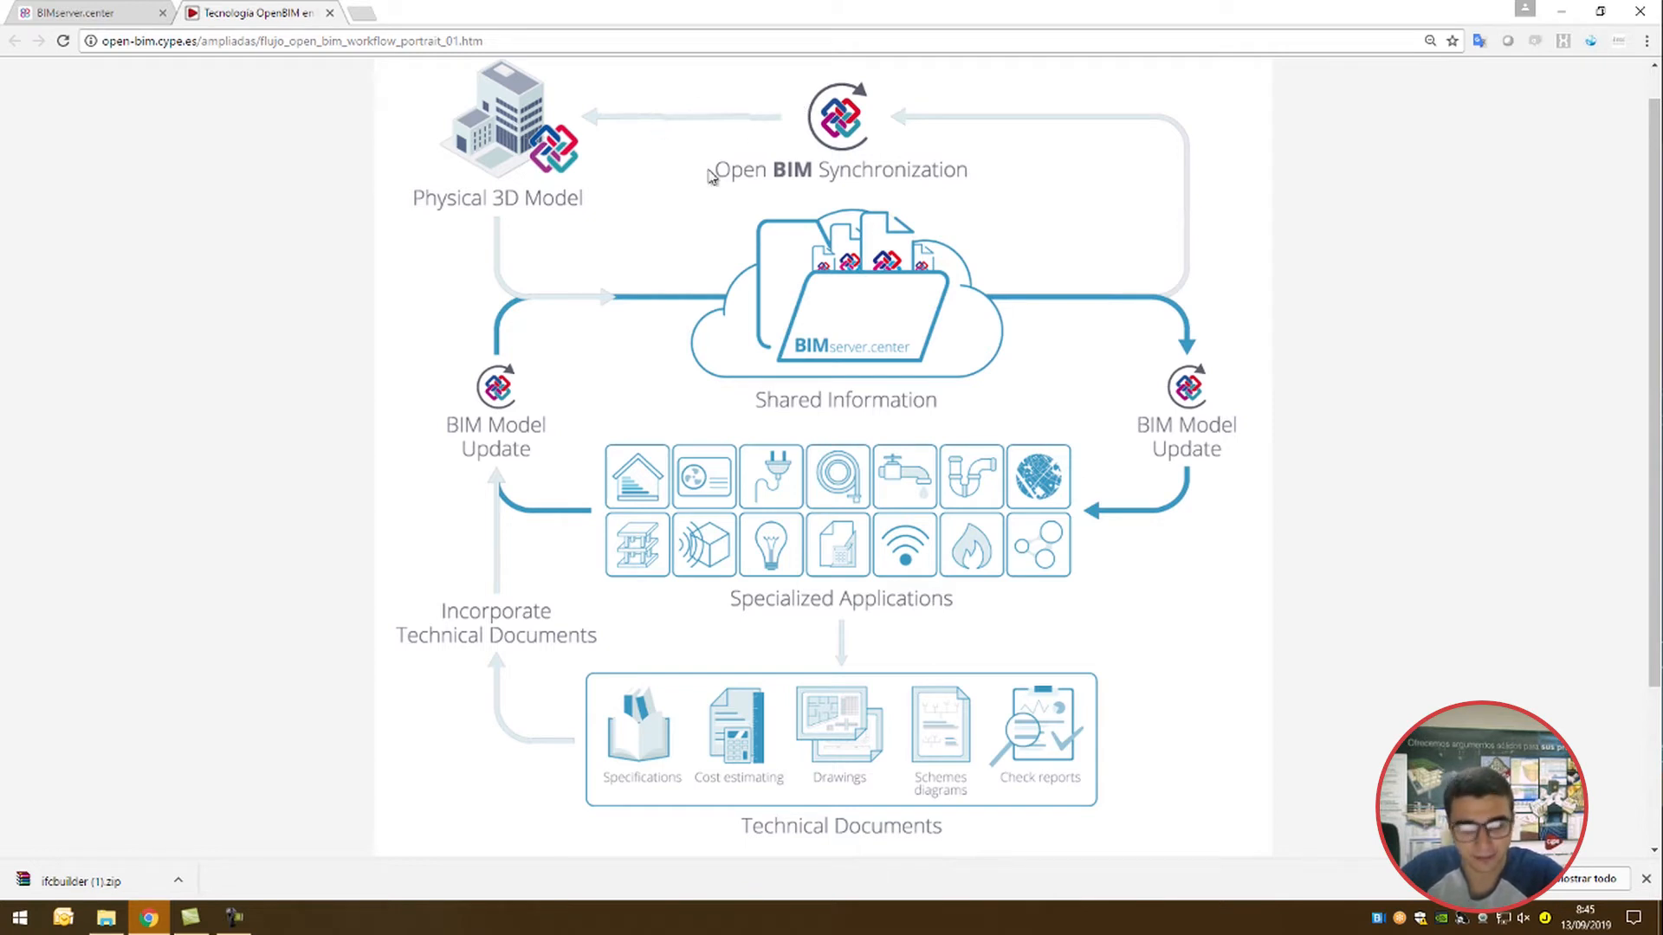
pyautogui.moveTo(770, 184)
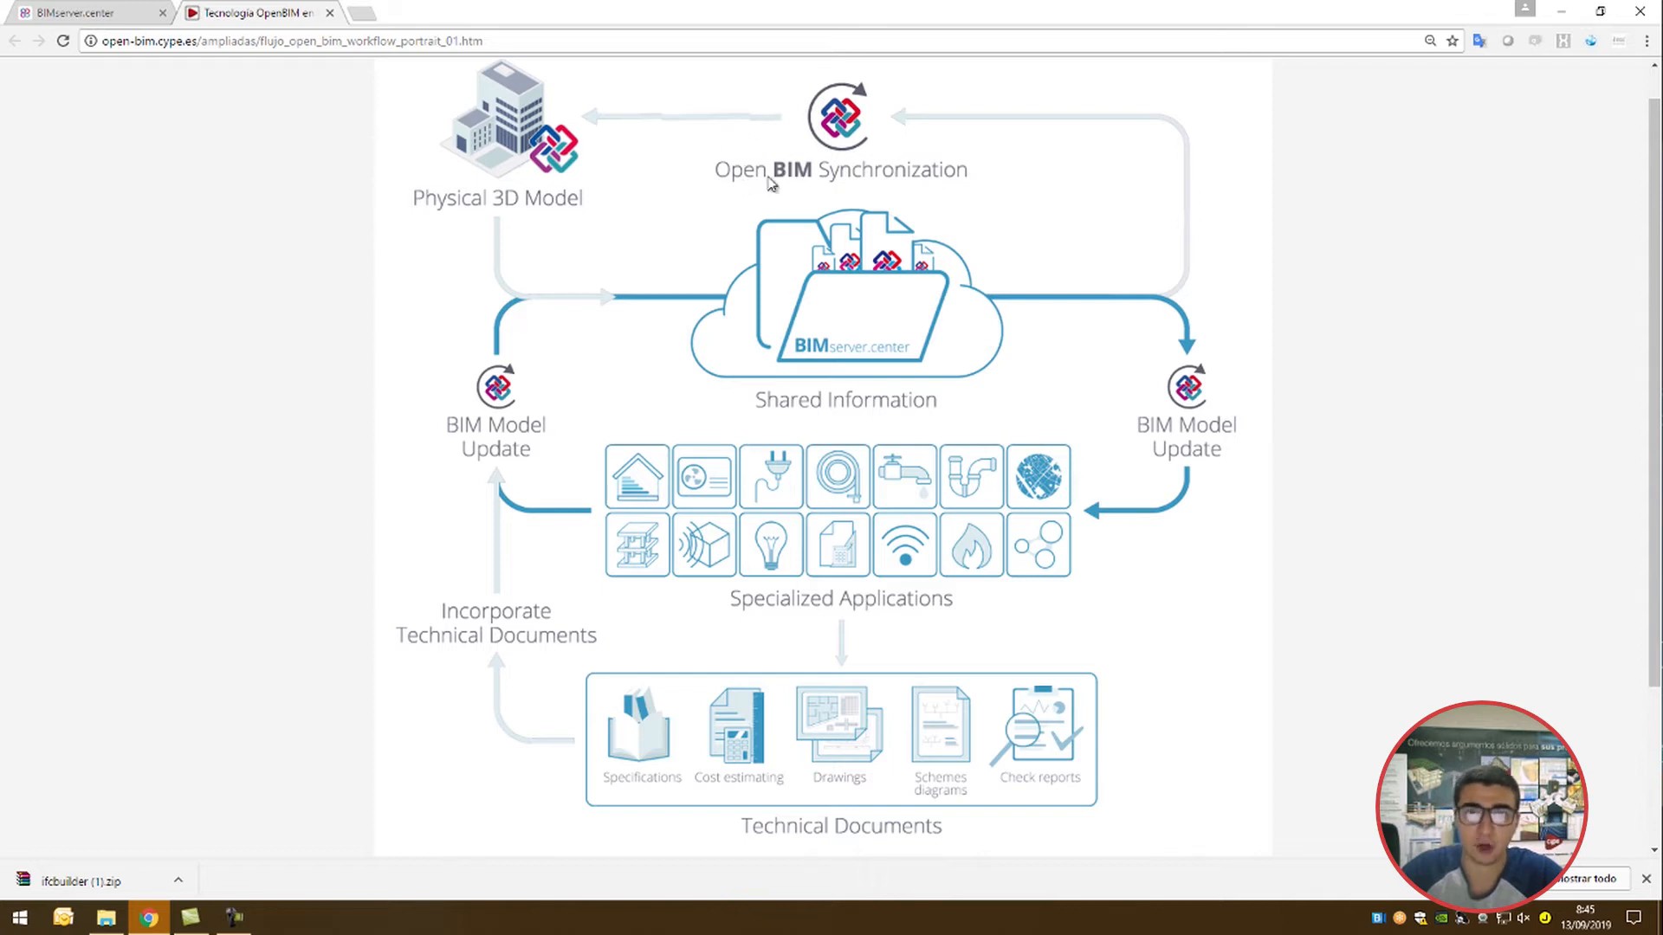
pyautogui.moveTo(596, 521)
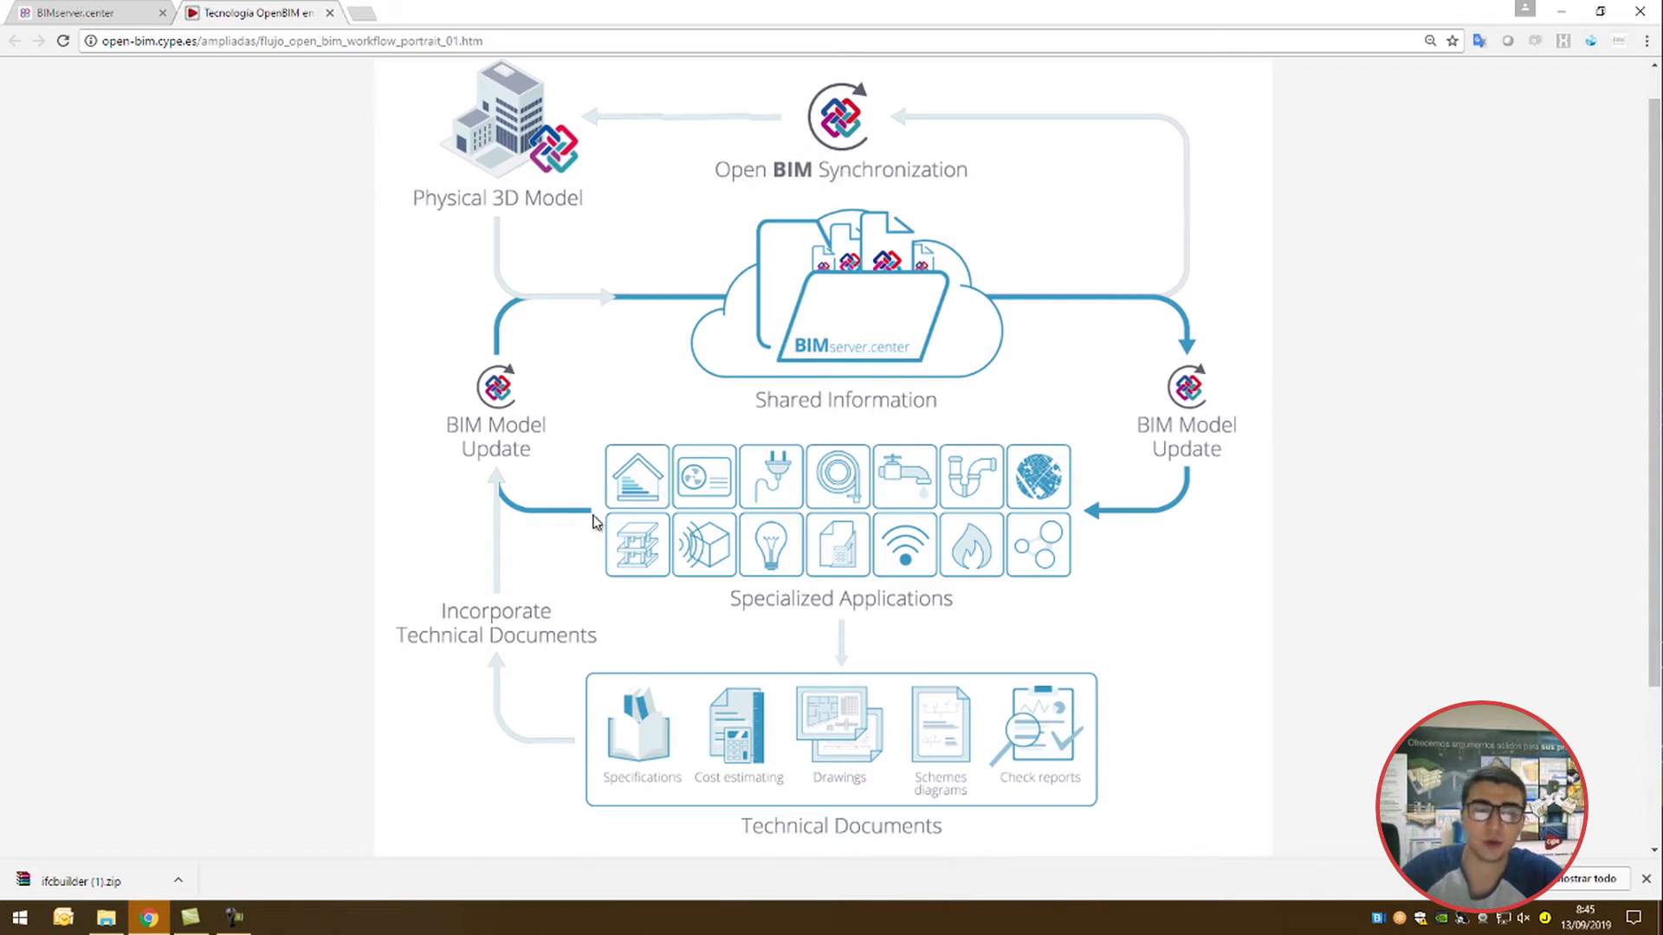
pyautogui.moveTo(114, 881)
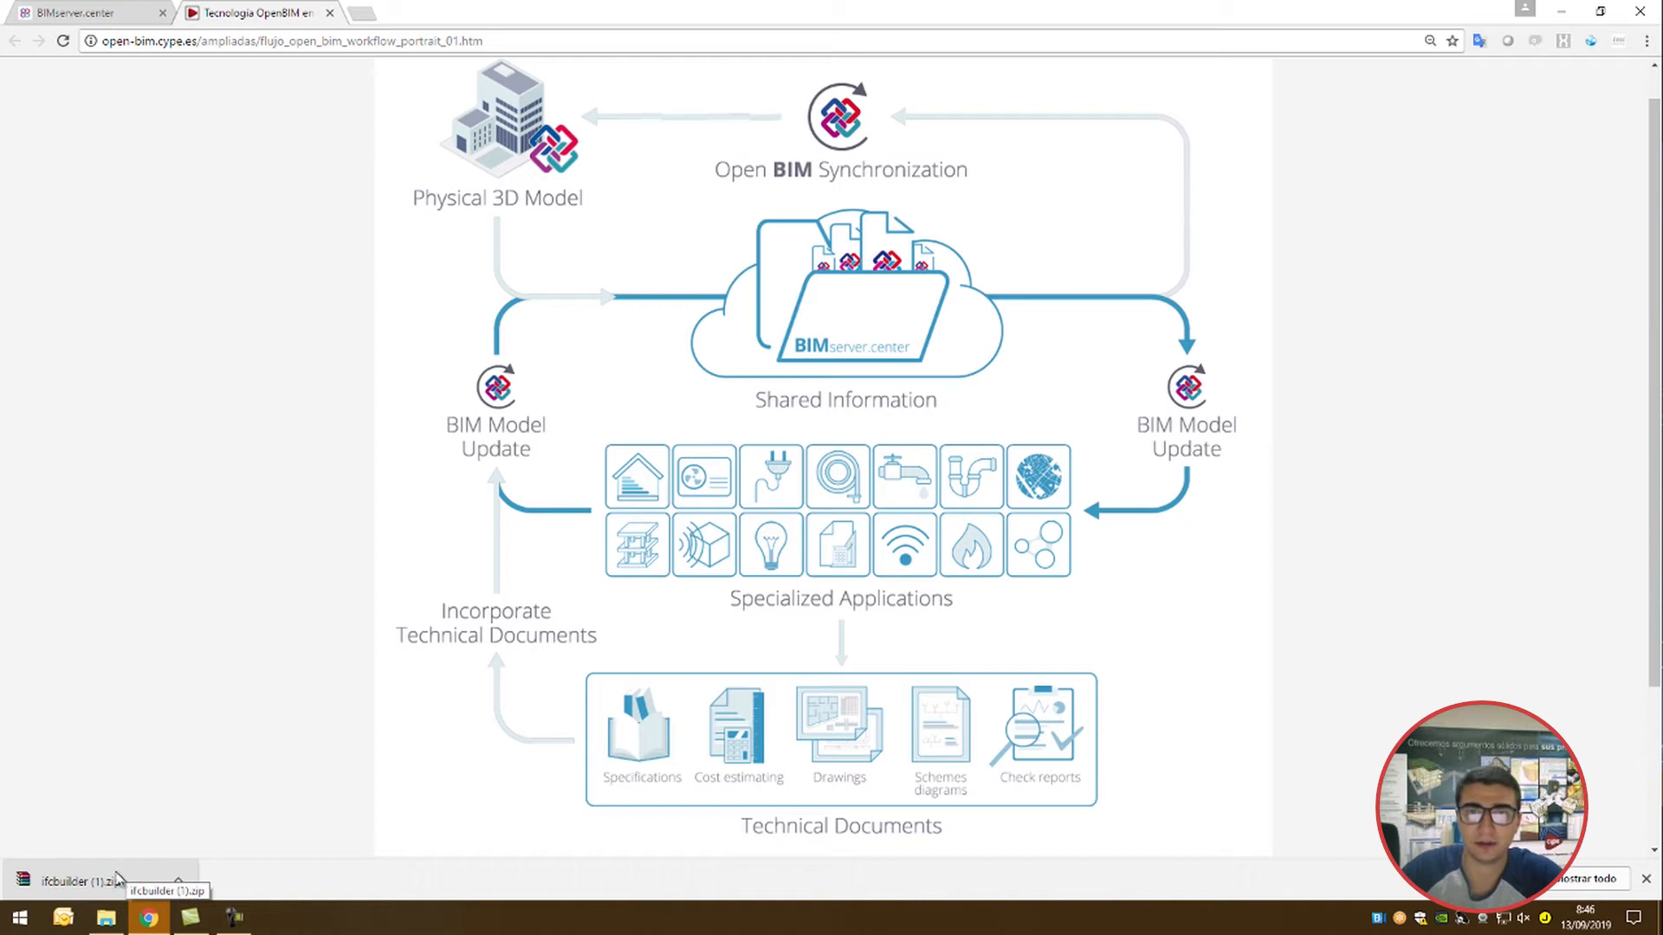
pyautogui.moveTo(297, 676)
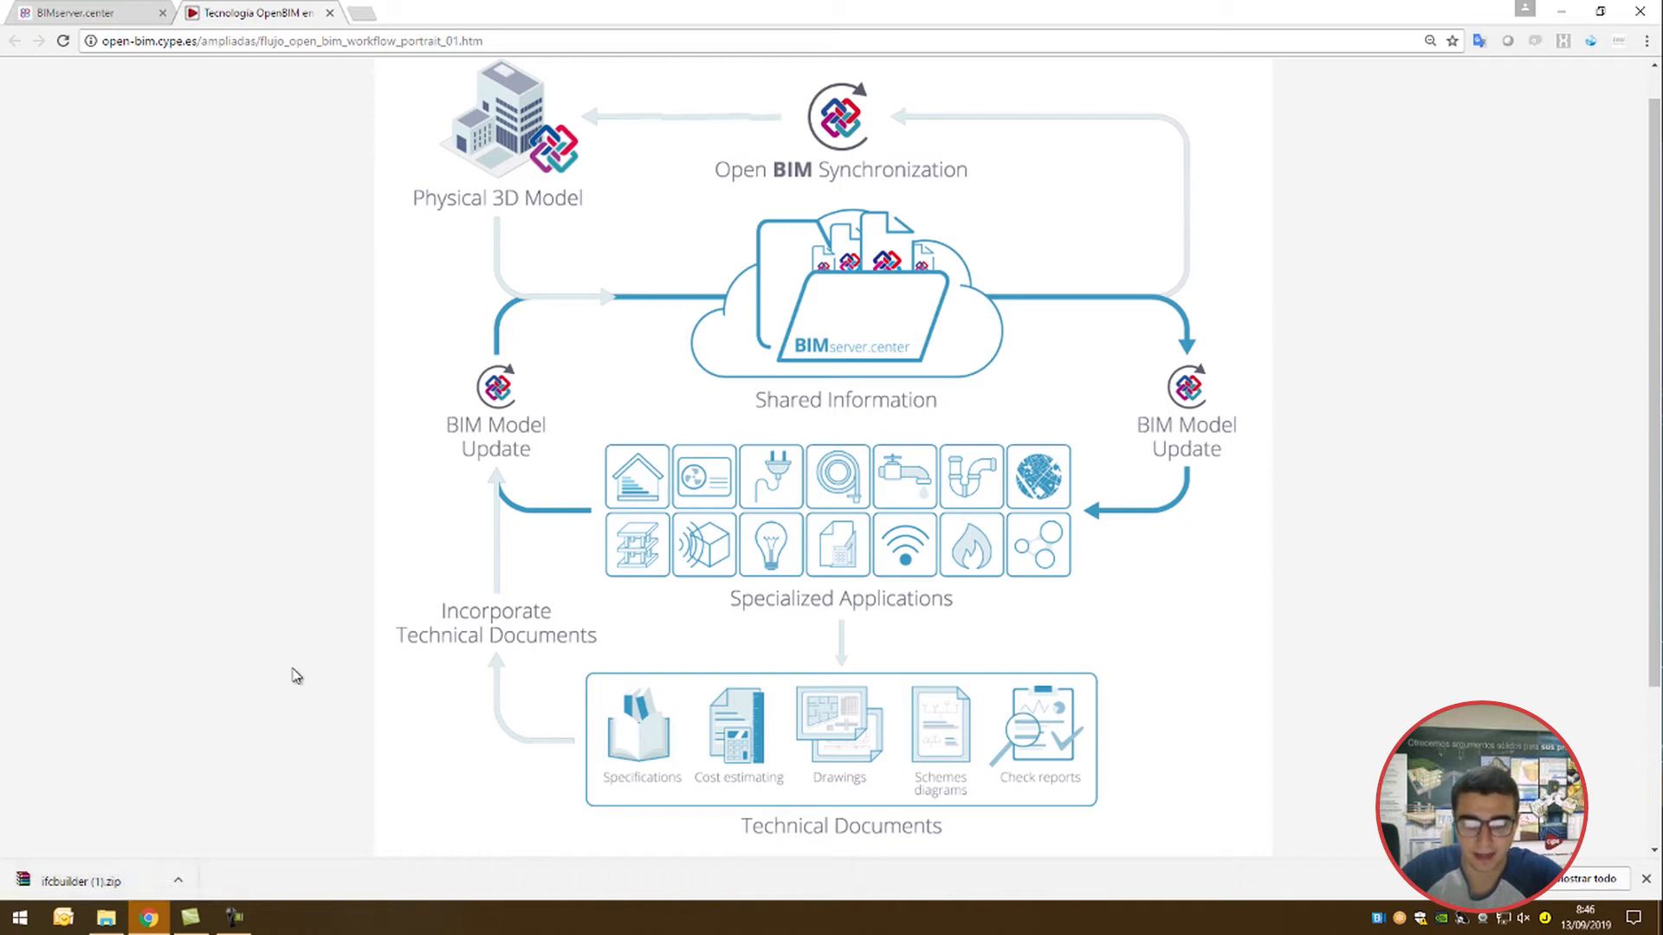
pyautogui.moveTo(306, 631)
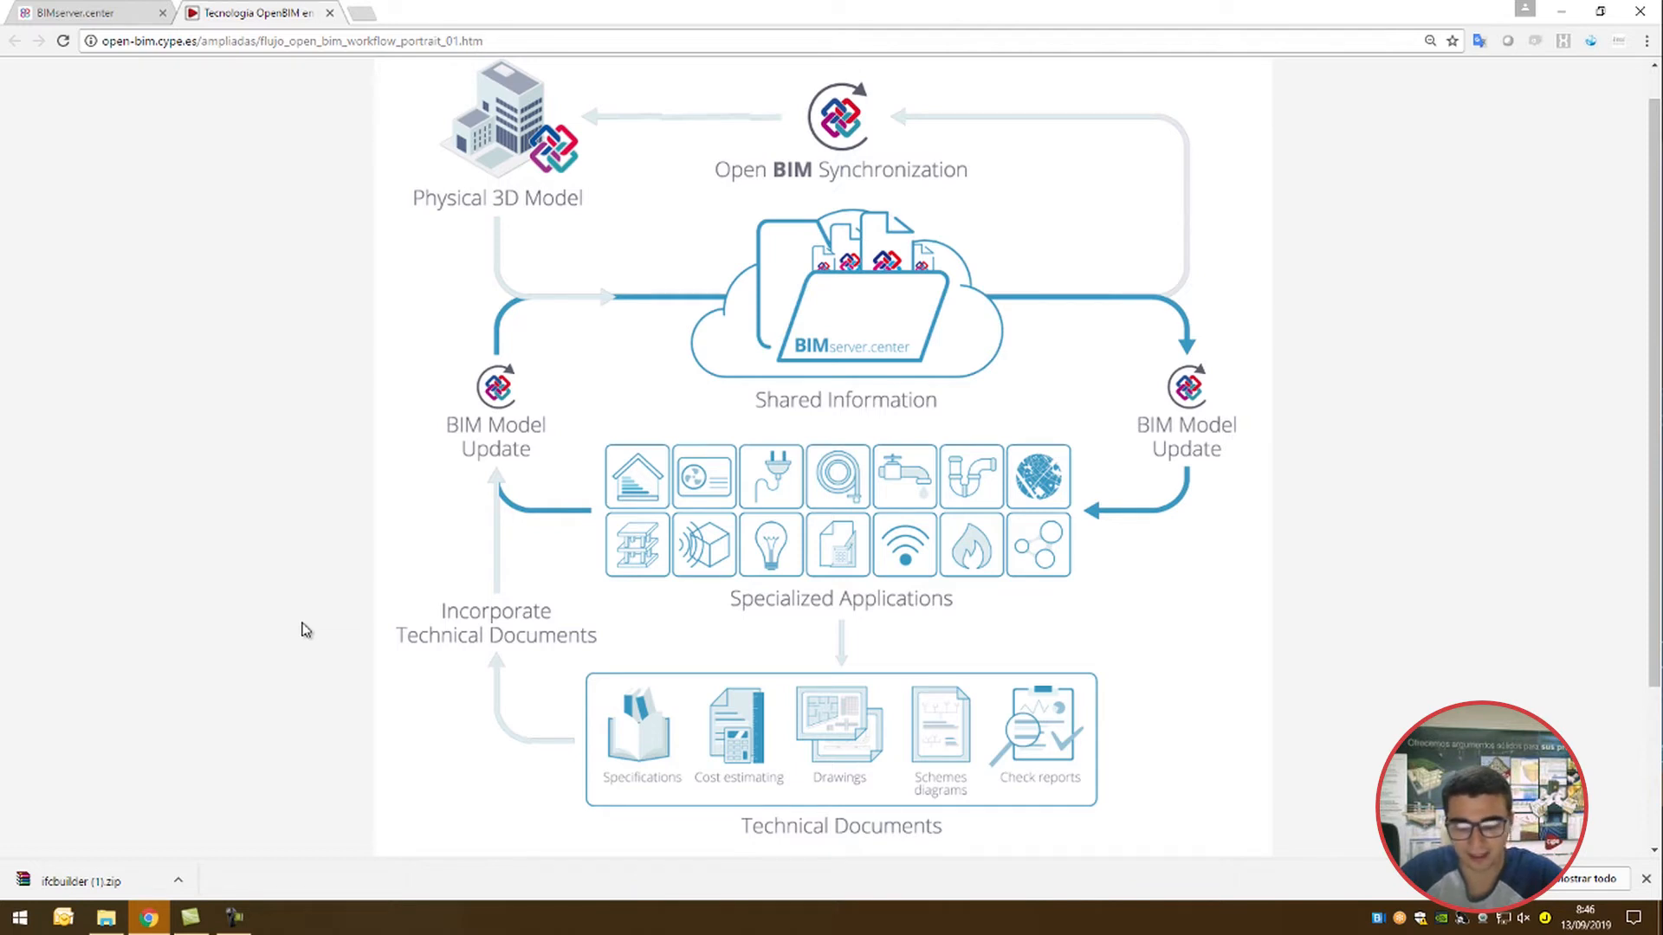
pyautogui.moveTo(742, 326)
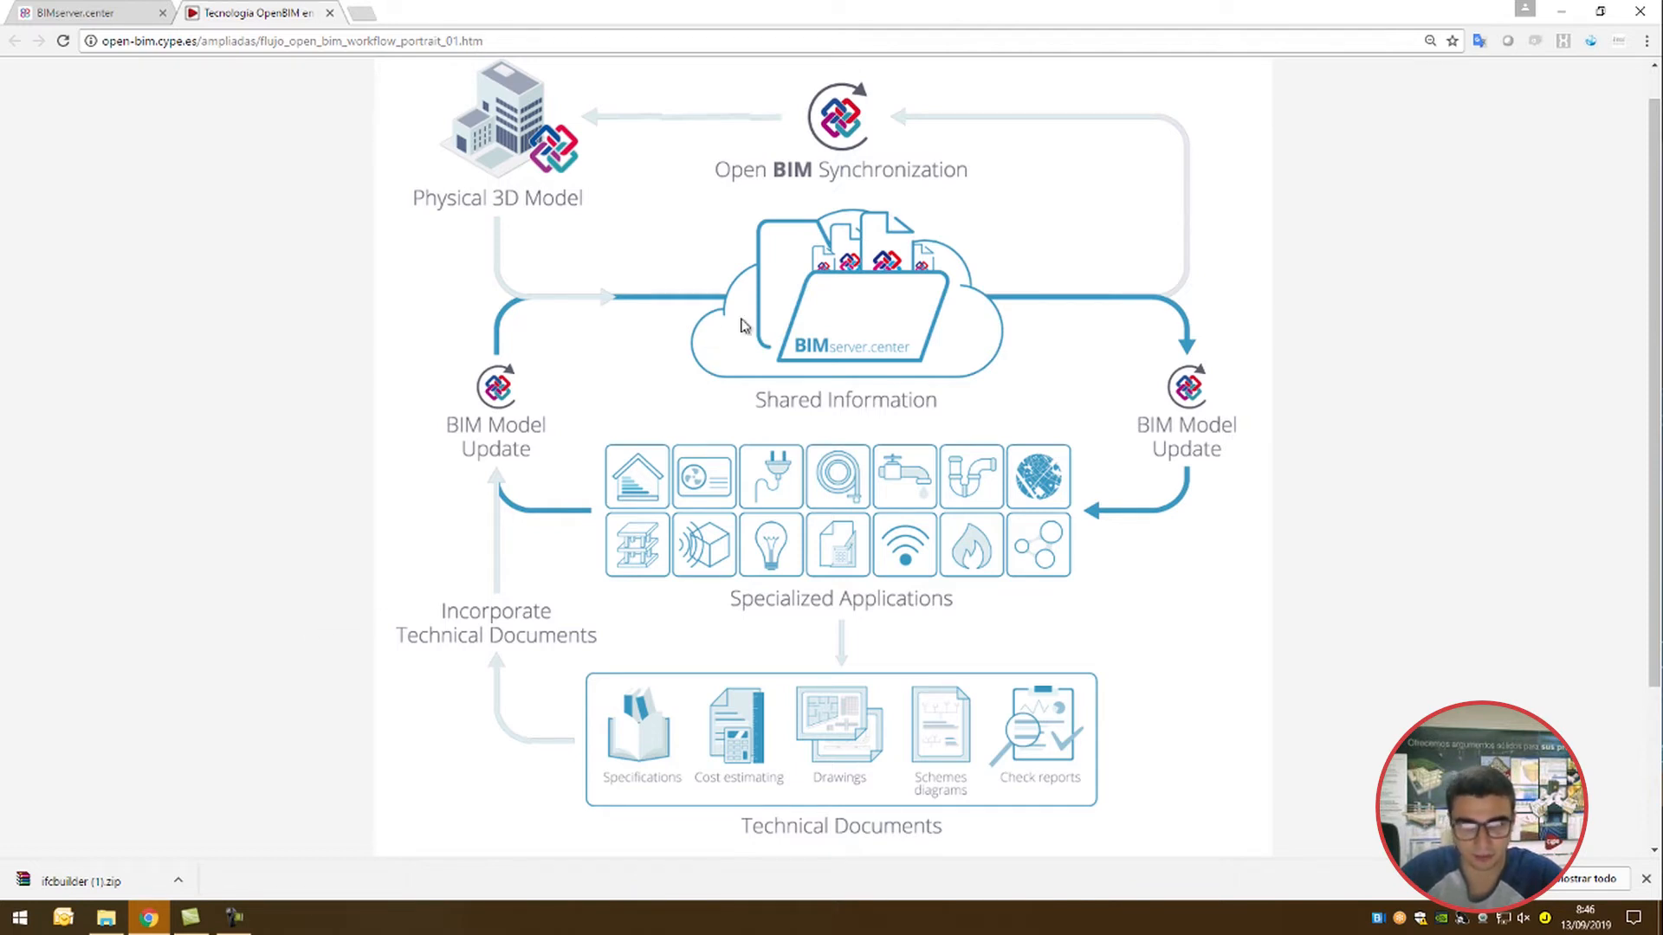
pyautogui.moveTo(817, 353)
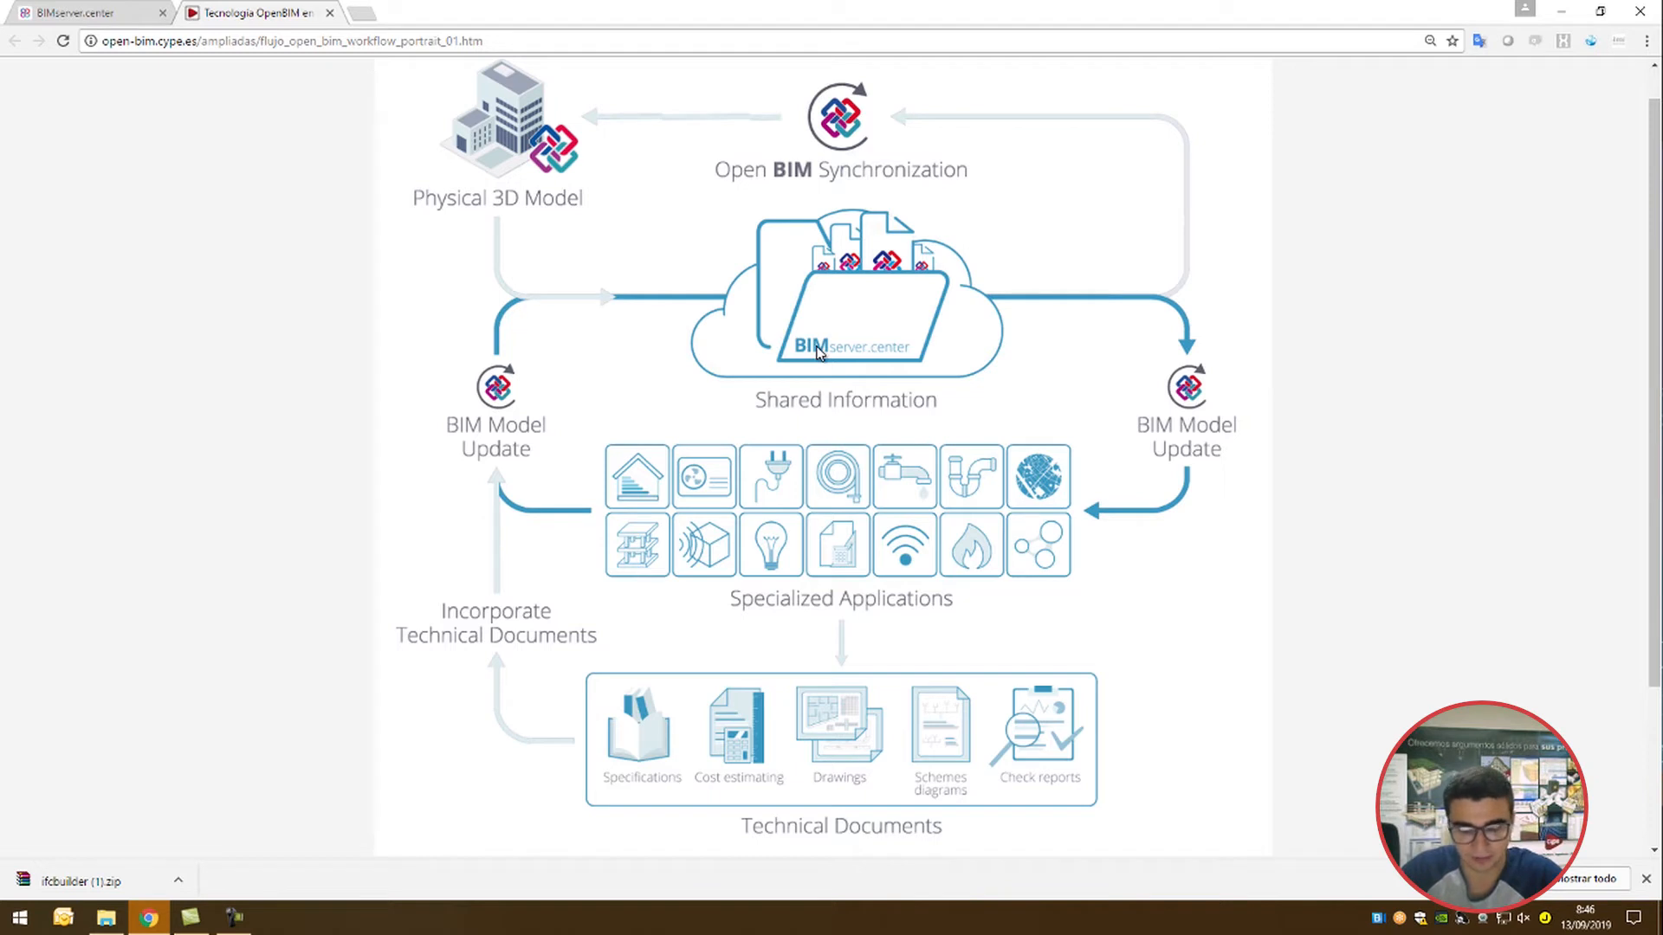
pyautogui.moveTo(865, 323)
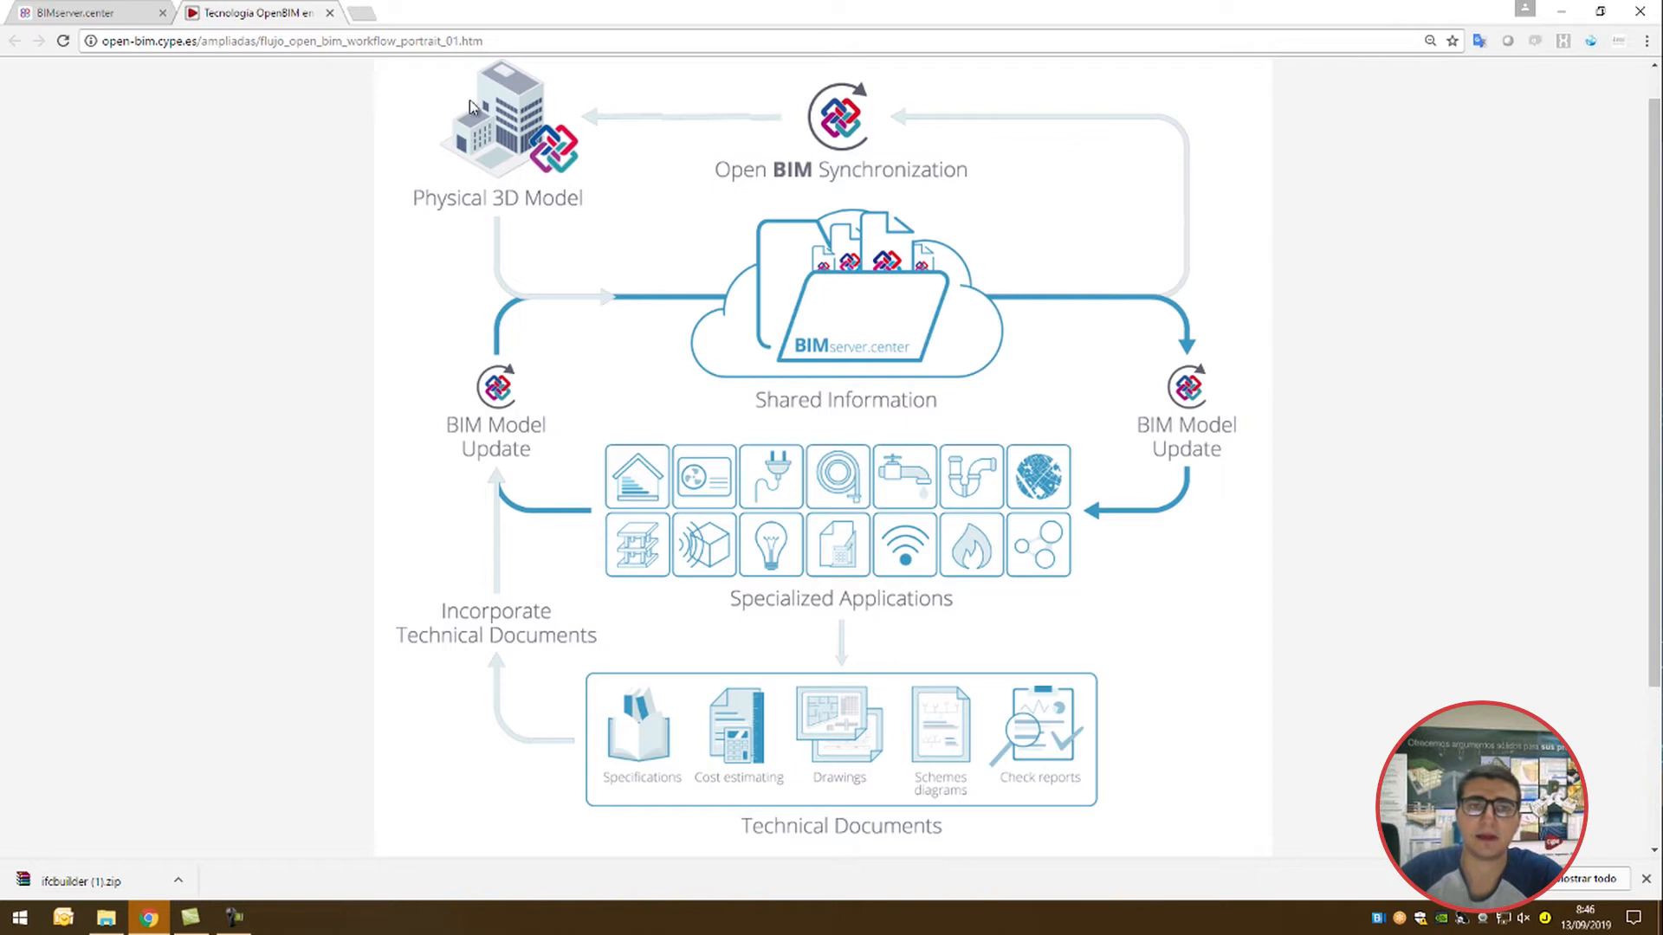
pyautogui.moveTo(499, 206)
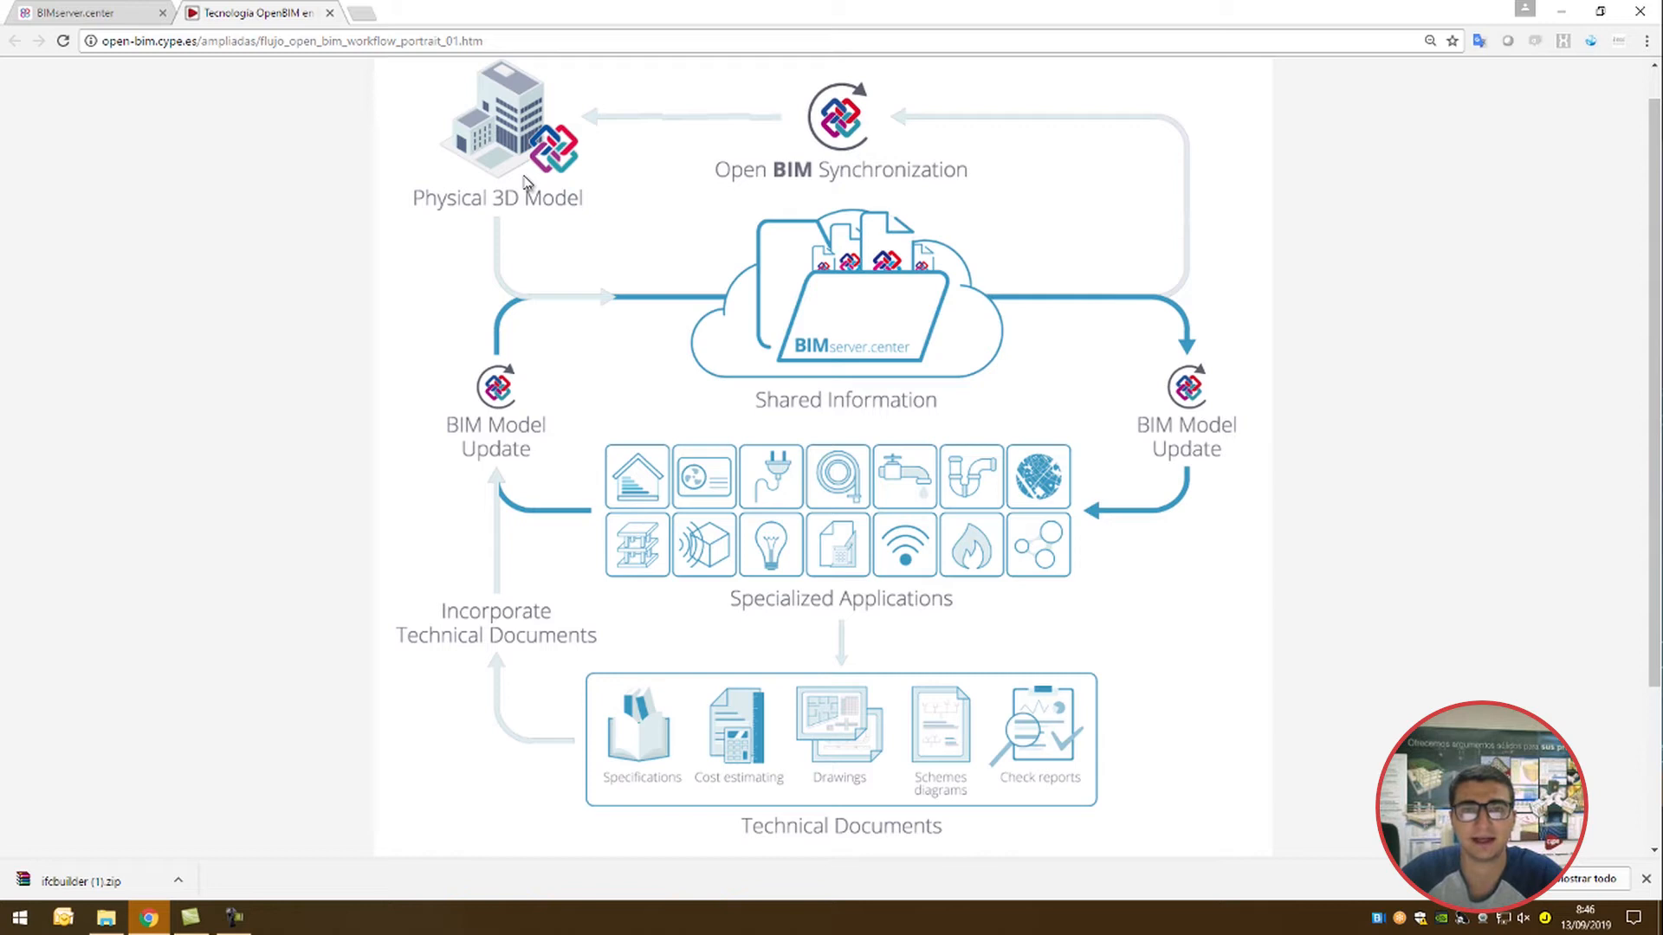
pyautogui.moveTo(445, 146)
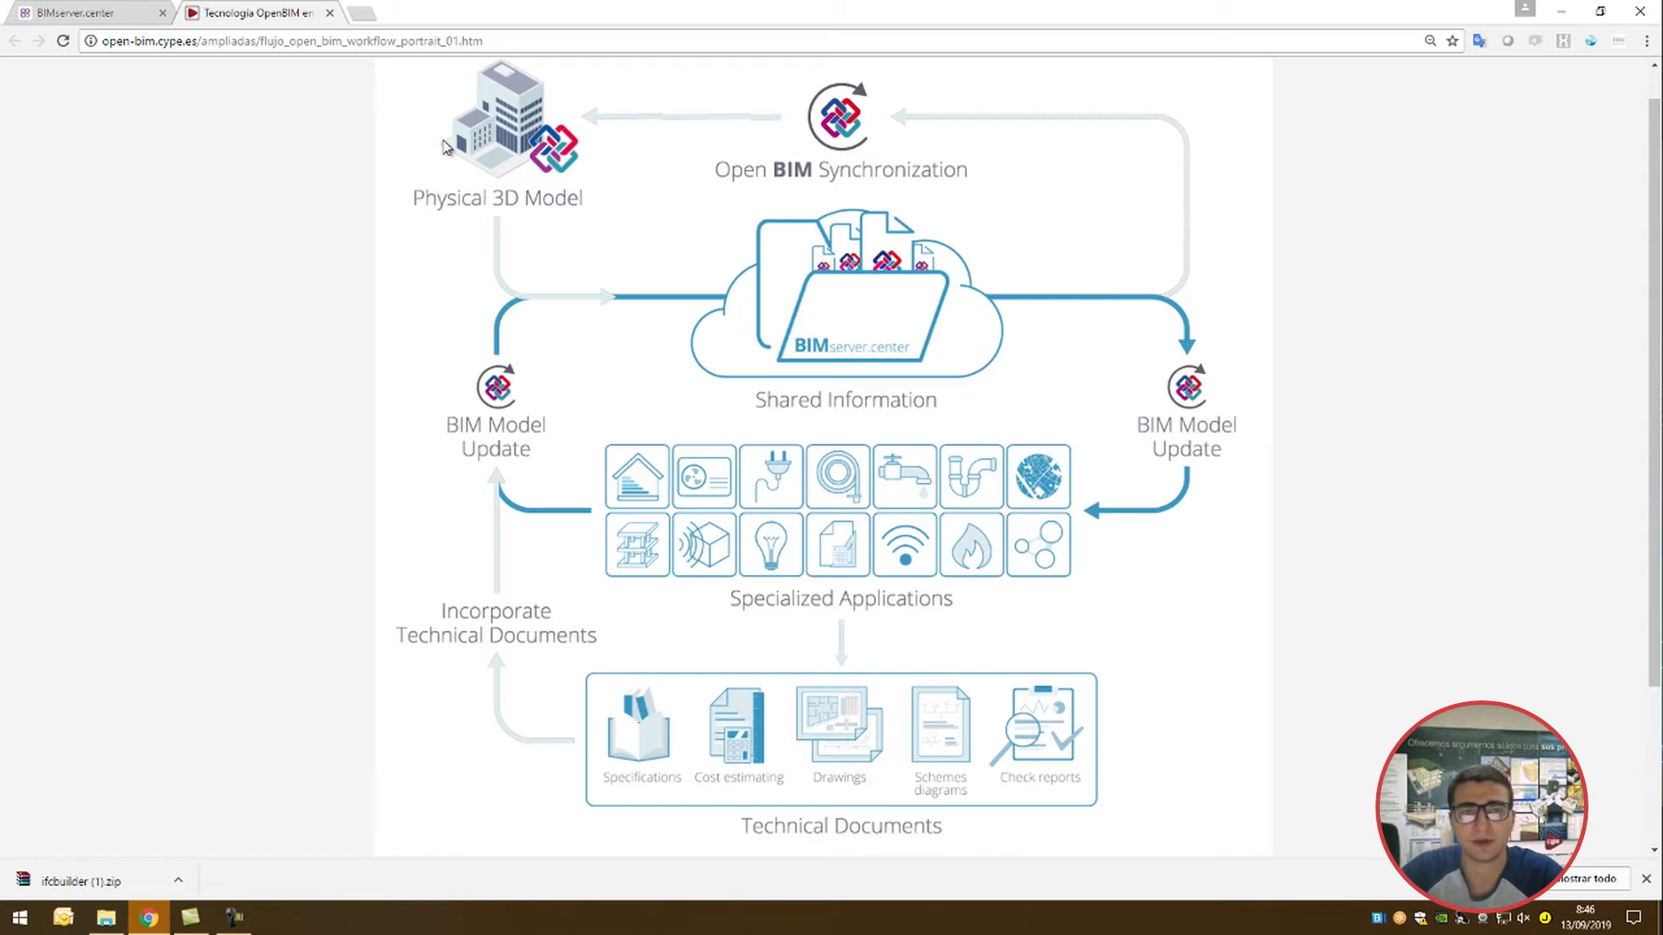
pyautogui.moveTo(977, 155)
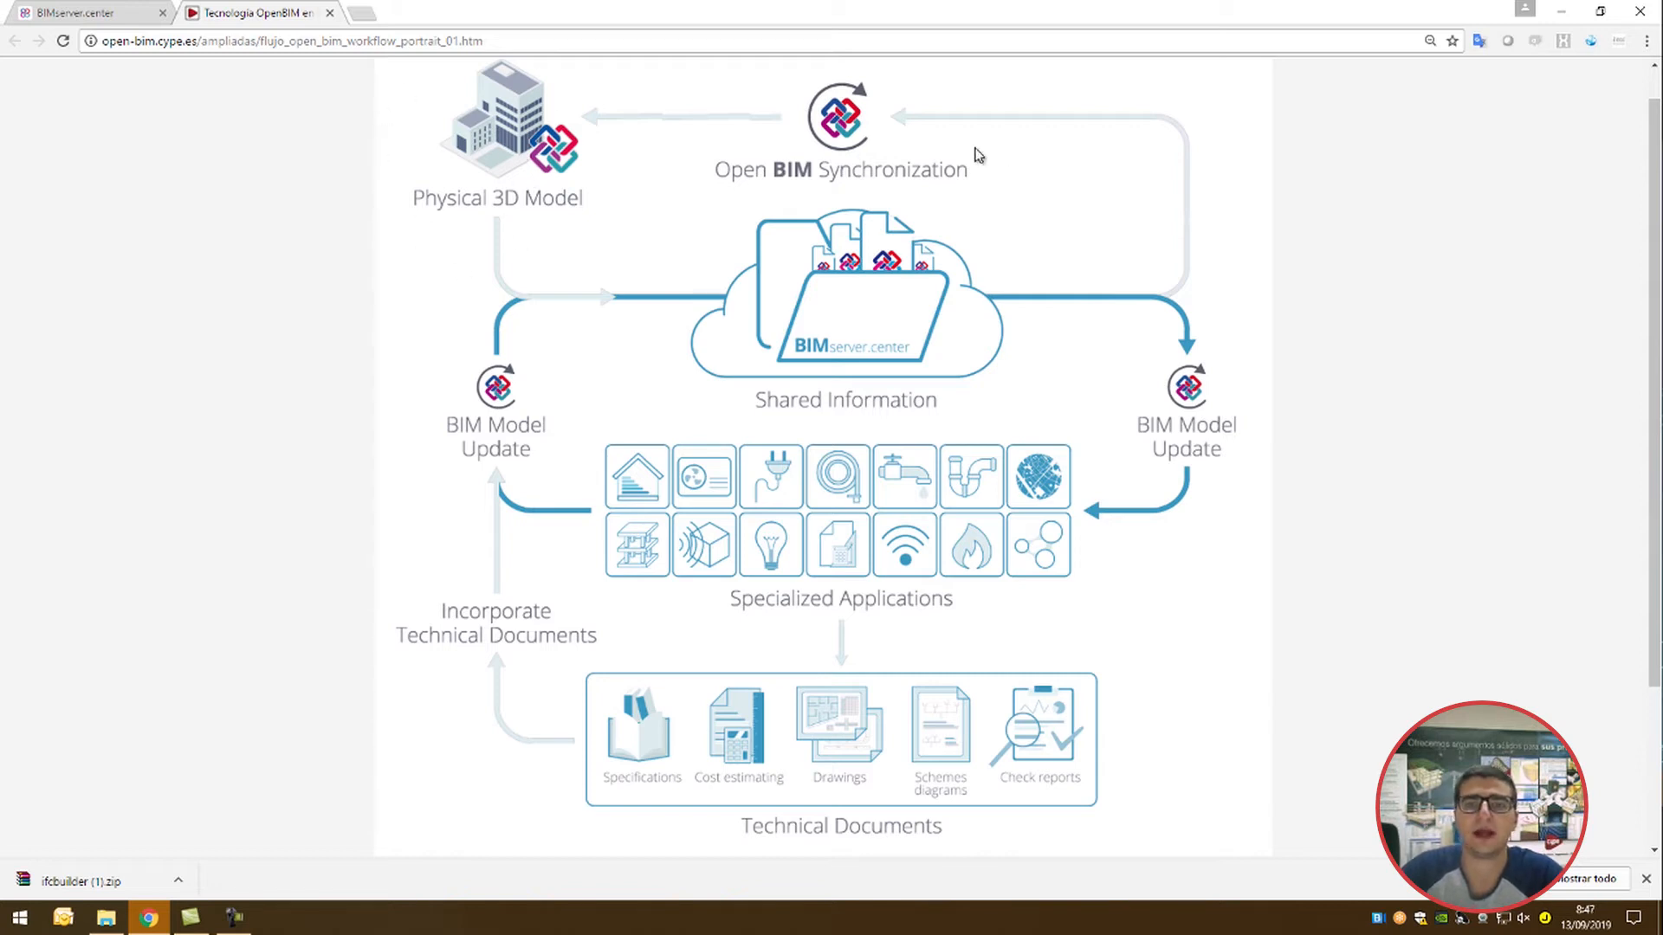
pyautogui.moveTo(873, 341)
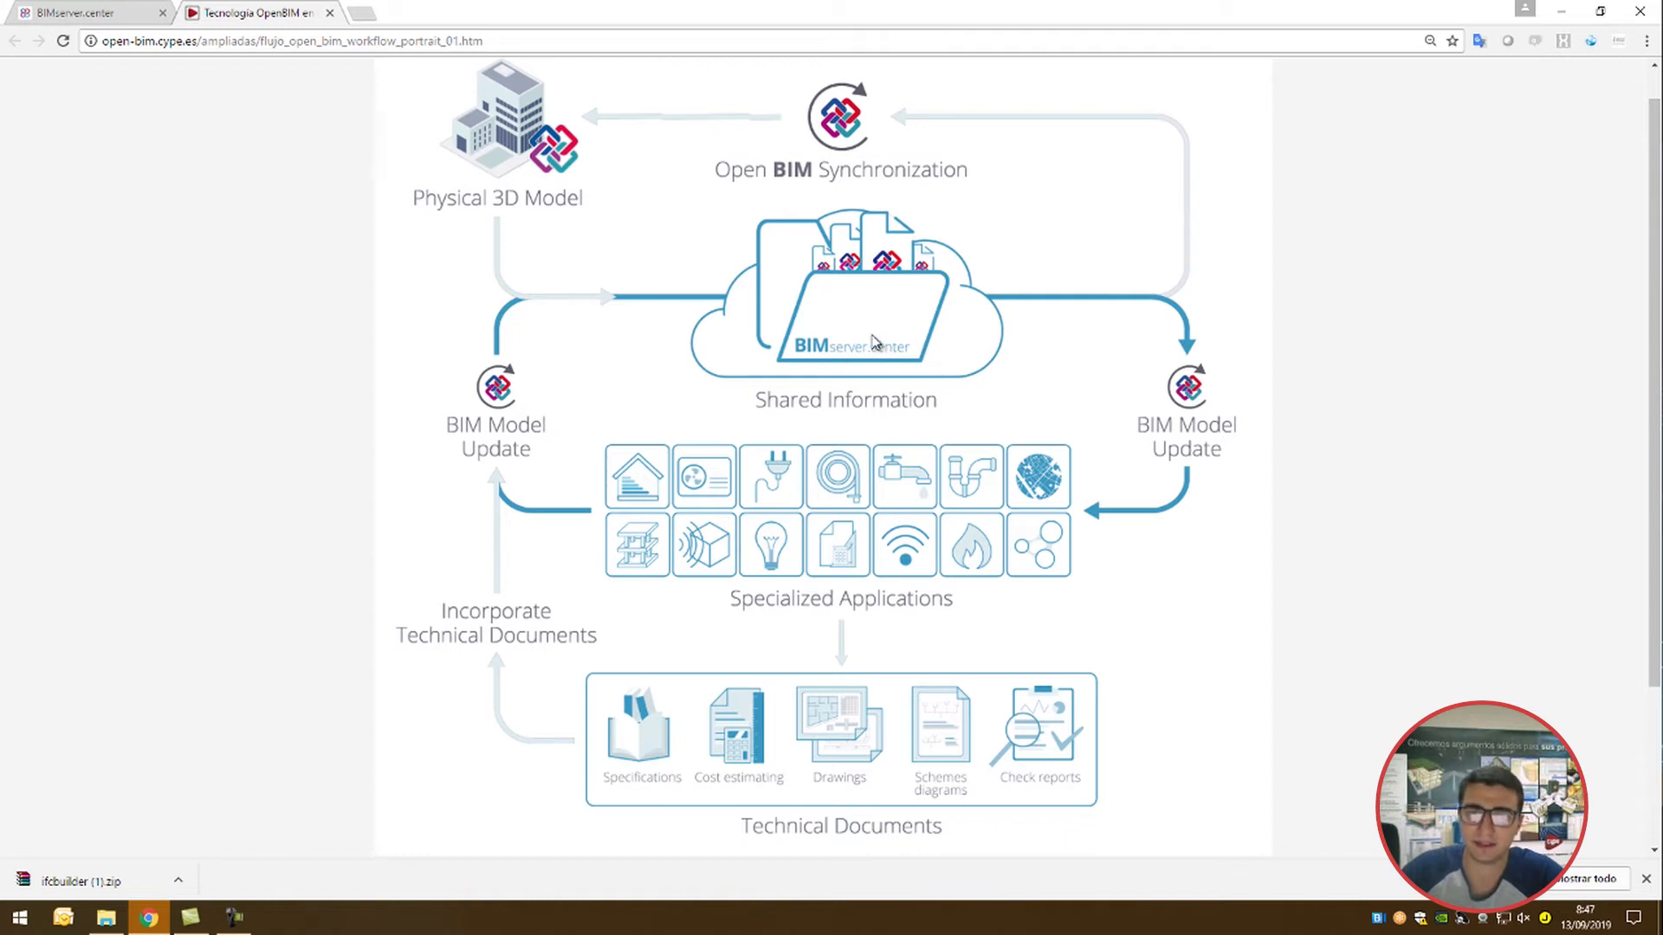
pyautogui.moveTo(835, 318)
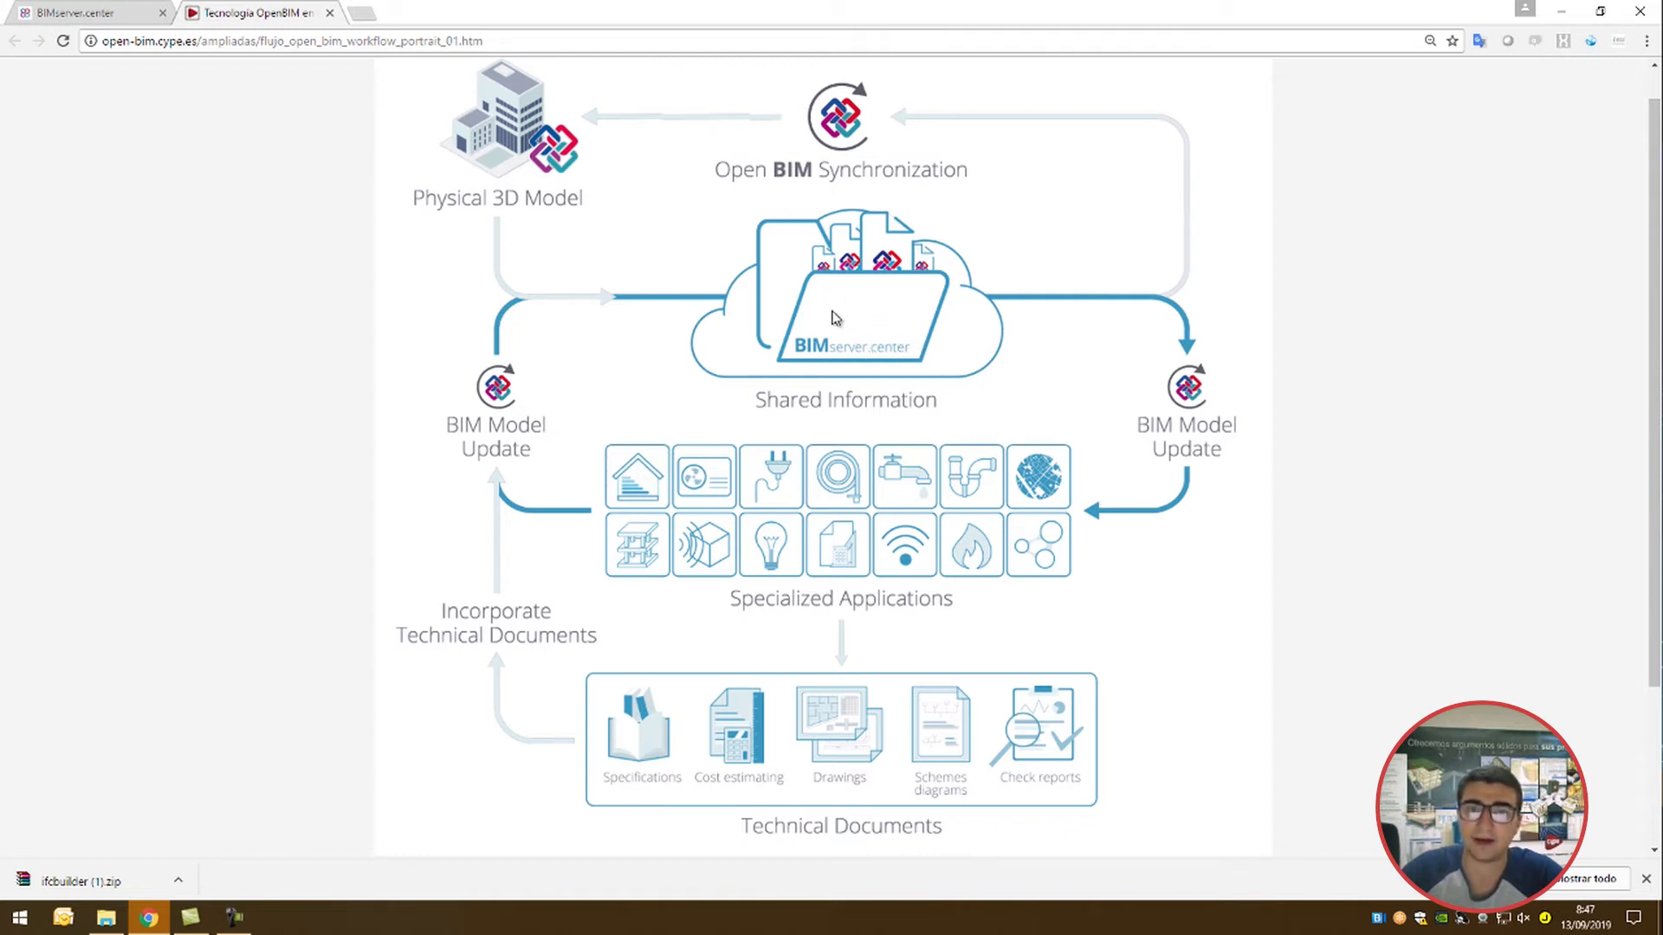
pyautogui.moveTo(874, 337)
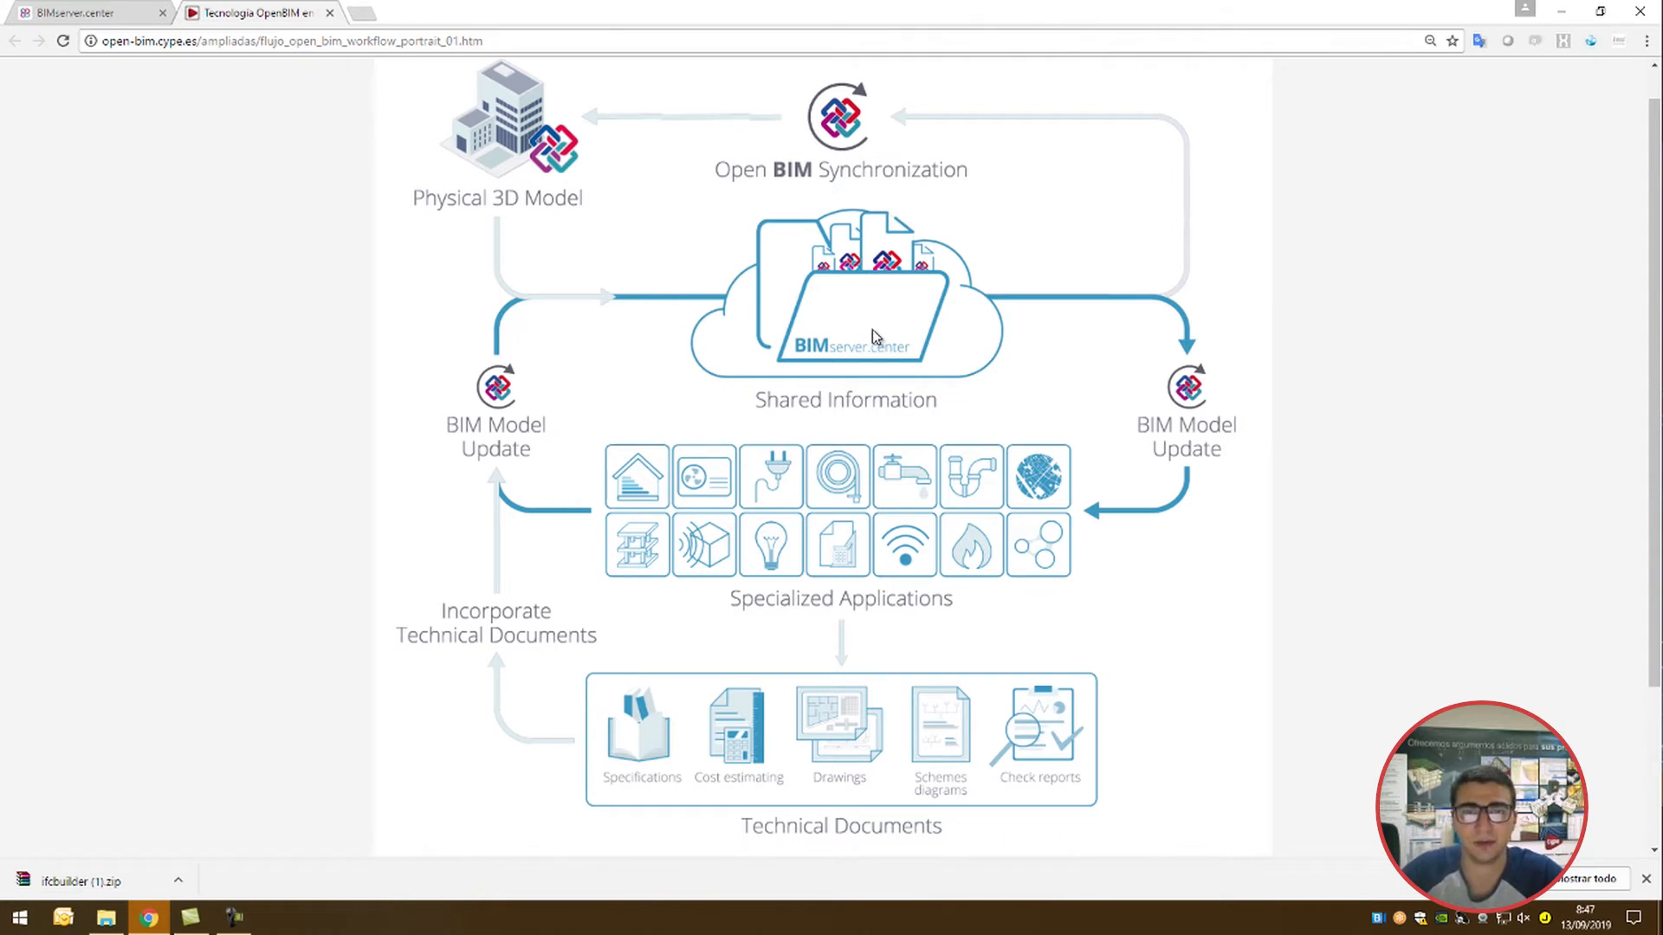
pyautogui.moveTo(793, 227)
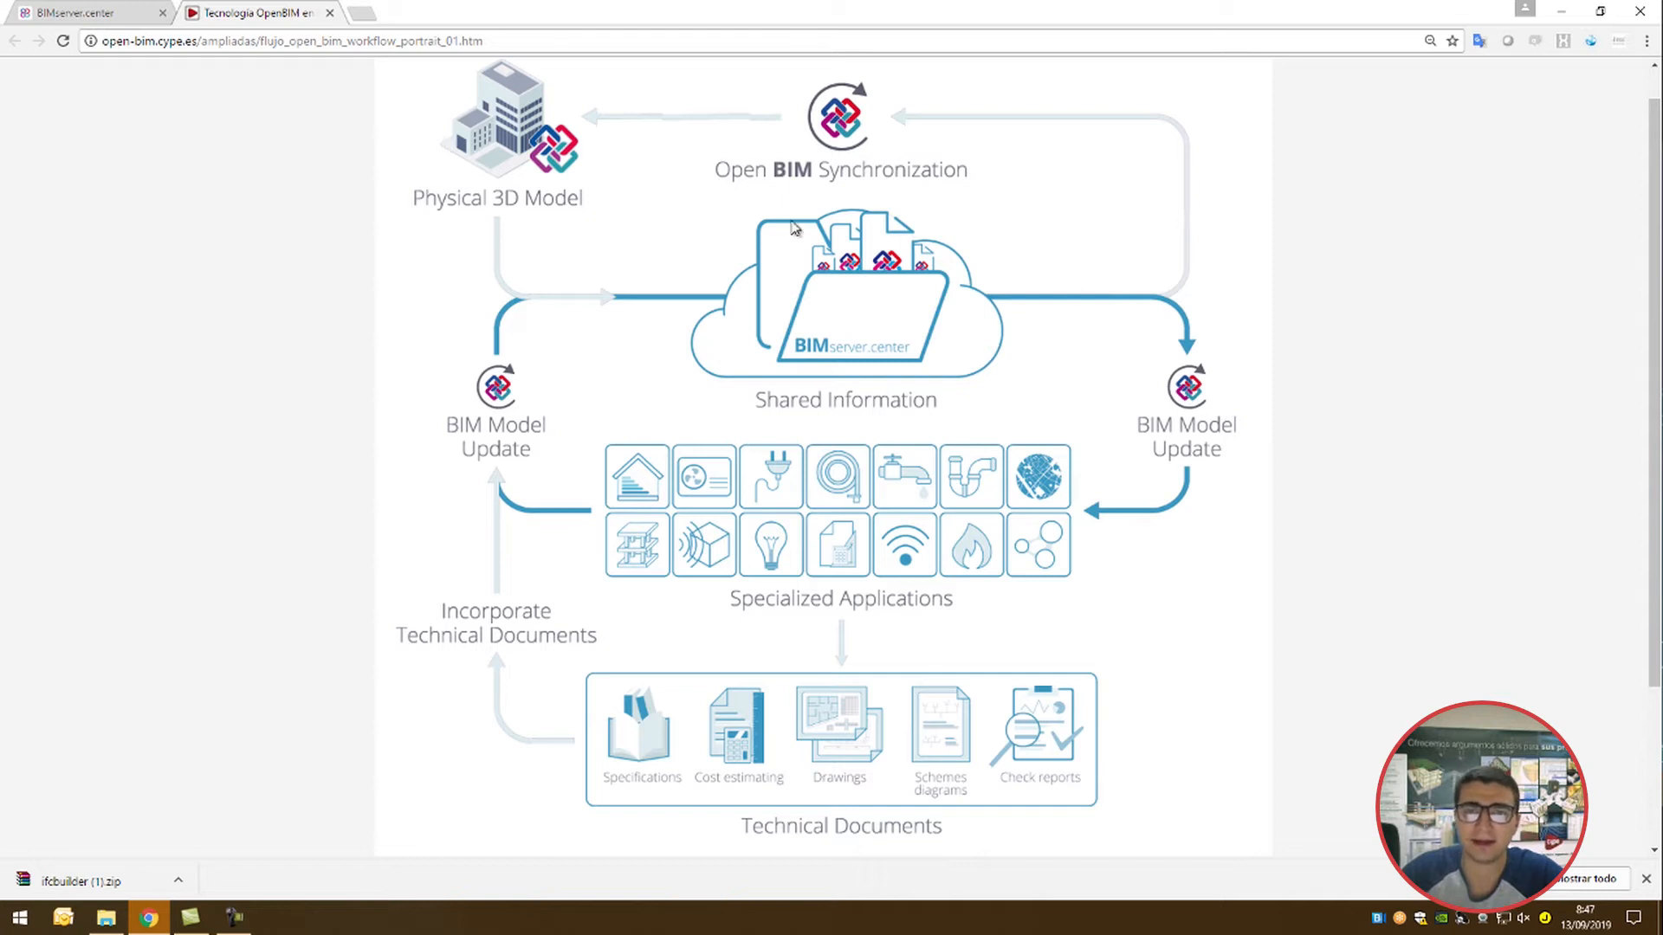
pyautogui.moveTo(779, 345)
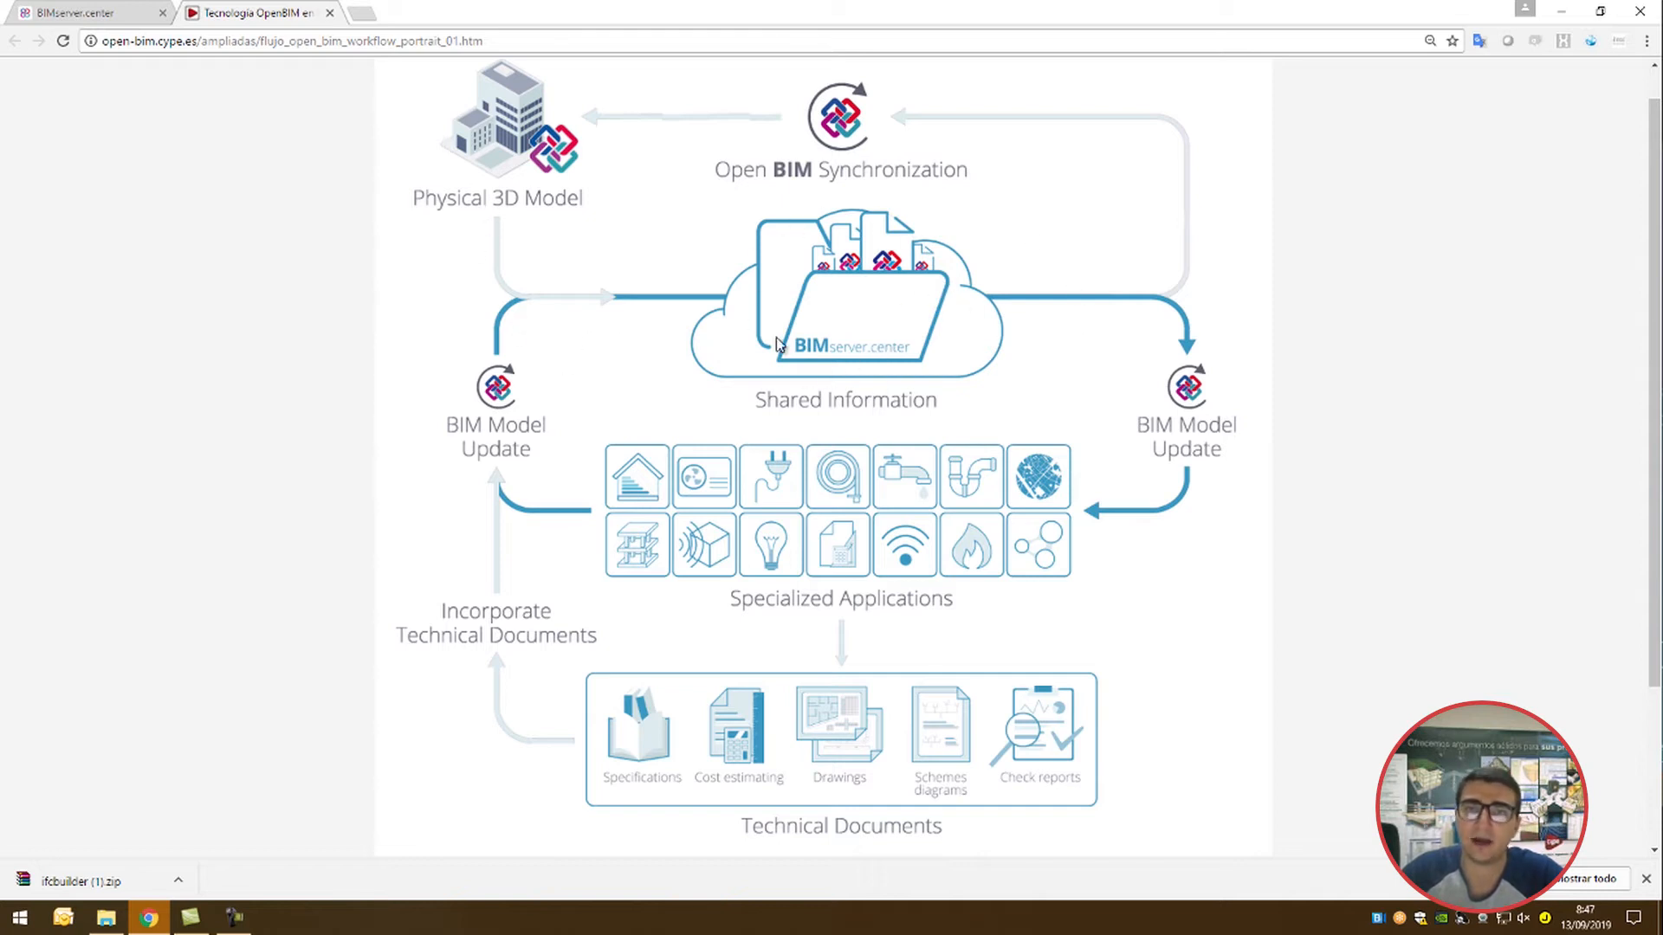
pyautogui.moveTo(943, 549)
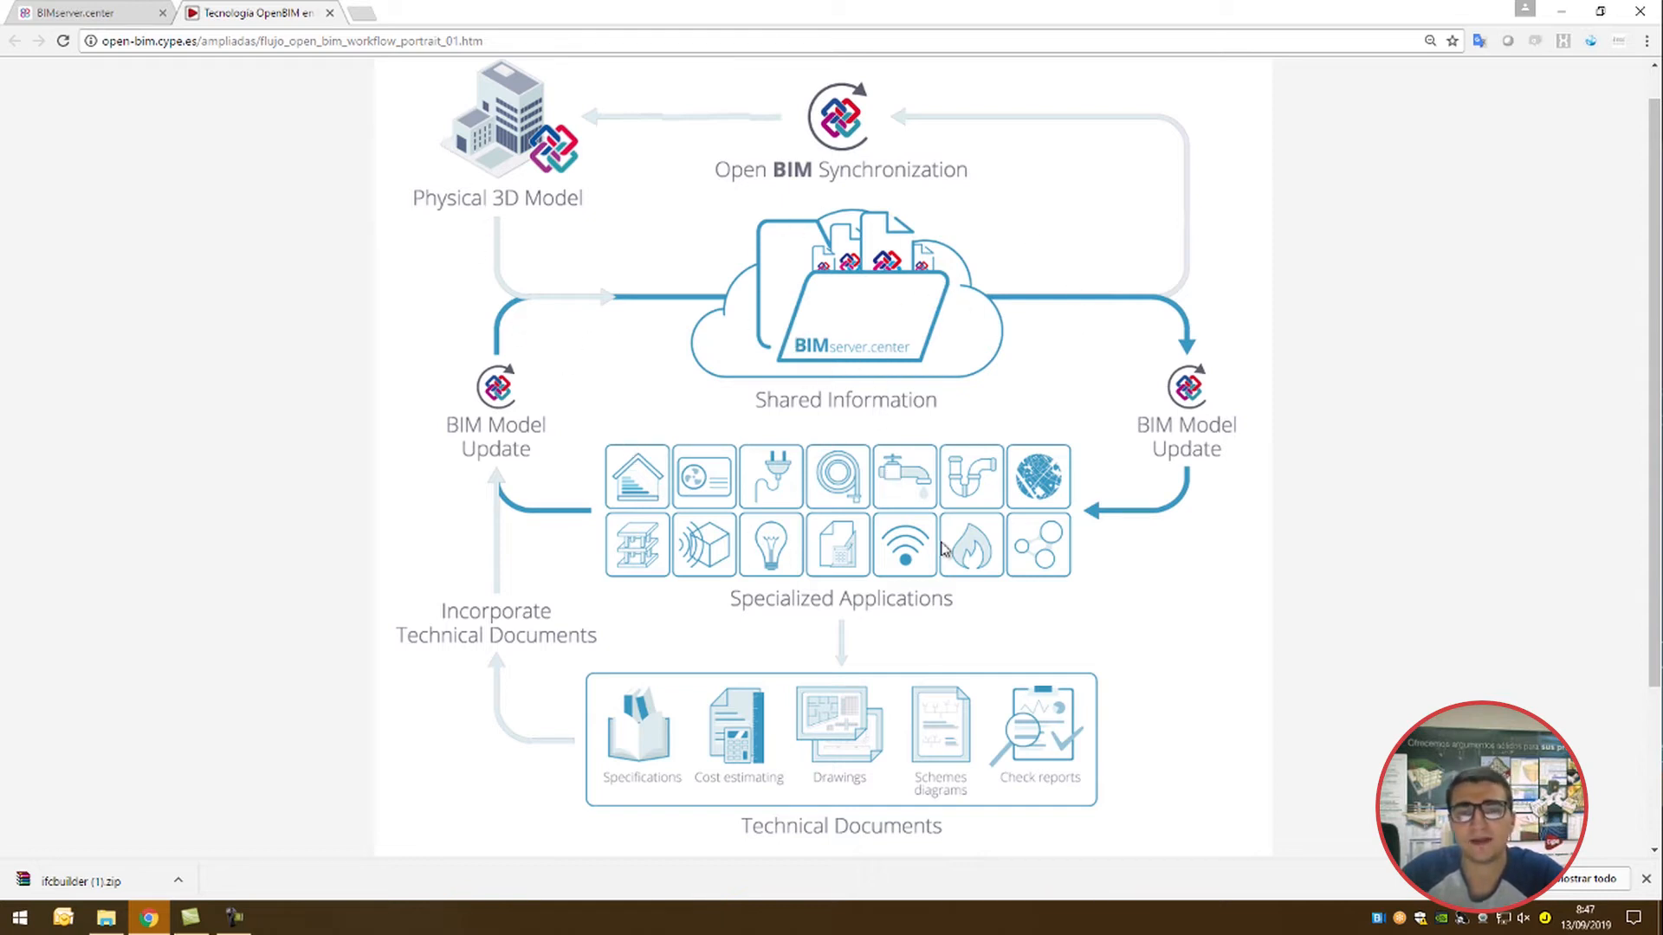
pyautogui.moveTo(954, 542)
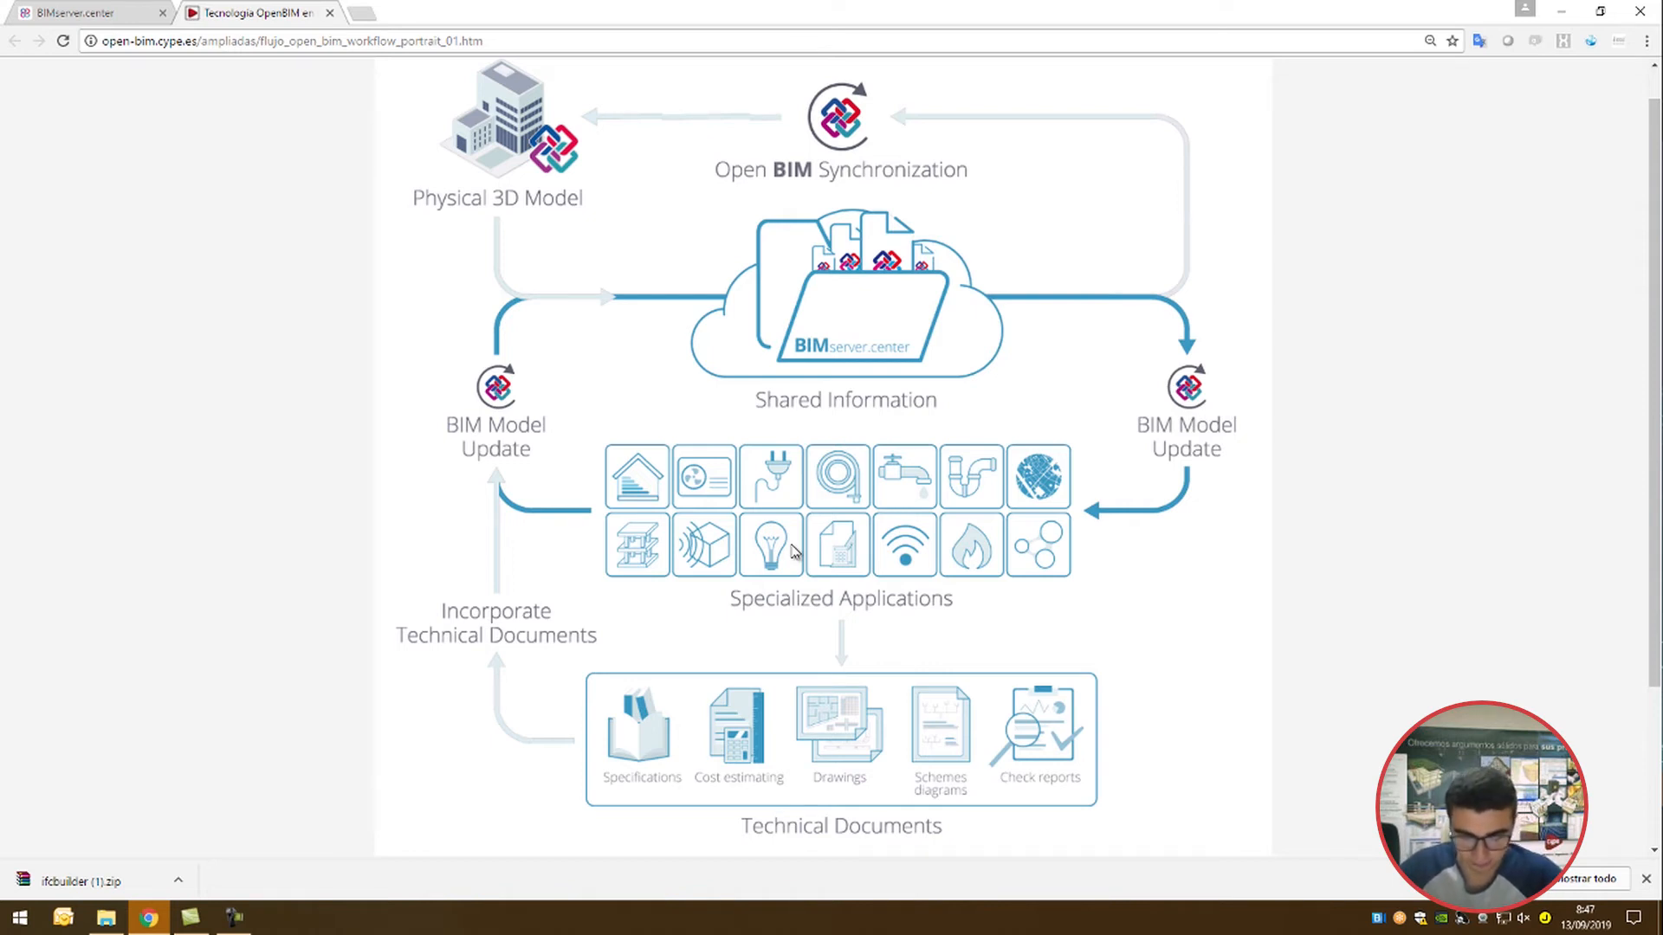
pyautogui.moveTo(802, 431)
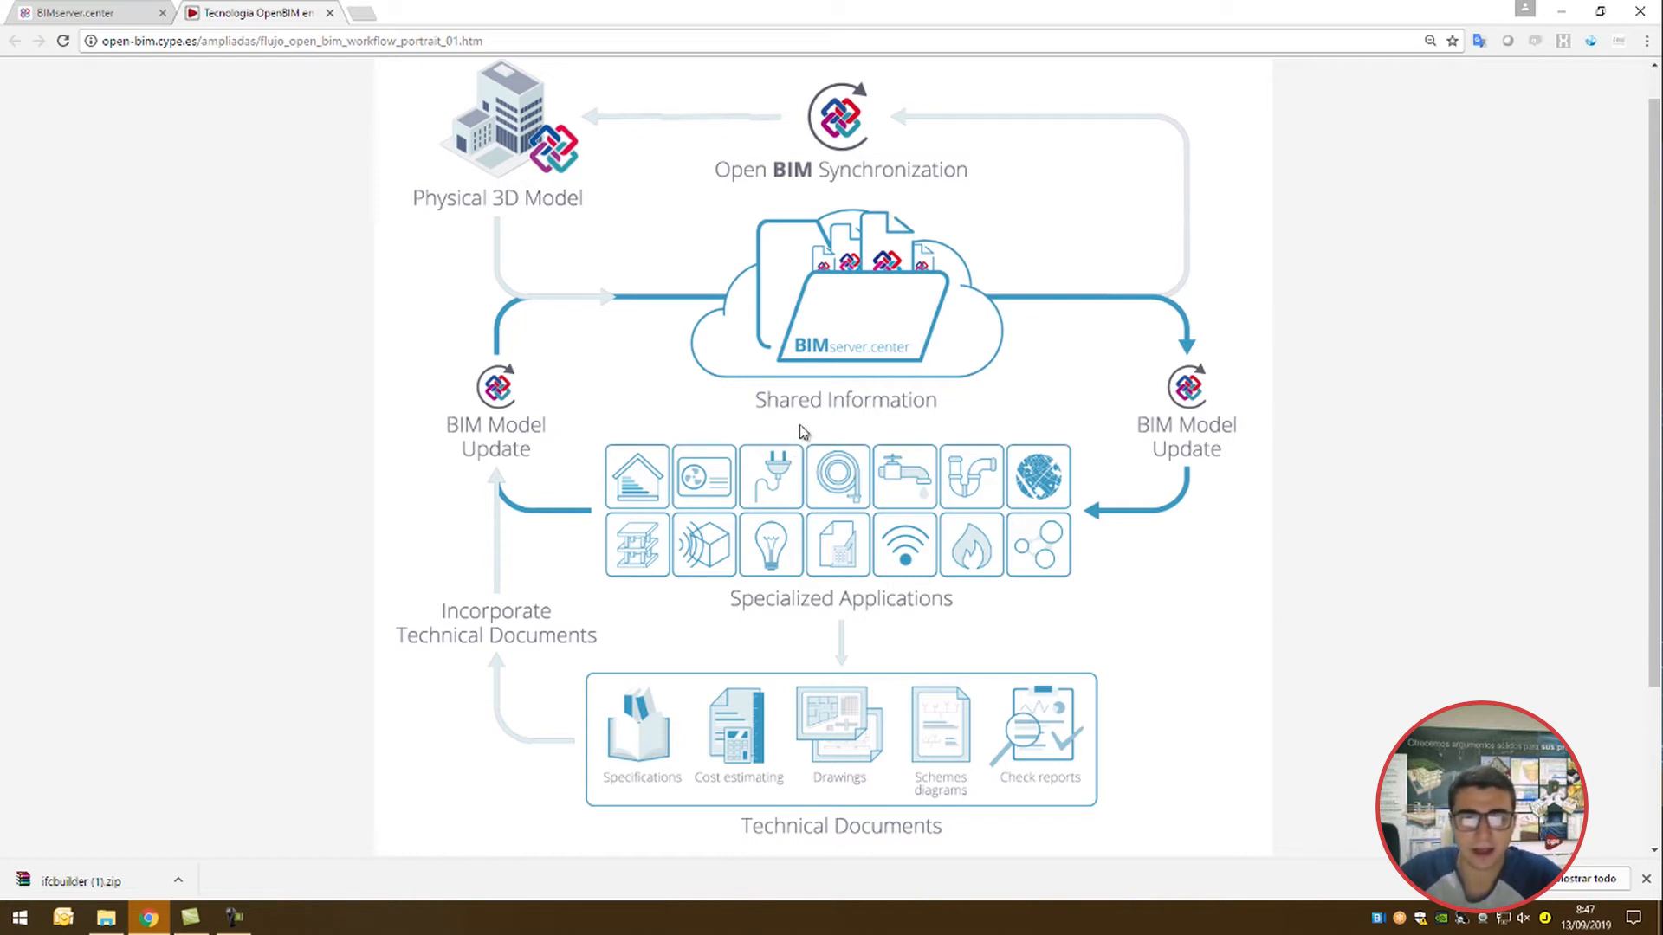
pyautogui.moveTo(558, 208)
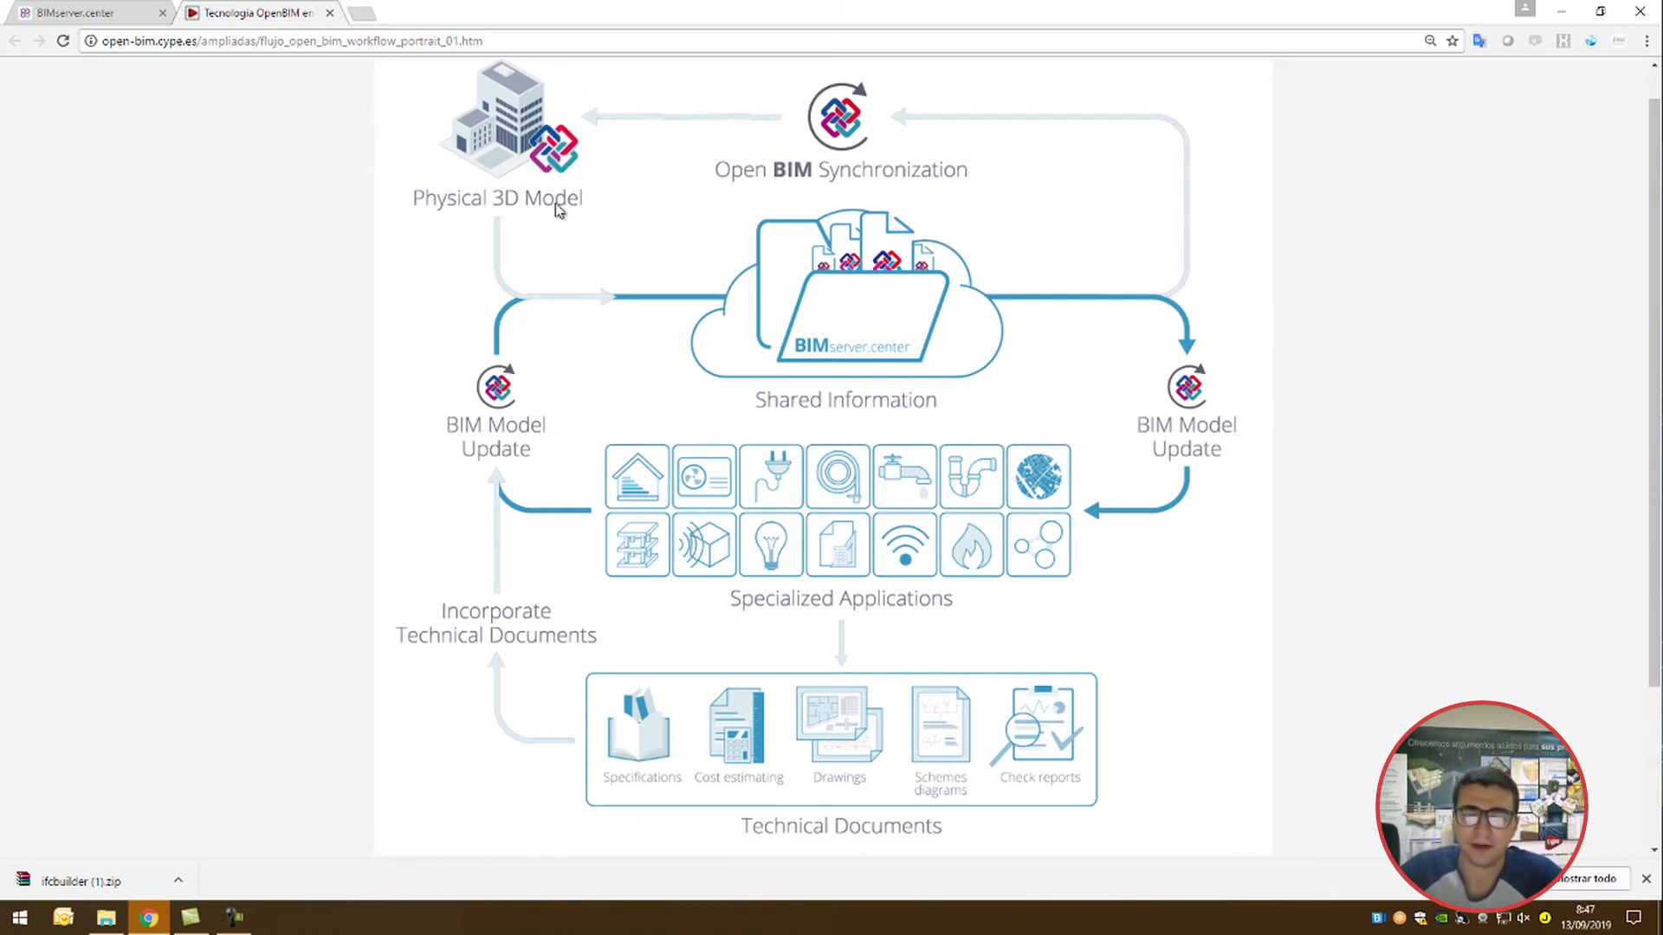
pyautogui.moveTo(749, 289)
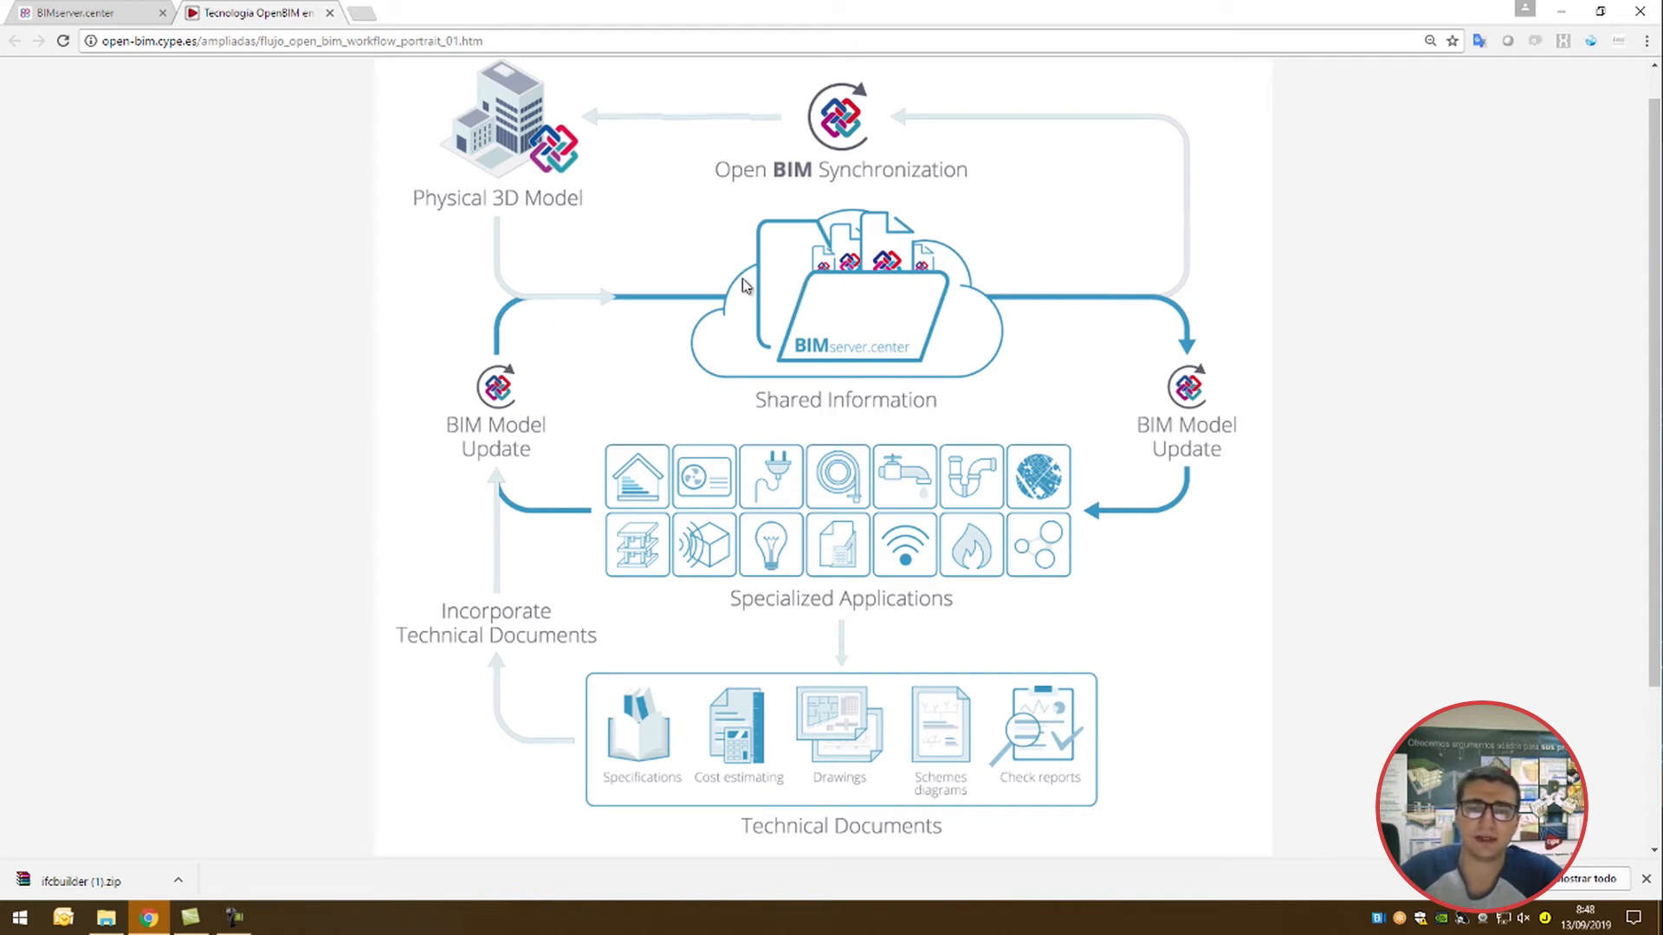
pyautogui.moveTo(812, 293)
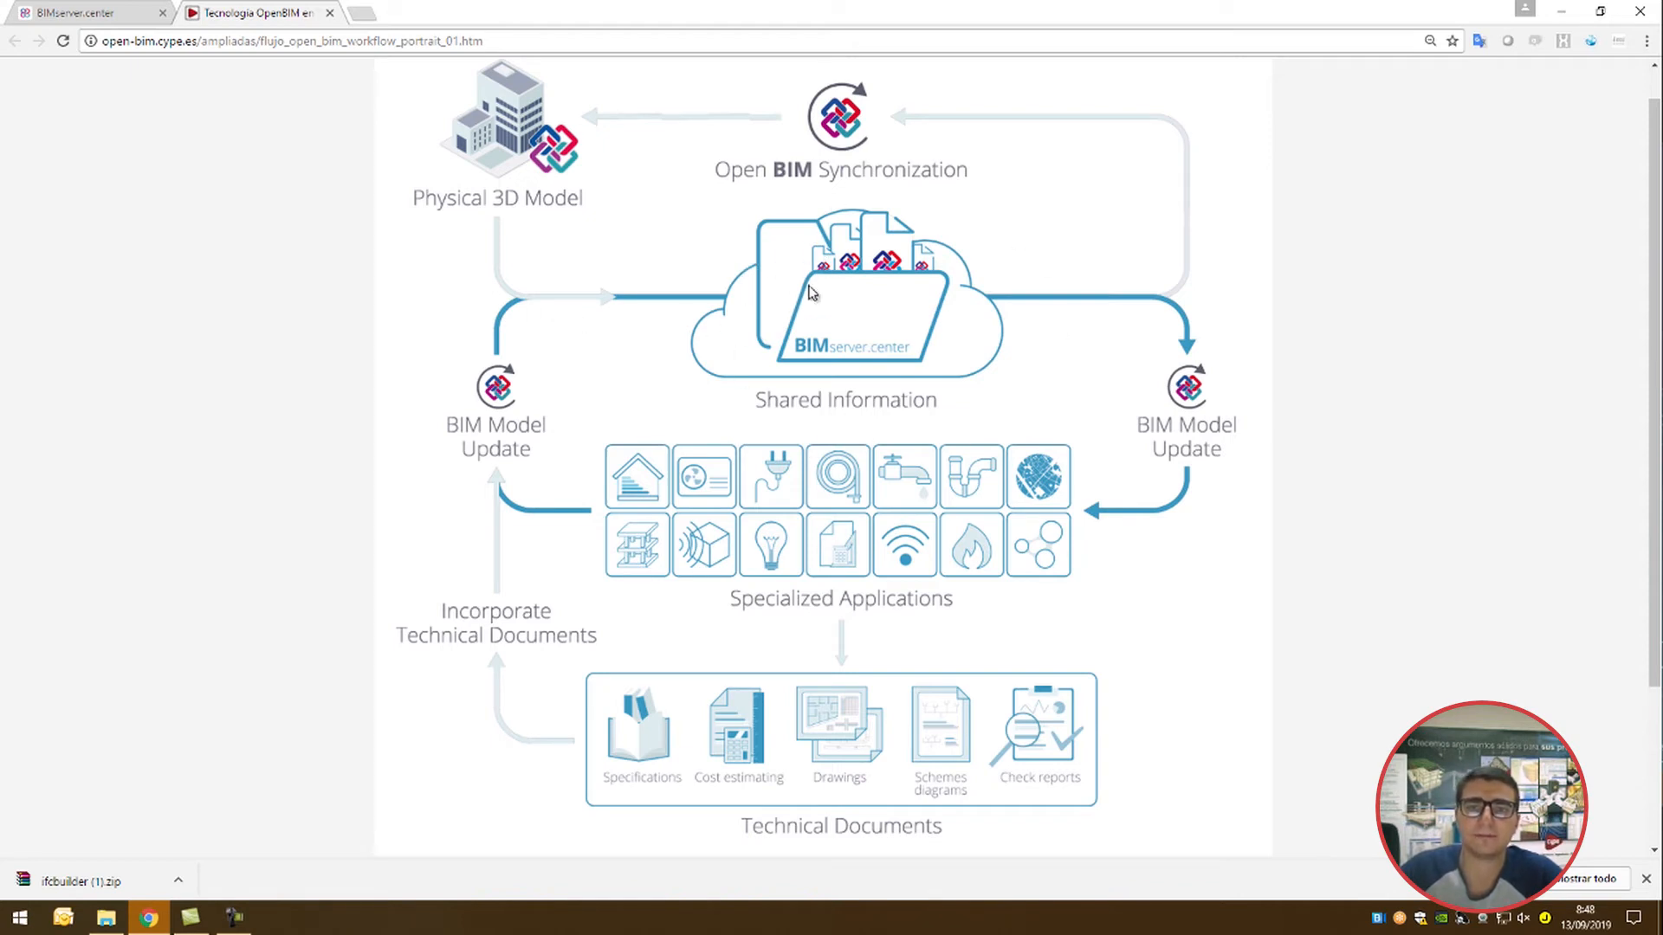
pyautogui.moveTo(788, 442)
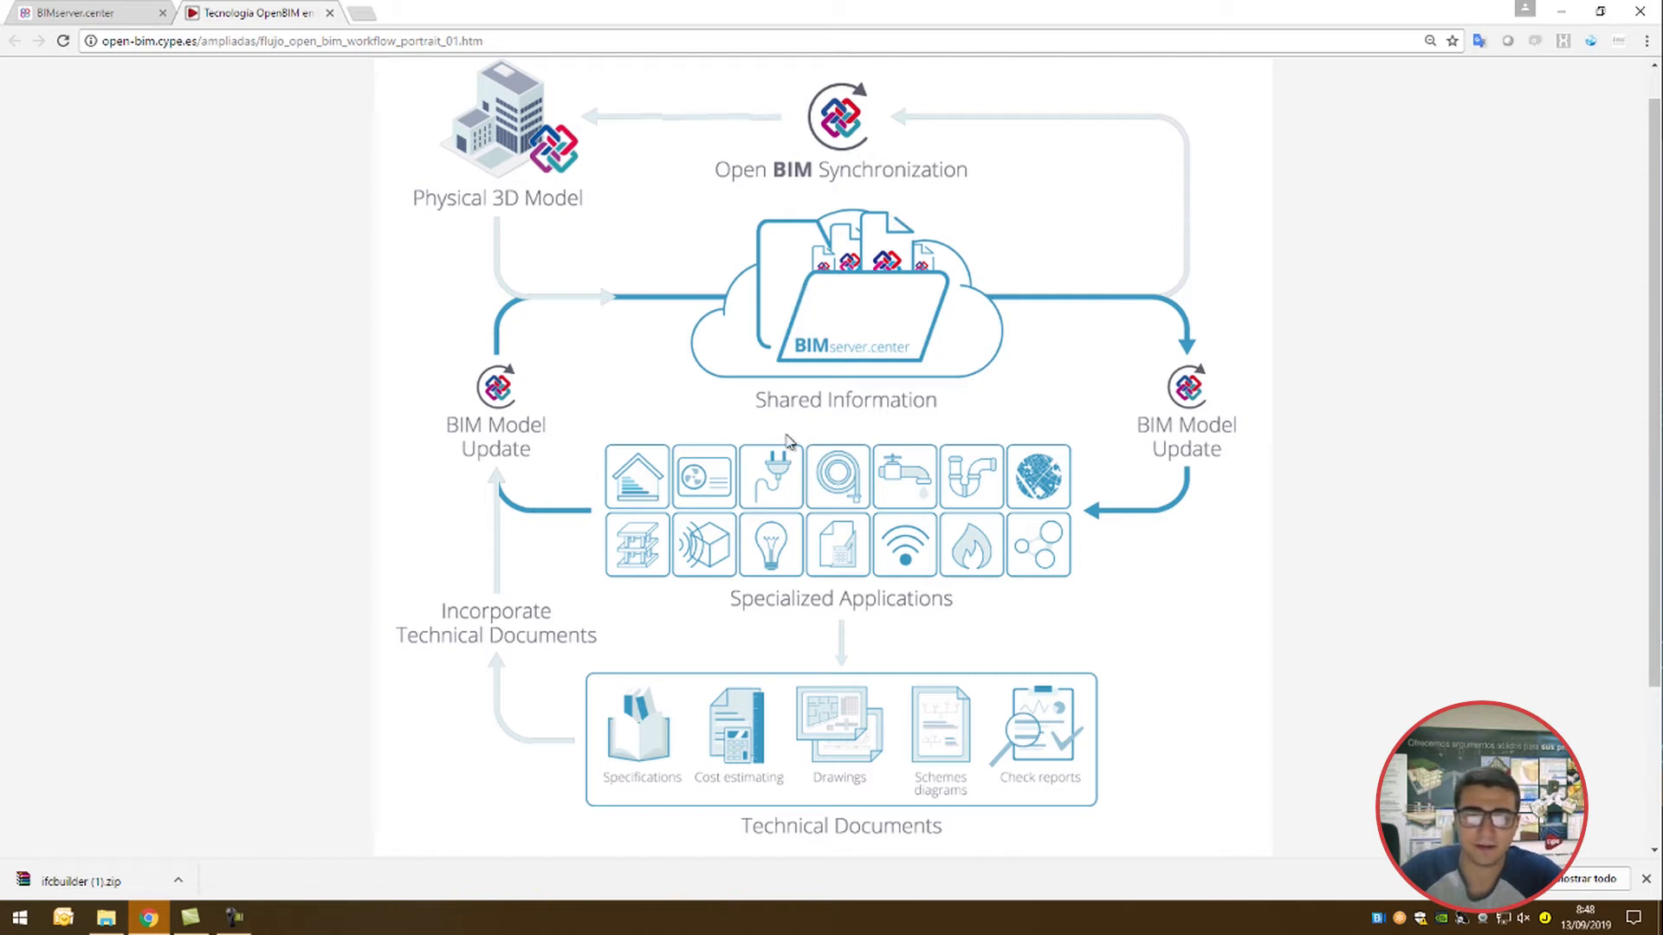
pyautogui.moveTo(790, 533)
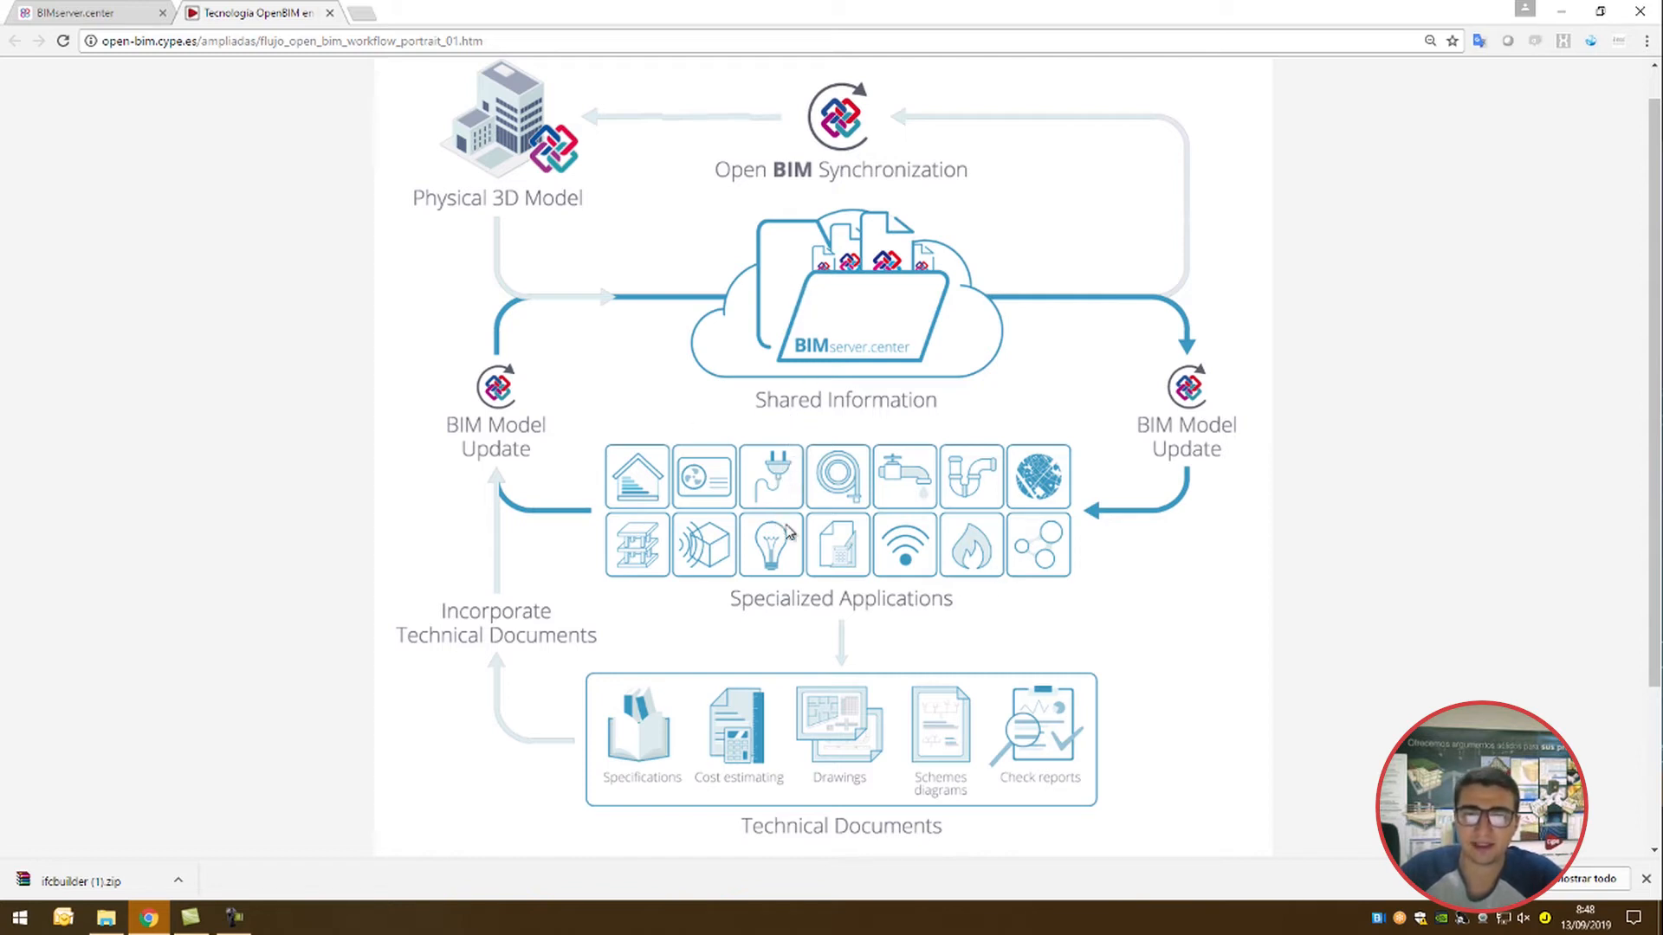
pyautogui.moveTo(793, 323)
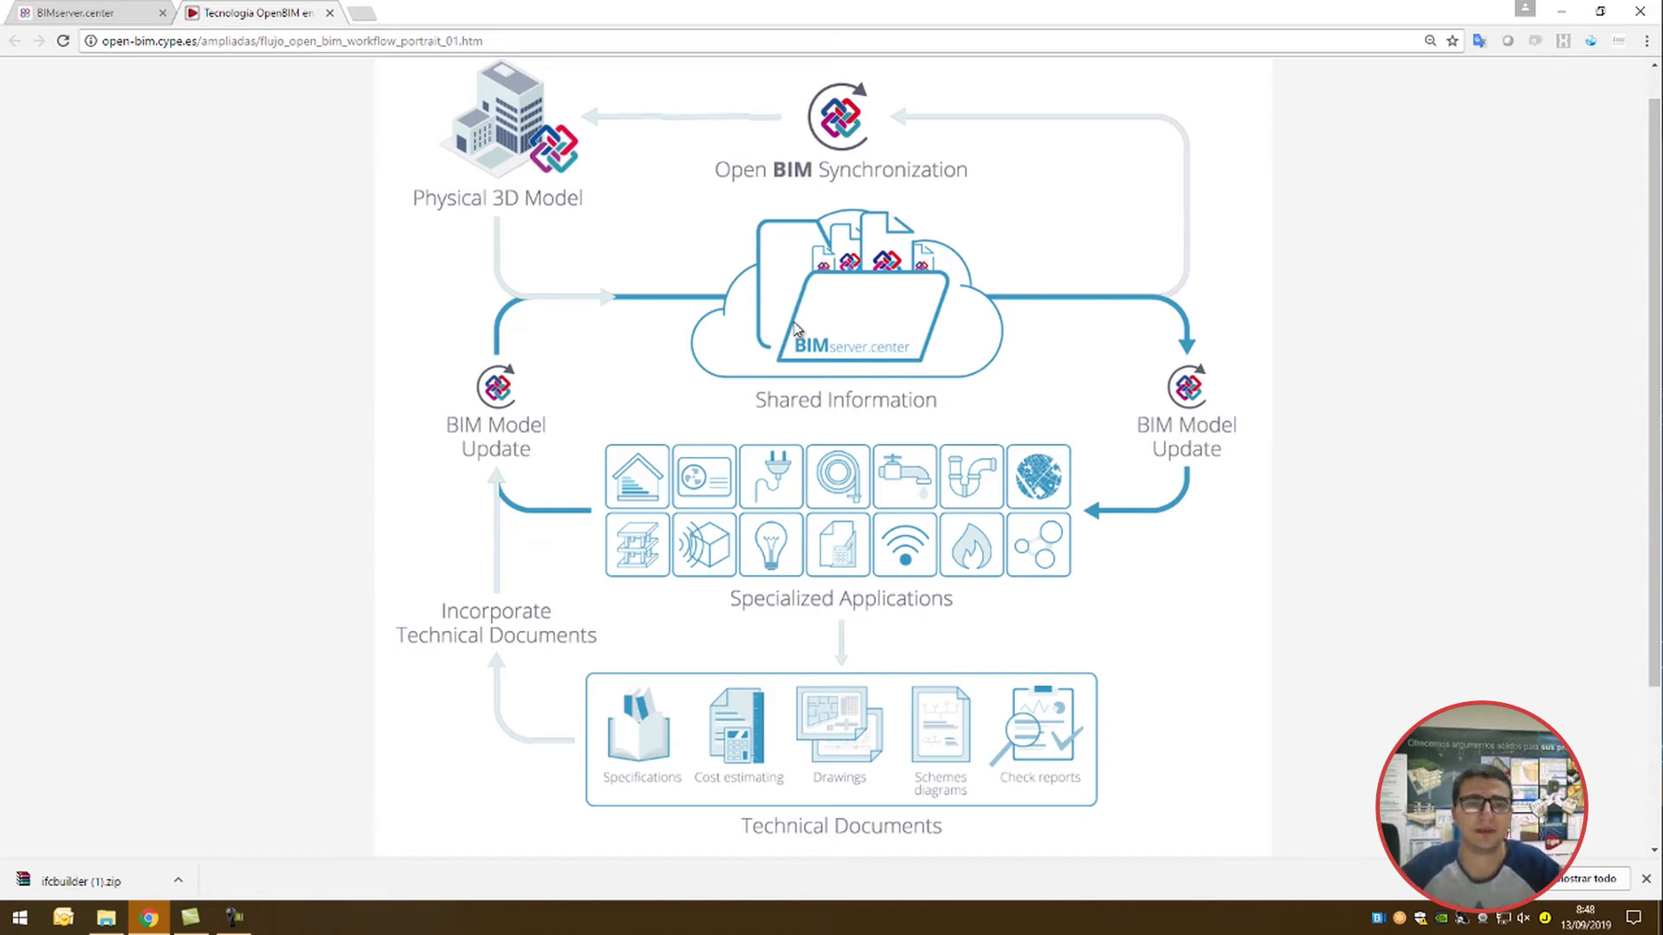
pyautogui.moveTo(835, 392)
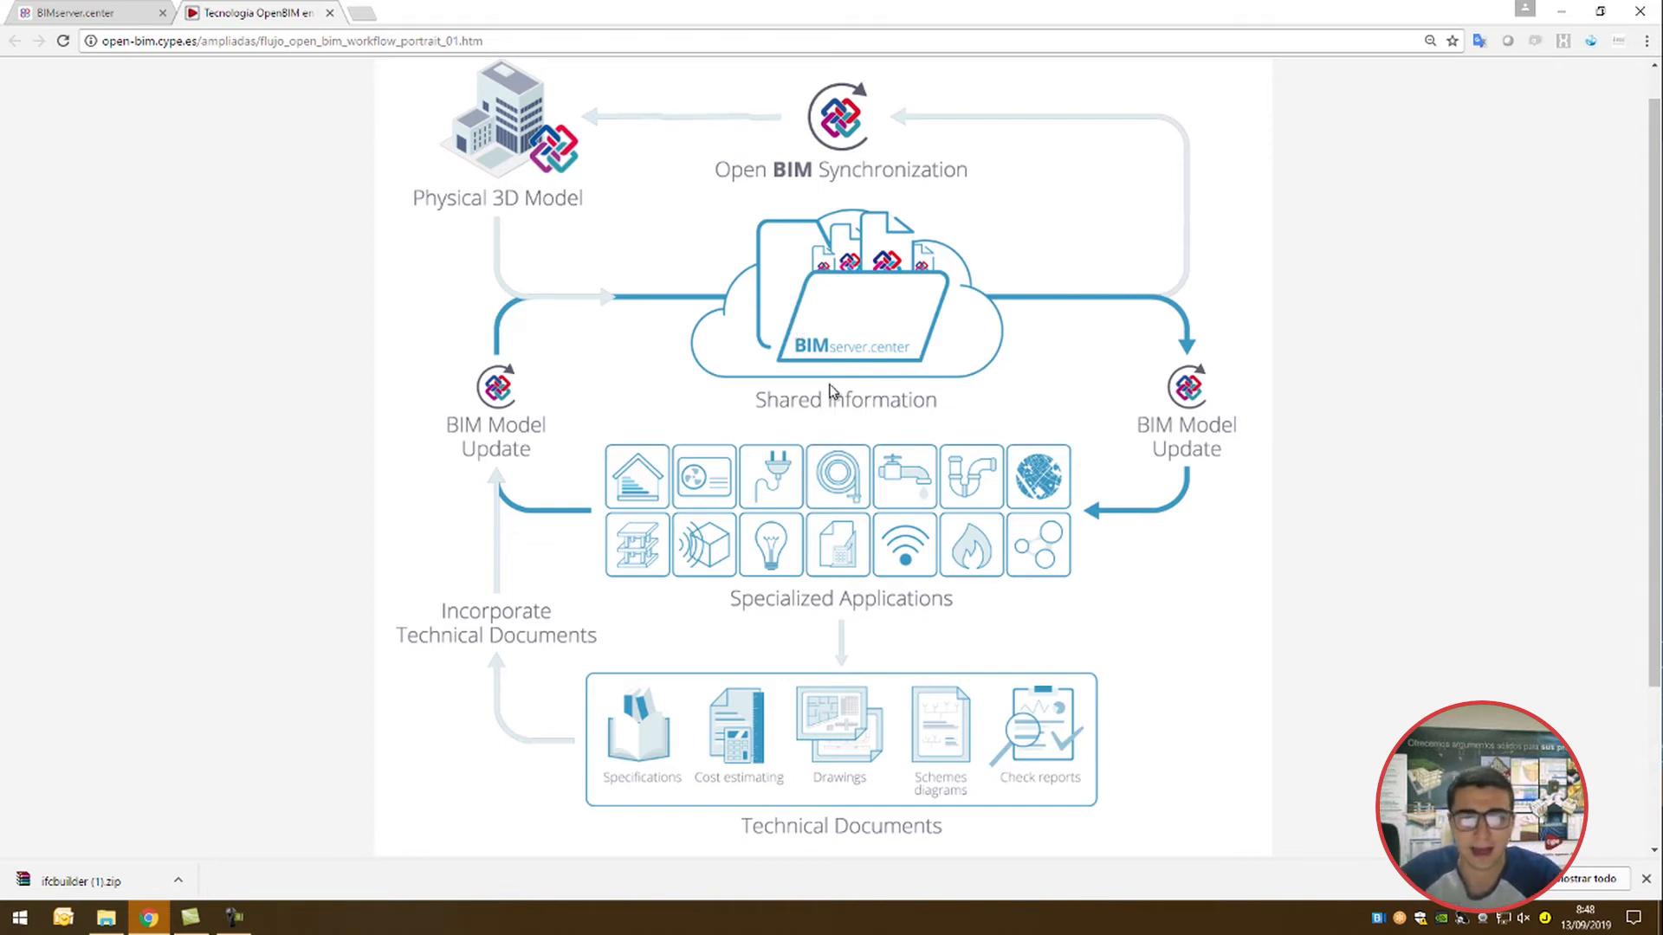
pyautogui.moveTo(959, 569)
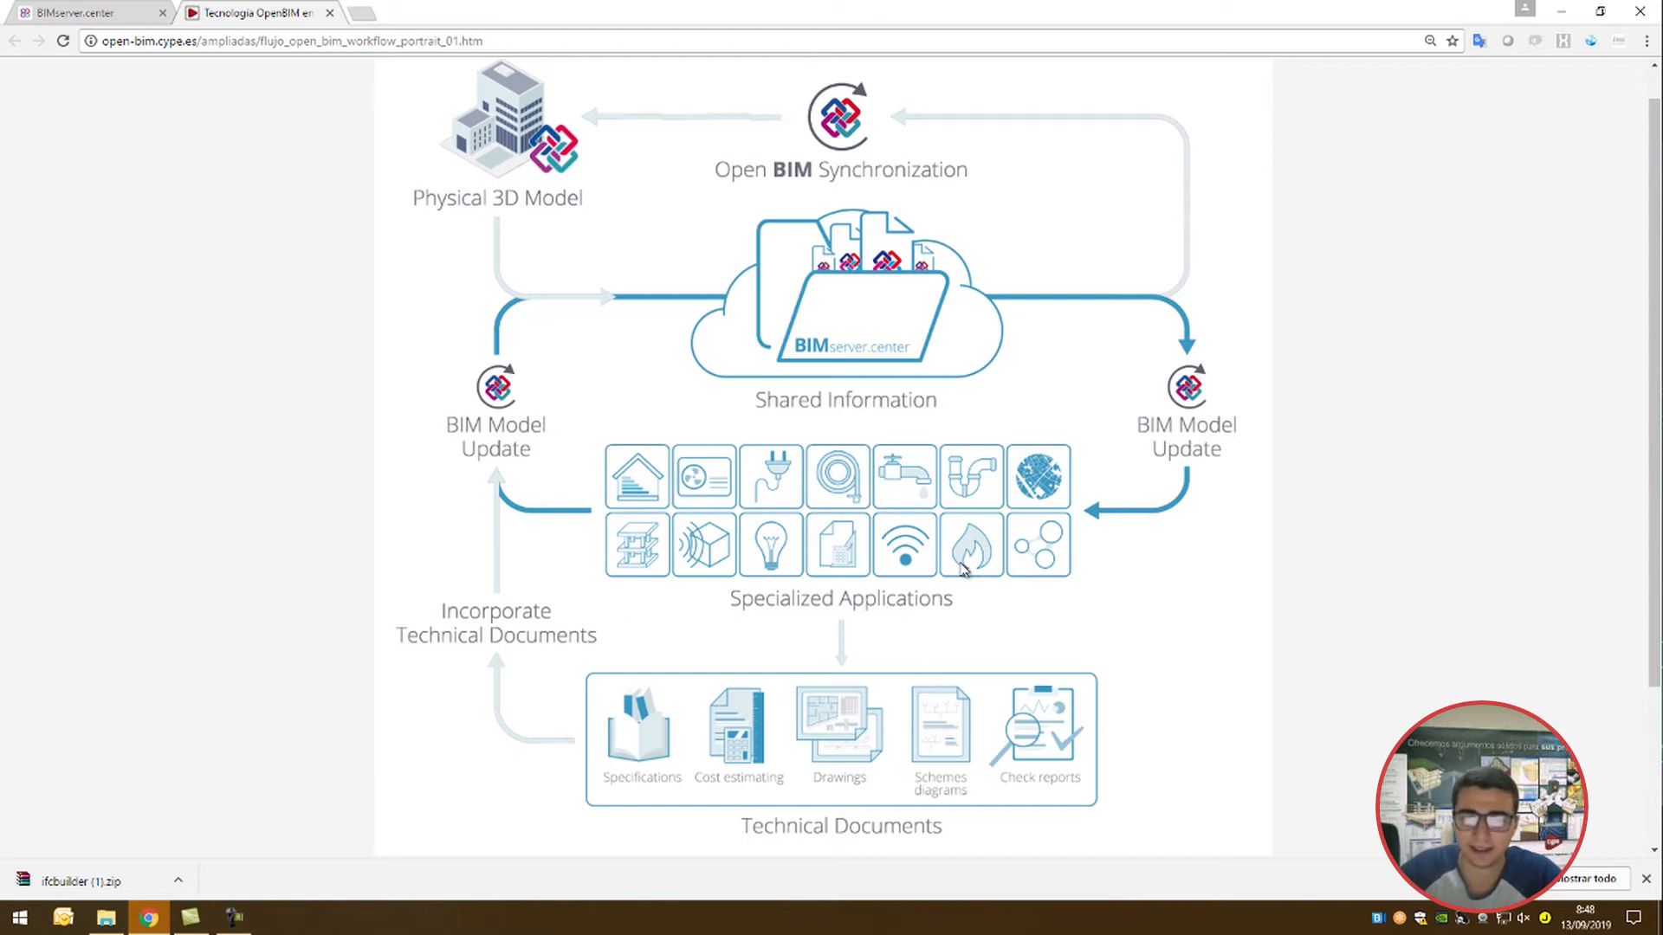
pyautogui.moveTo(822, 731)
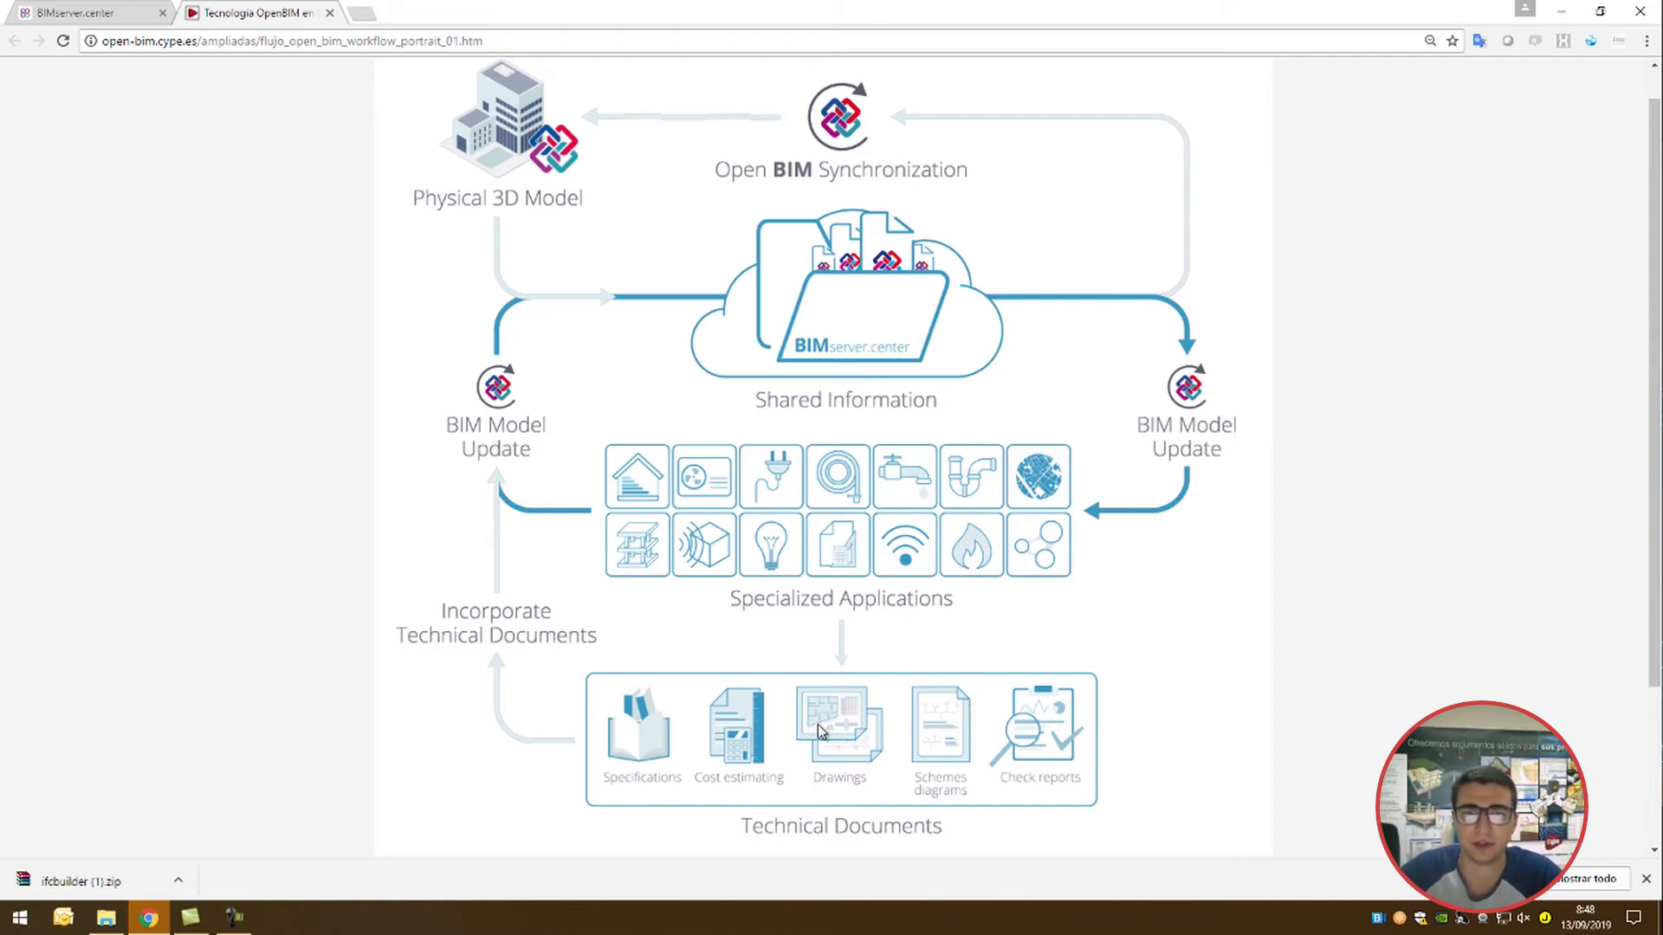
pyautogui.moveTo(700, 760)
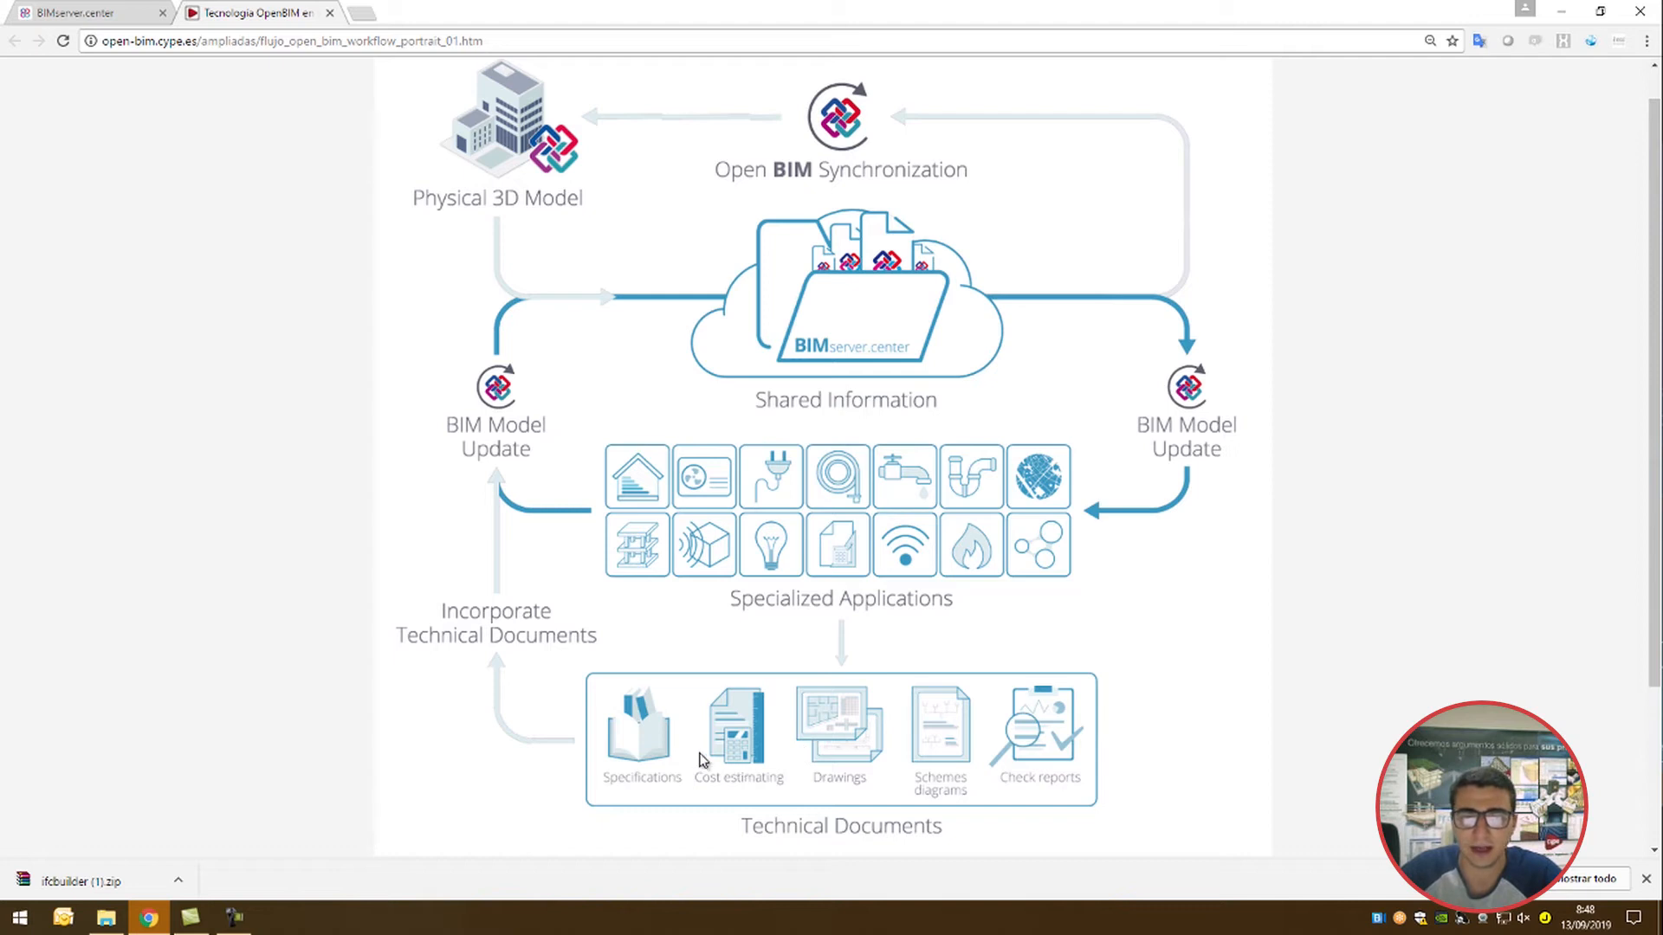
pyautogui.moveTo(632, 745)
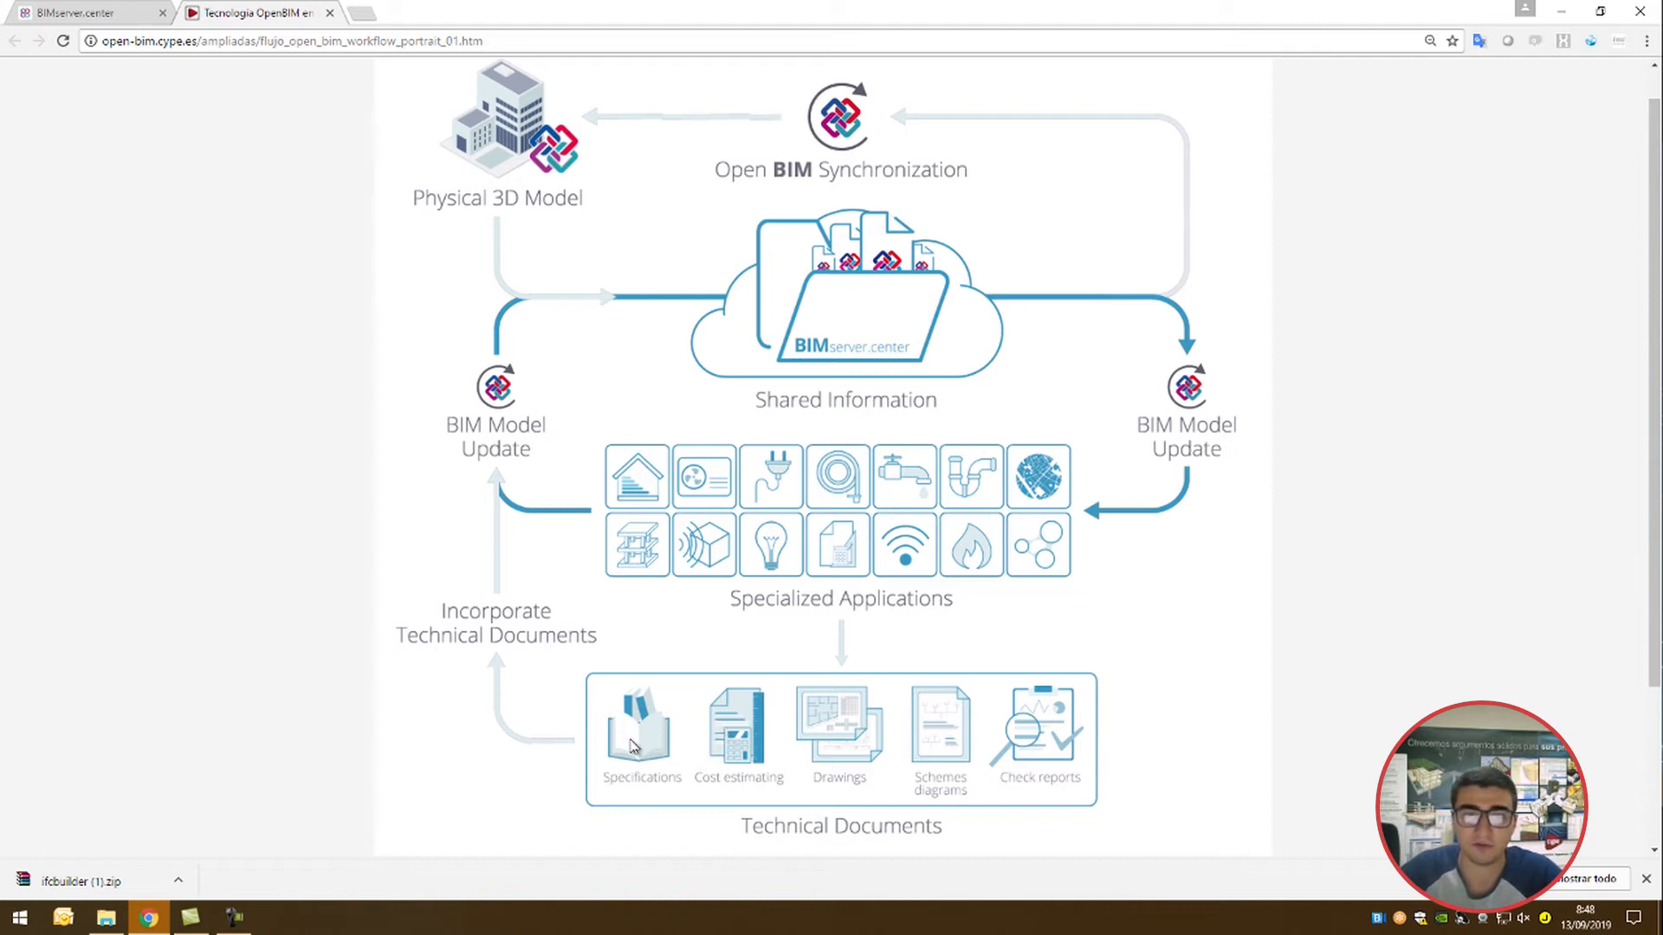
pyautogui.moveTo(652, 764)
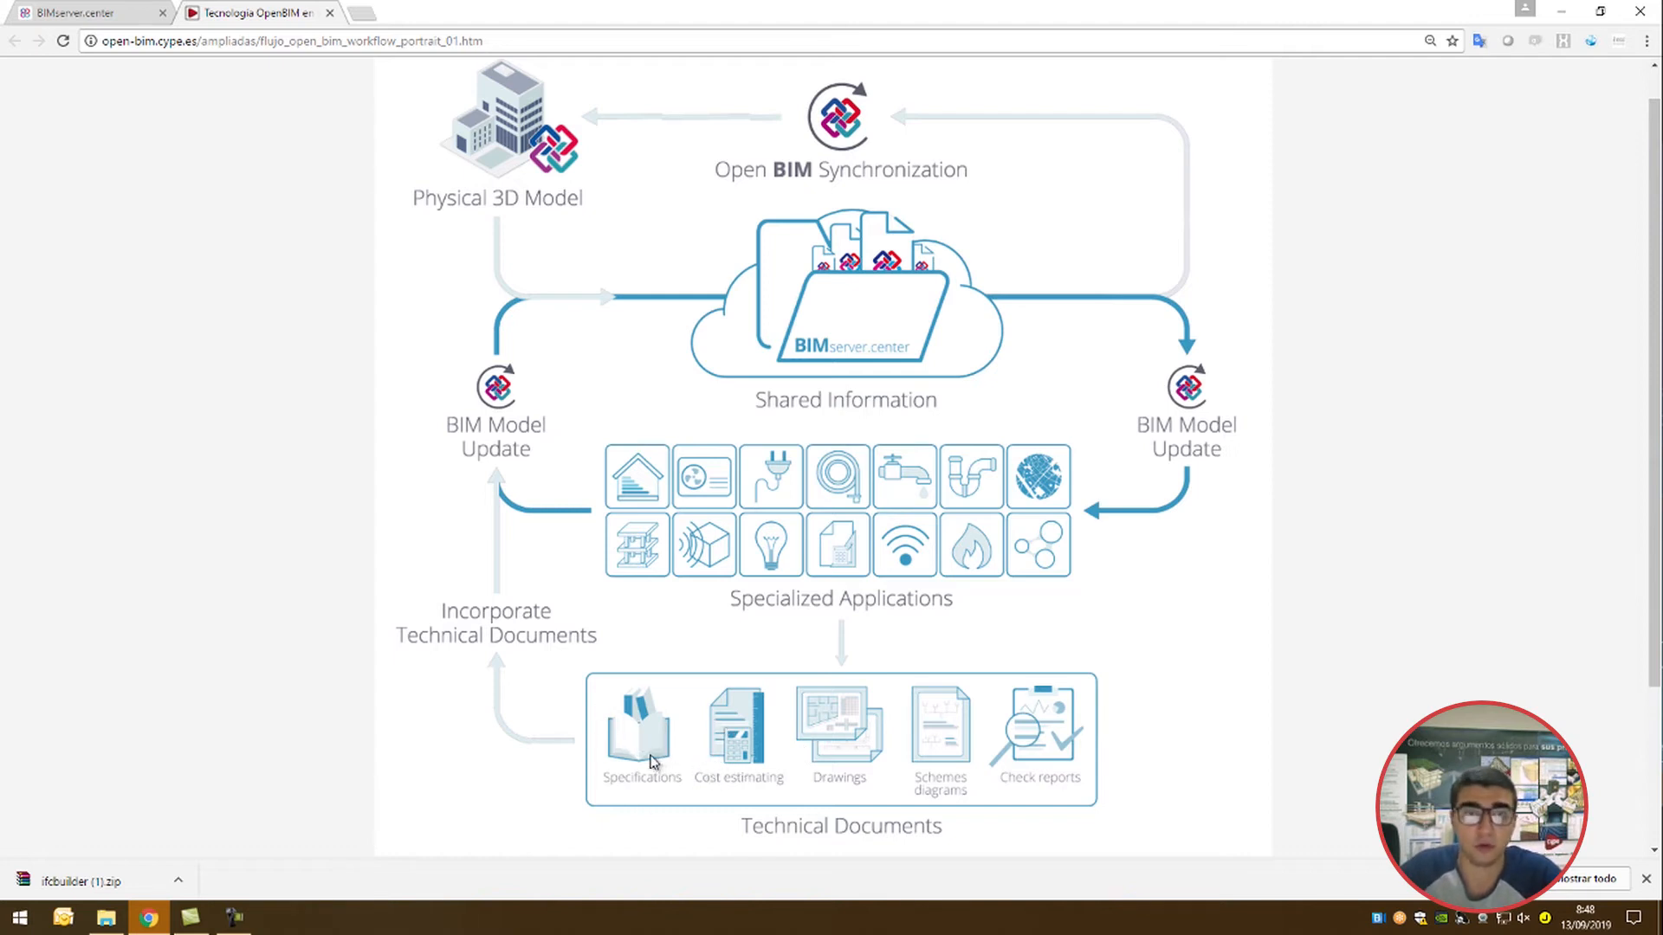
pyautogui.moveTo(770, 759)
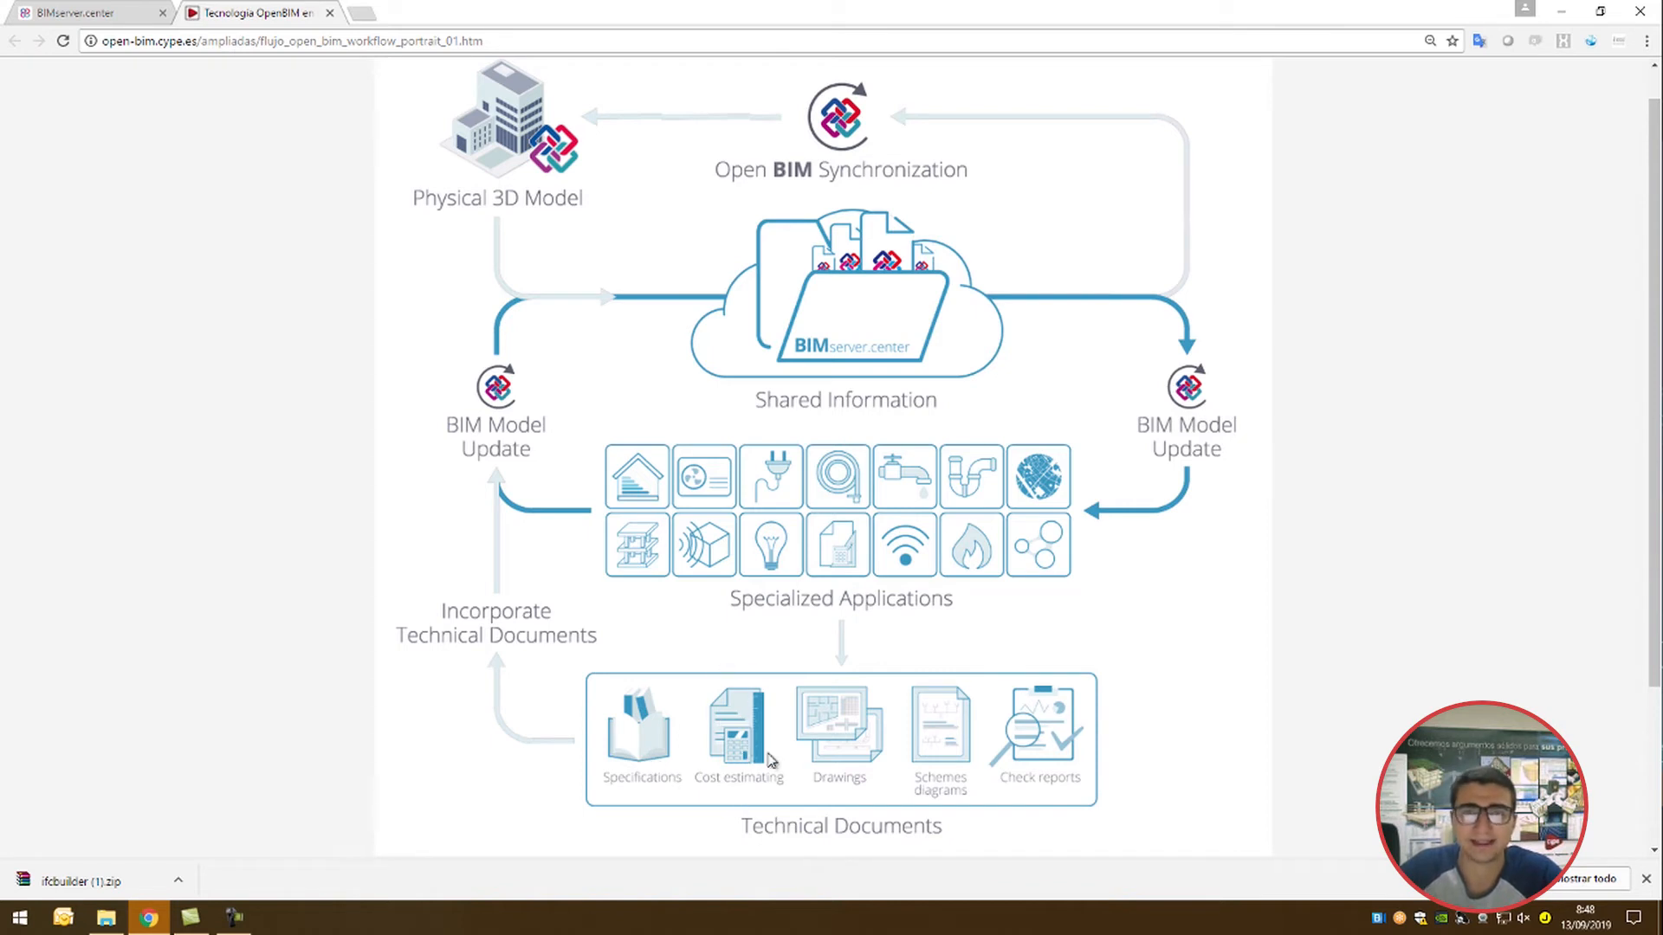
pyautogui.moveTo(854, 660)
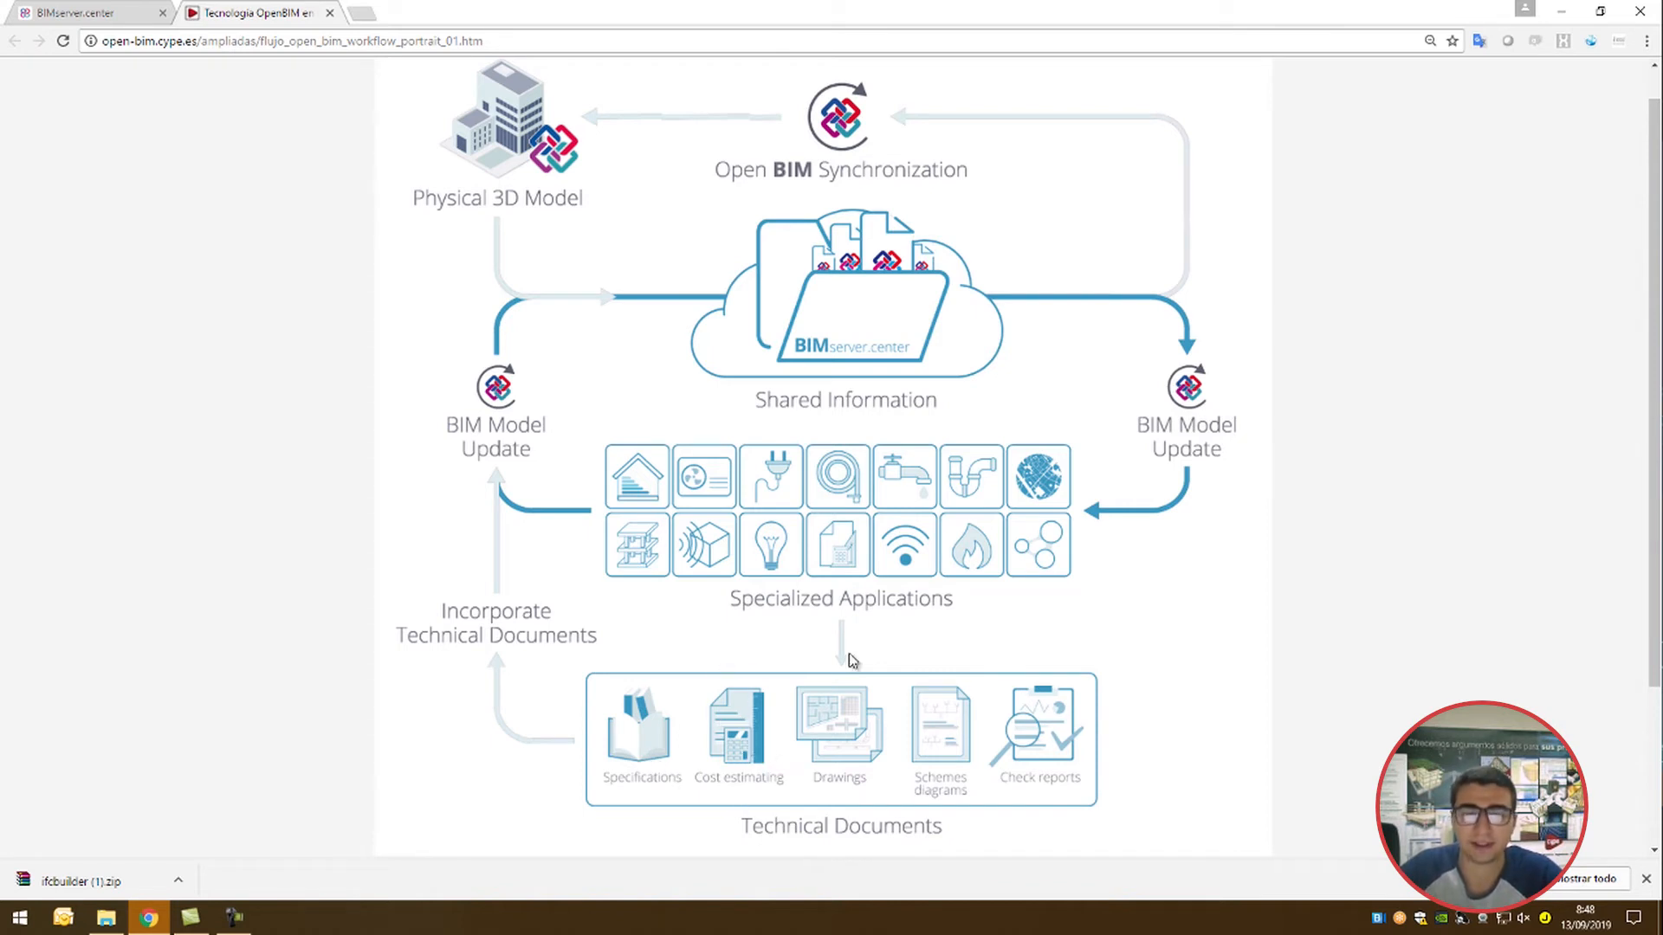
pyautogui.moveTo(832, 710)
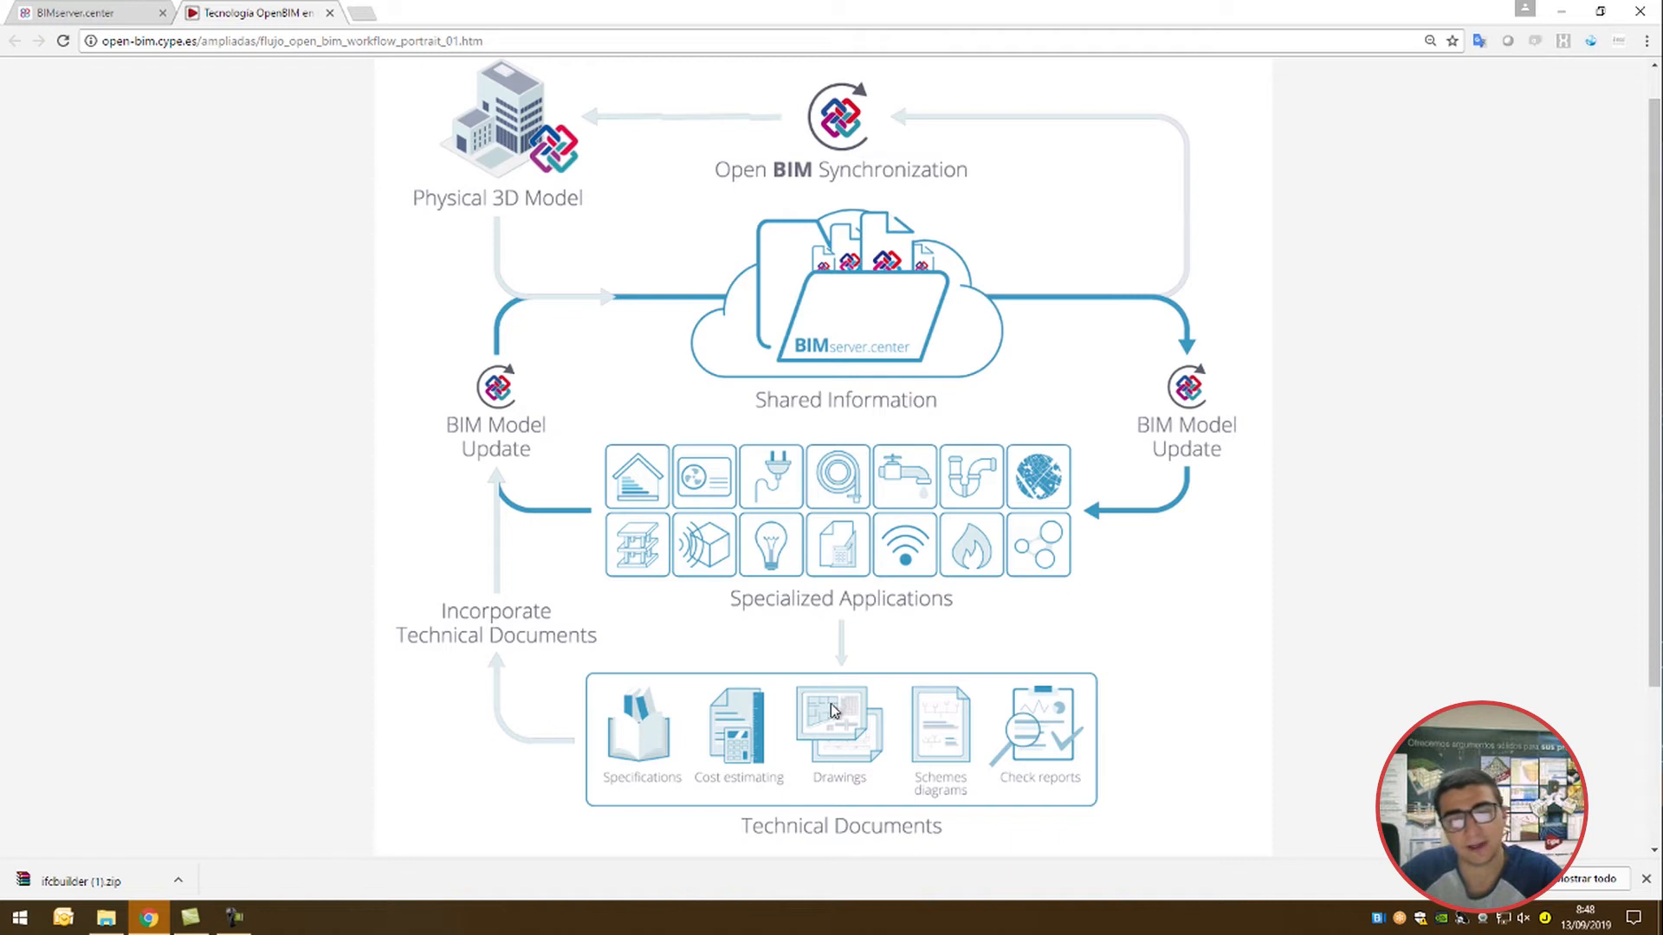
pyautogui.moveTo(845, 736)
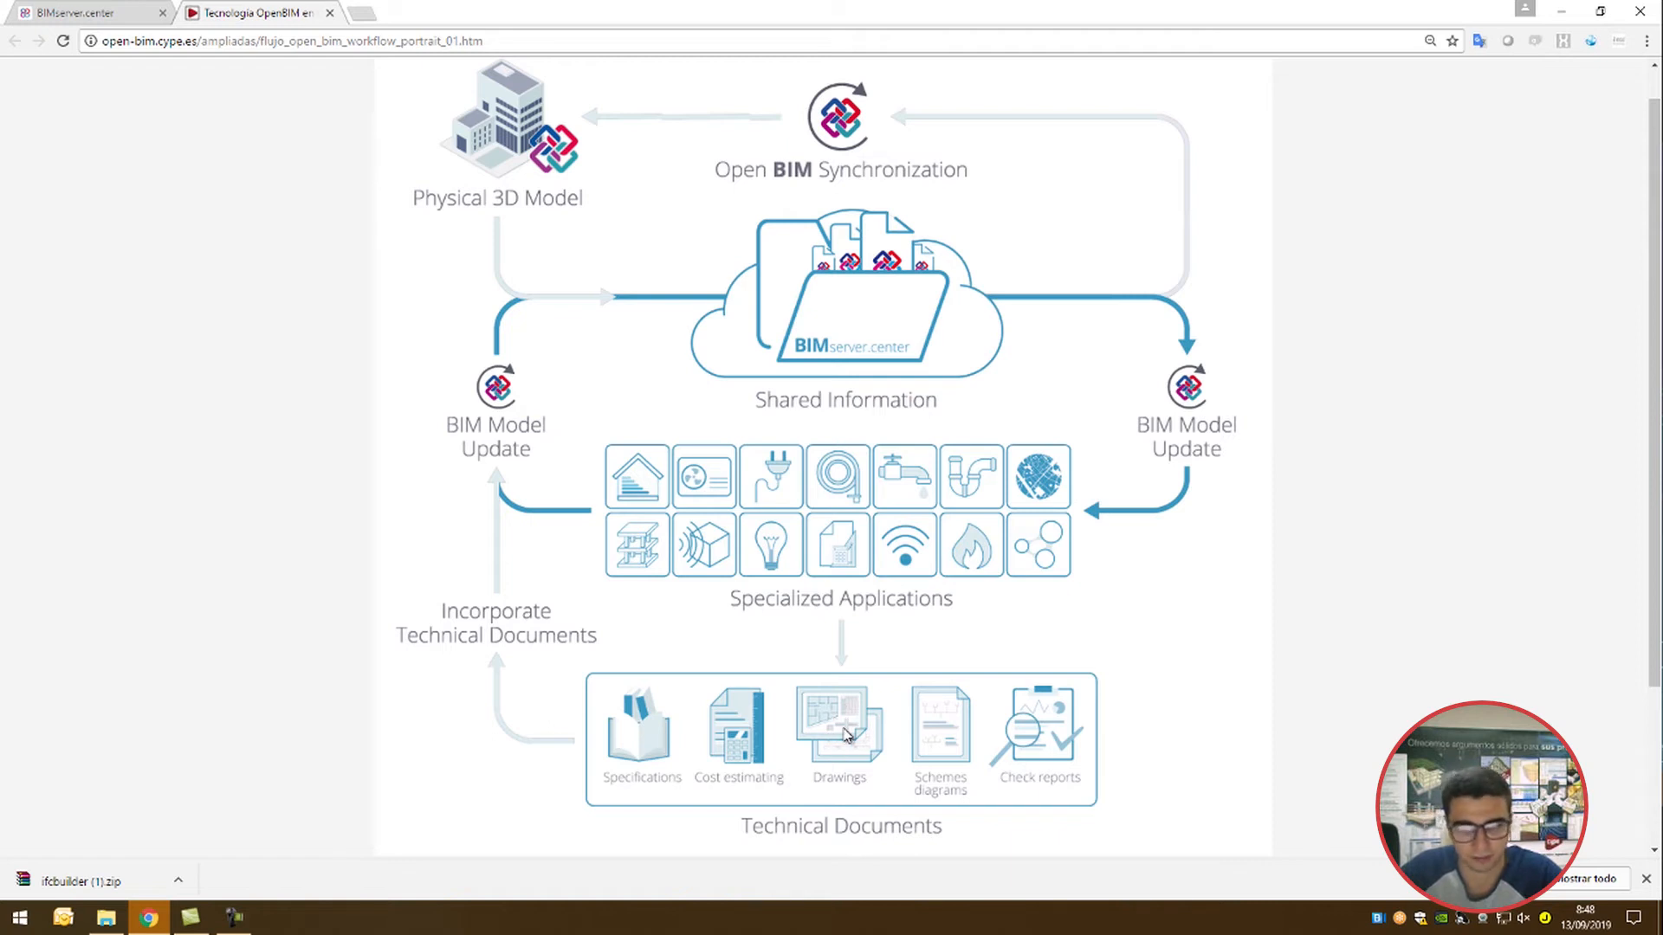
pyautogui.moveTo(922, 761)
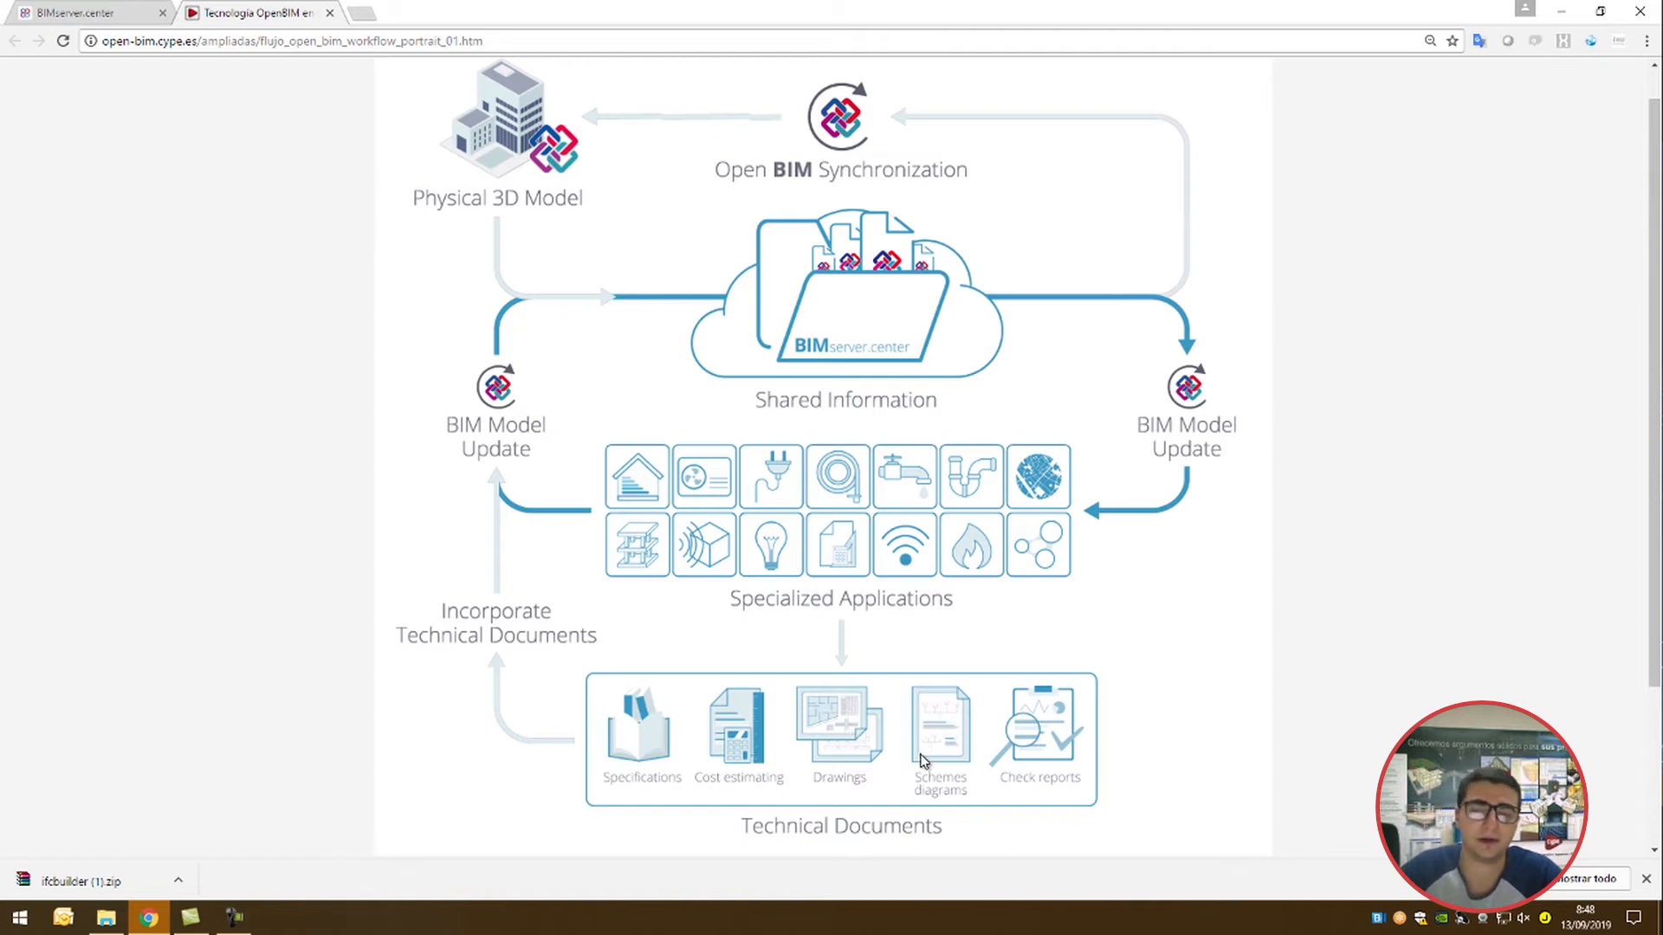
pyautogui.moveTo(1054, 766)
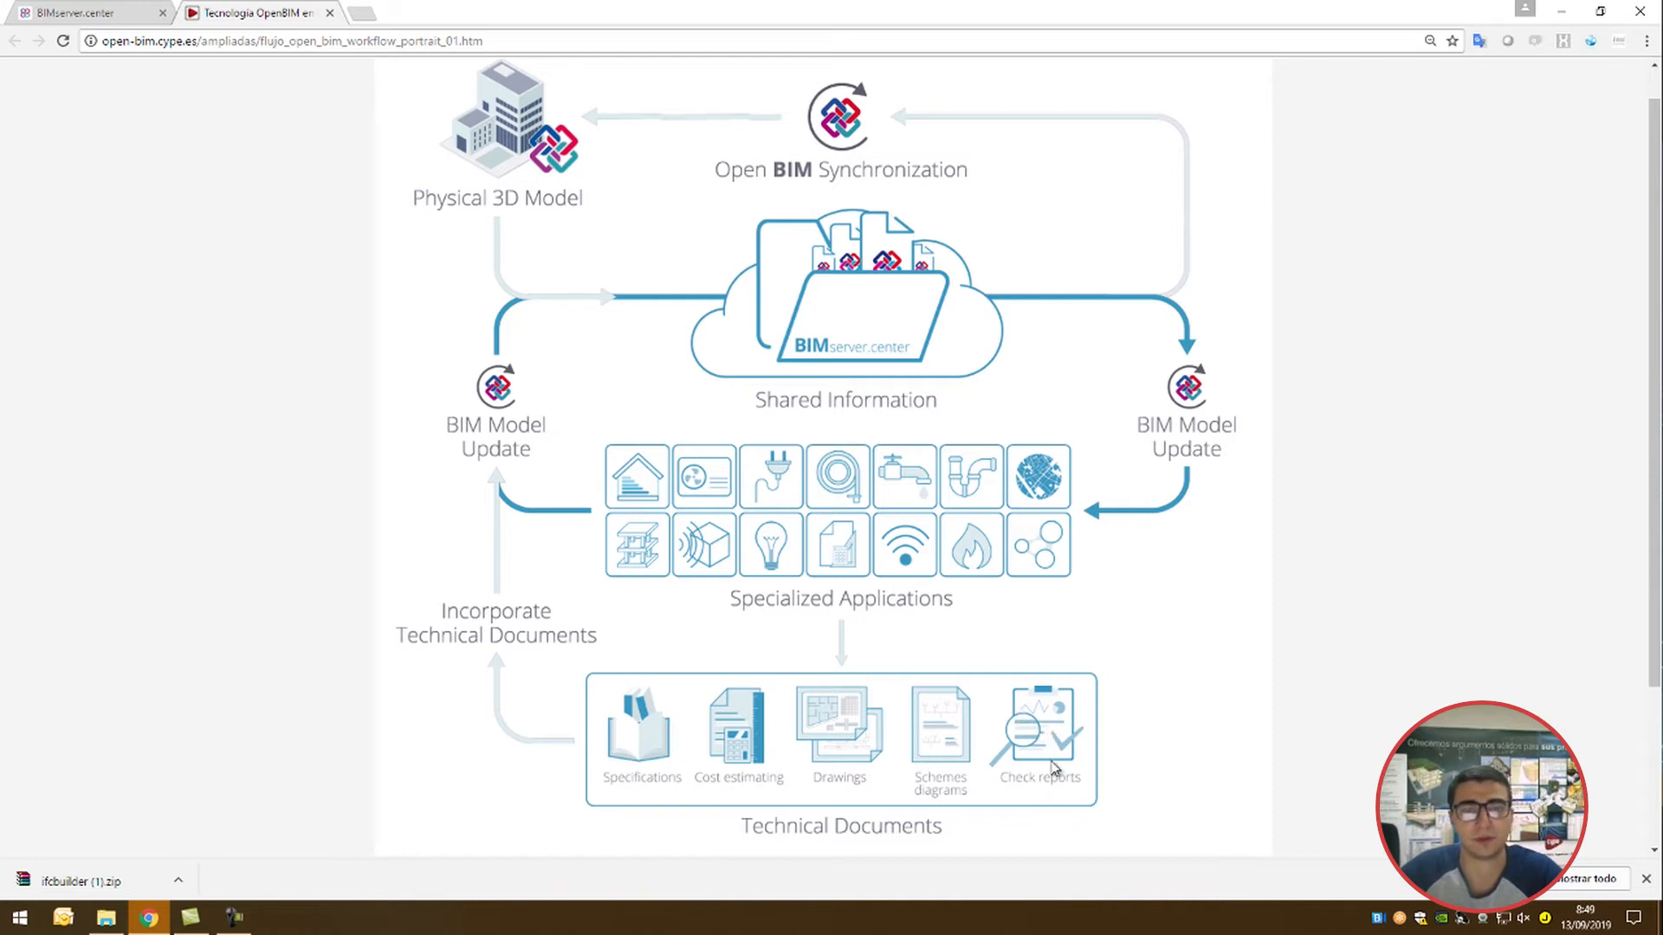
pyautogui.moveTo(599, 721)
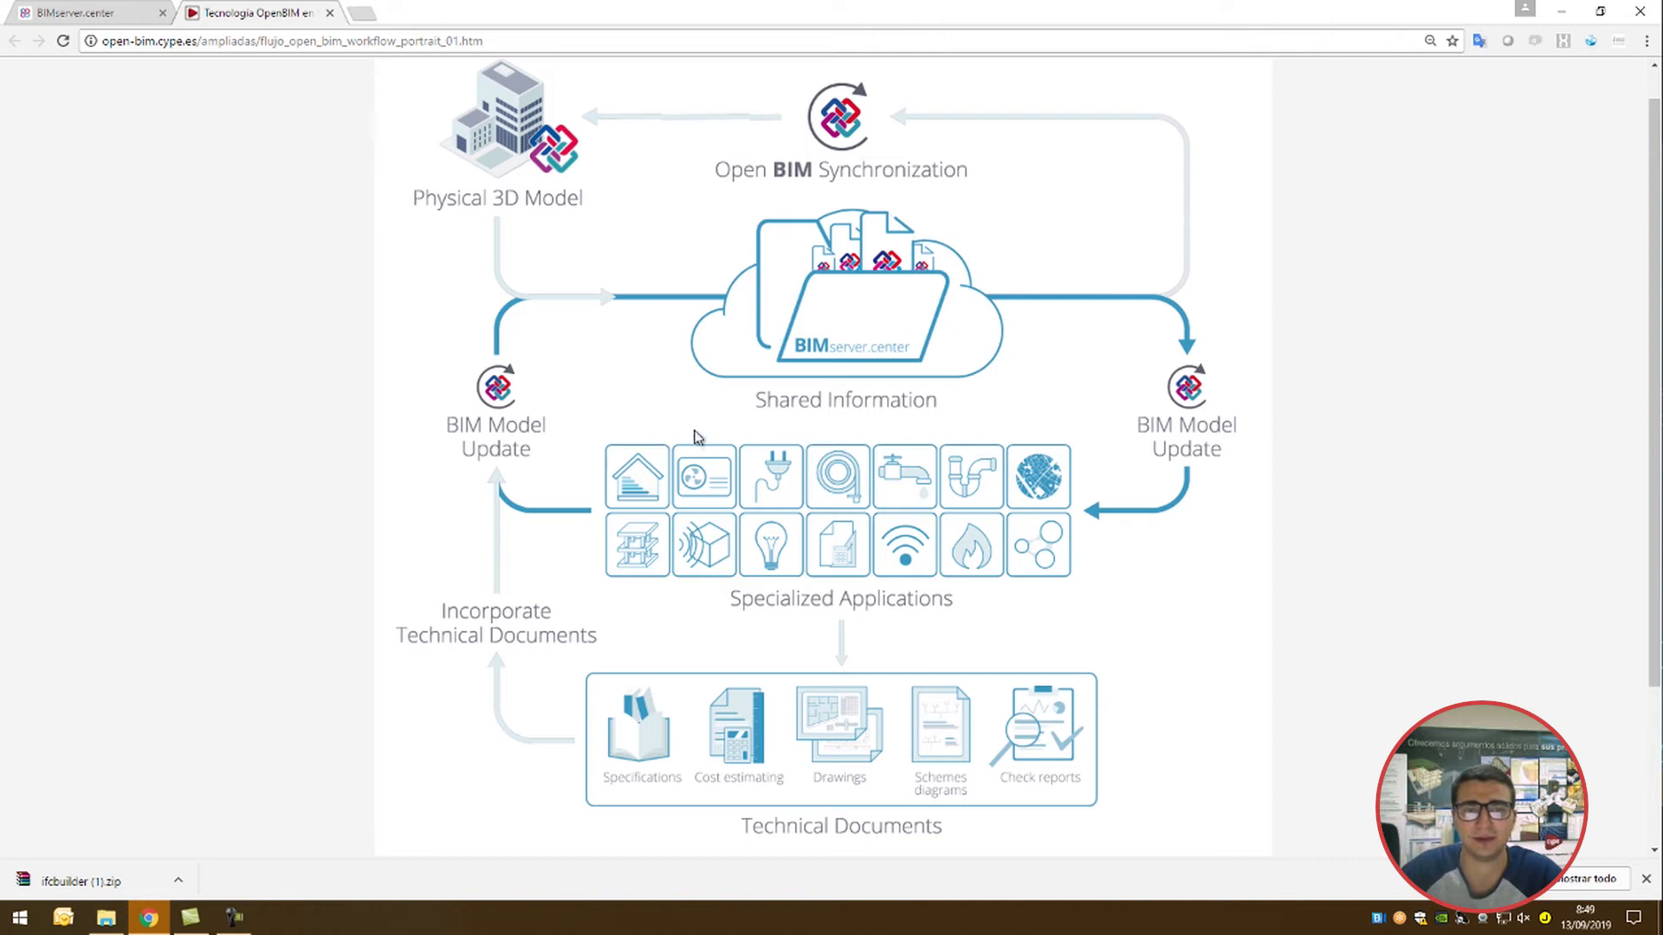
pyautogui.moveTo(694, 444)
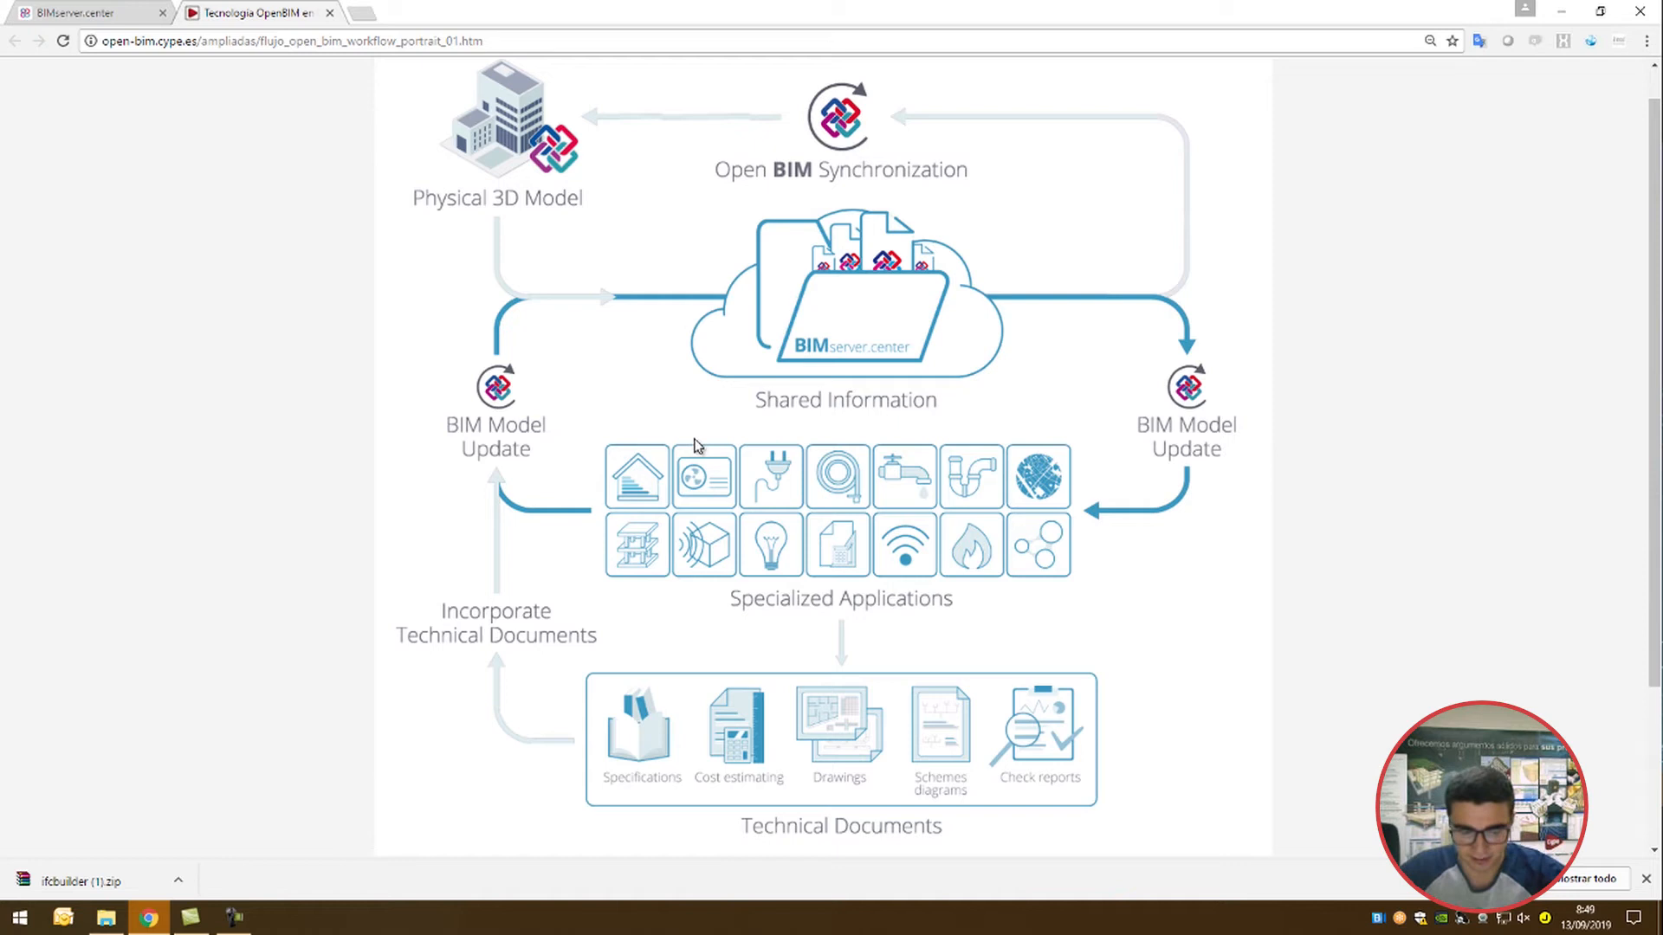
pyautogui.moveTo(520, 250)
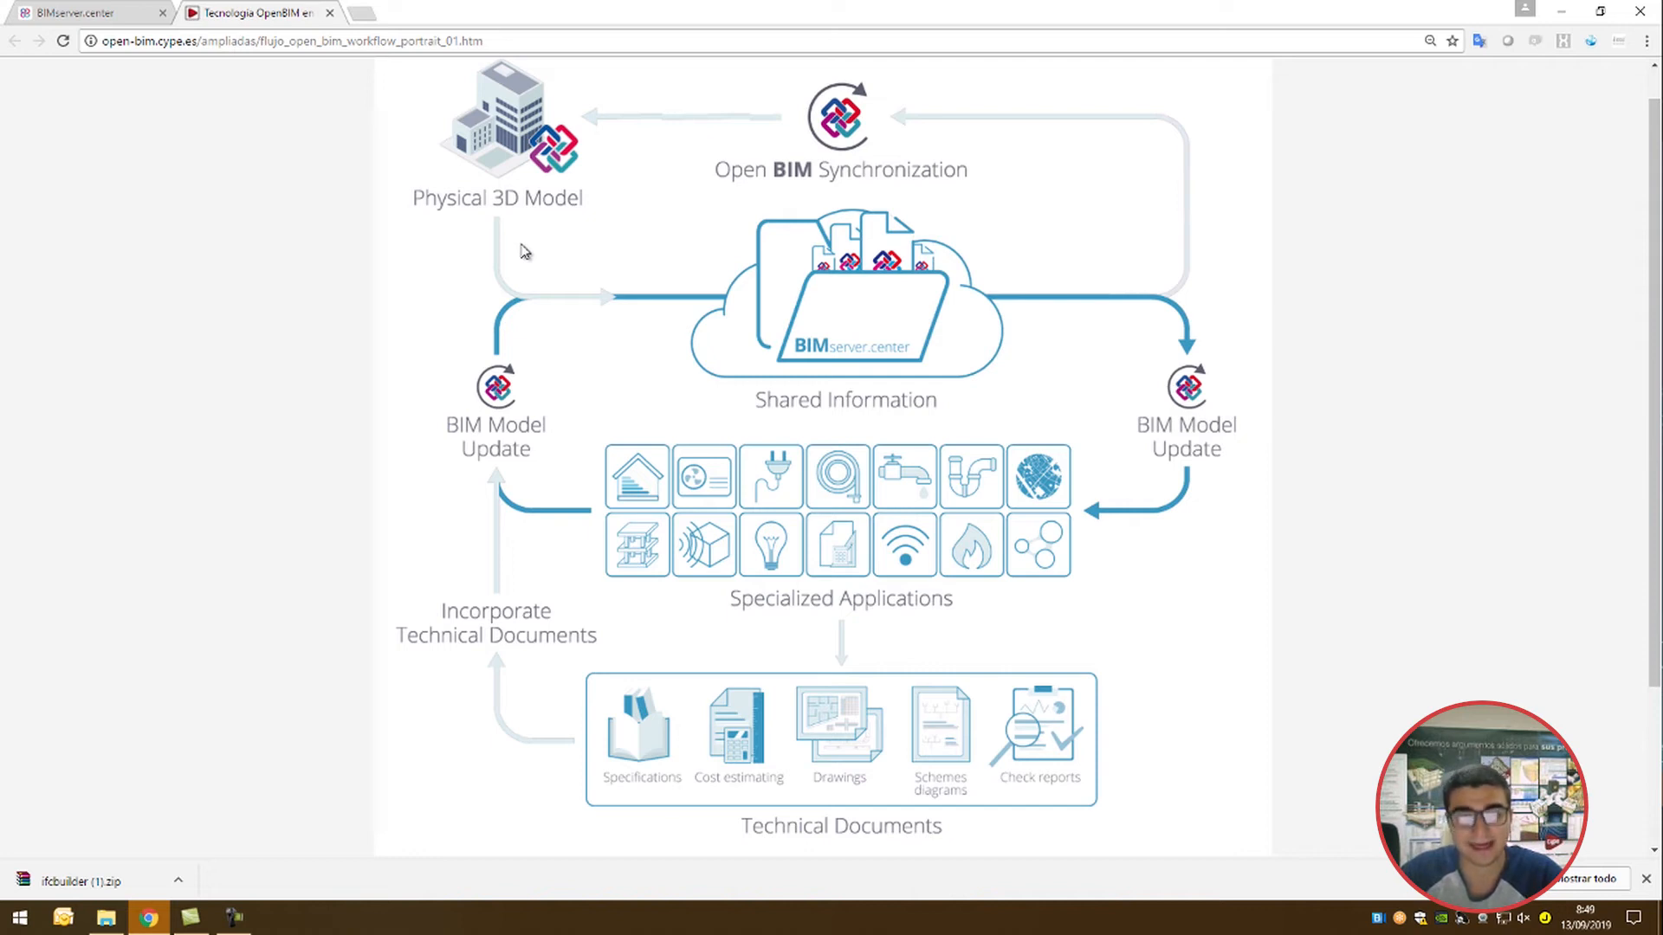
pyautogui.moveTo(615, 541)
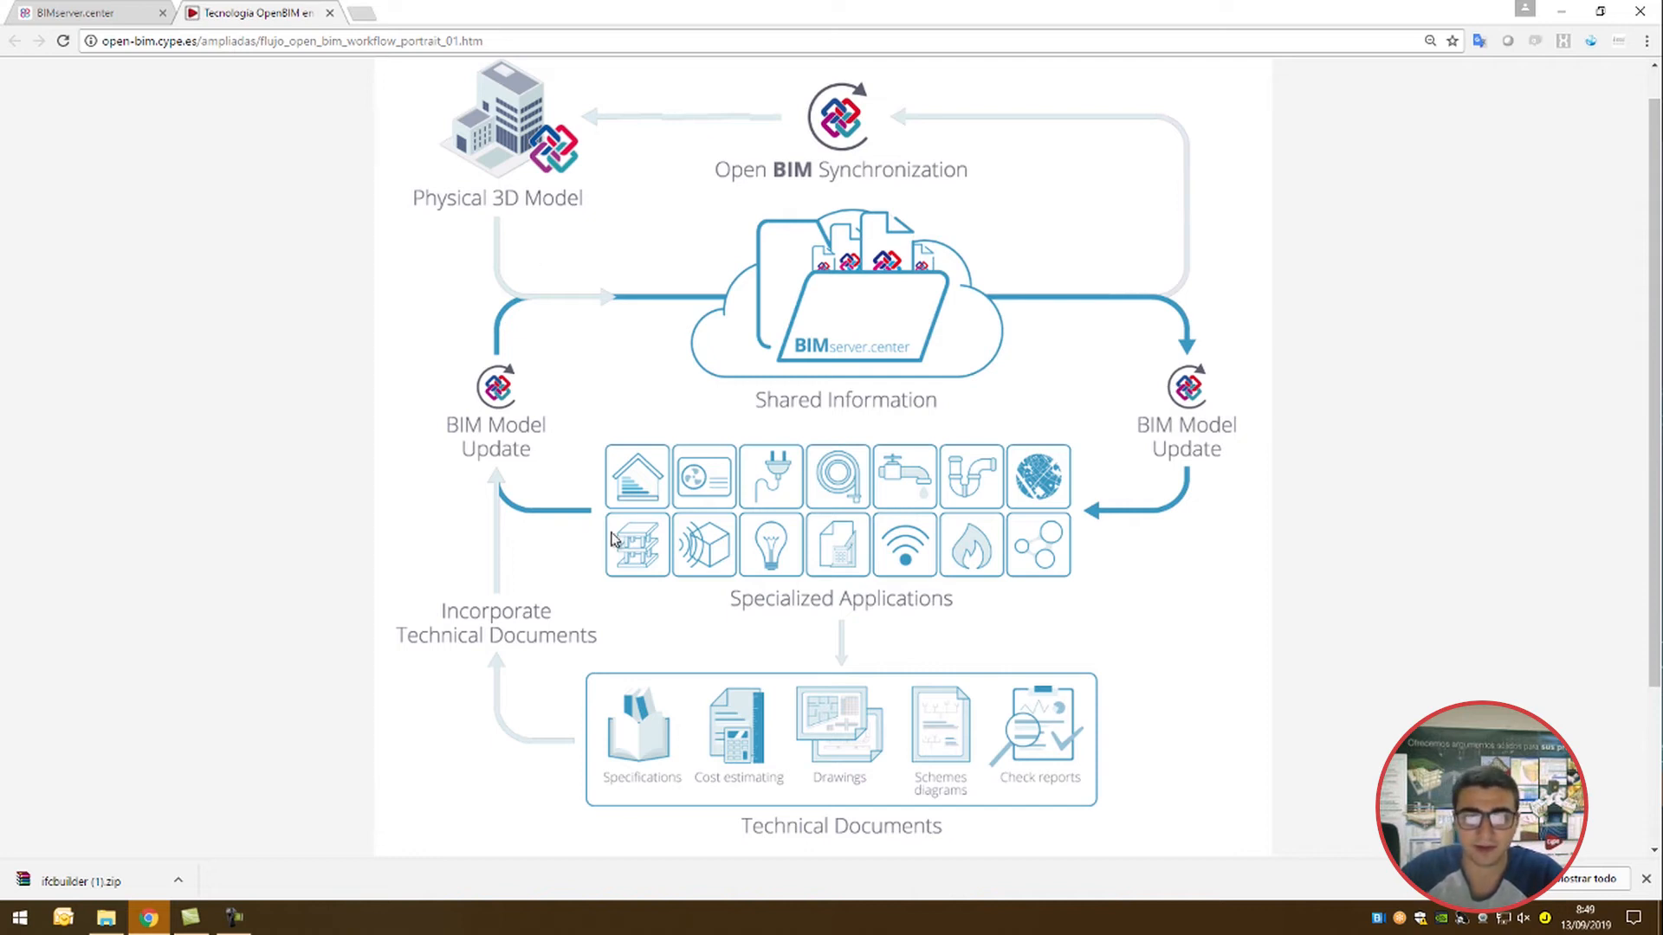
pyautogui.moveTo(637, 486)
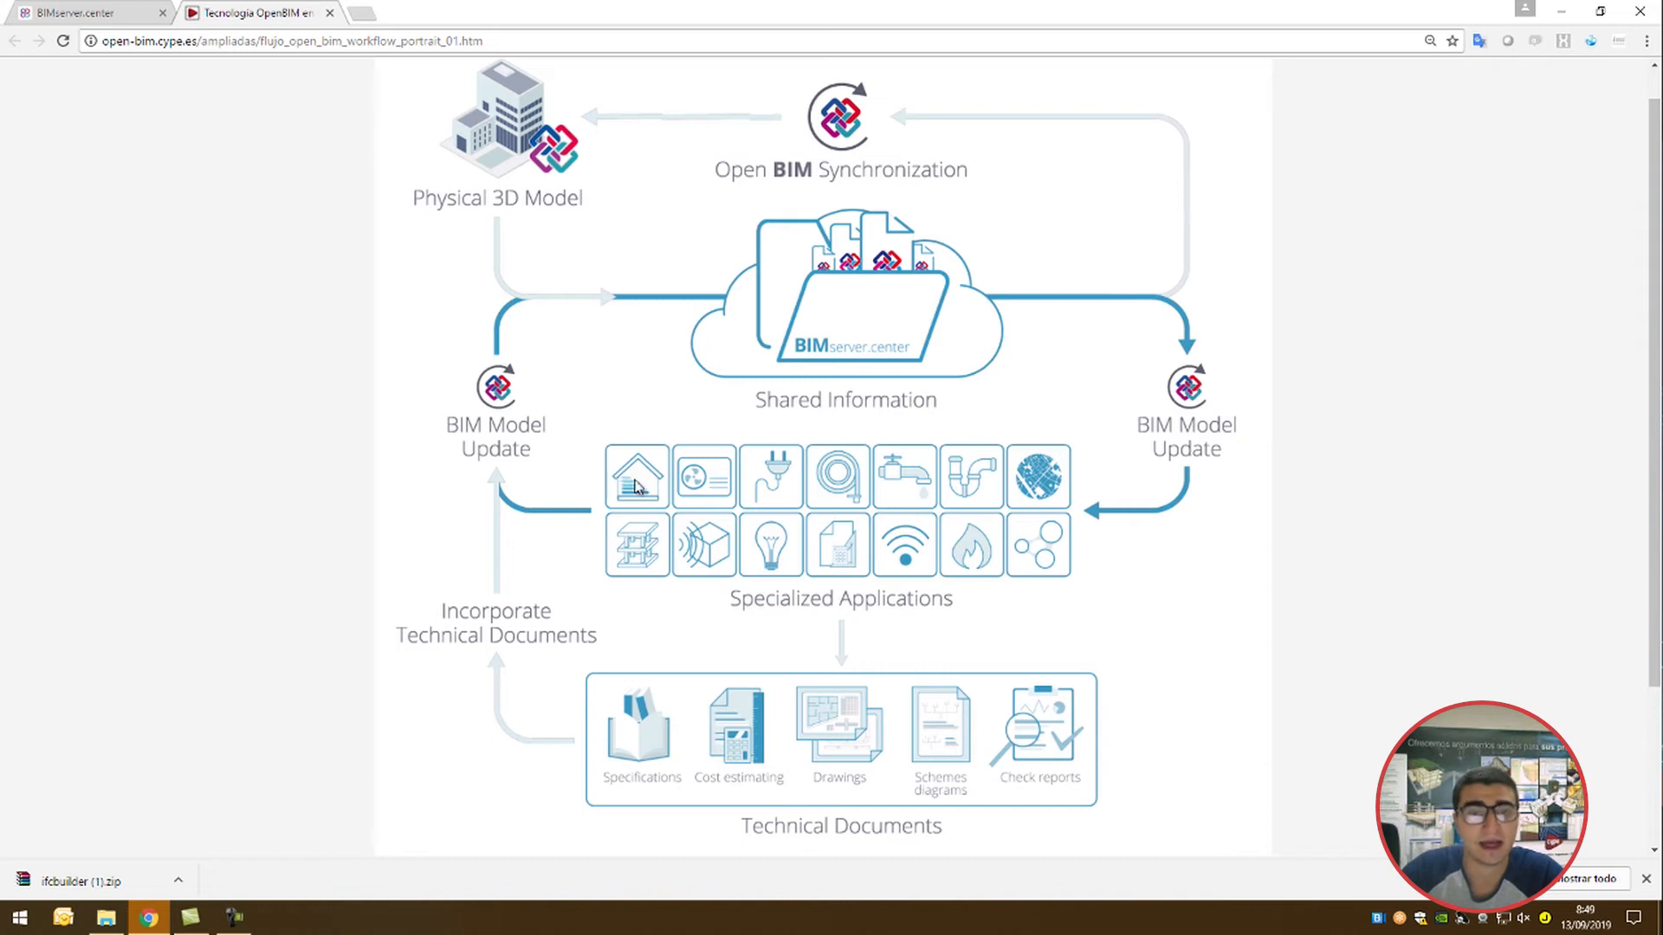
pyautogui.moveTo(799, 249)
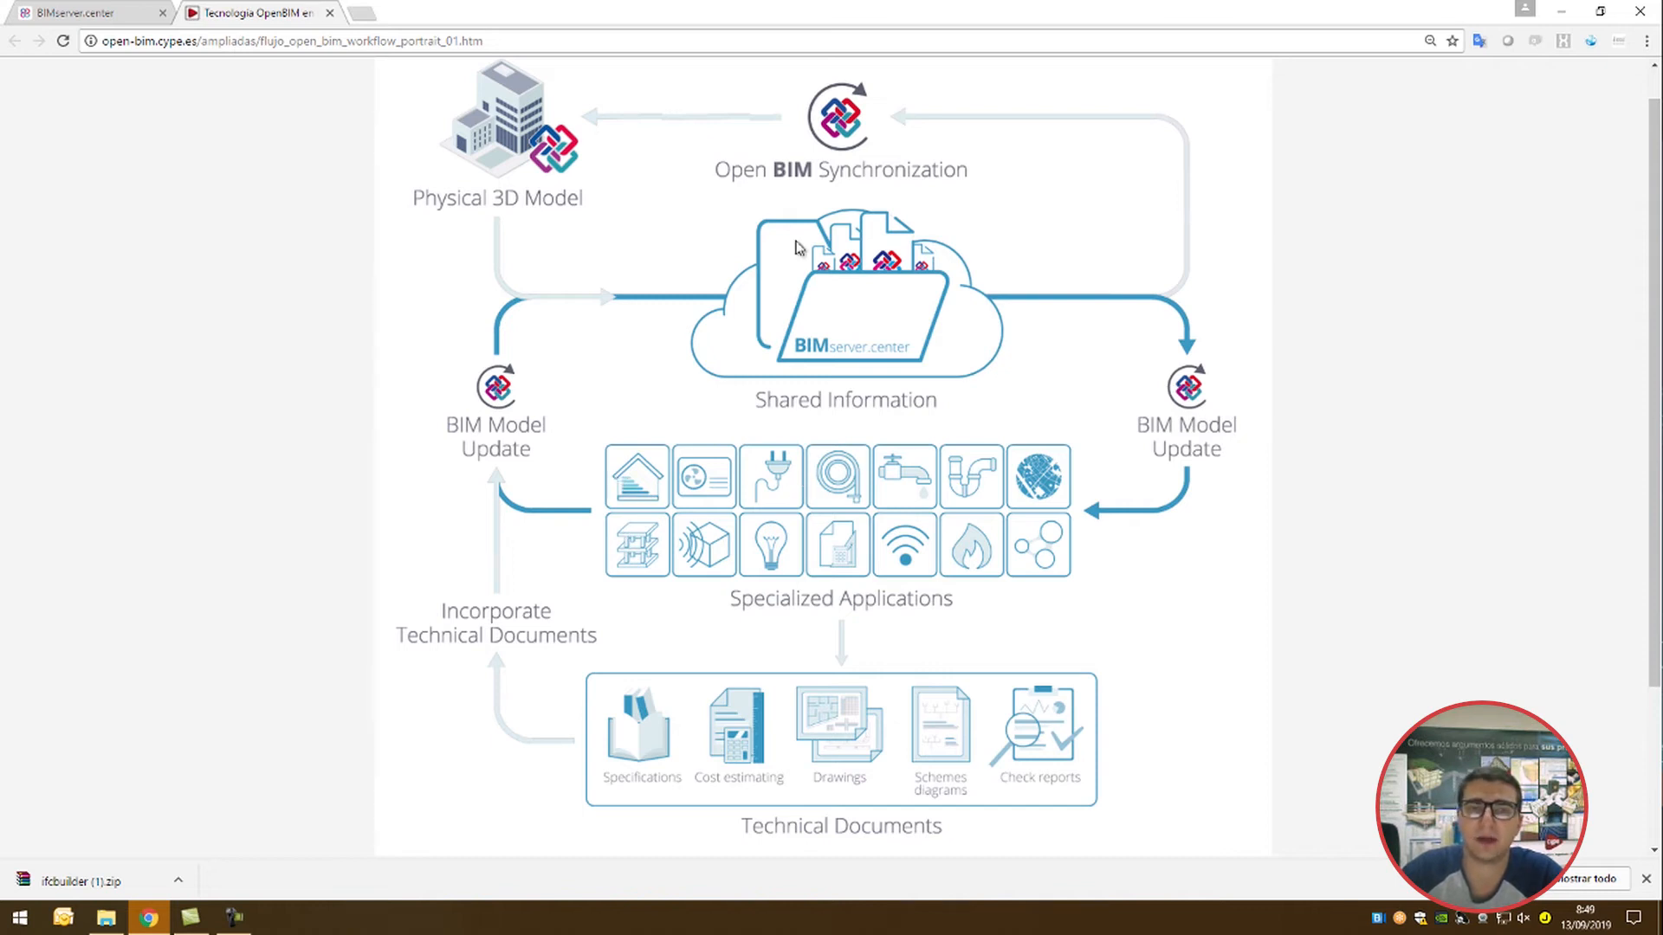
pyautogui.moveTo(534, 146)
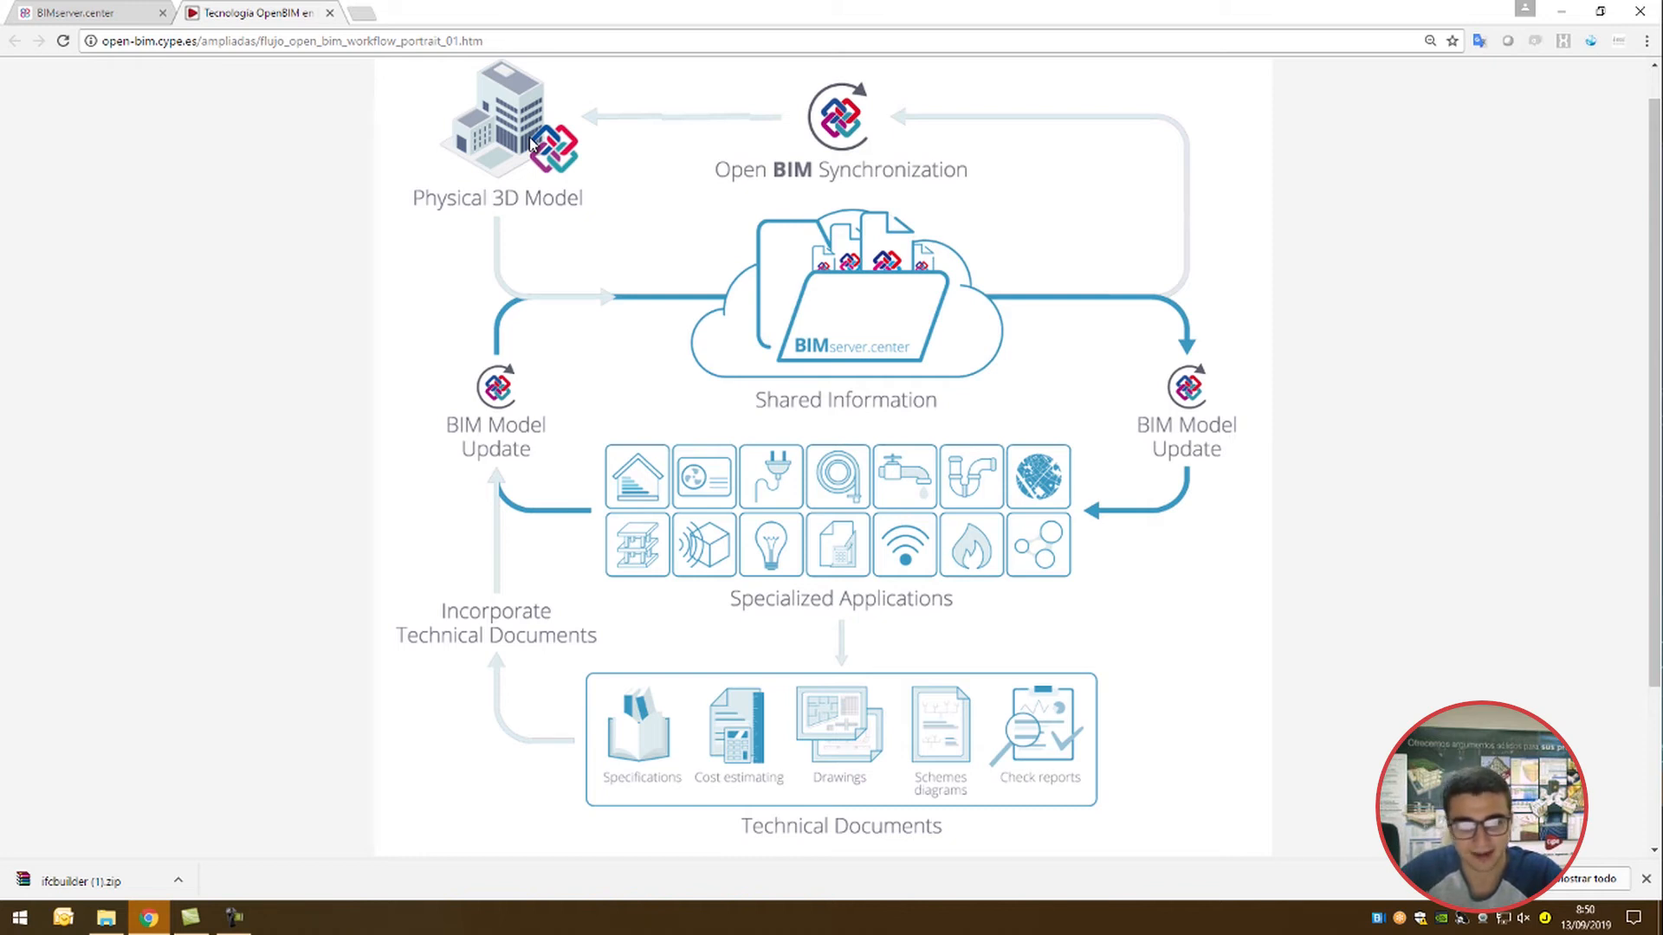
pyautogui.moveTo(901, 840)
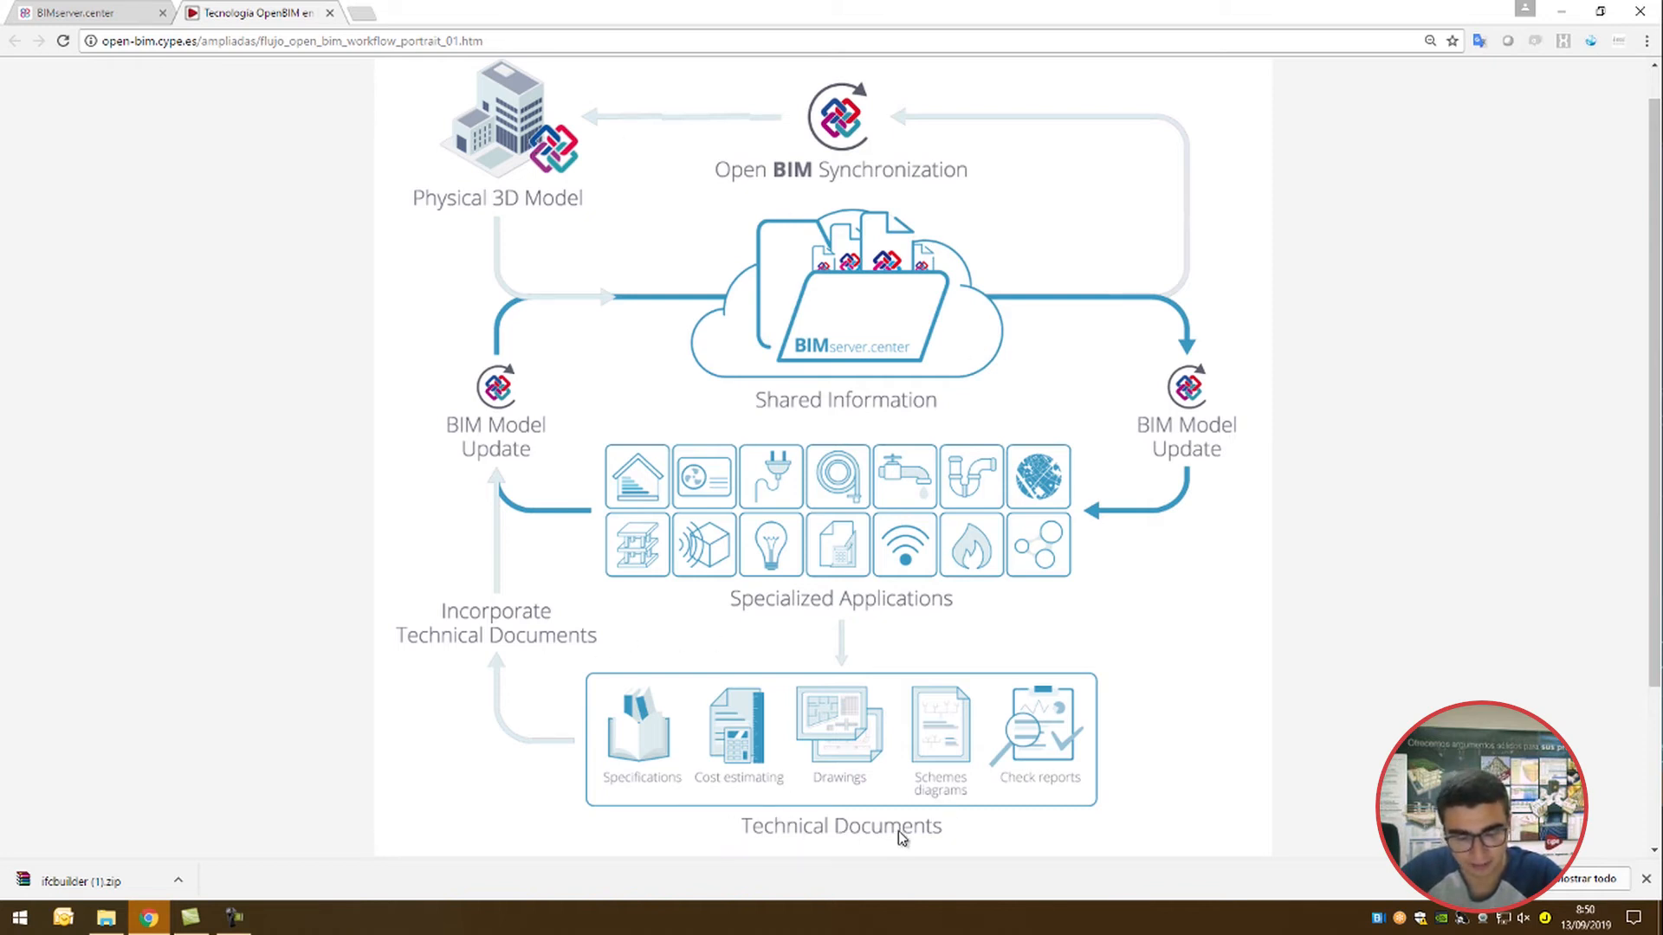
pyautogui.moveTo(888, 822)
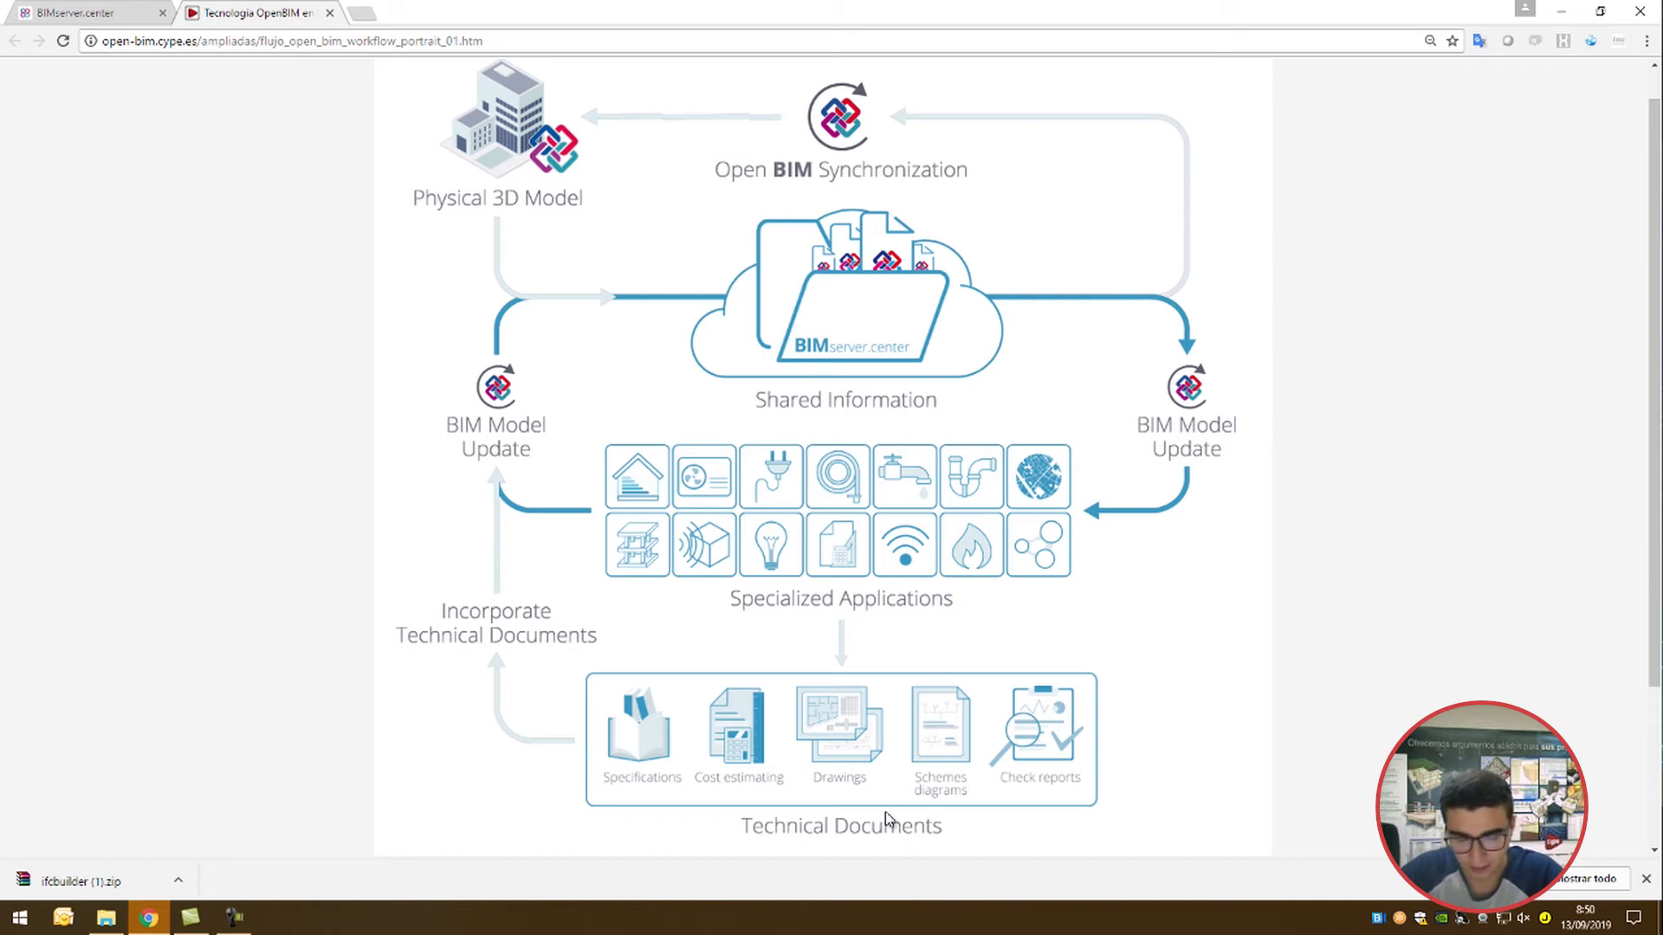
pyautogui.moveTo(848, 825)
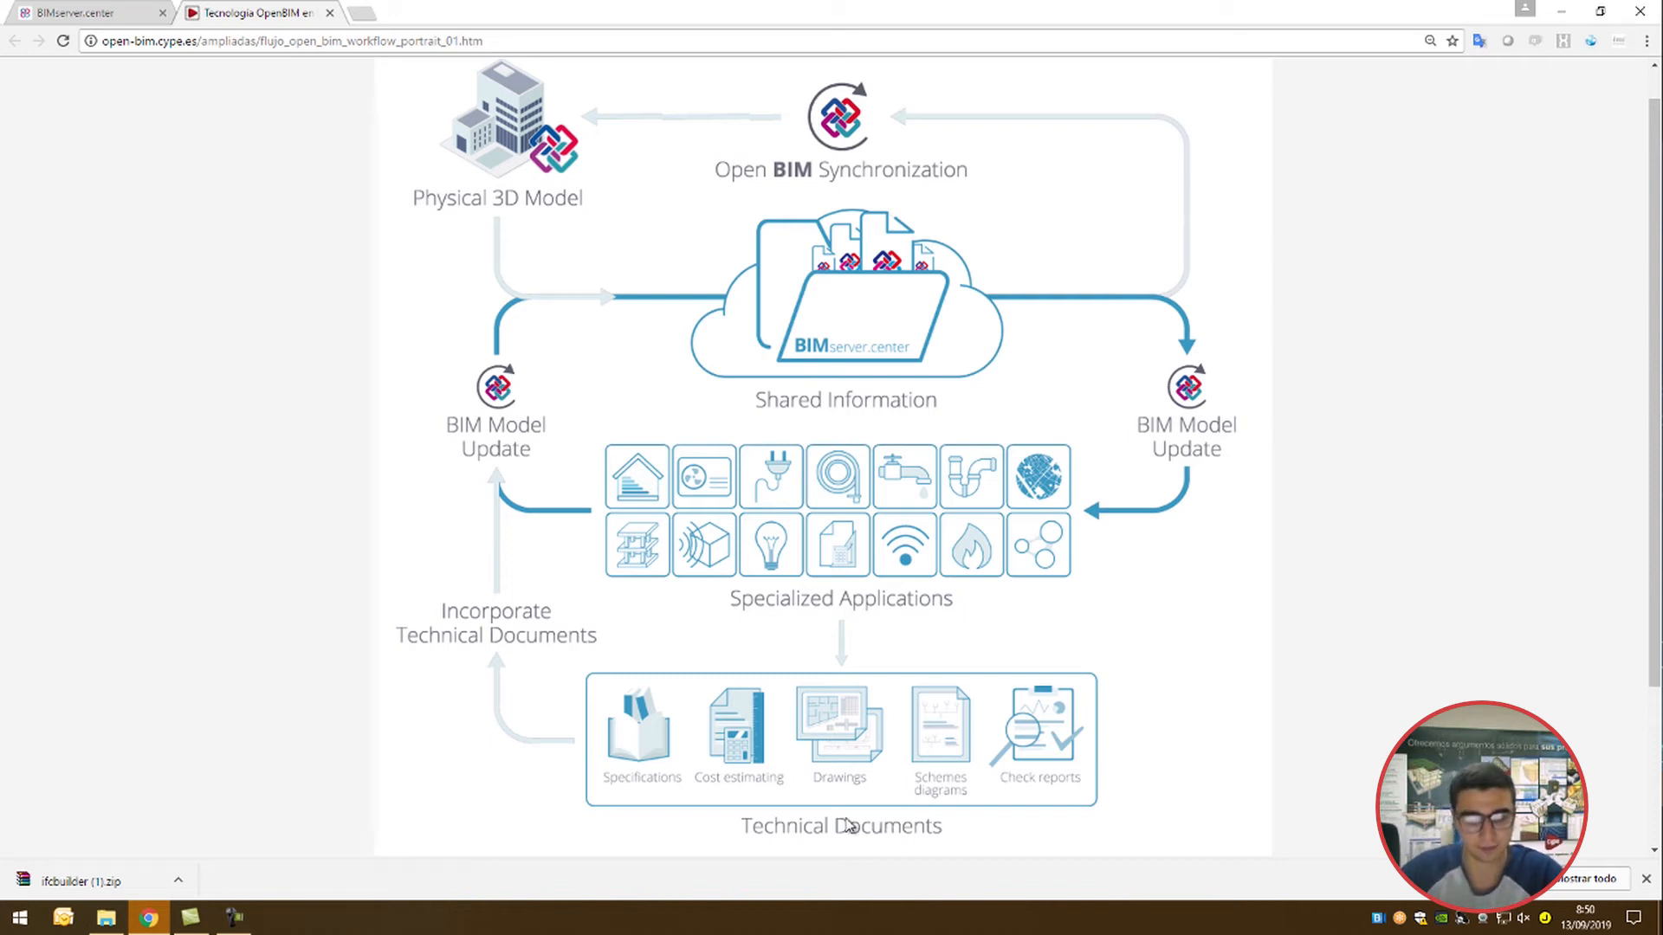
pyautogui.moveTo(677, 774)
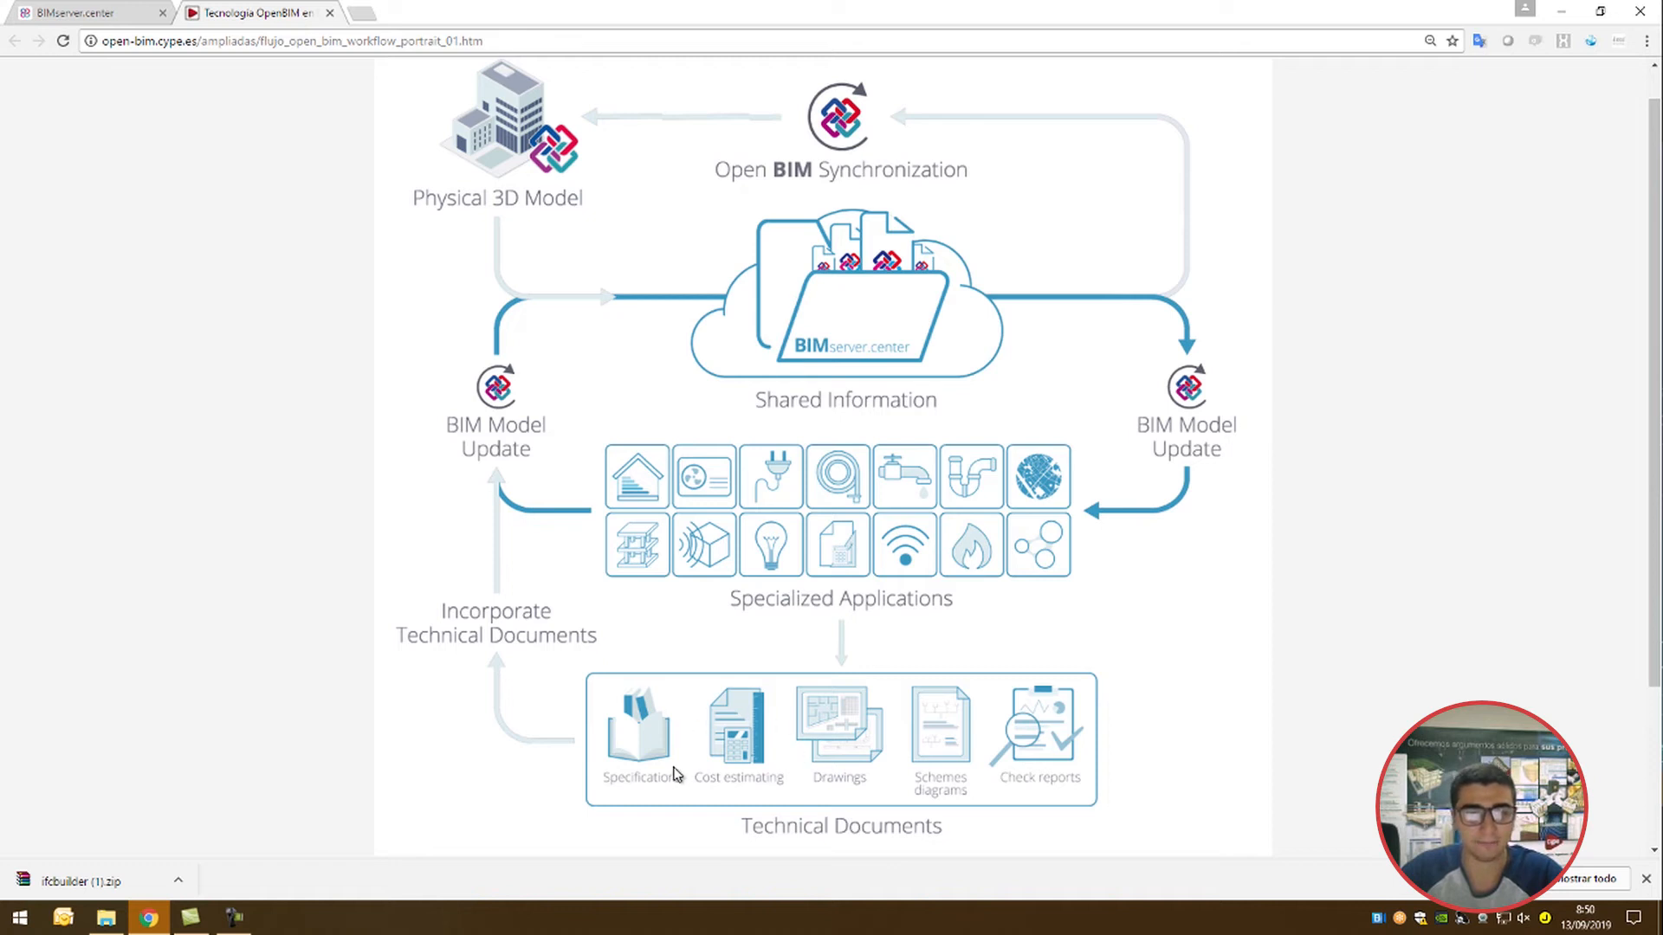
pyautogui.moveTo(750, 758)
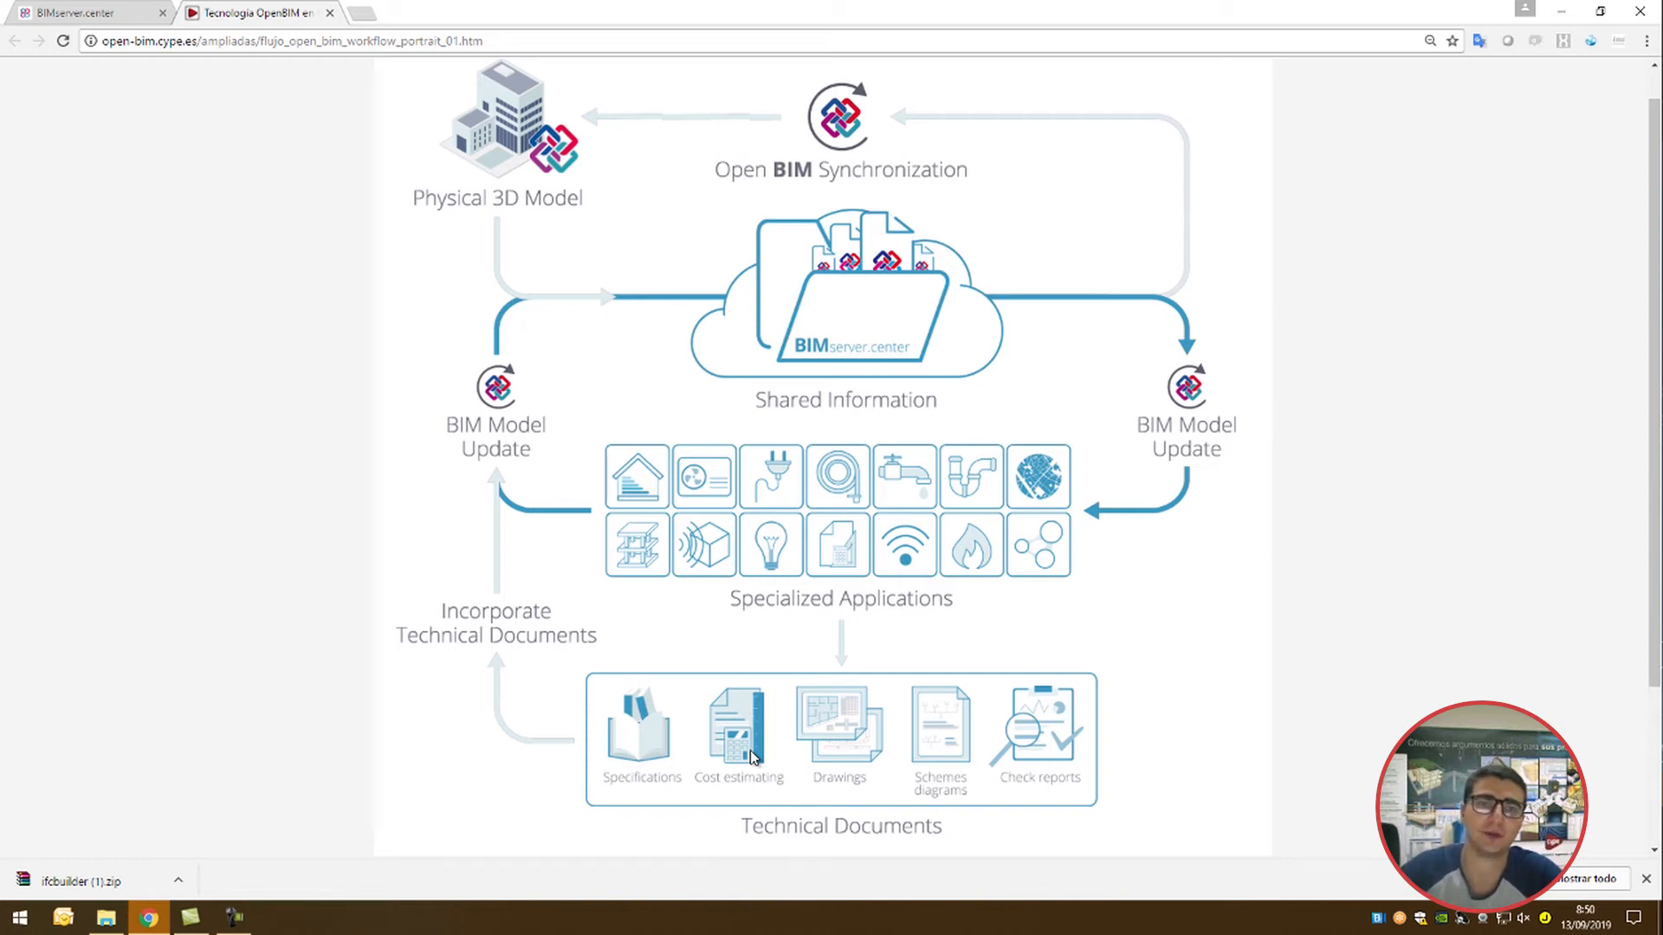
pyautogui.moveTo(618, 757)
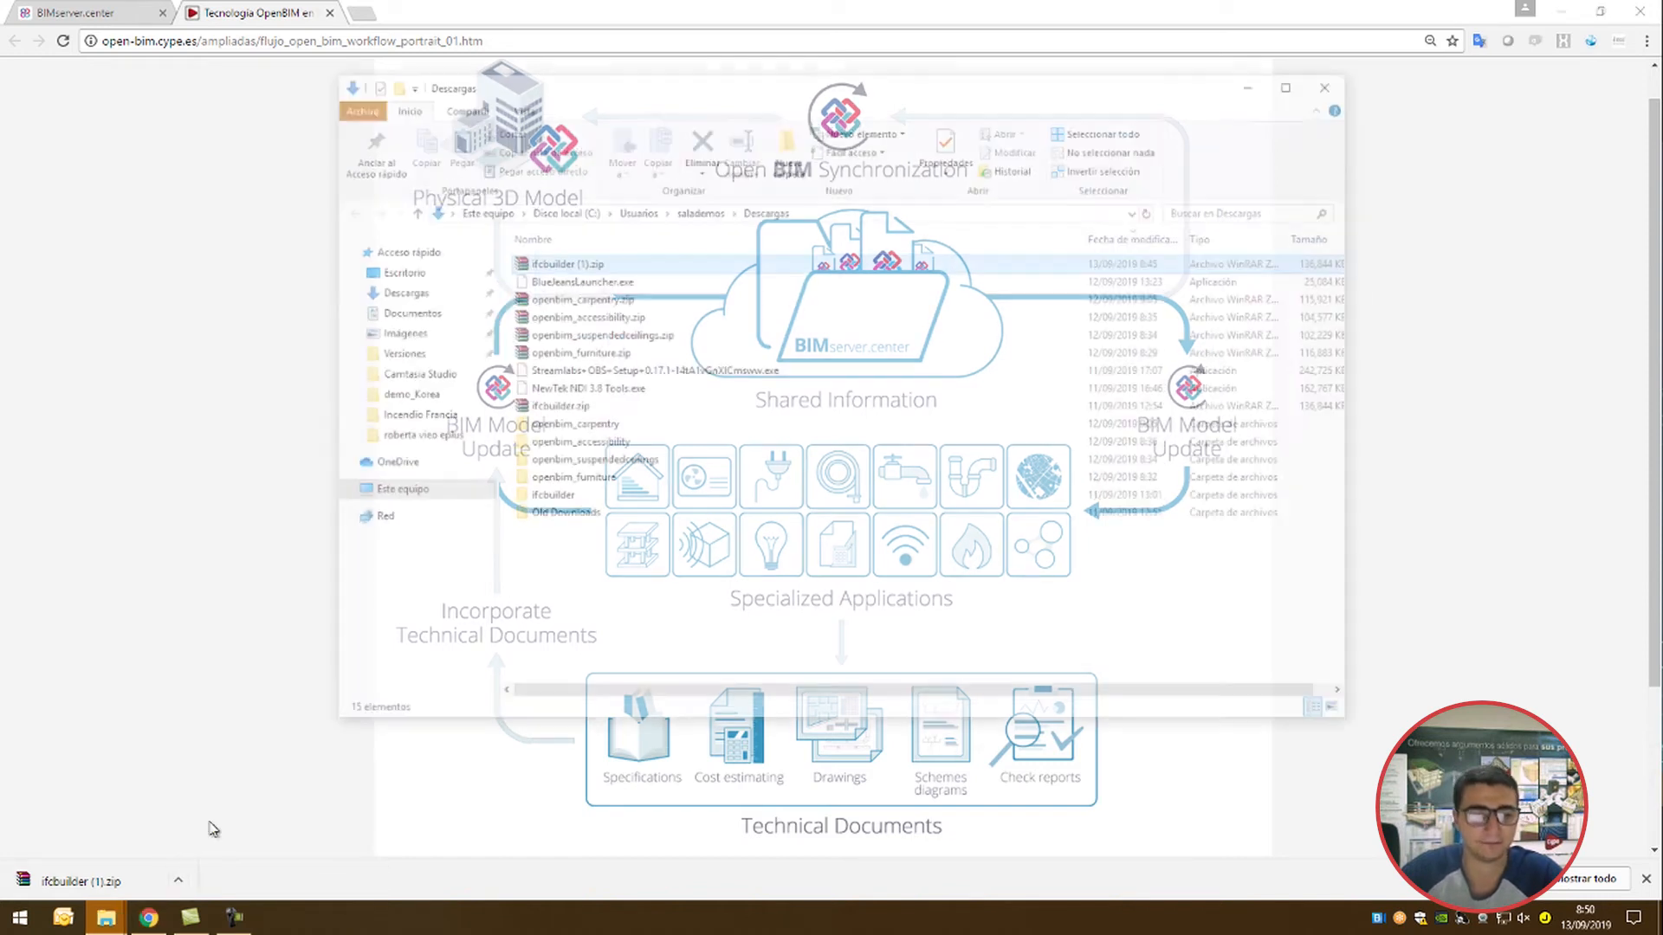
# Extract ifcbuilder (1).zip into its own folder and open 'Installation in English'.
pyautogui.rightClick(572, 264)
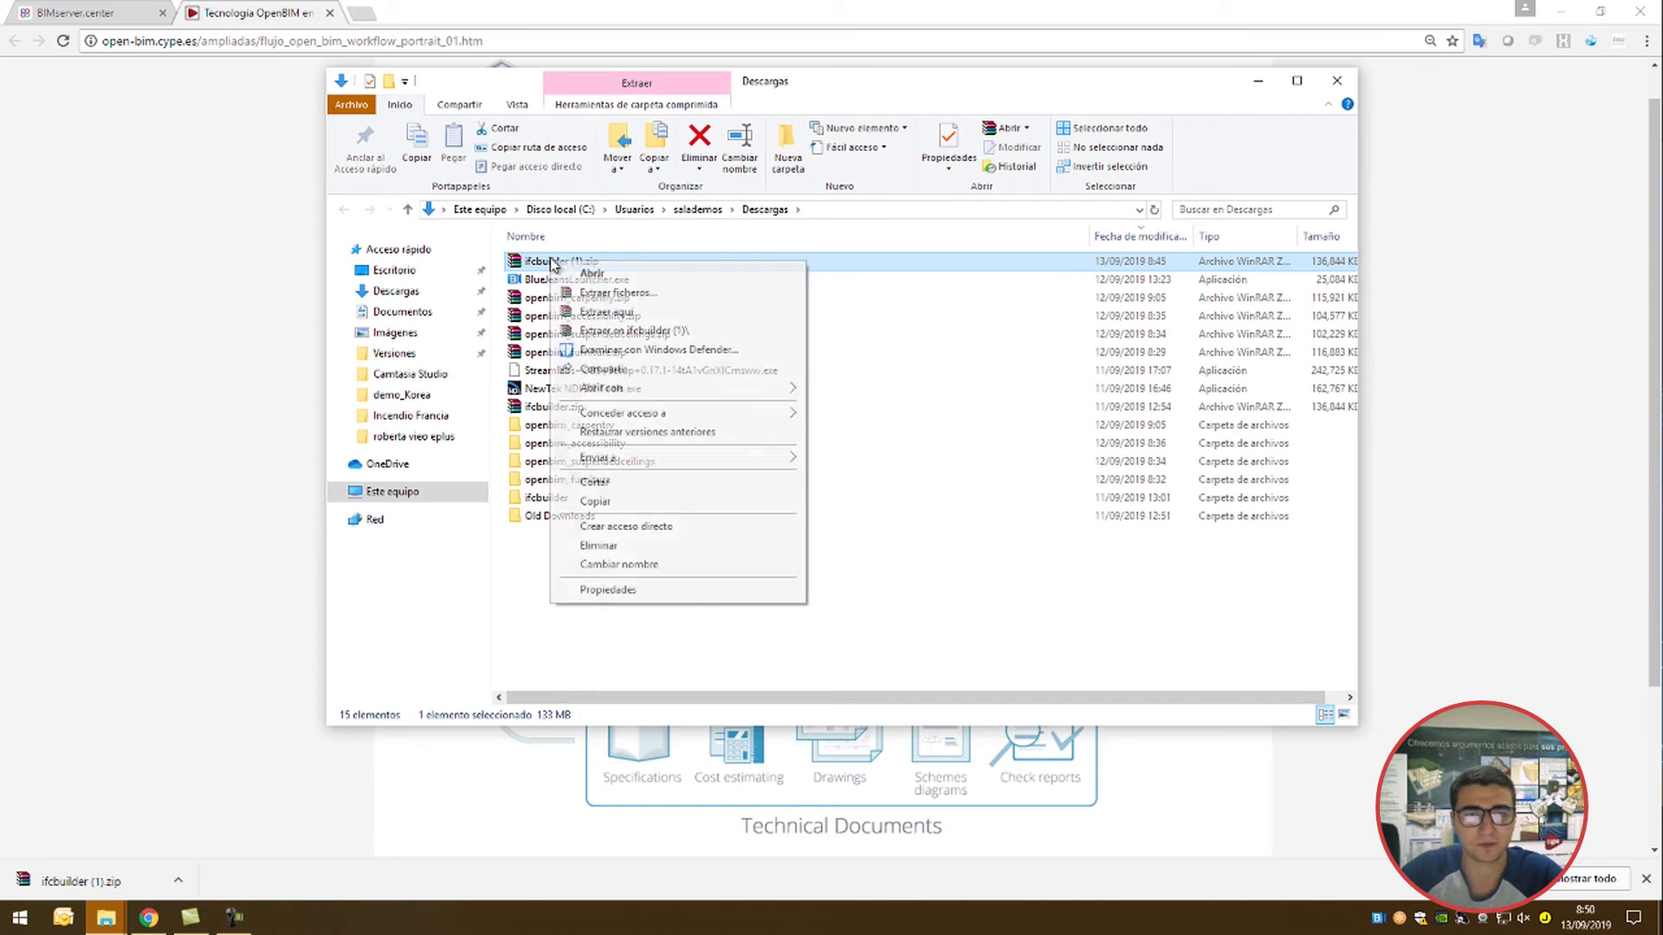
pyautogui.click(606, 311)
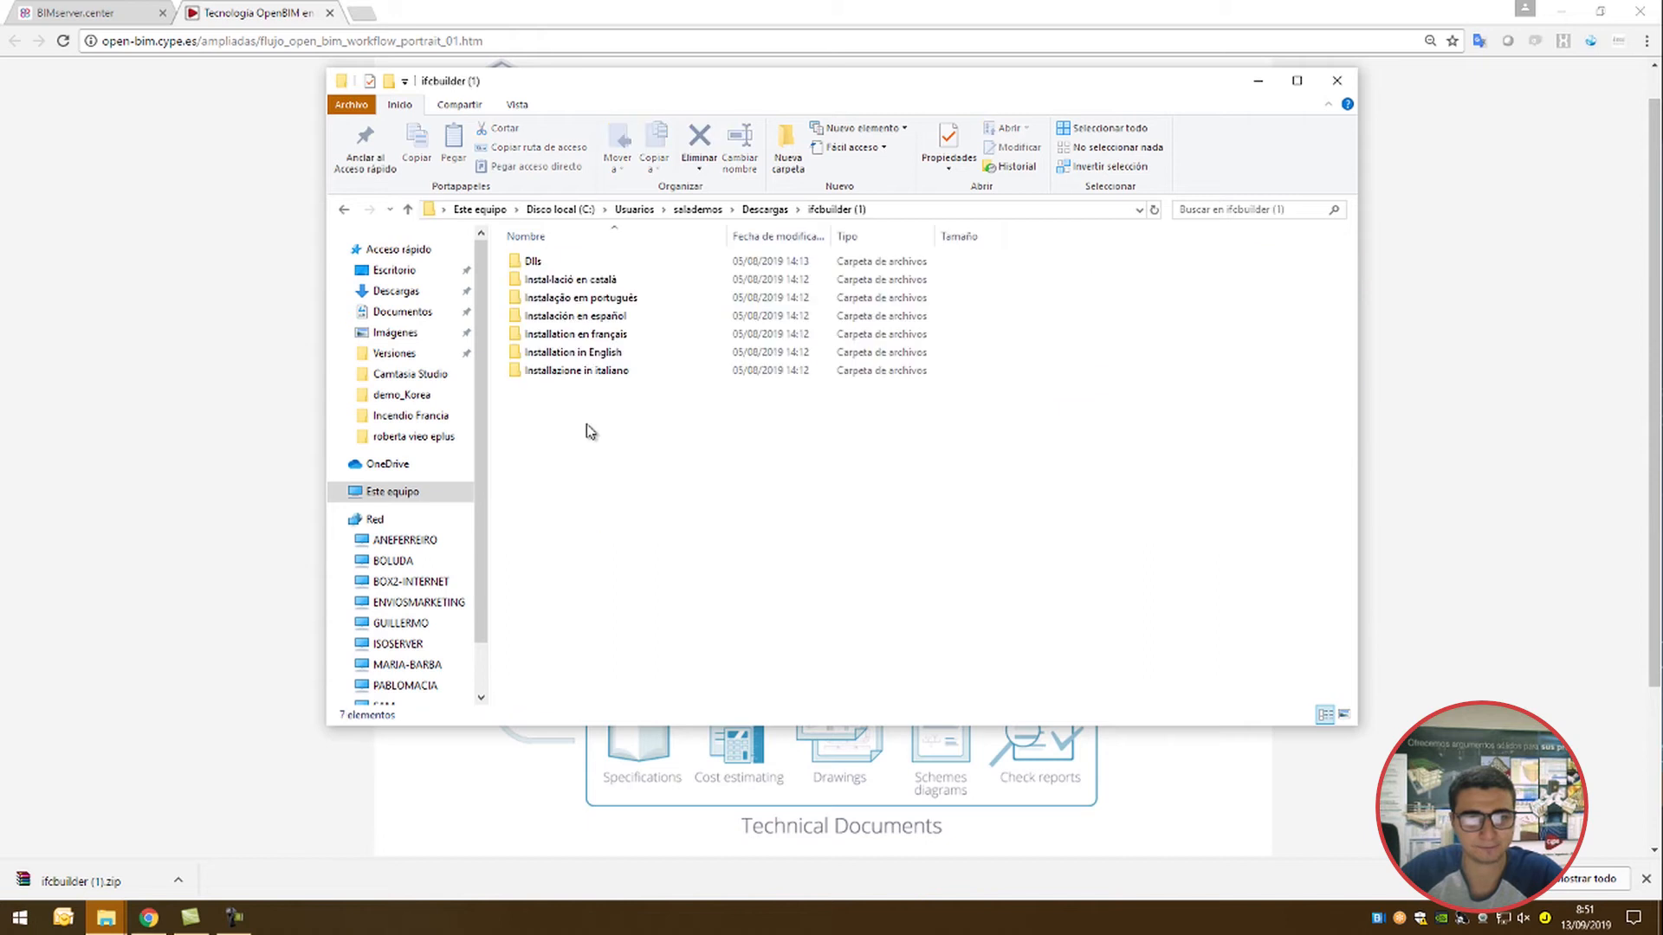
pyautogui.click(572, 353)
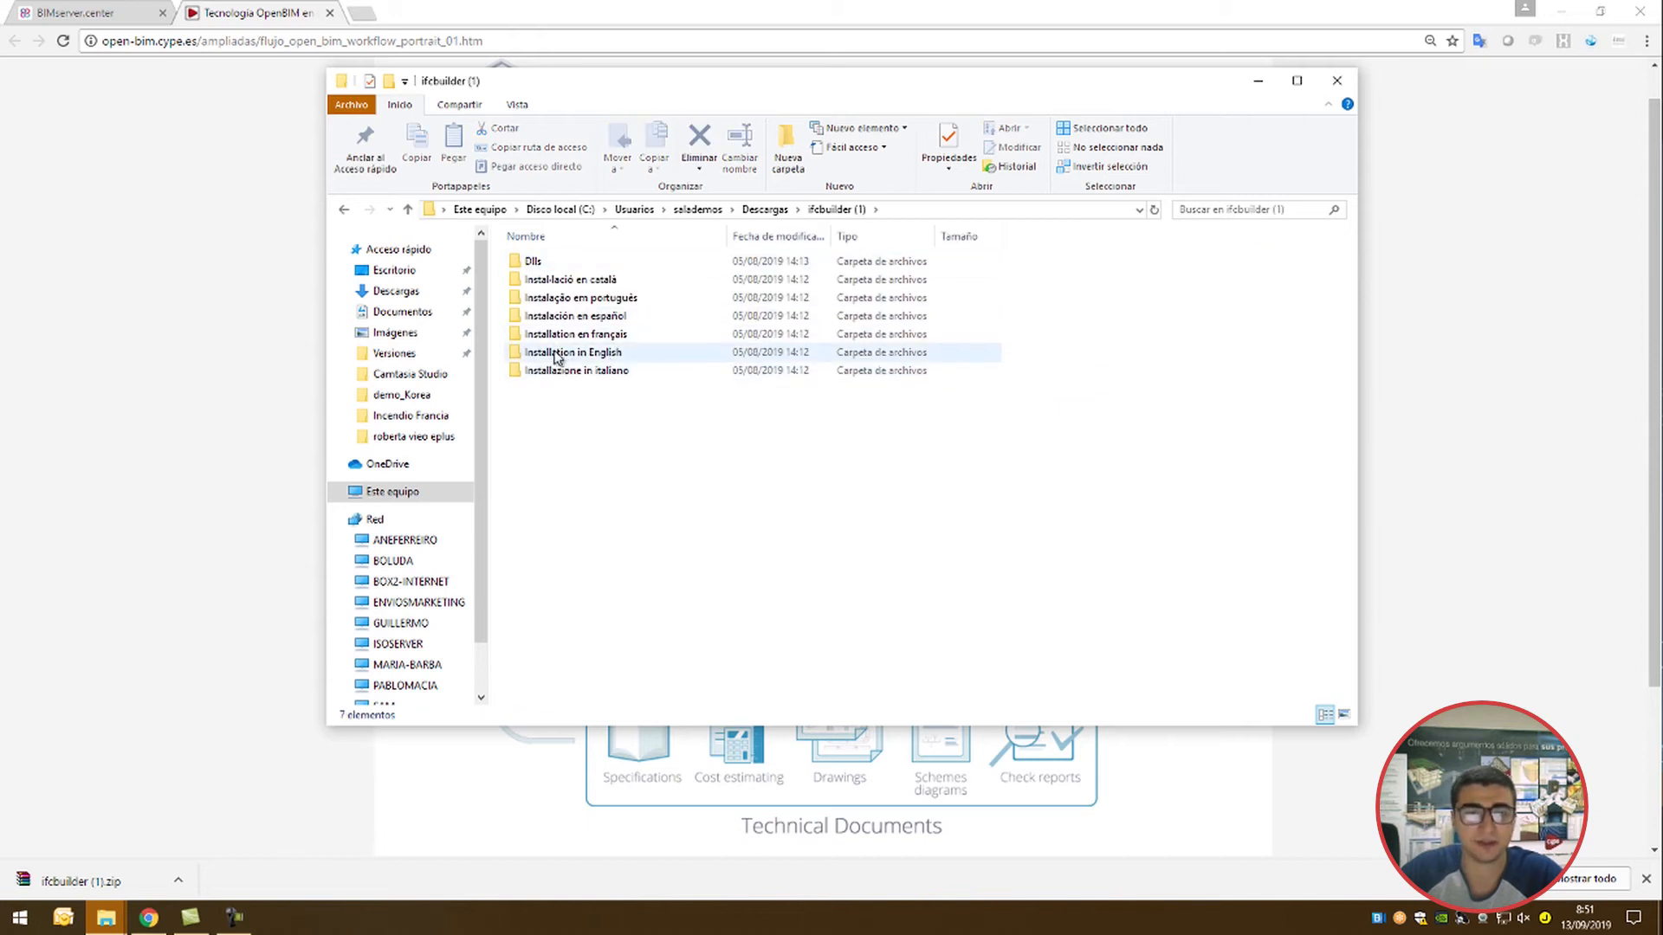
pyautogui.doubleClick(573, 352)
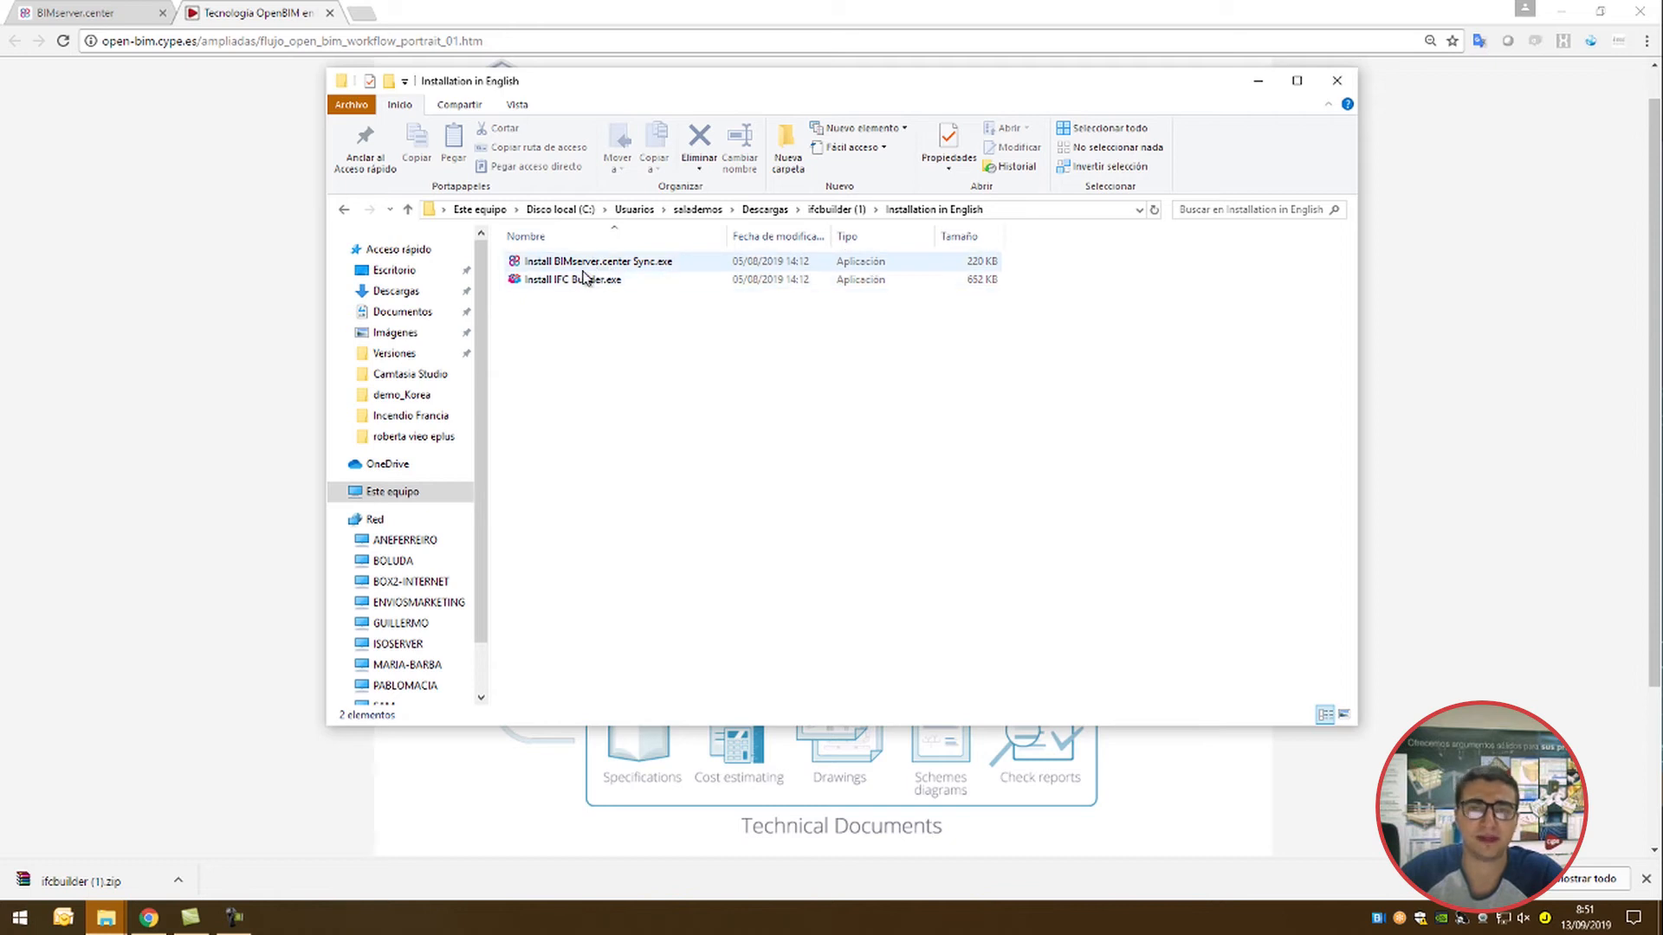
pyautogui.moveTo(631, 263)
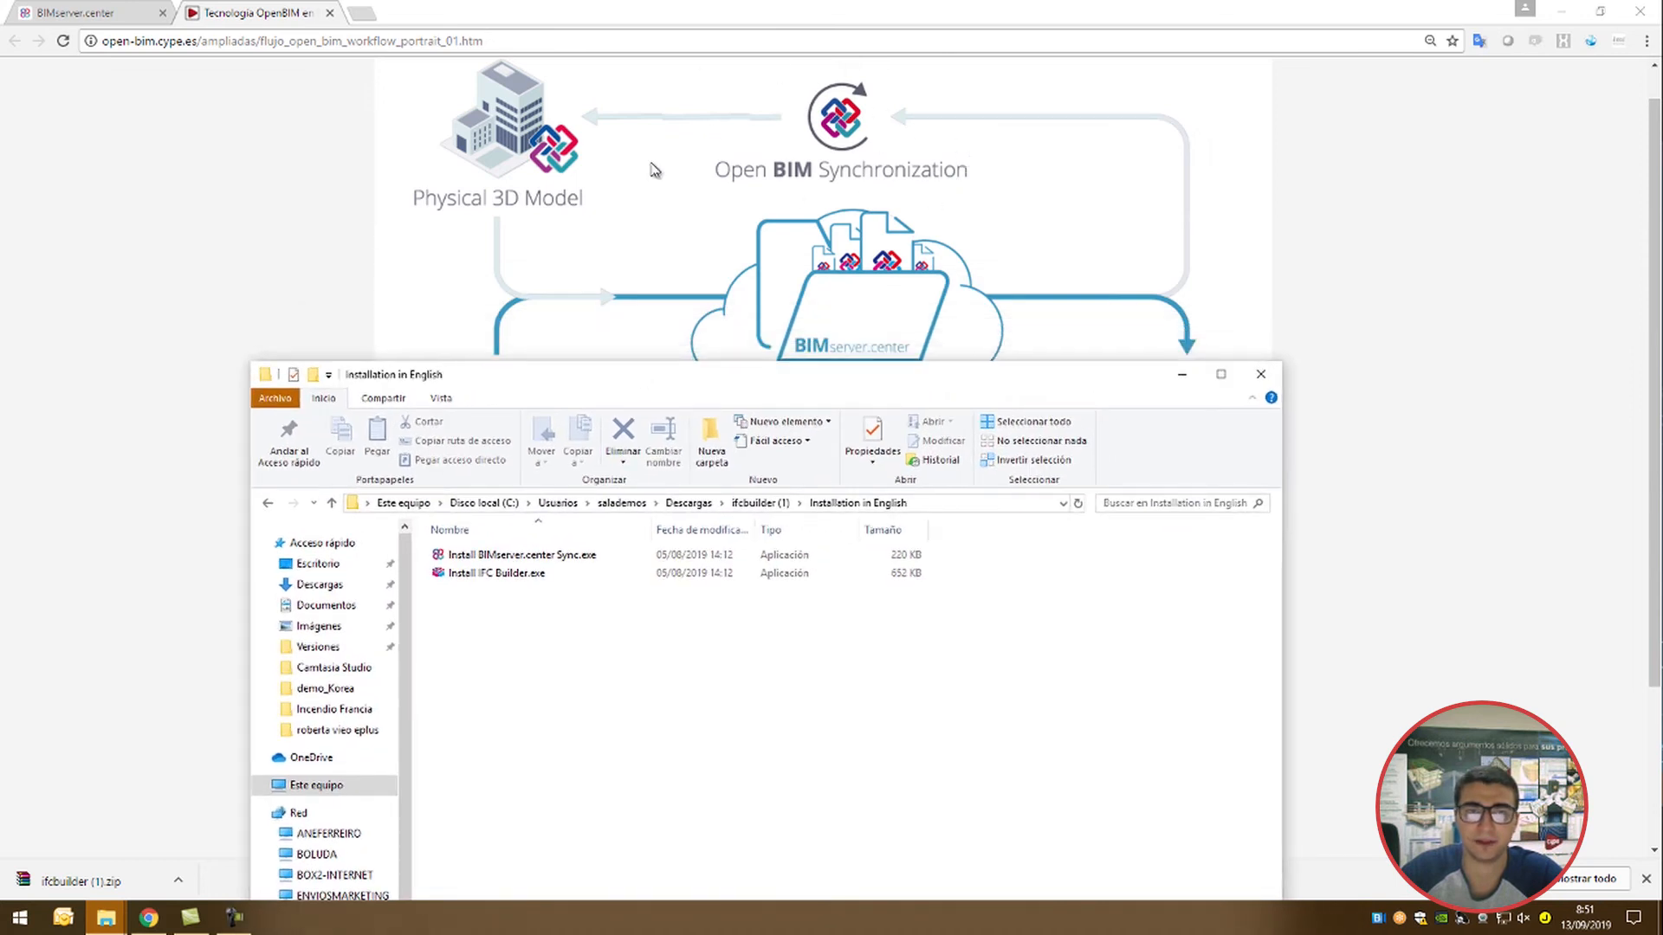
pyautogui.moveTo(740, 158)
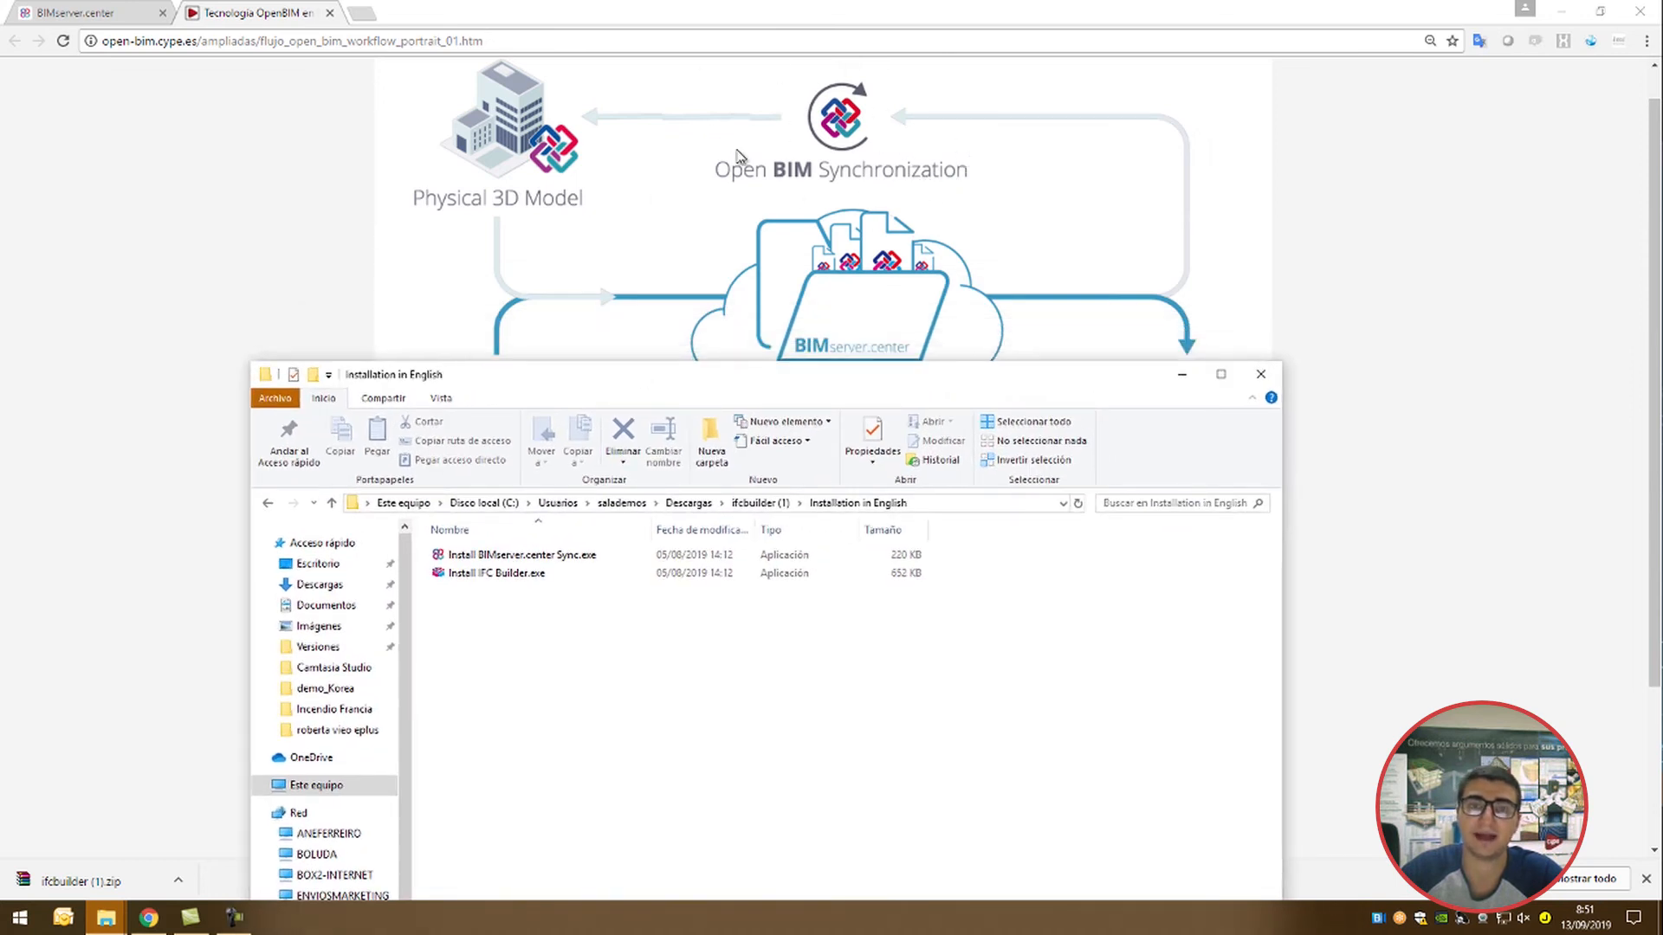
pyautogui.moveTo(789, 143)
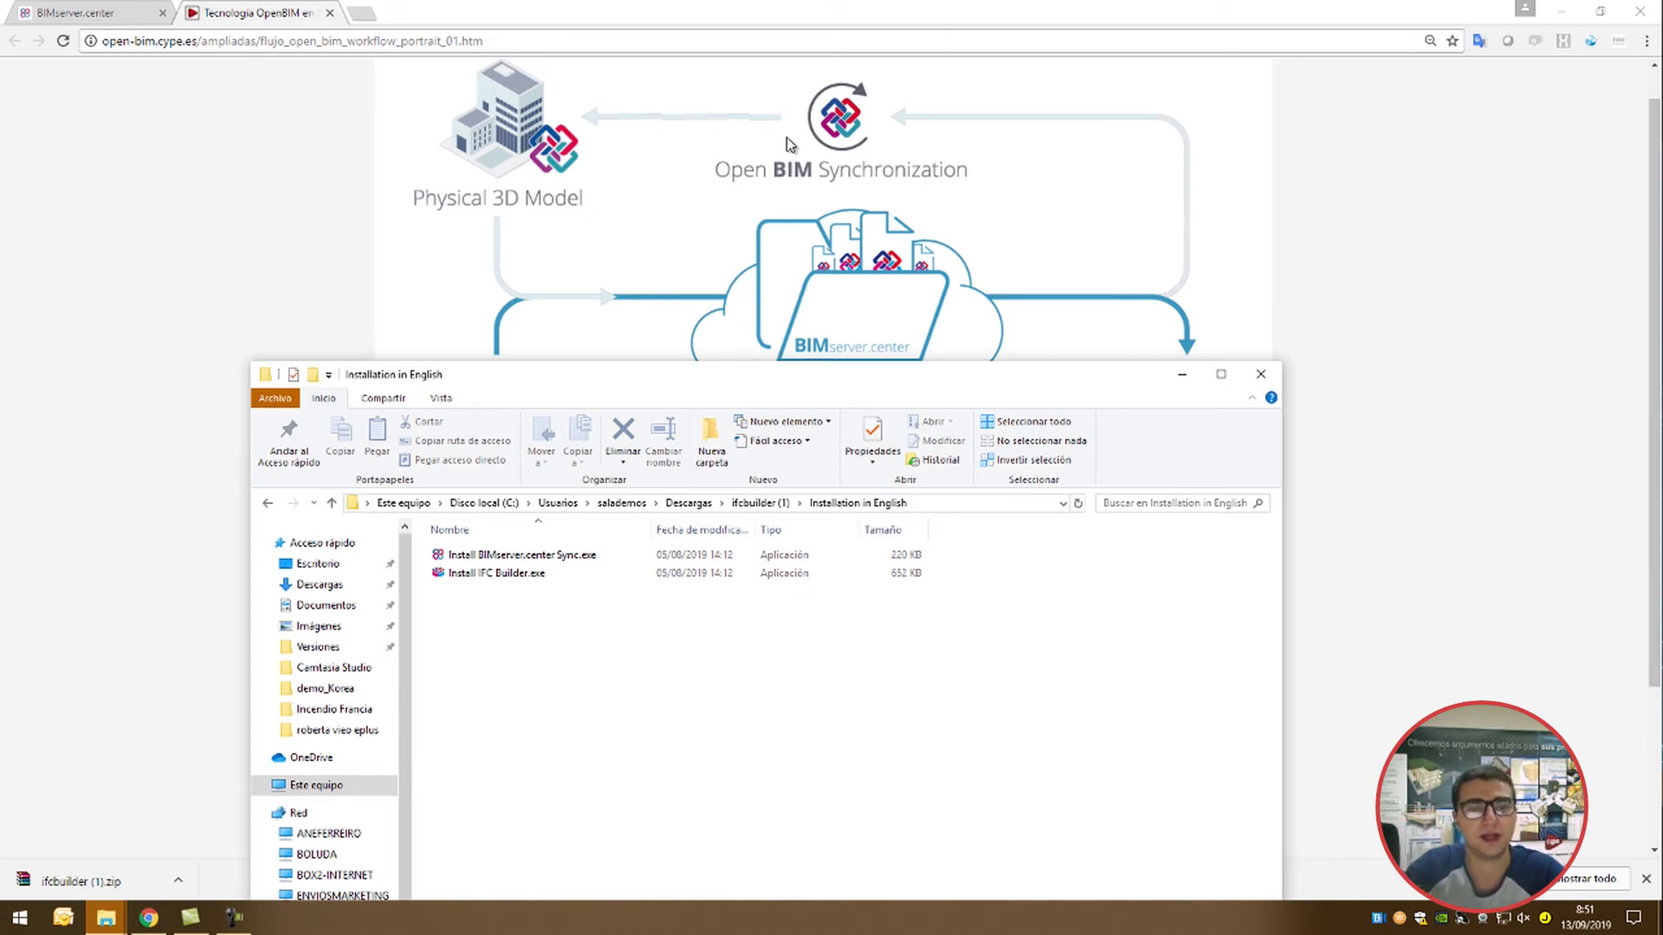
pyautogui.moveTo(865, 325)
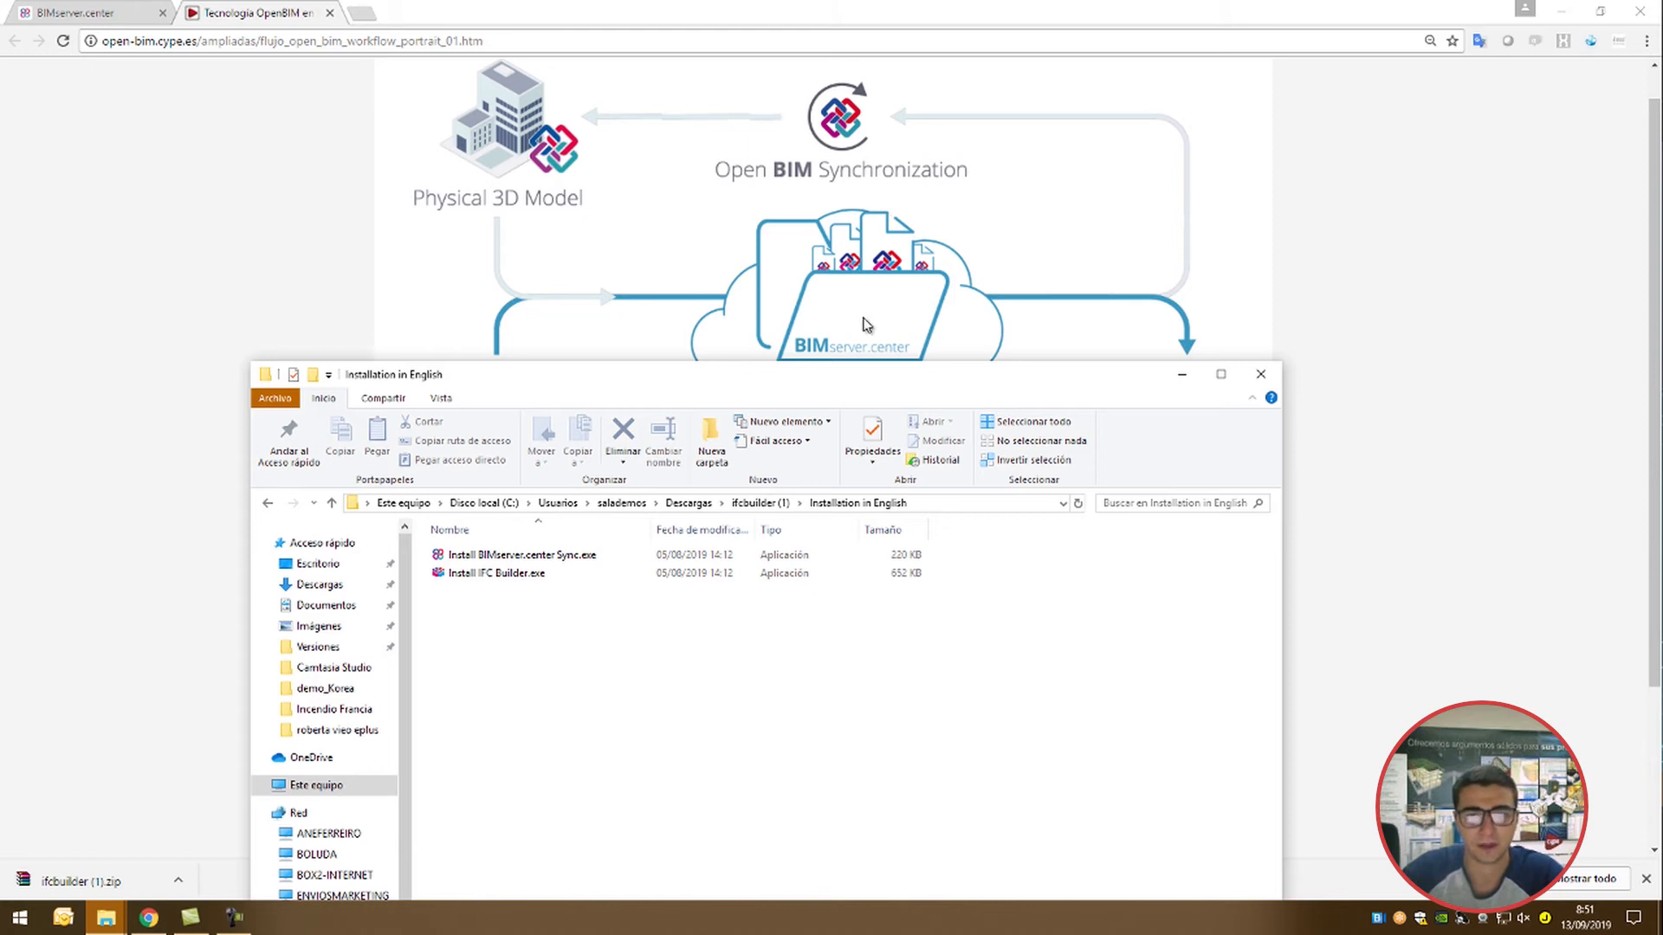
pyautogui.moveTo(742, 374); pyautogui.dragTo(742, 304)
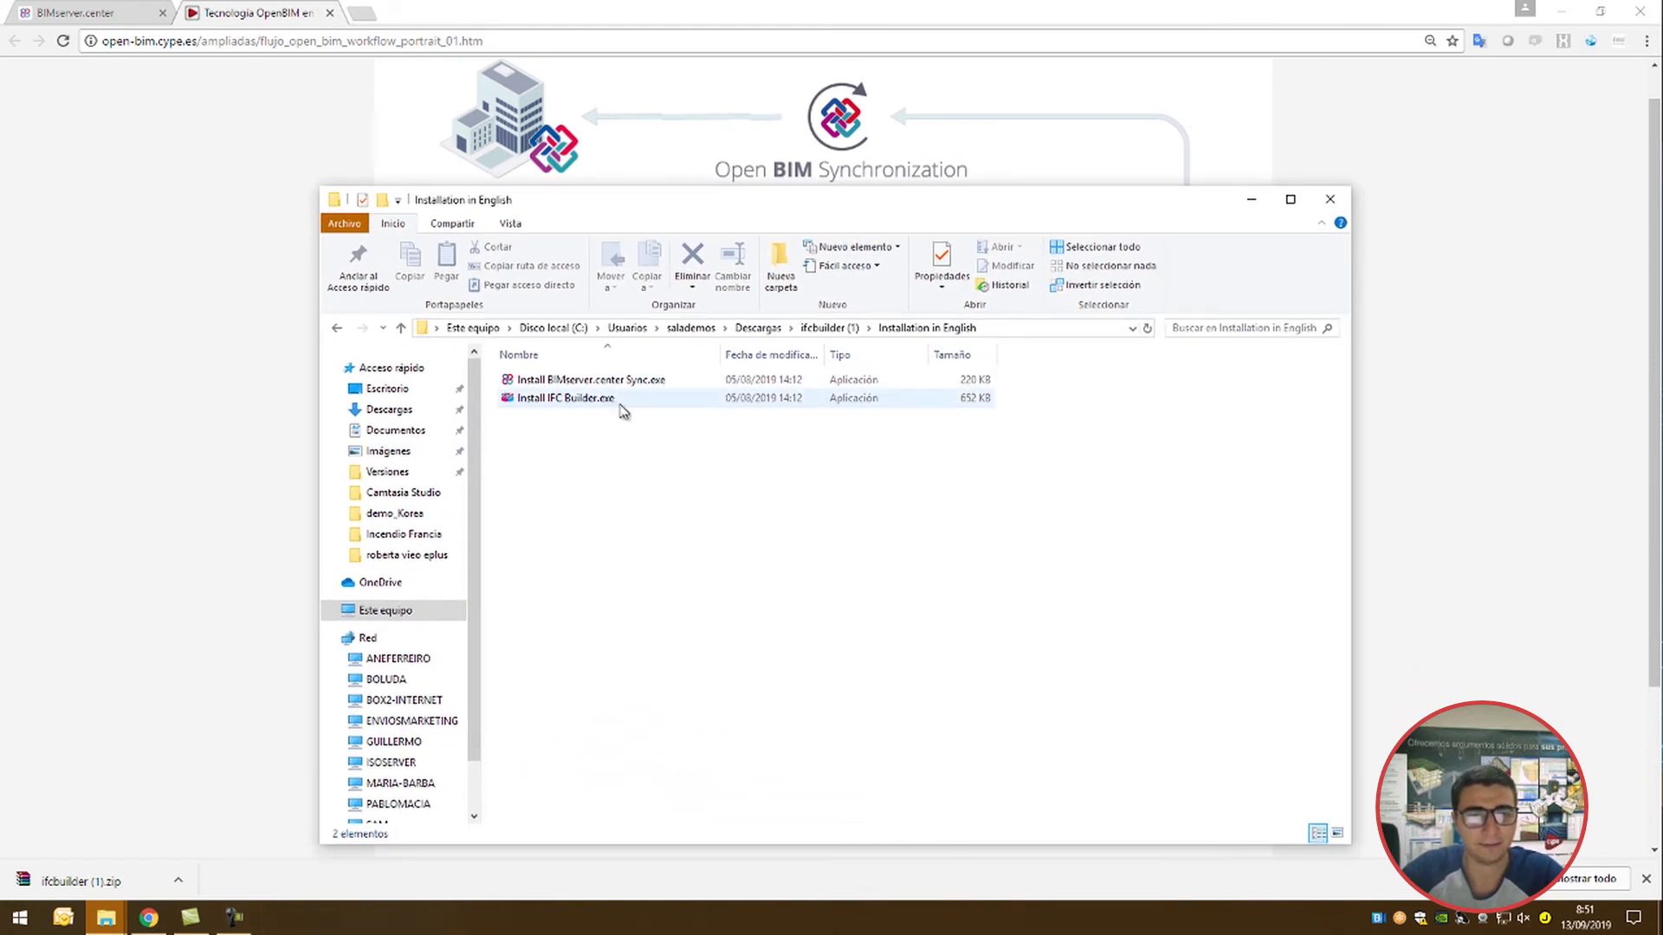
pyautogui.moveTo(617, 401)
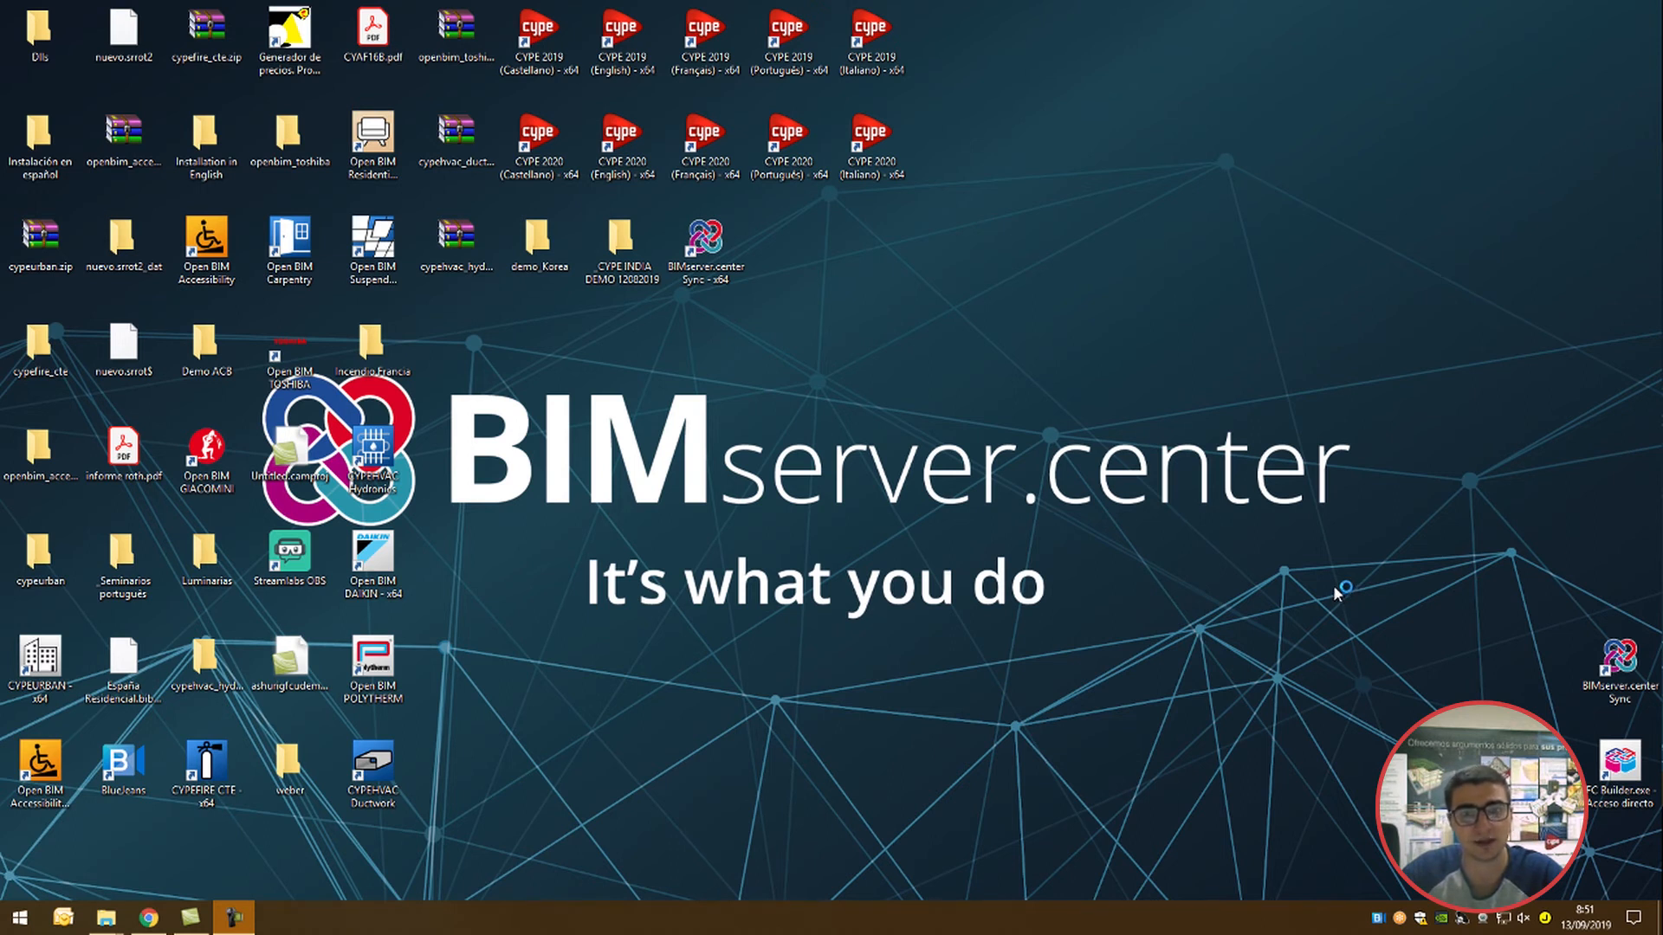
pyautogui.moveTo(1371, 722)
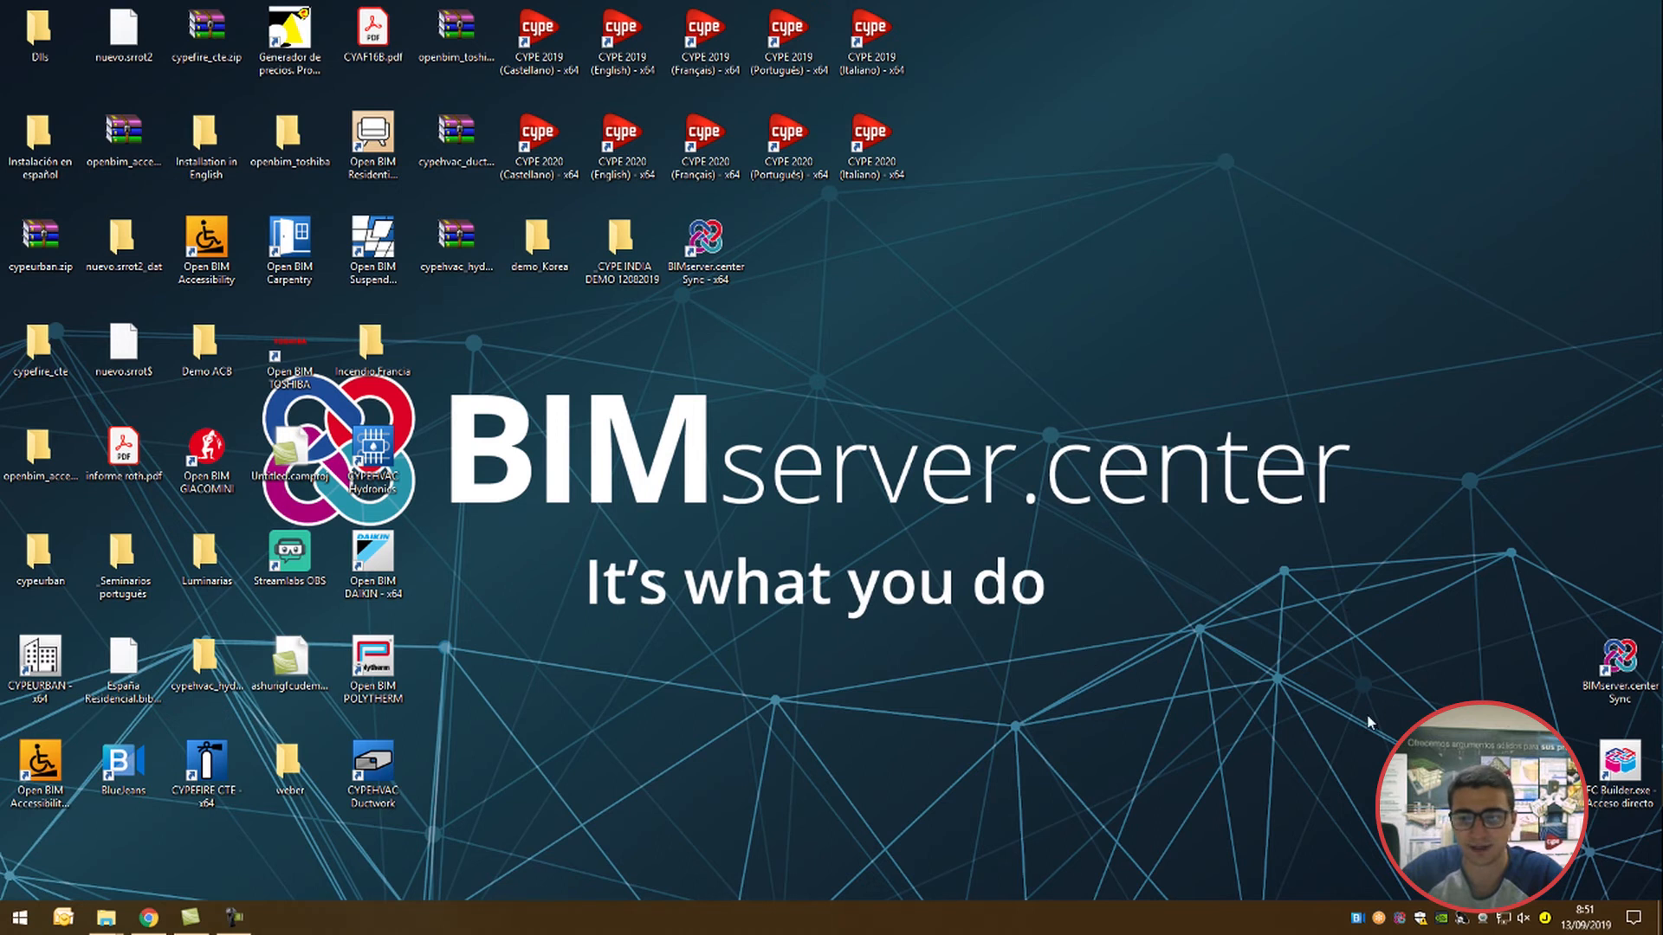
pyautogui.doubleClick(704, 246)
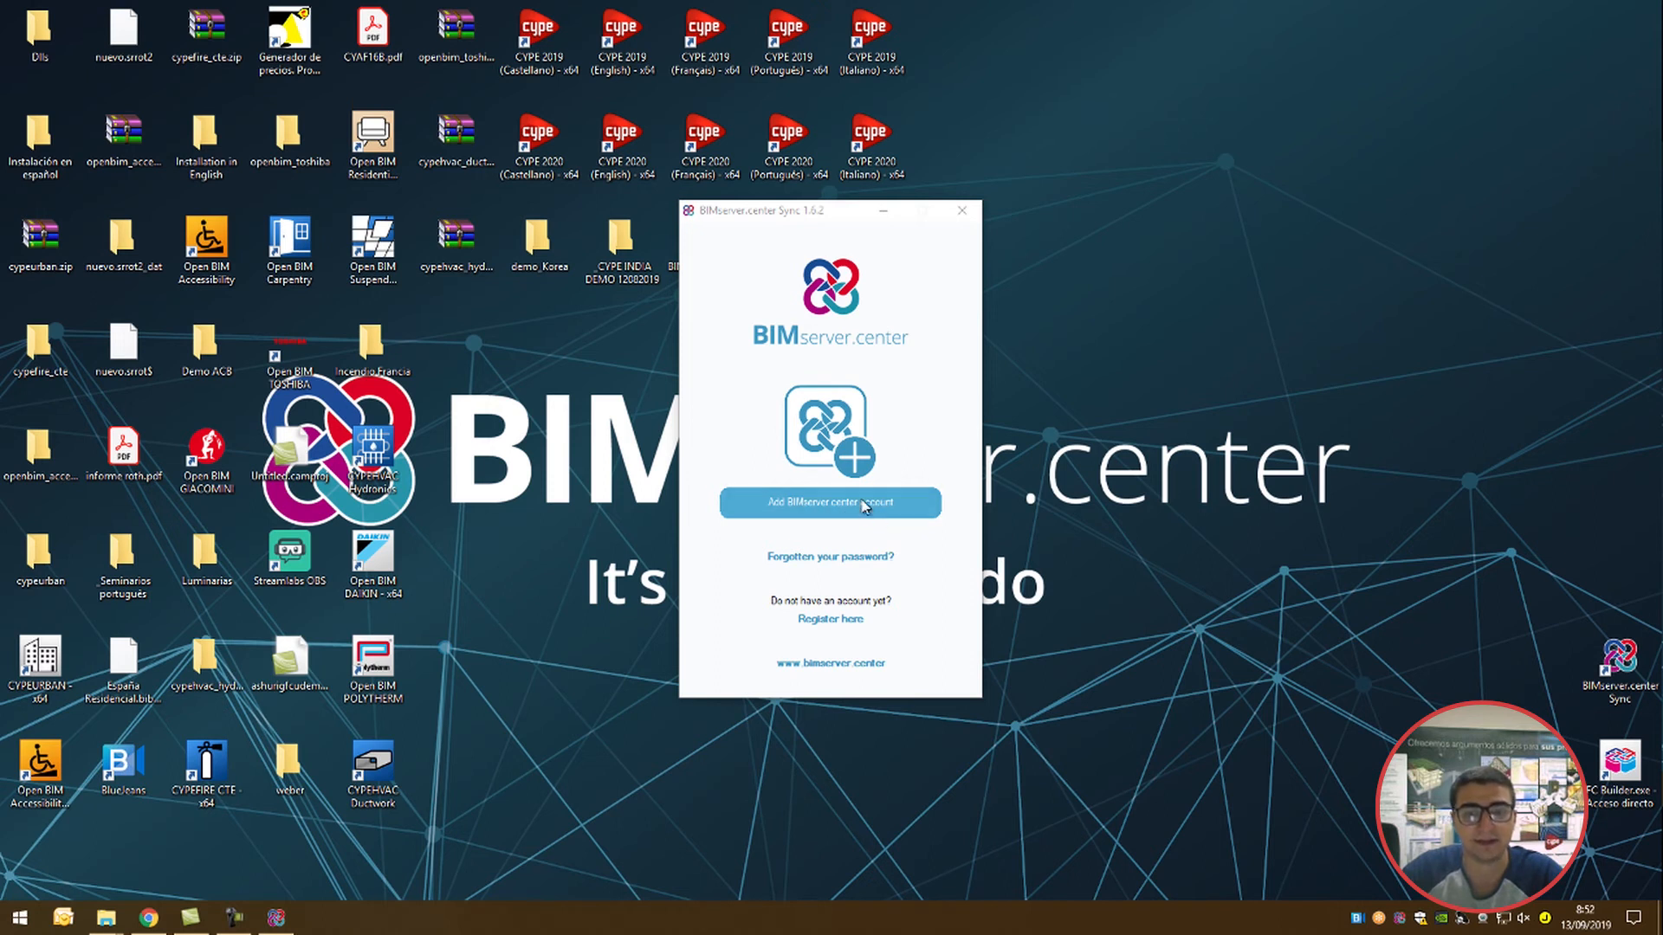
pyautogui.moveTo(867, 615)
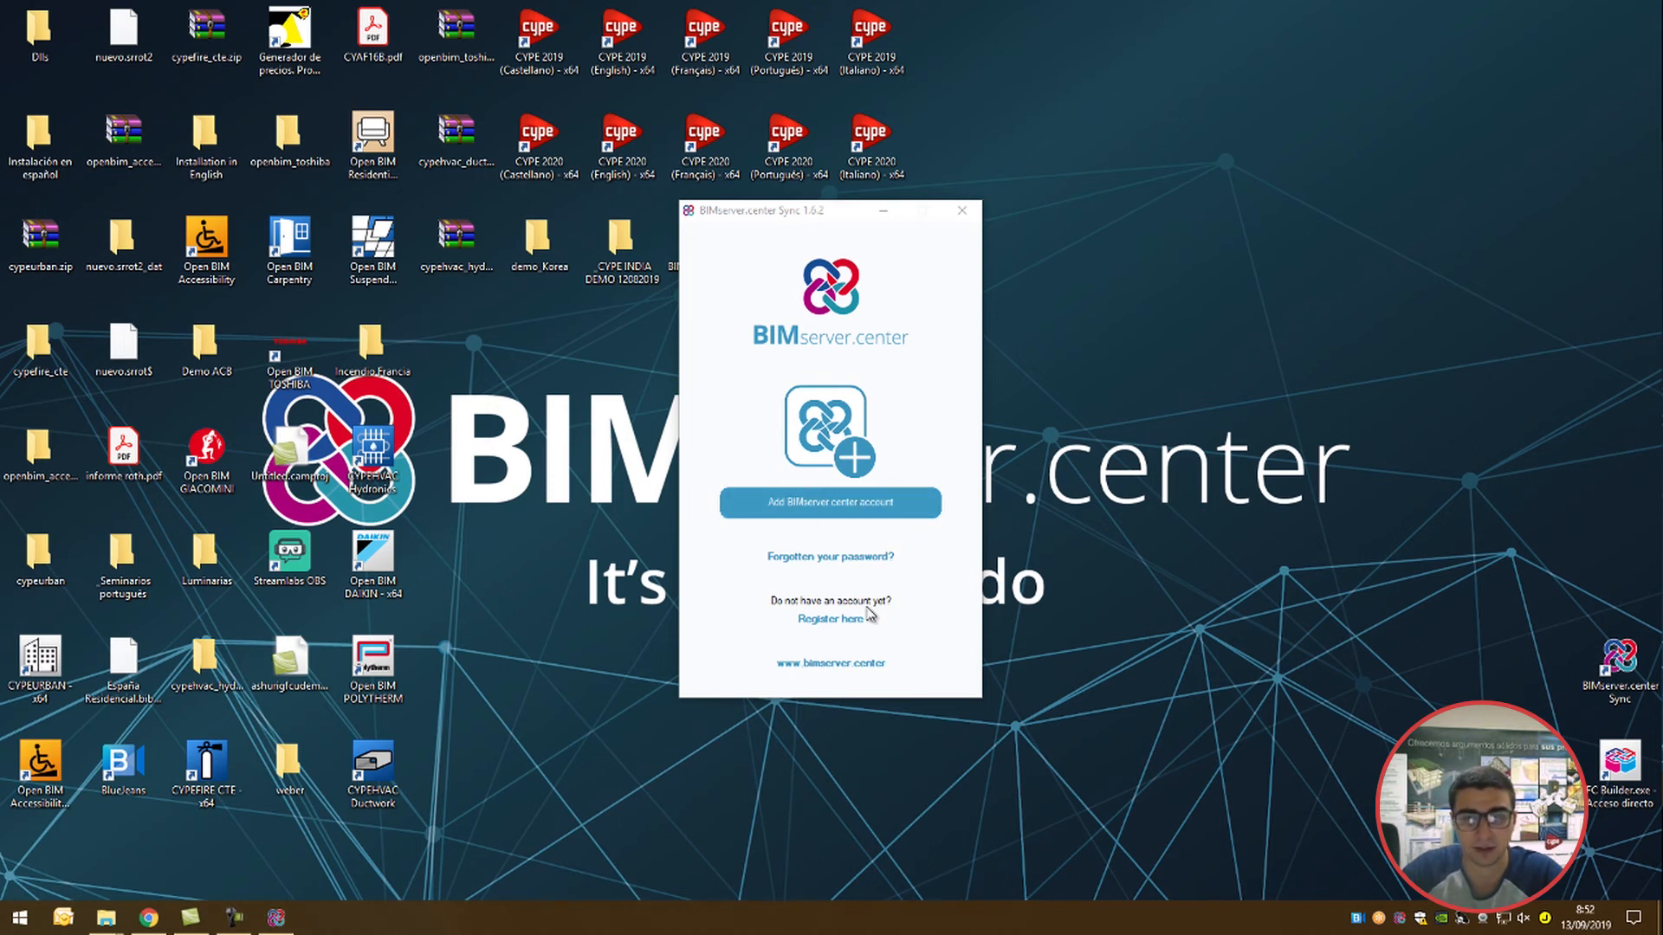
pyautogui.moveTo(842, 501)
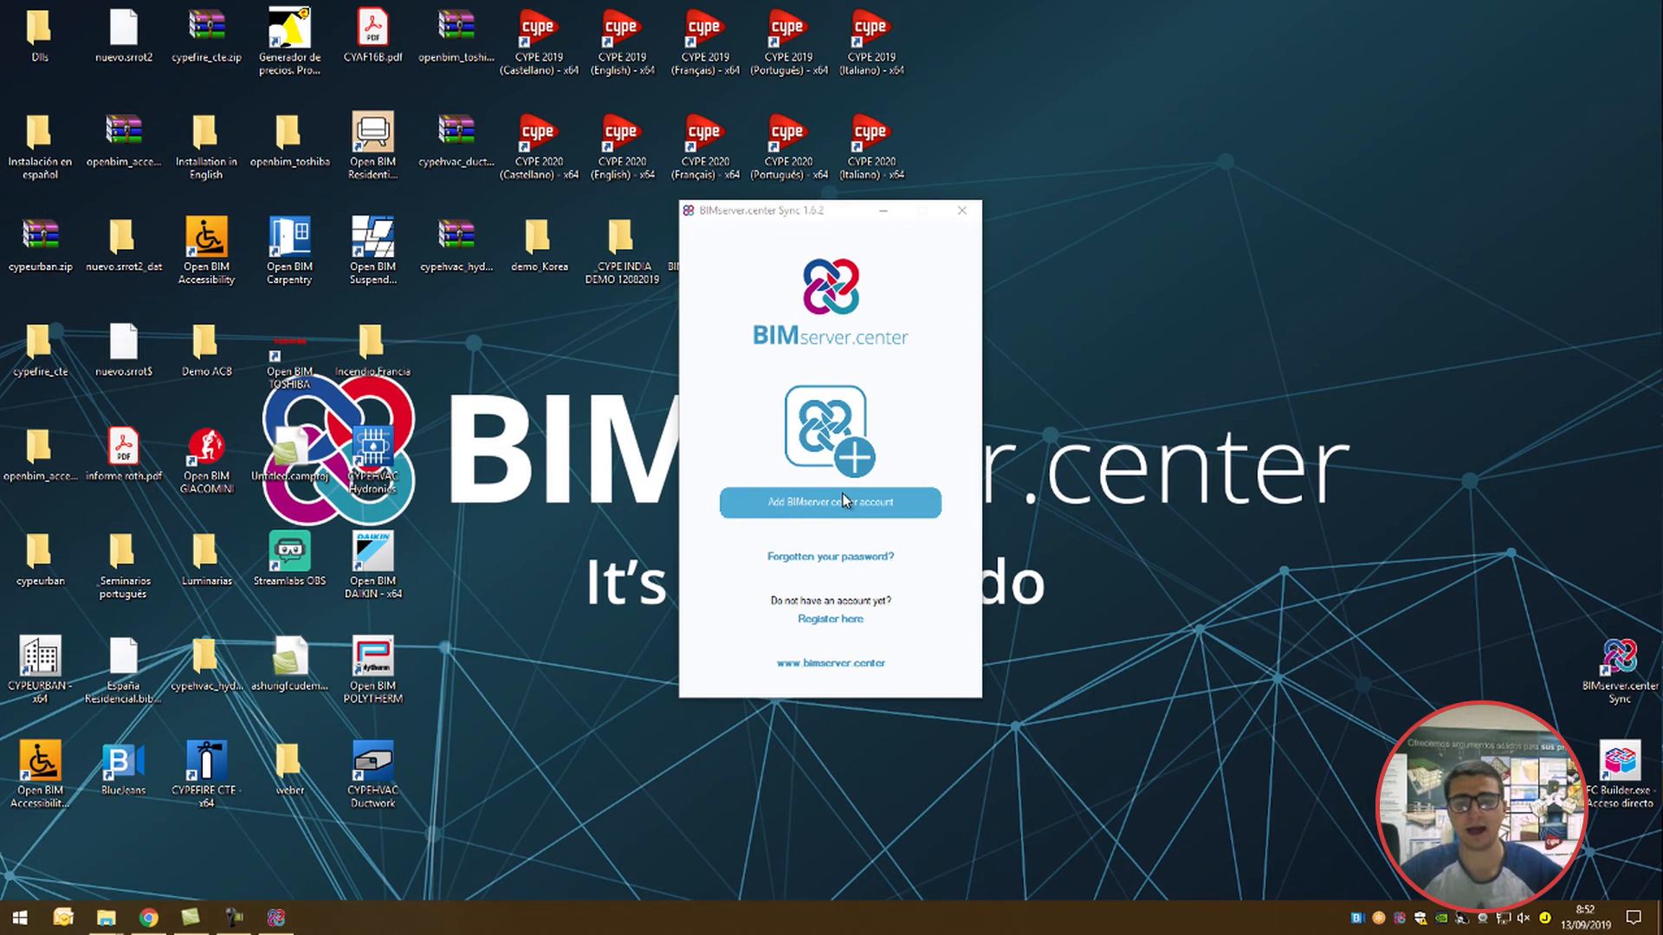
pyautogui.click(830, 501)
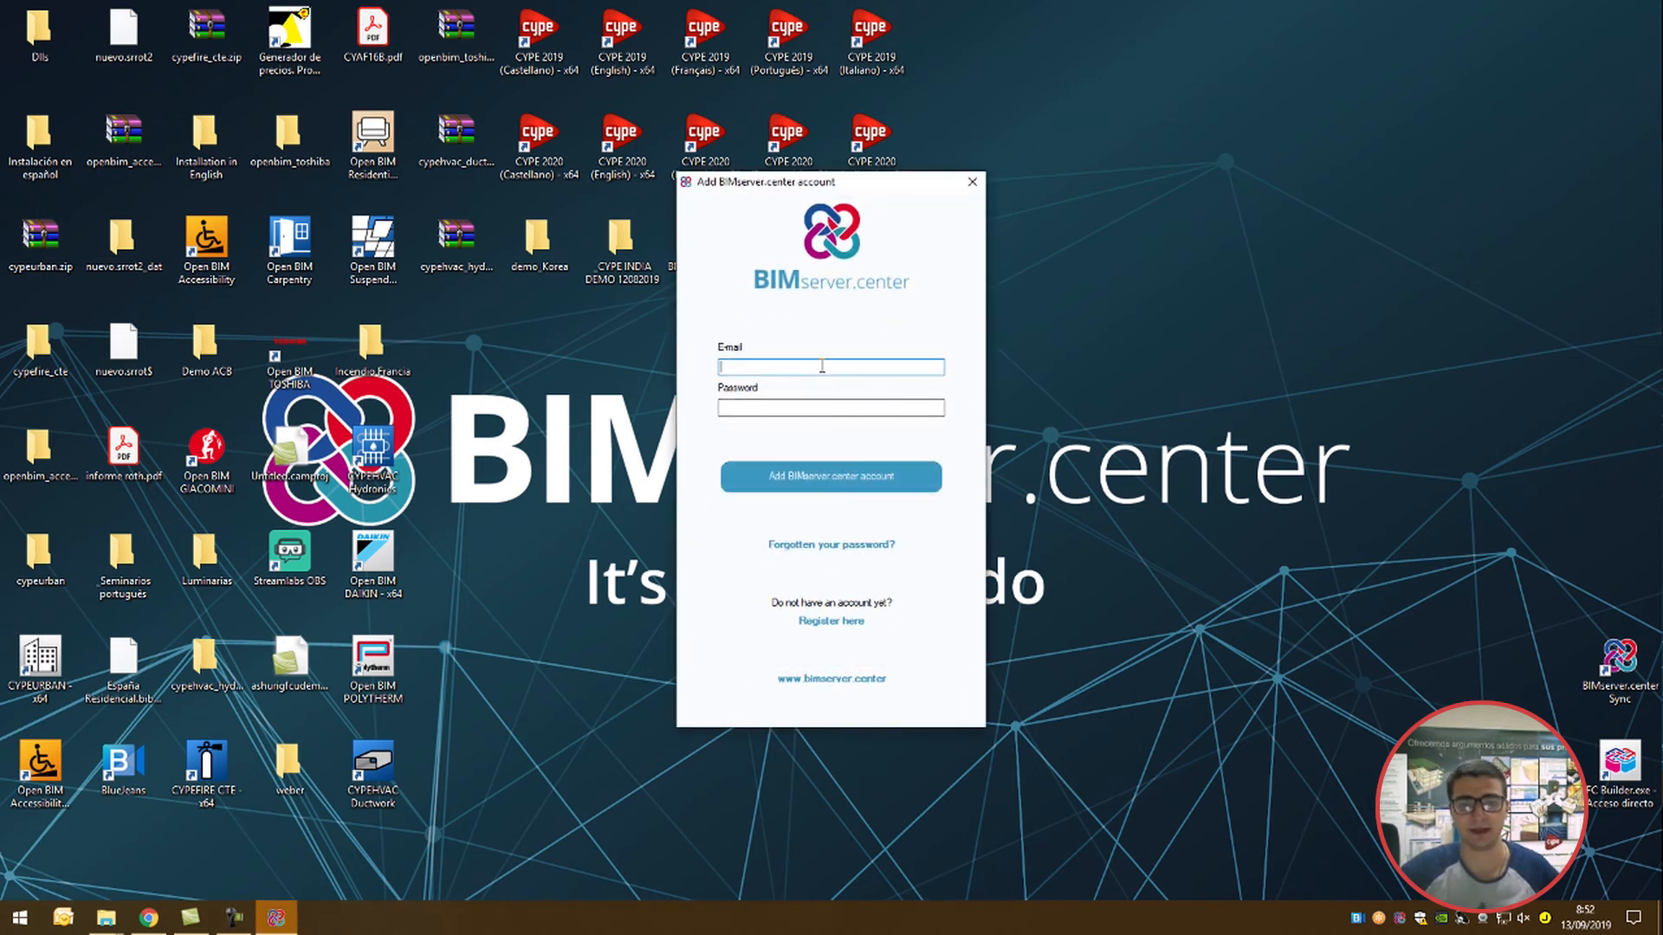
pyautogui.write('AS')
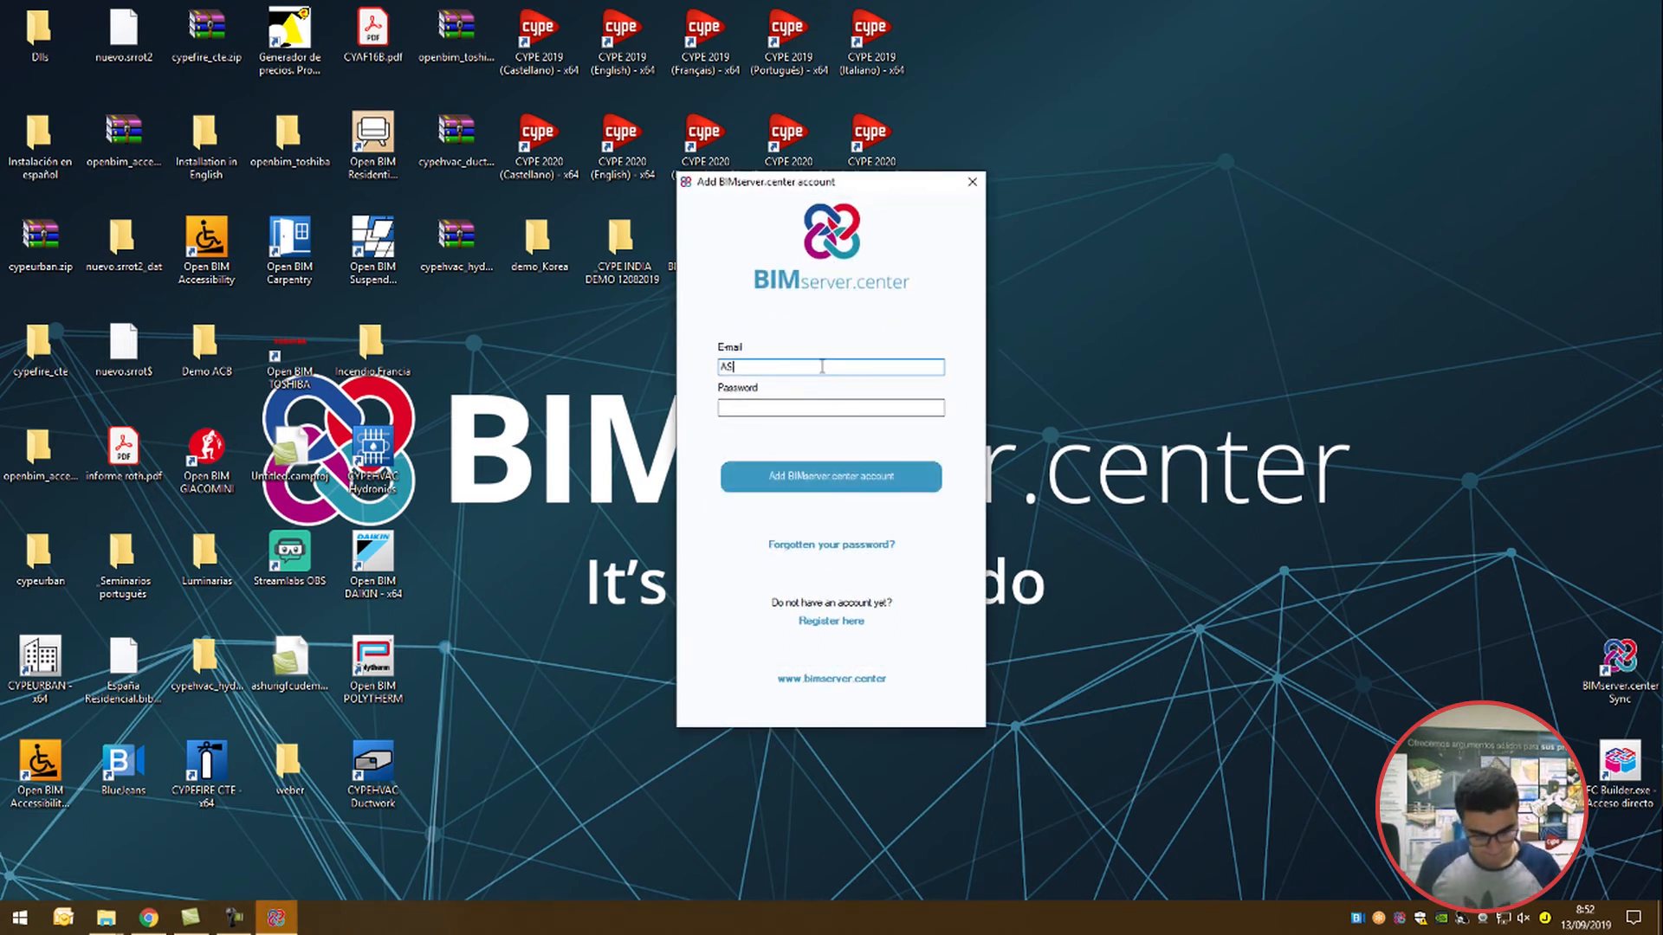
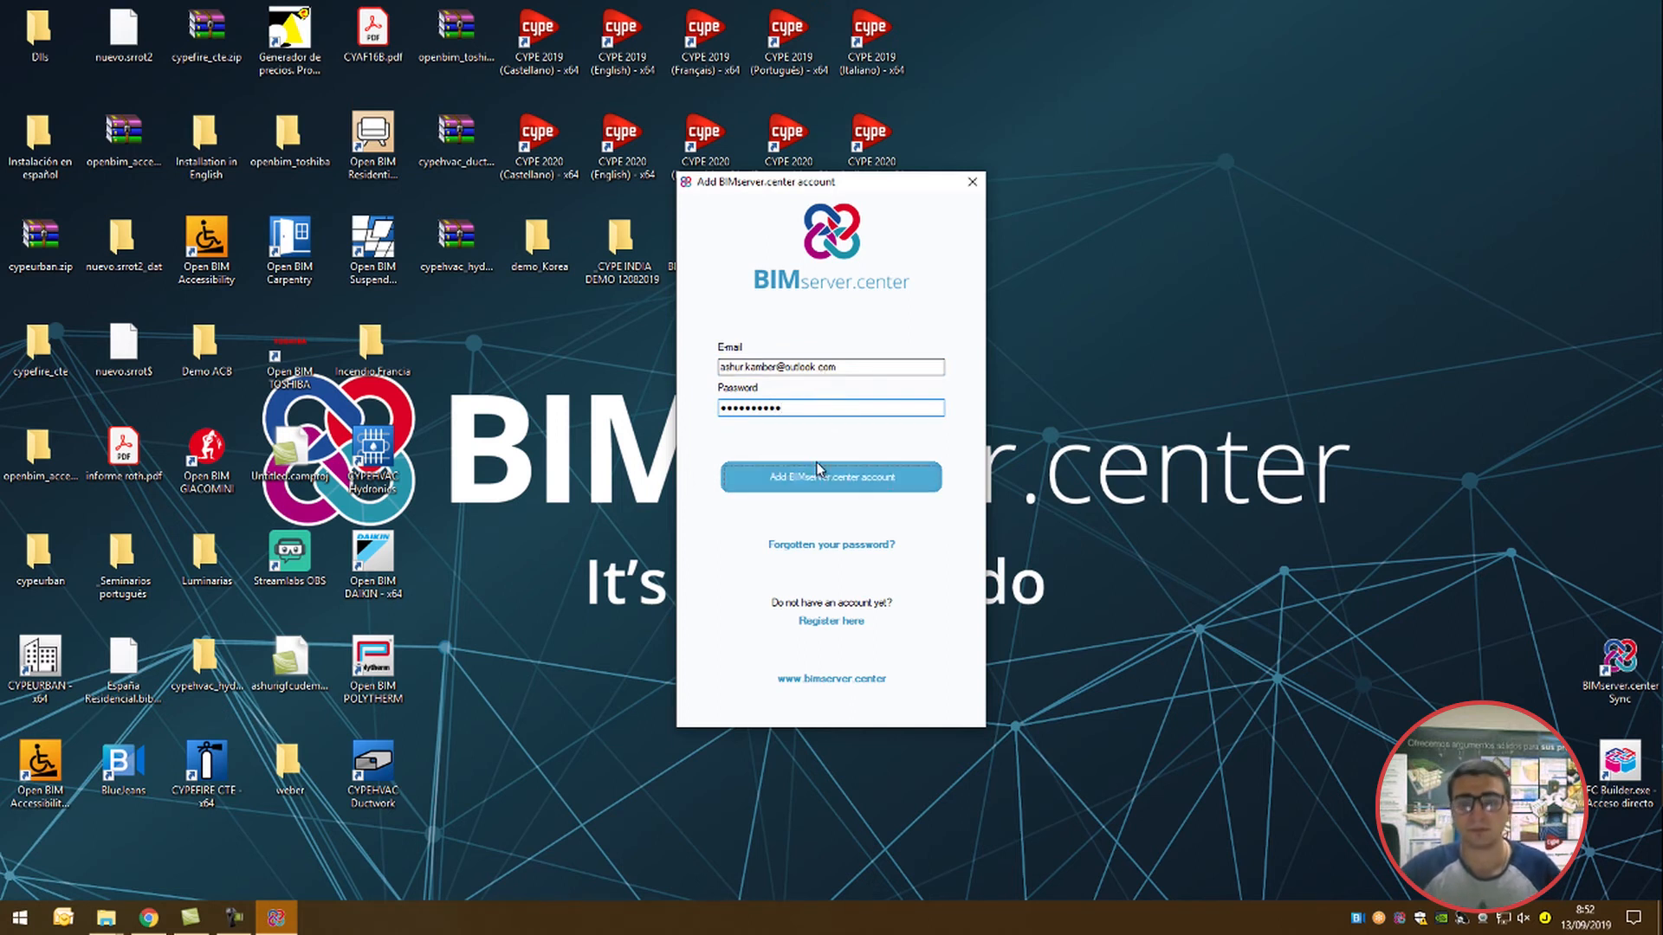
pyautogui.click(831, 476)
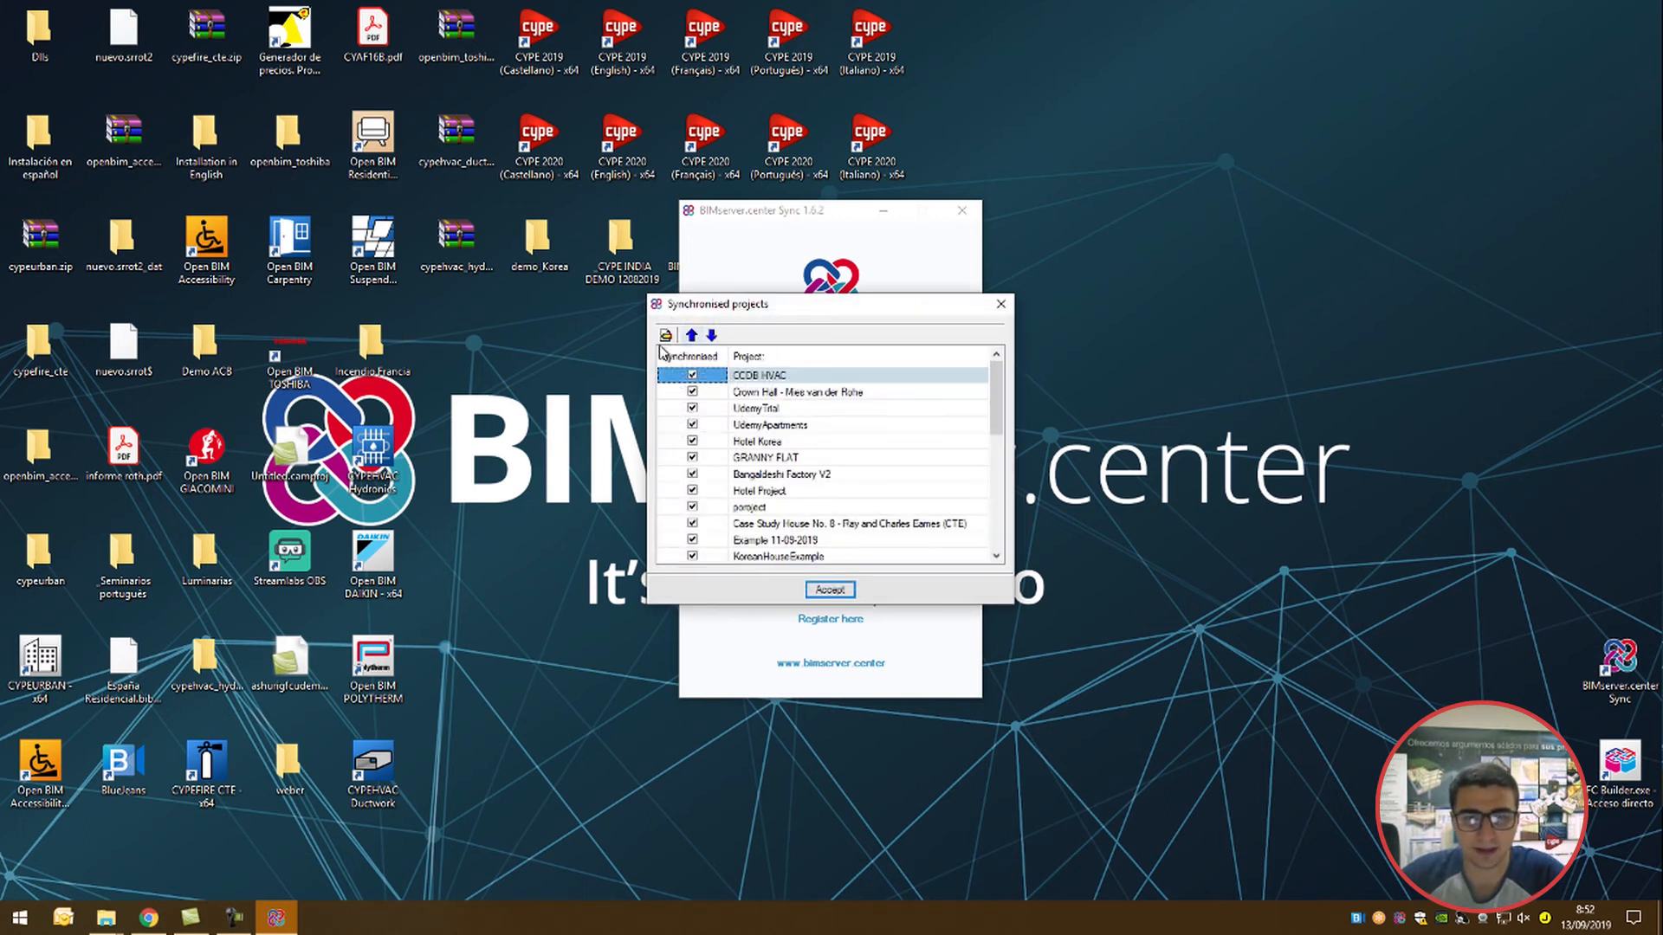
# Untick all projects in the Sync selection, confirm it, and scroll through the synced projects.
pyautogui.click(665, 335)
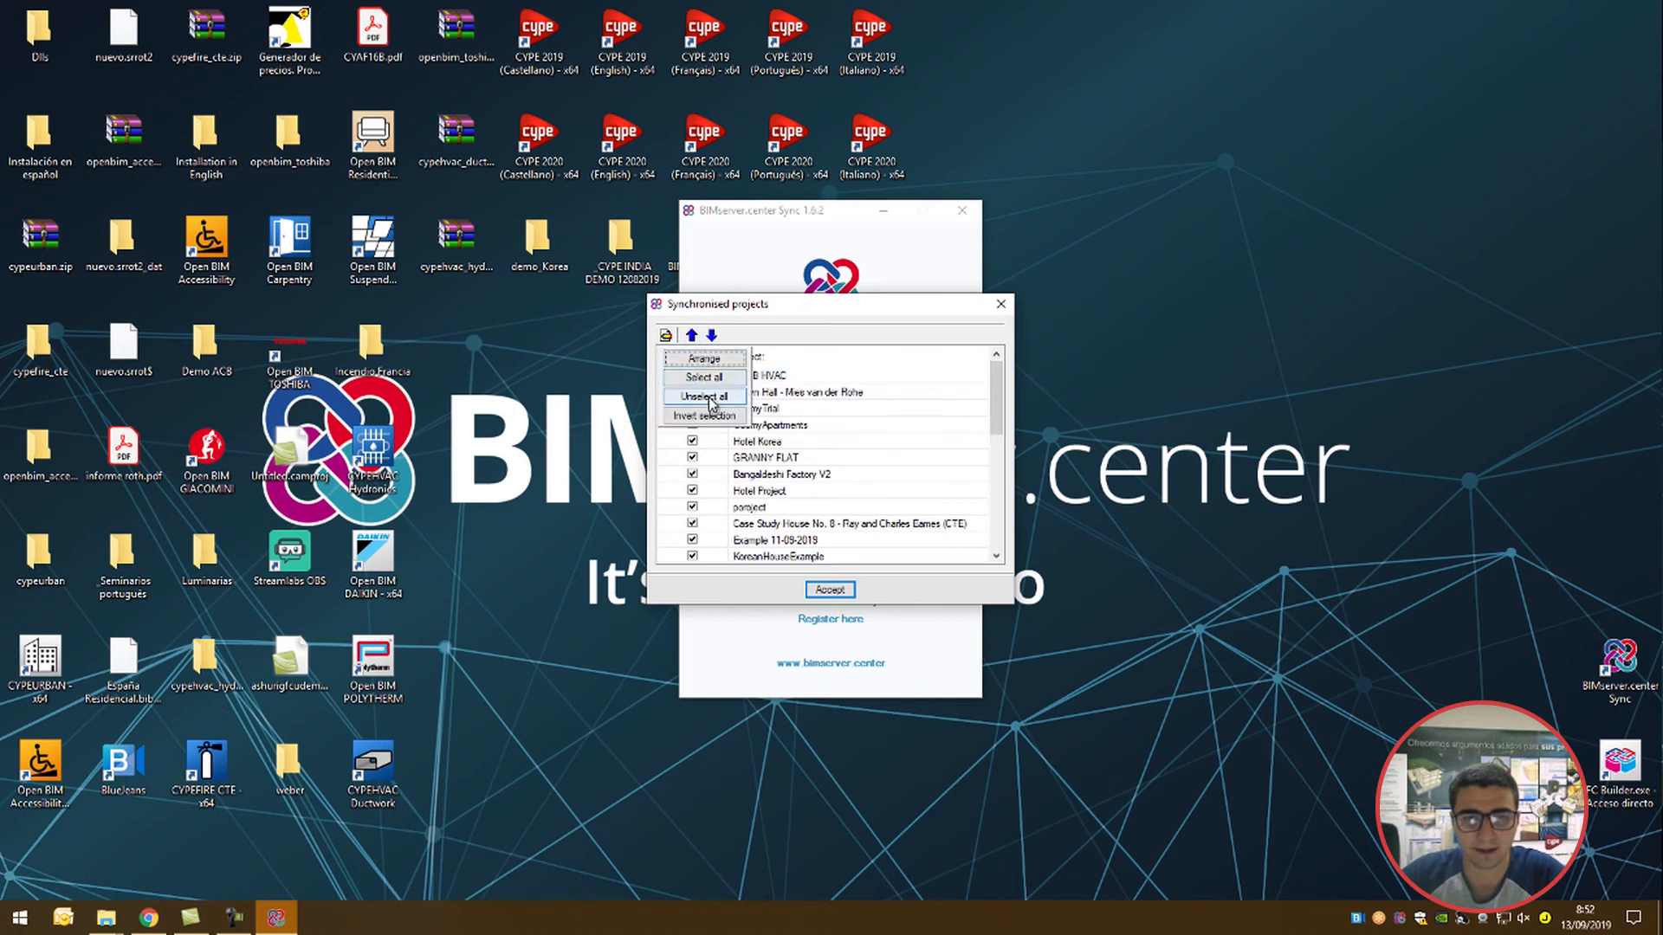
pyautogui.click(703, 396)
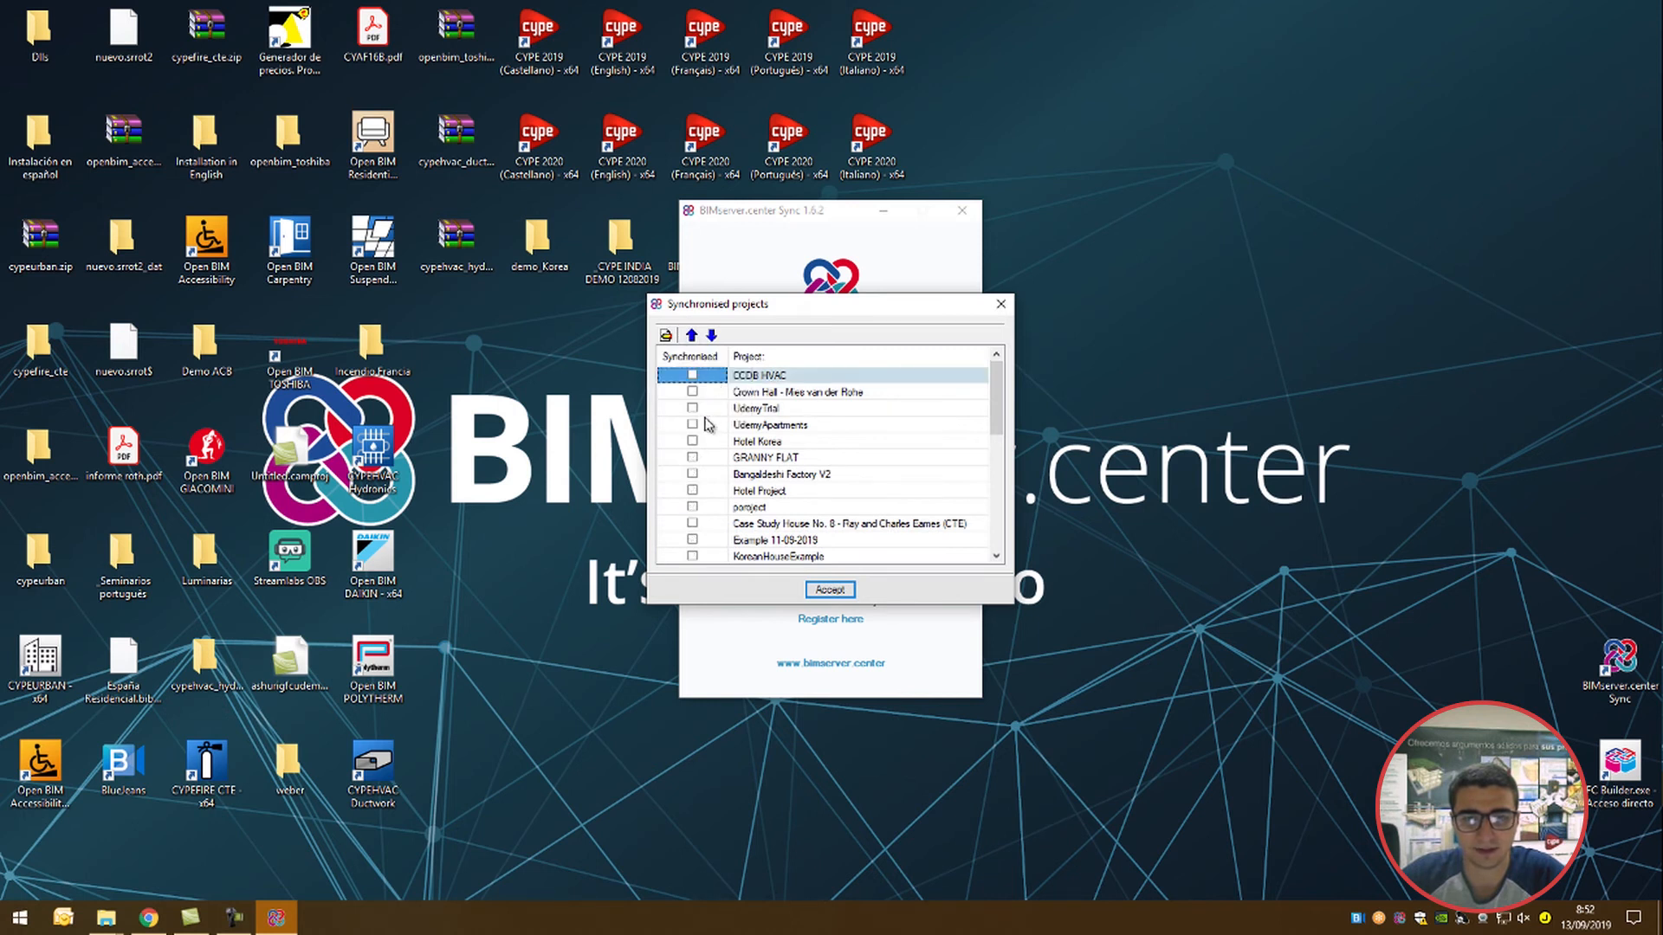
pyautogui.click(665, 335)
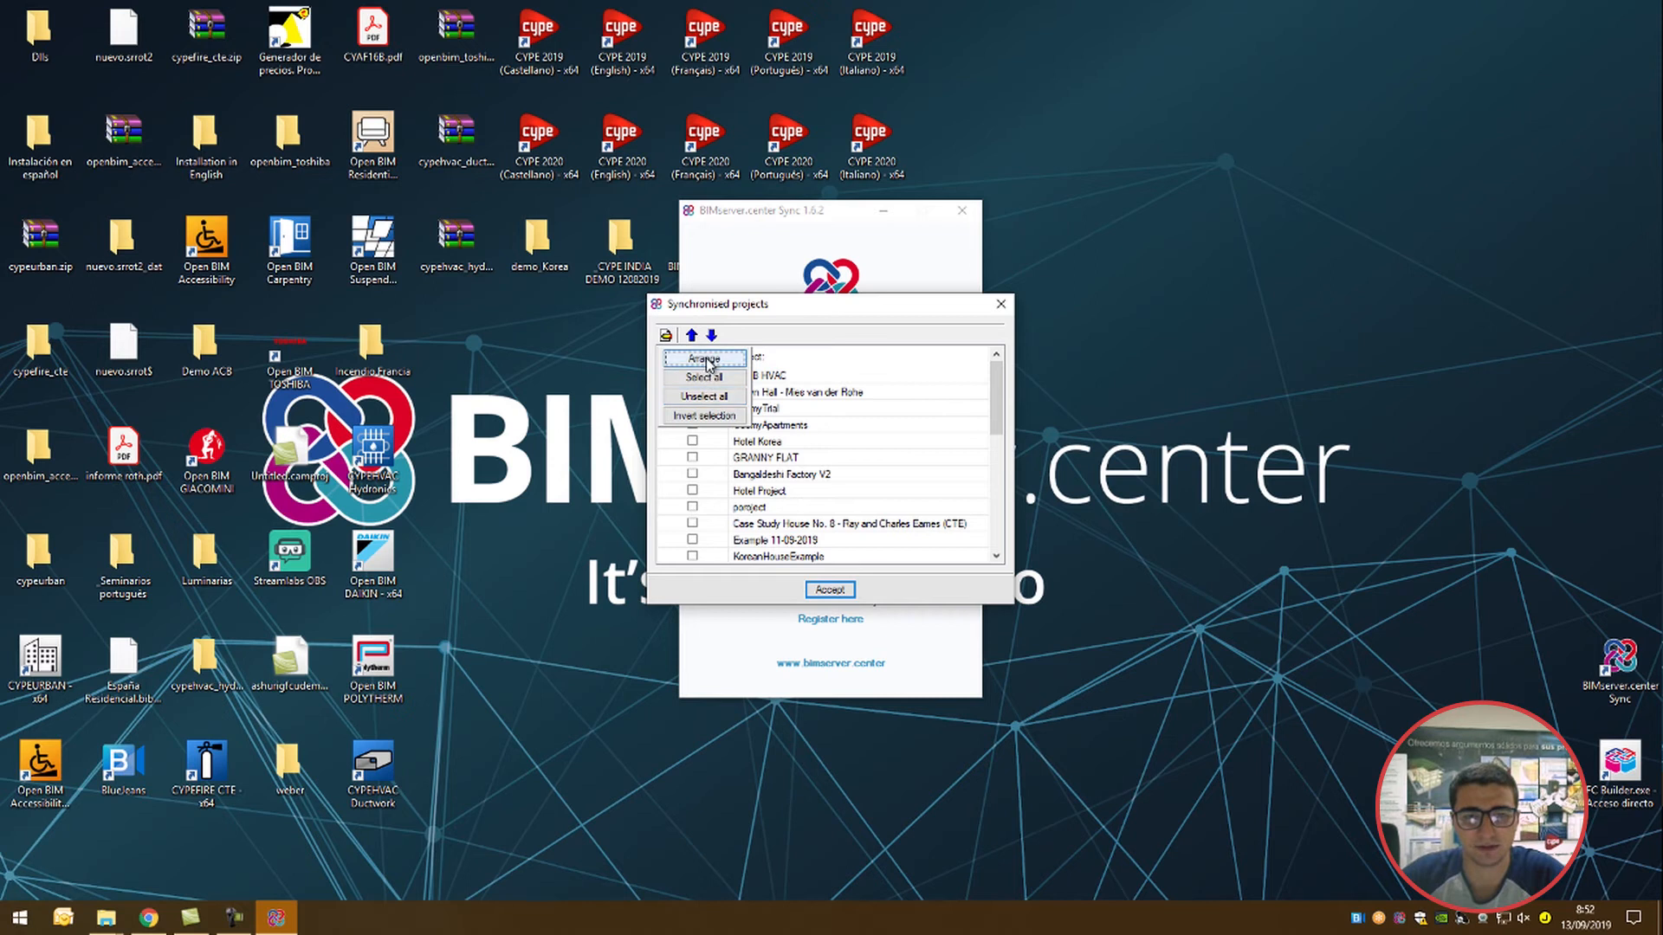
pyautogui.click(830, 590)
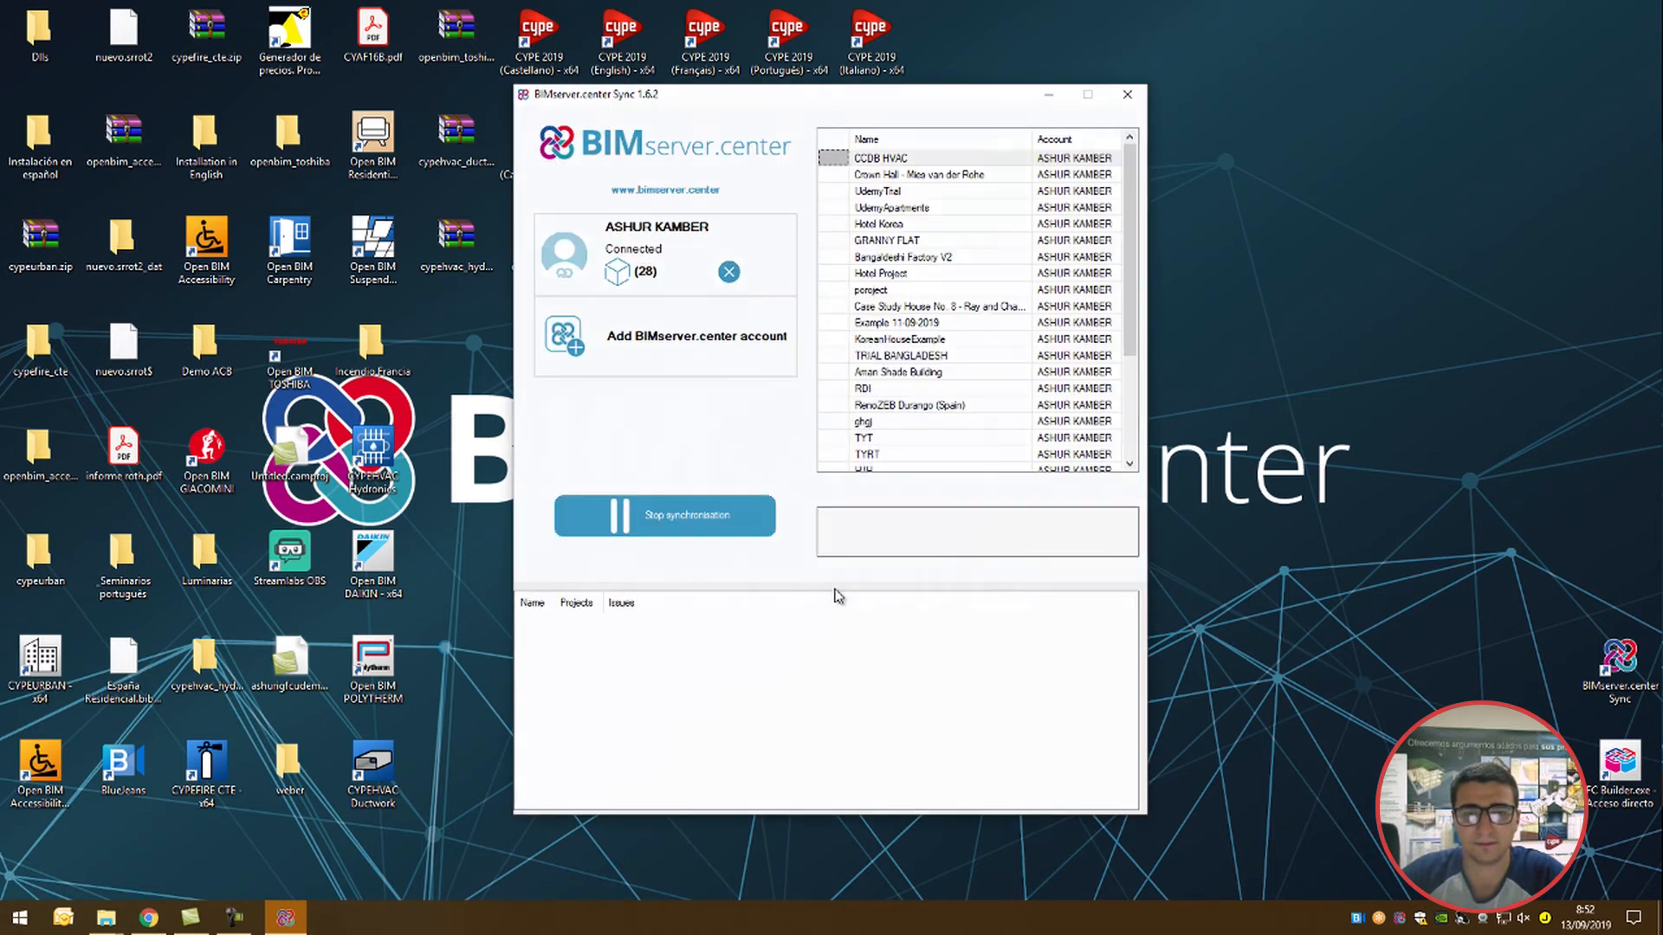
pyautogui.scroll(-3)
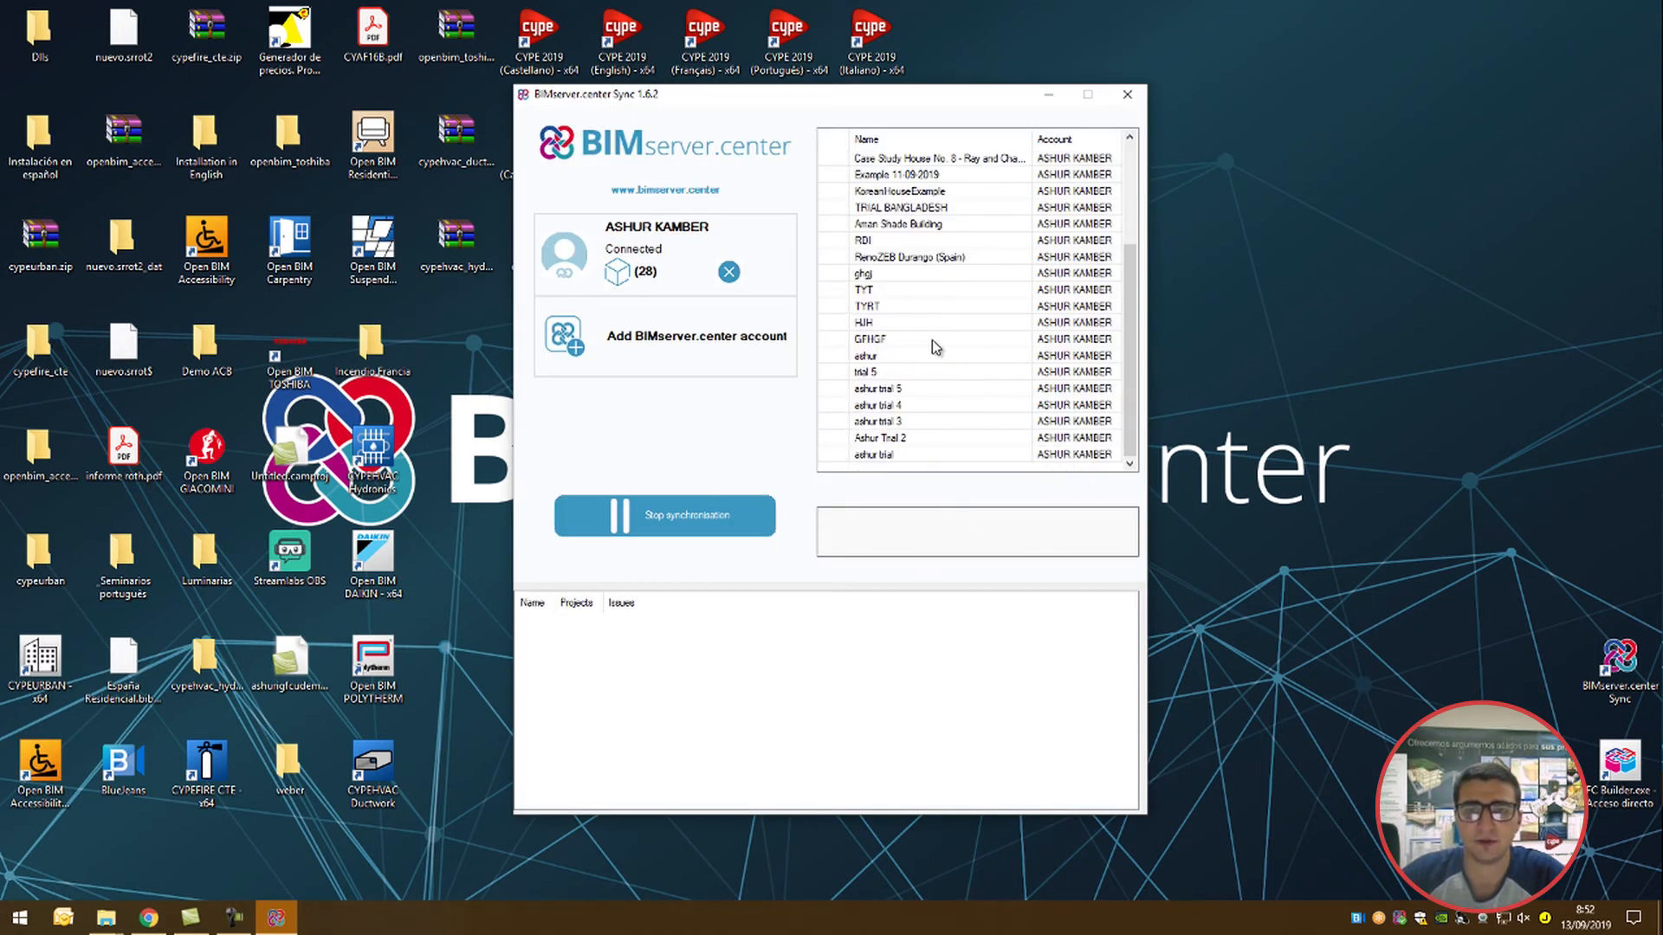
pyautogui.scroll(3)
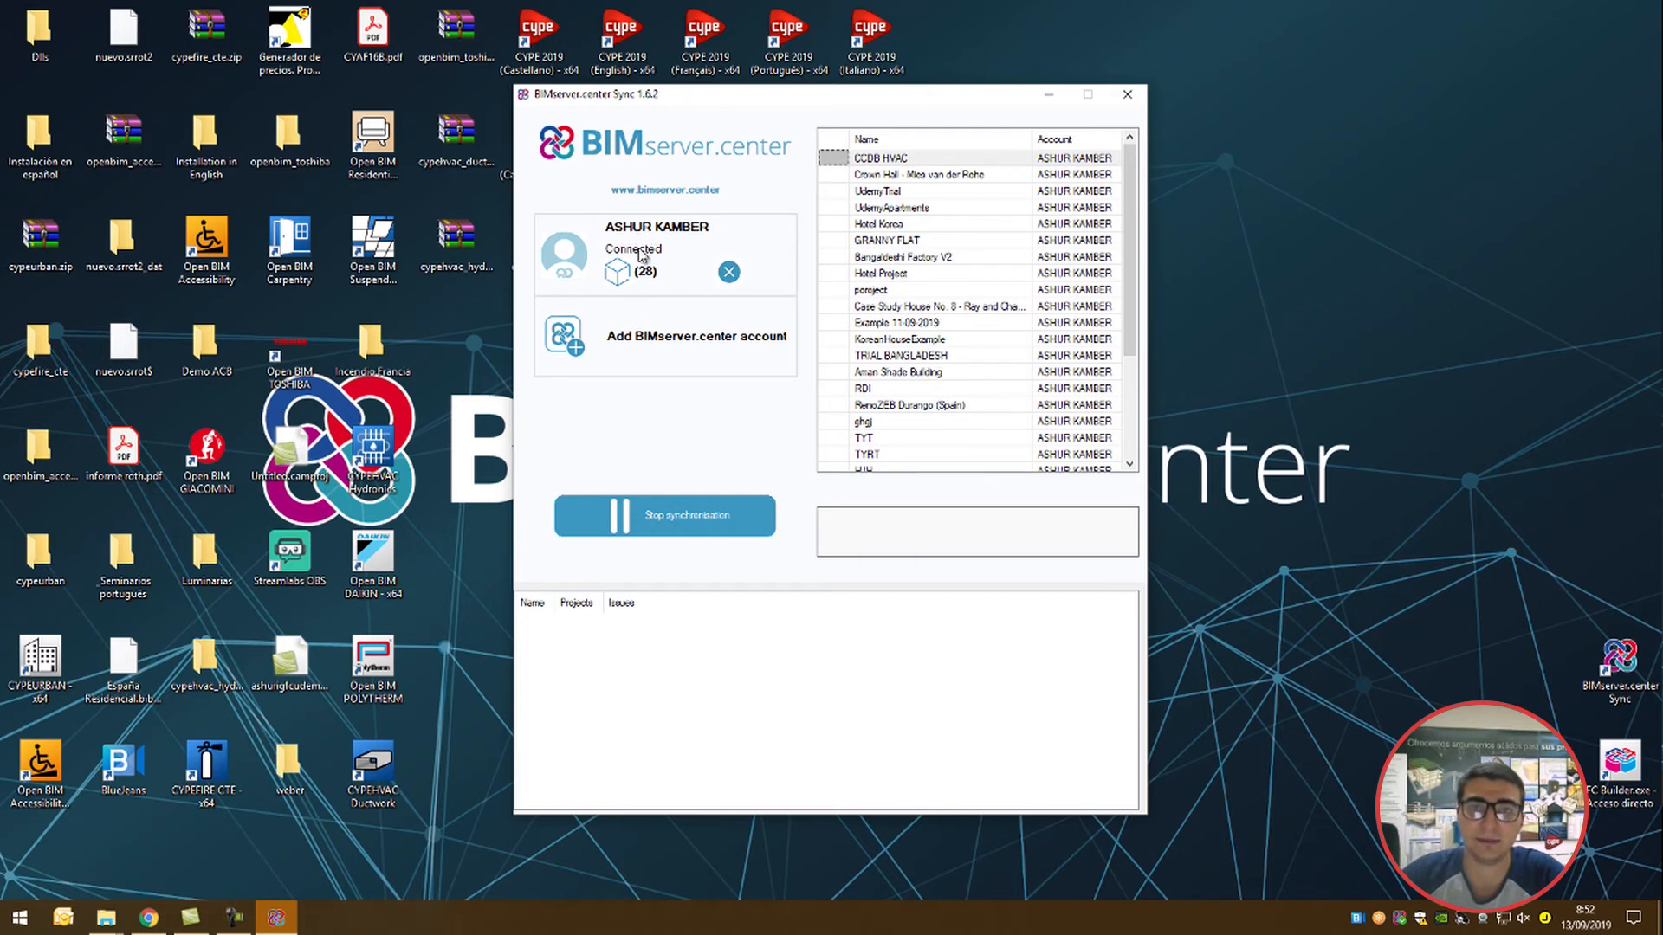
pyautogui.moveTo(783, 226)
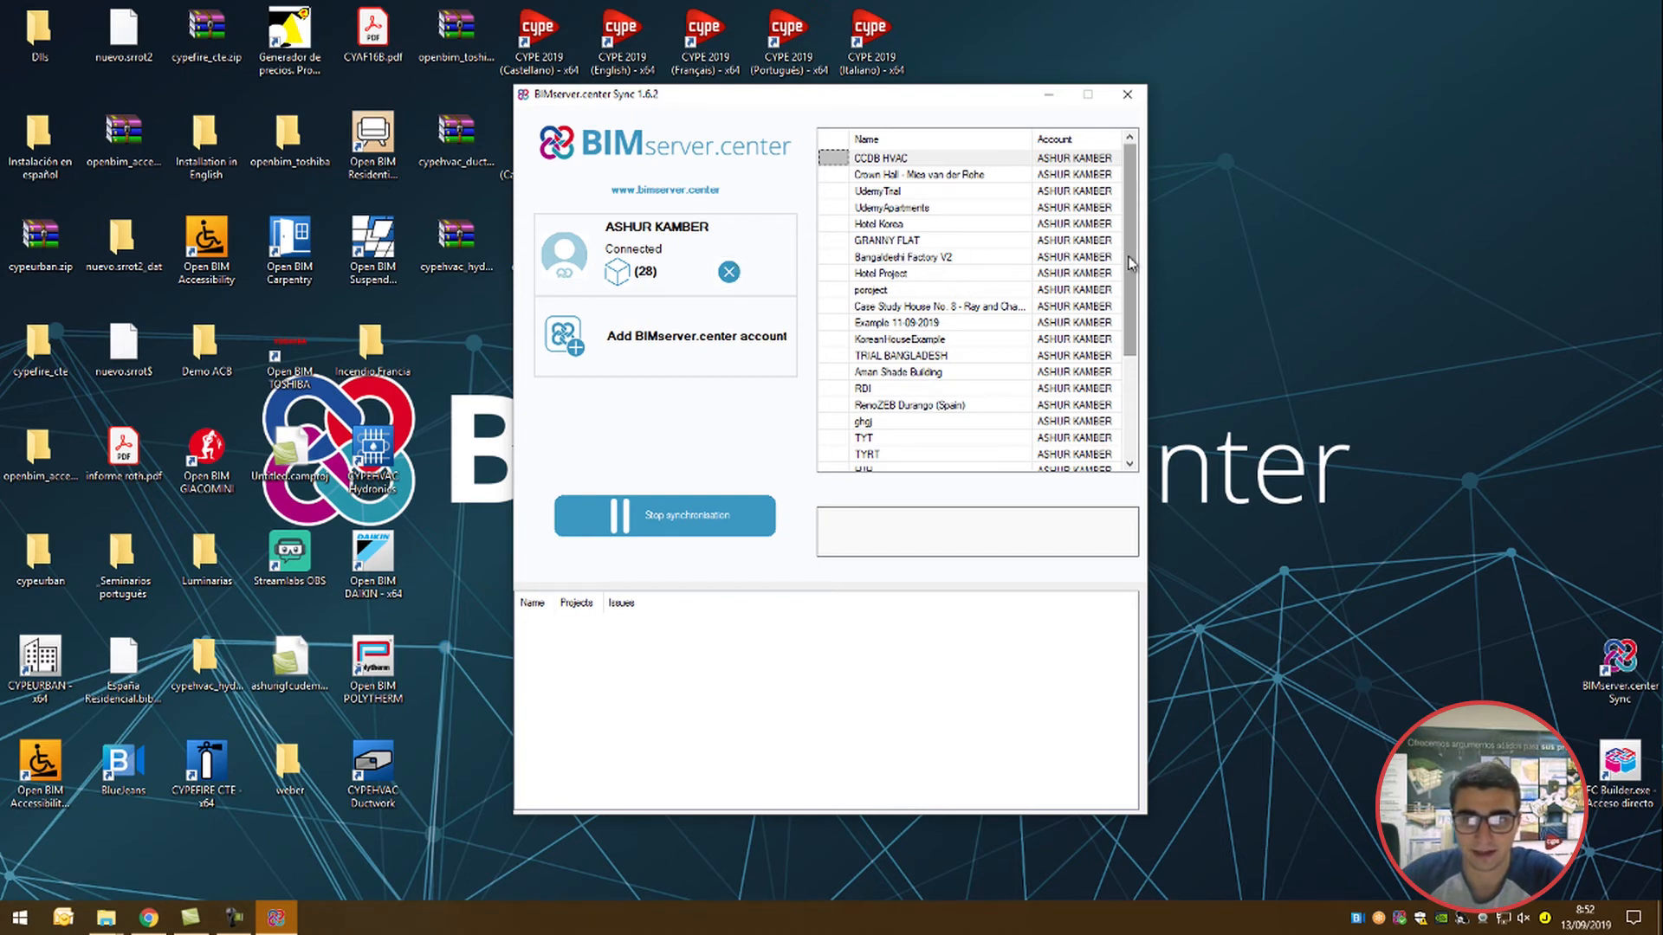
pyautogui.scroll(-3)
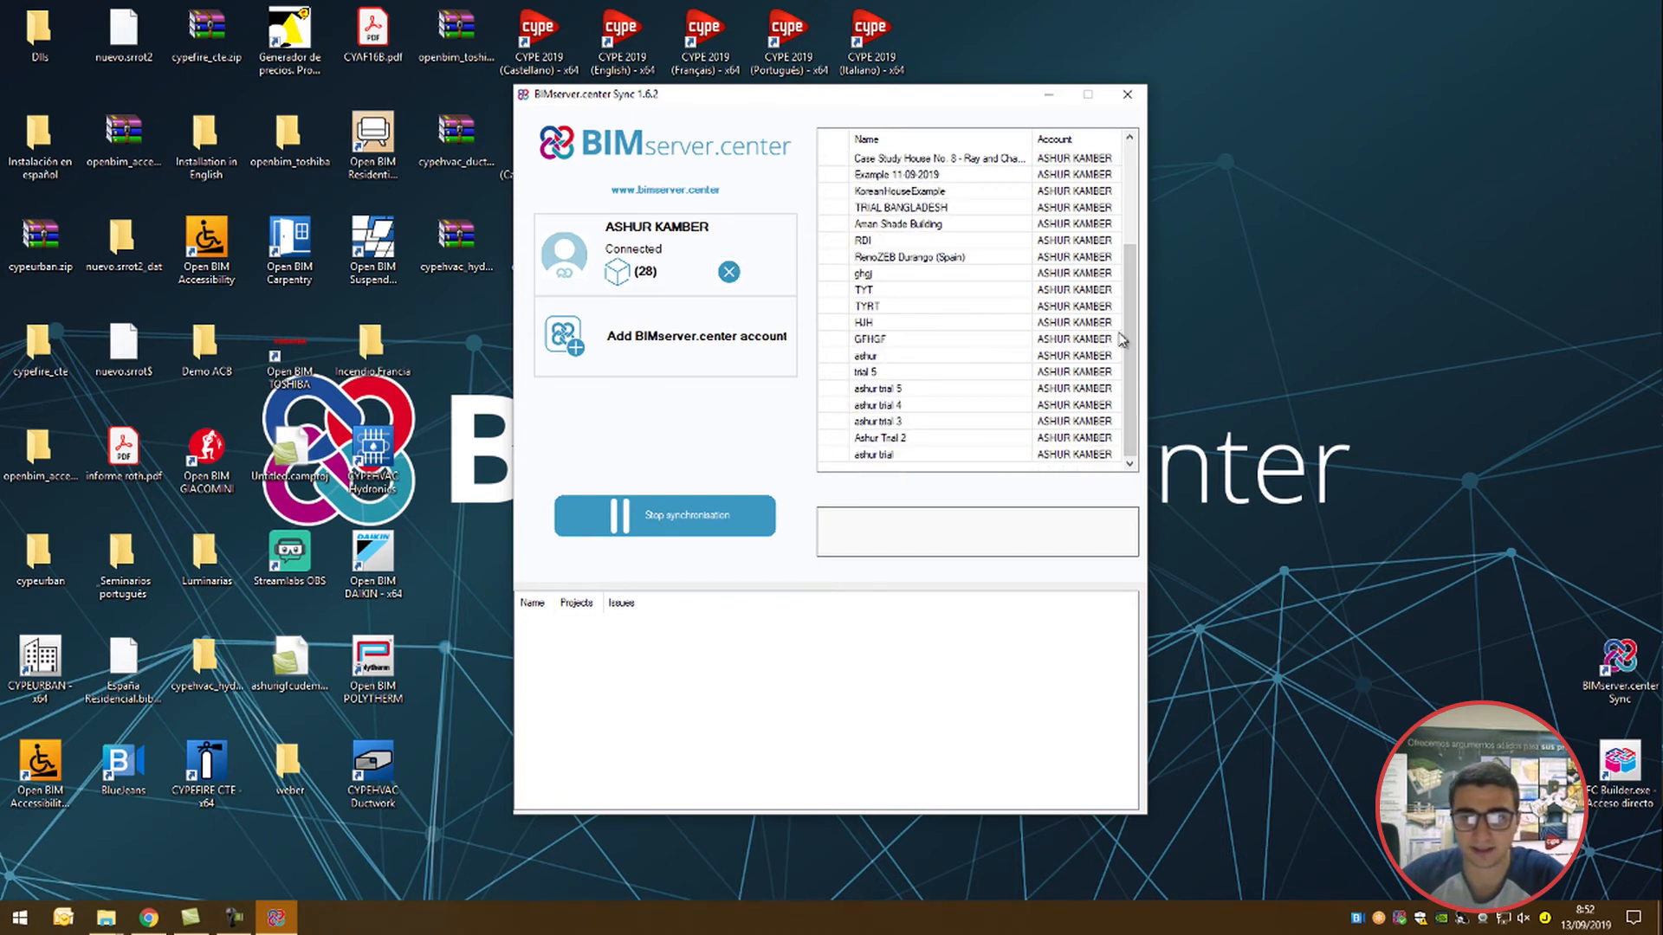
pyautogui.scroll(3)
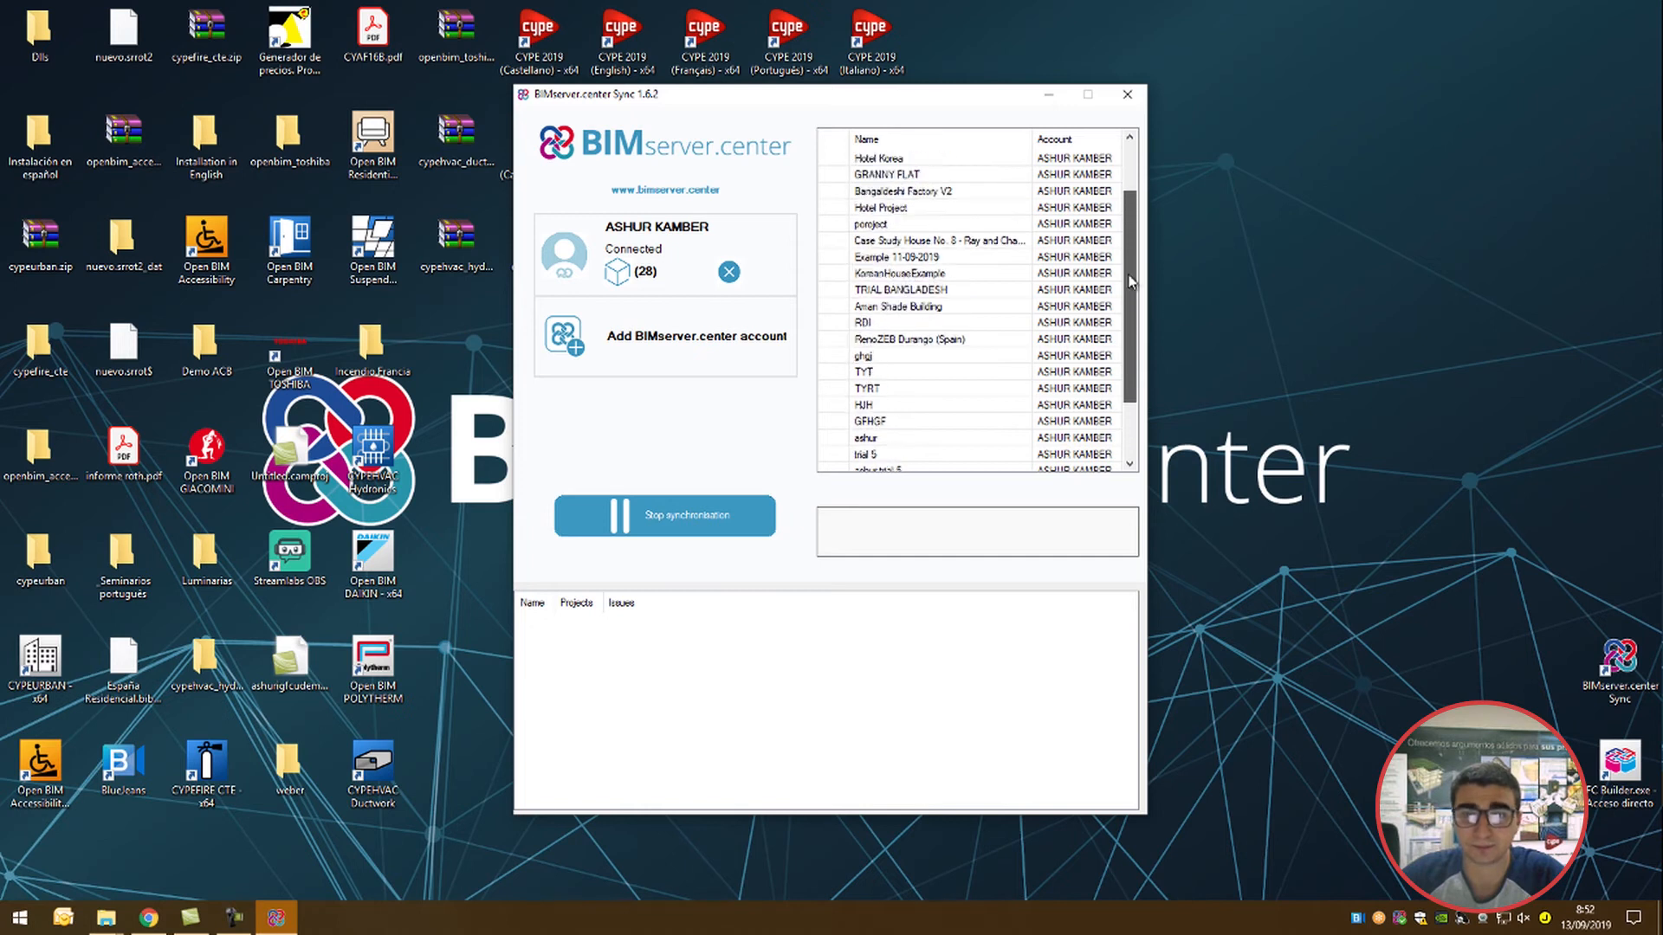
pyautogui.scroll(3)
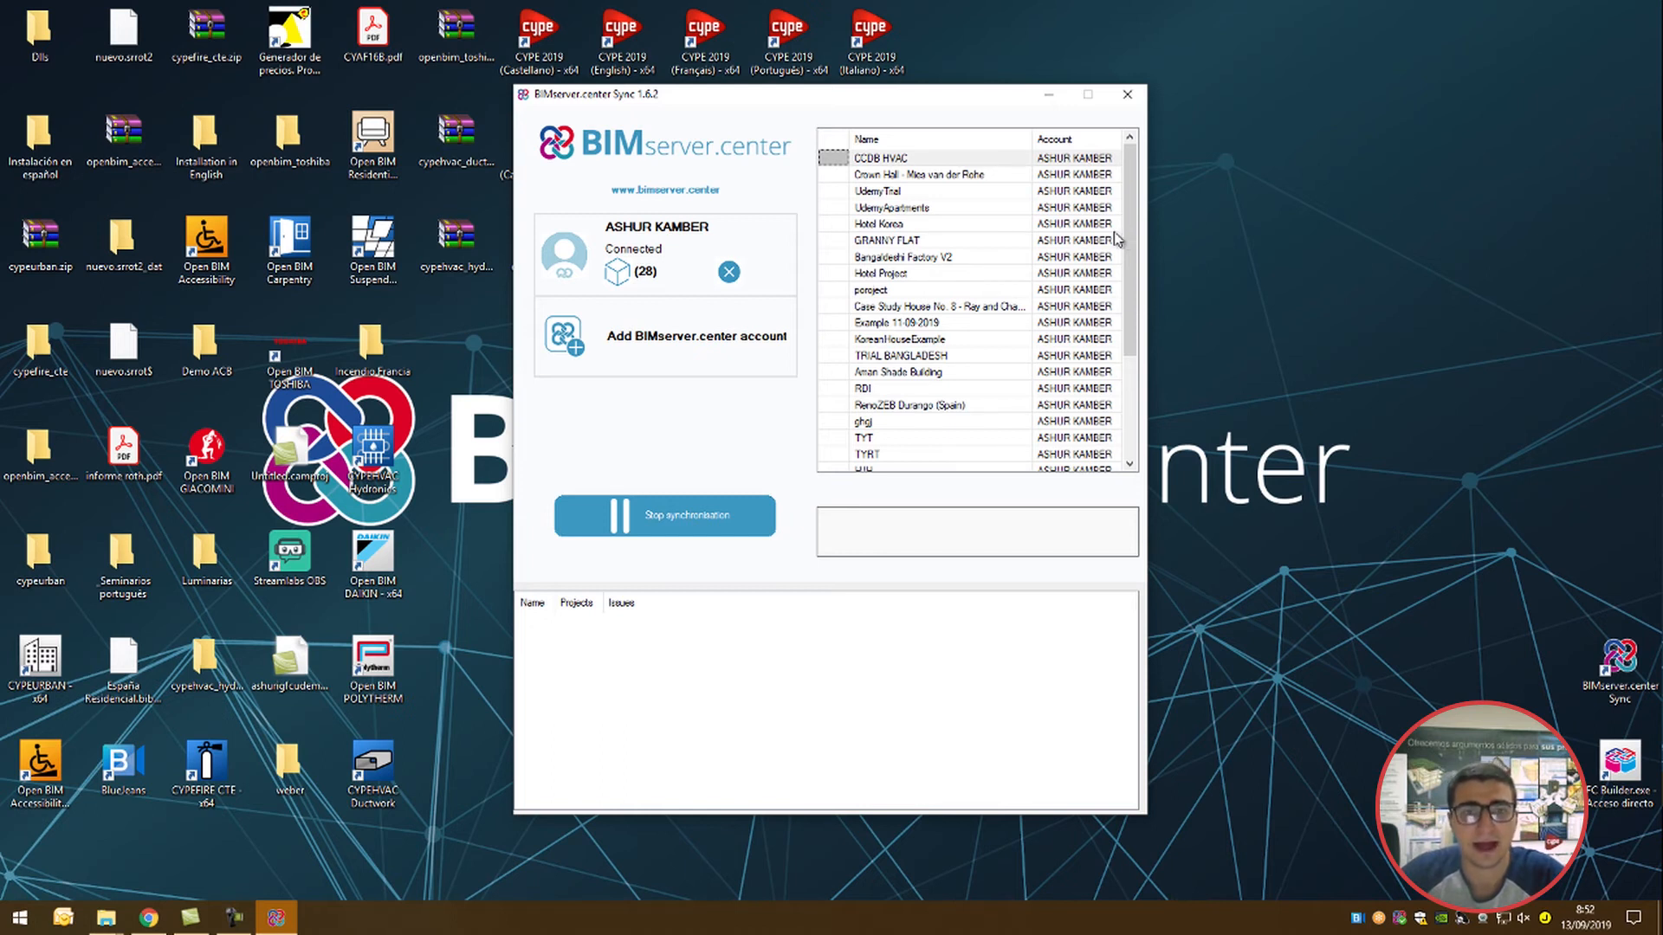
pyautogui.moveTo(950, 209)
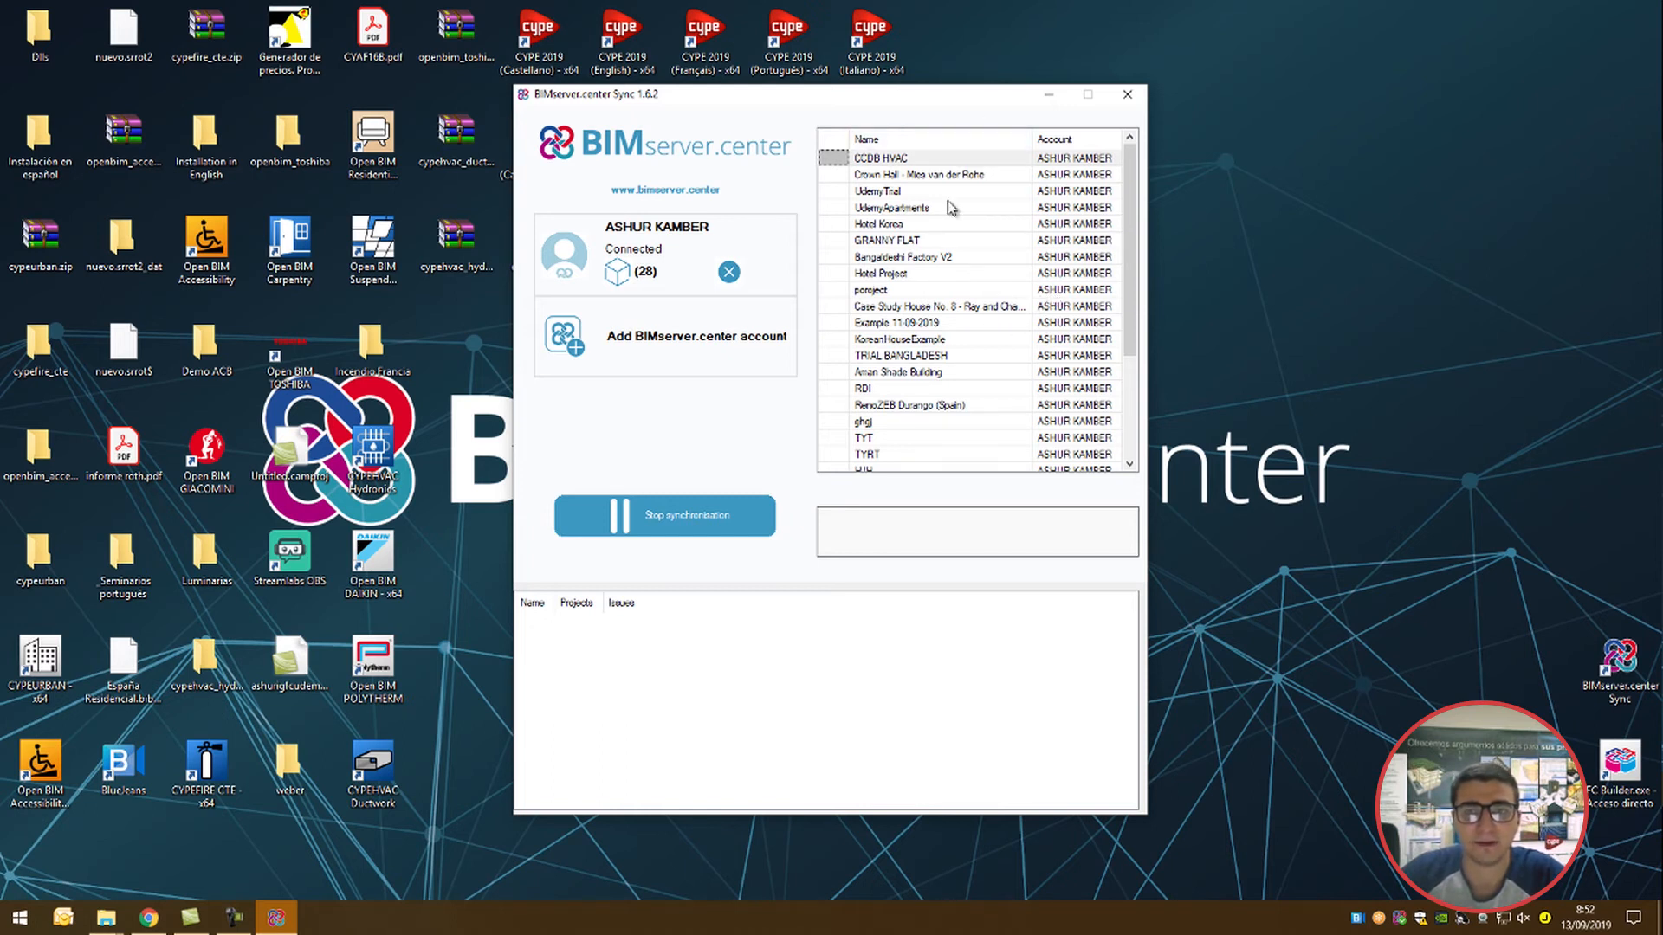
pyautogui.moveTo(103, 514)
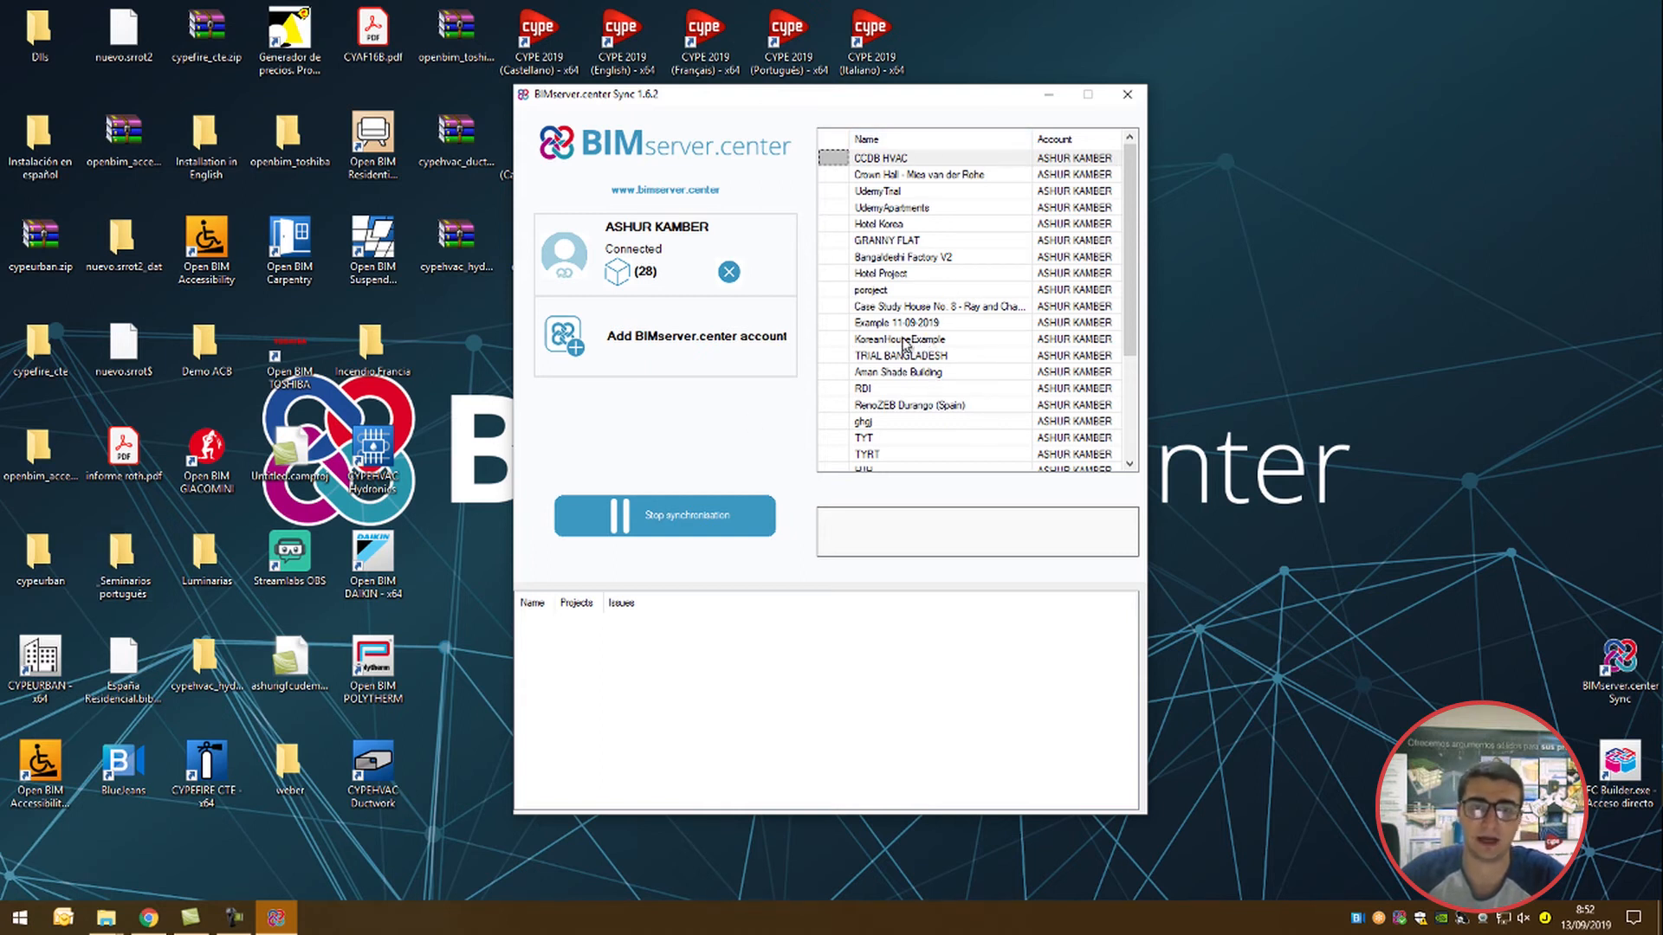
pyautogui.moveTo(940, 498)
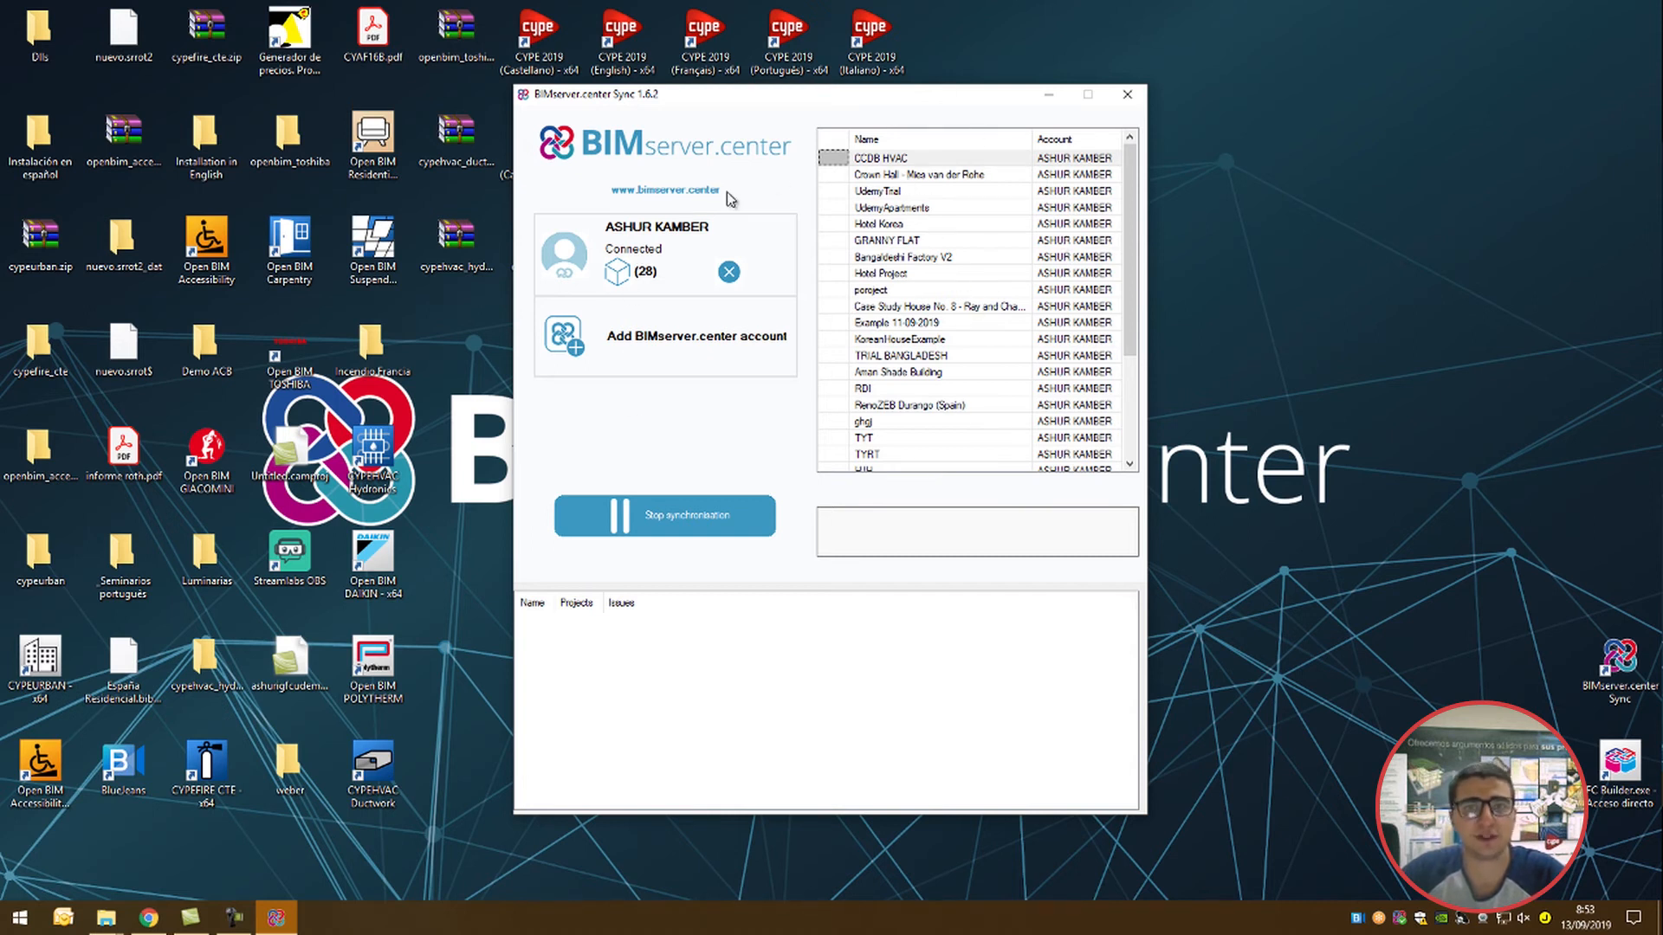
pyautogui.moveTo(981, 336)
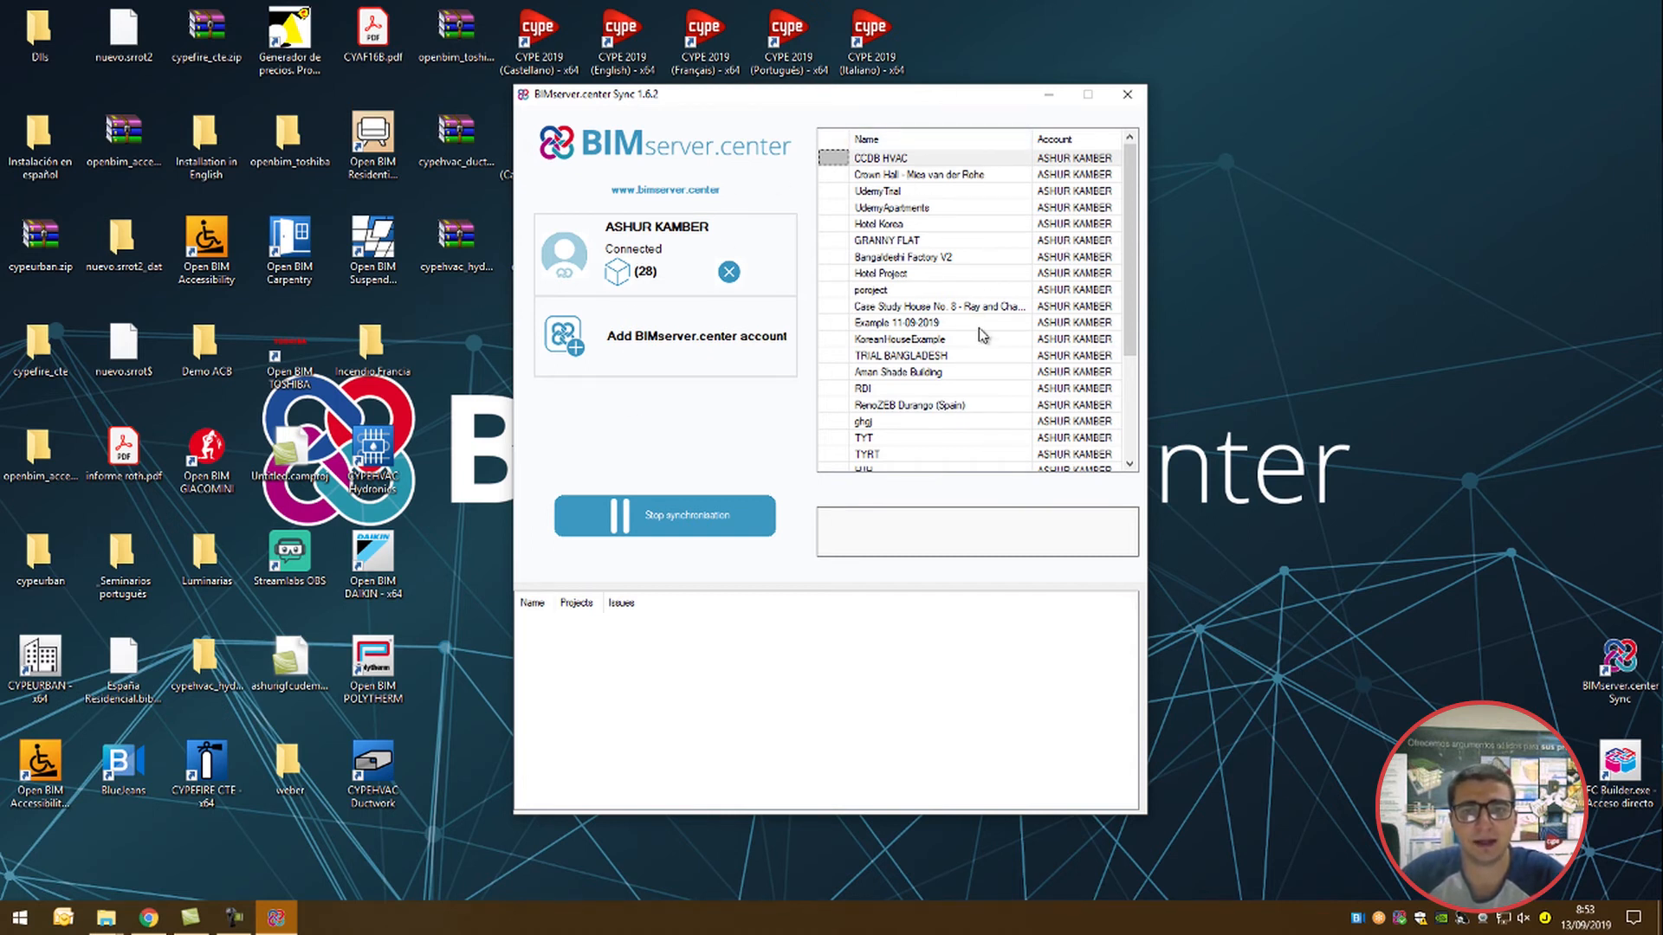
pyautogui.moveTo(1029, 185)
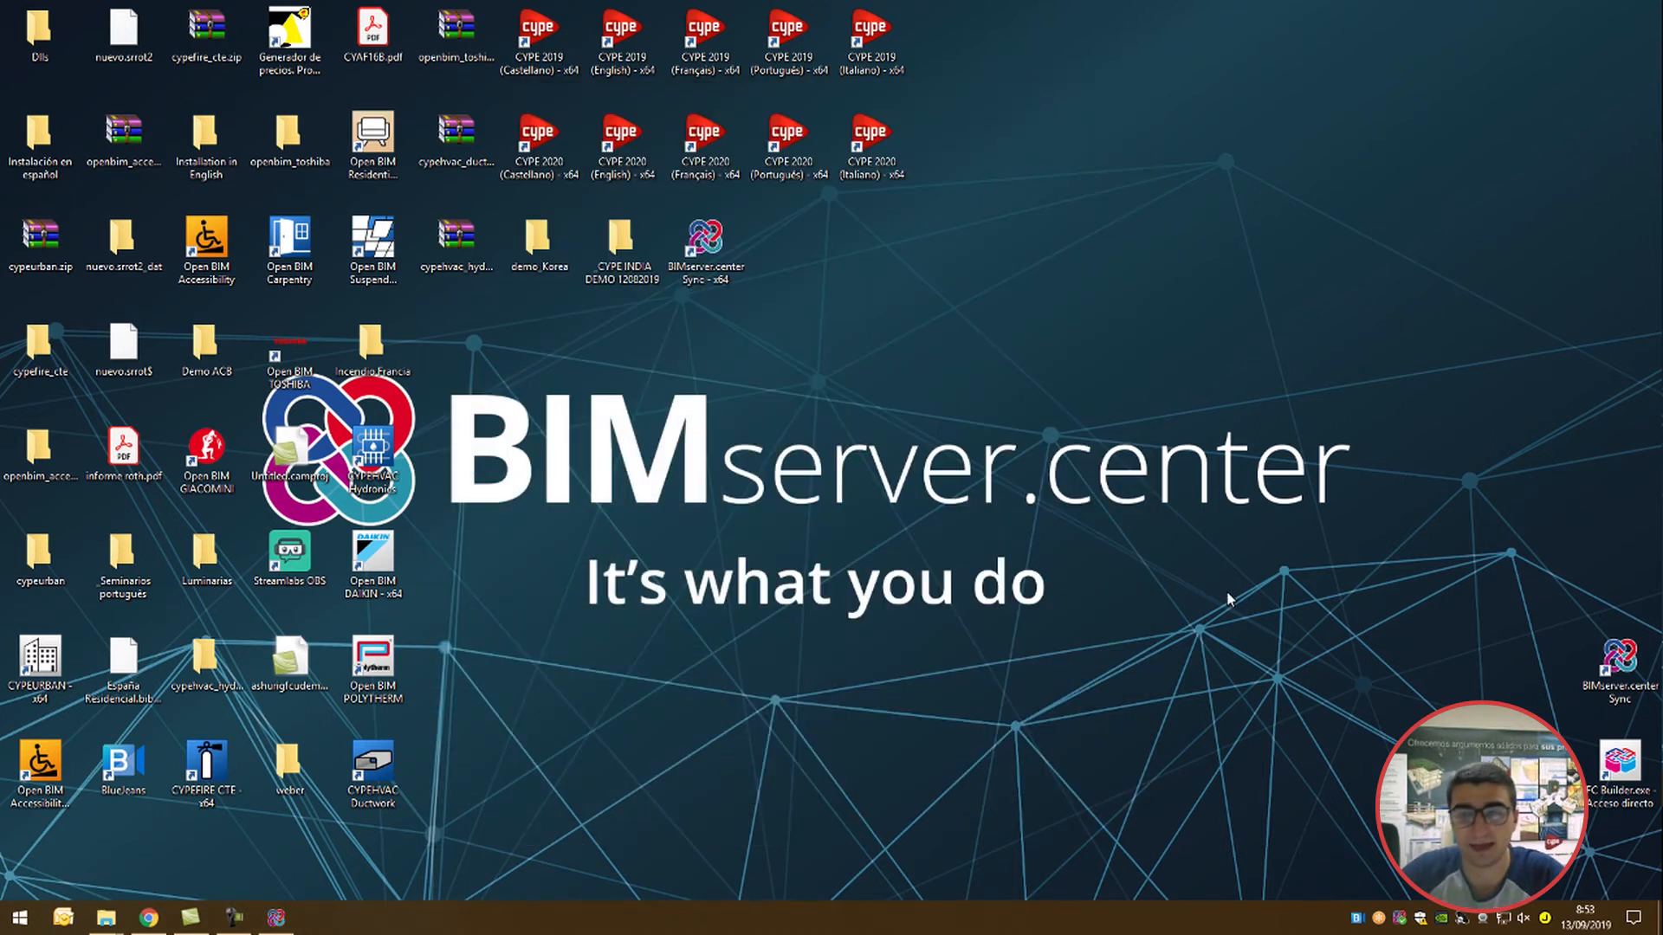
pyautogui.moveTo(1587, 758)
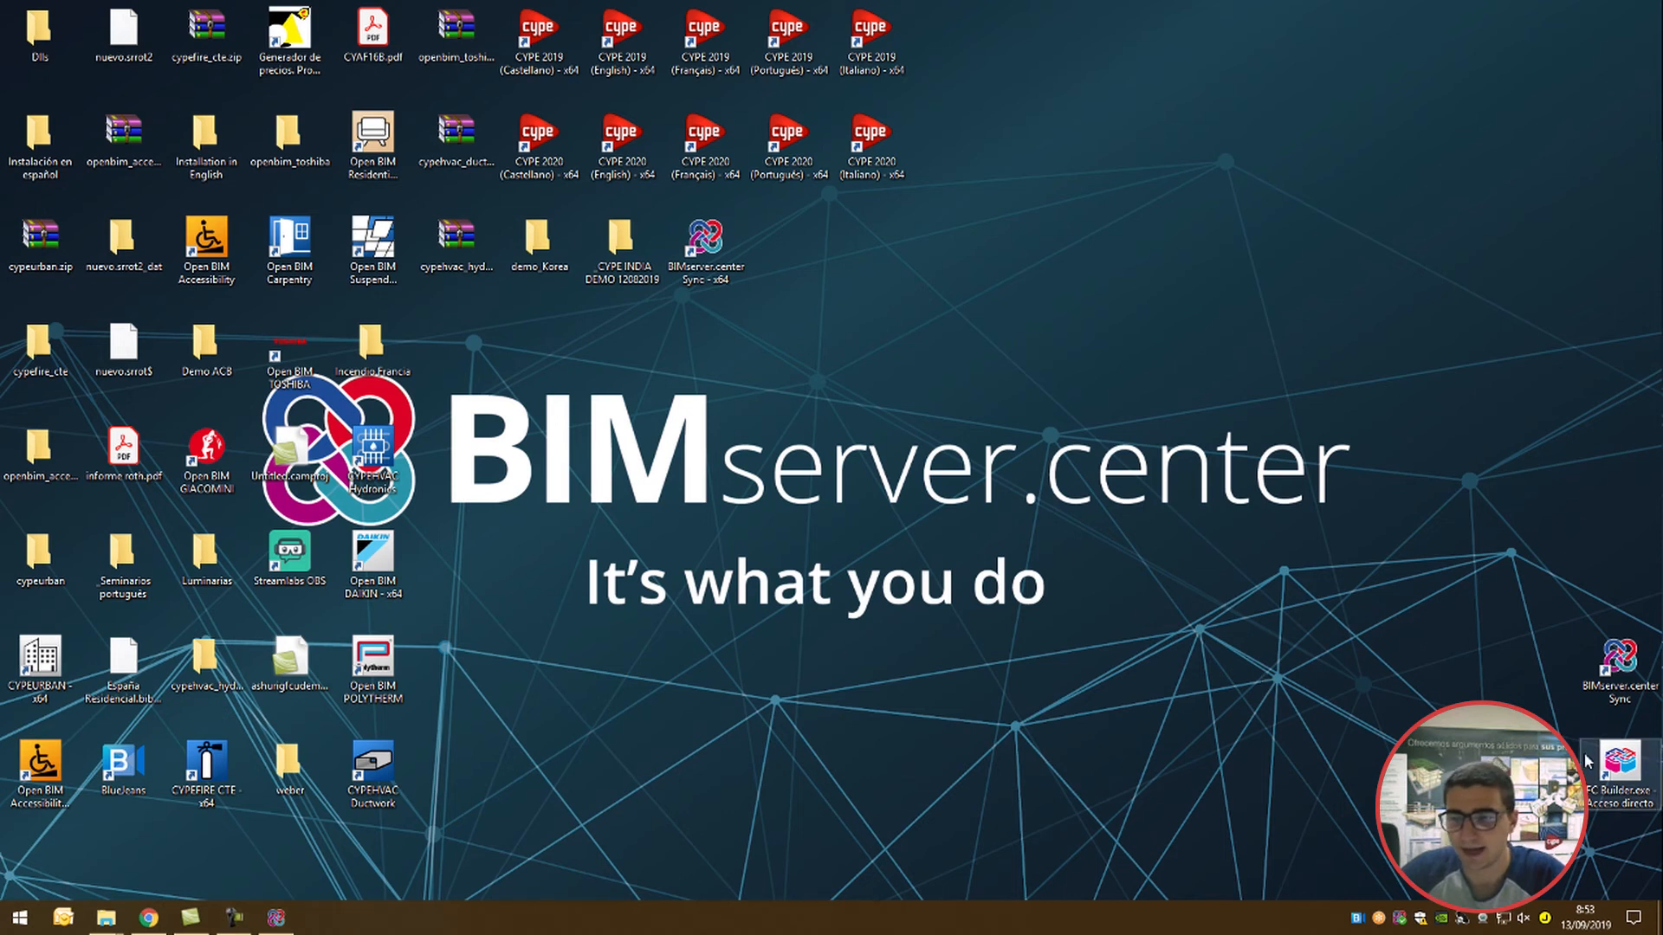
pyautogui.doubleClick(1593, 764)
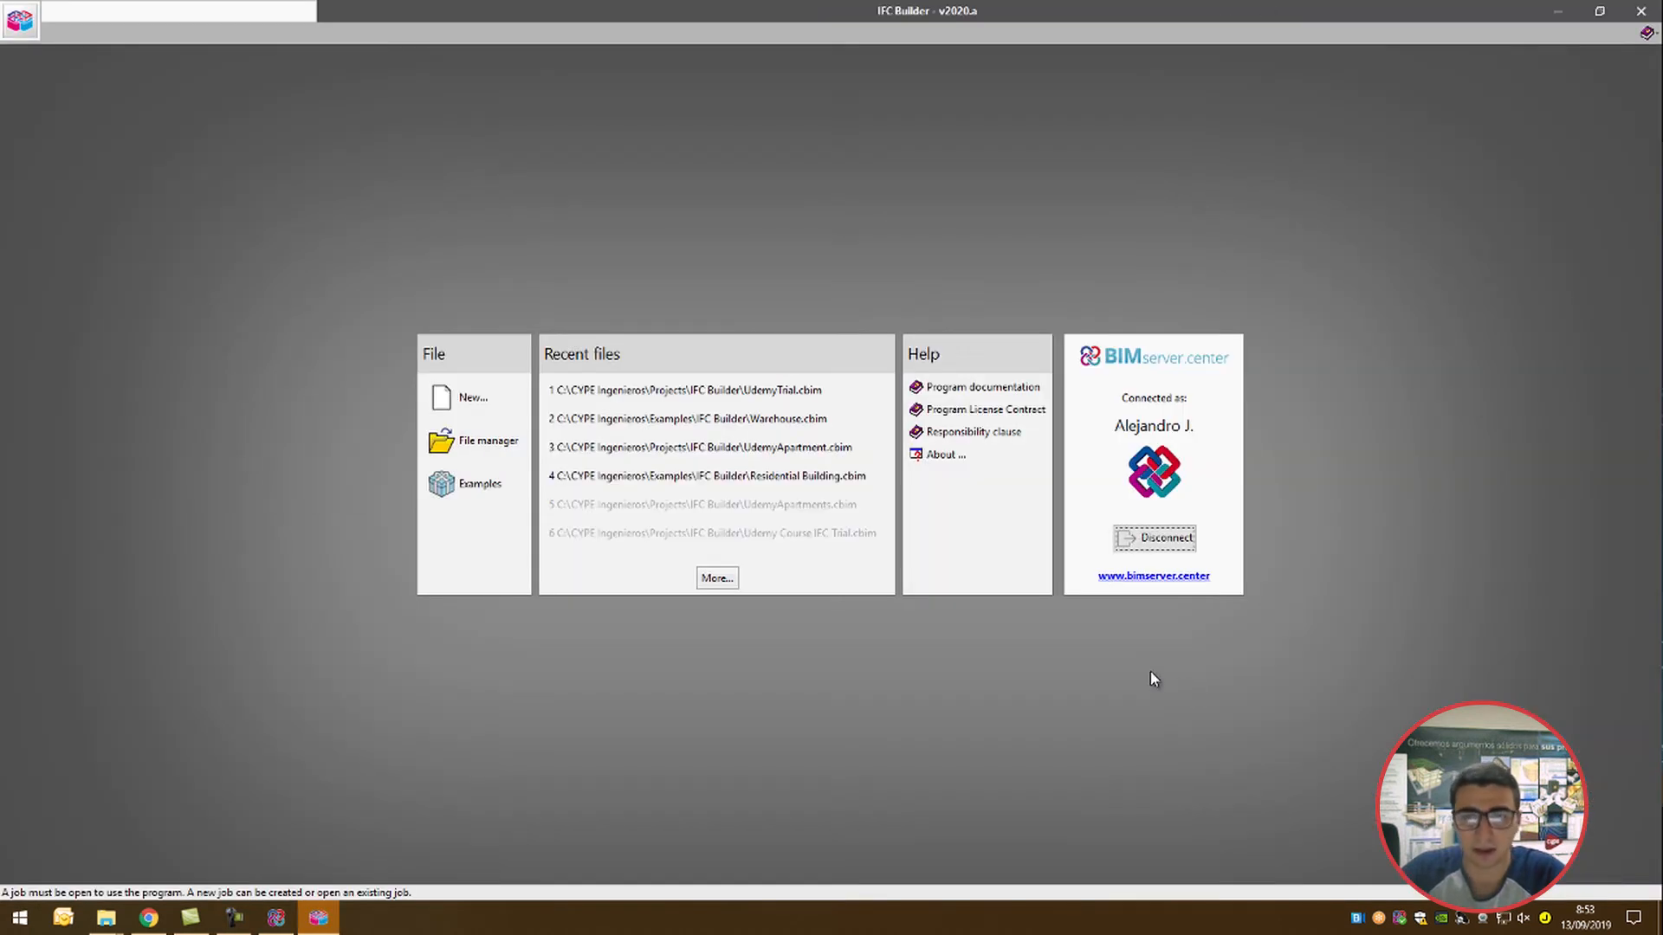
pyautogui.click(1153, 538)
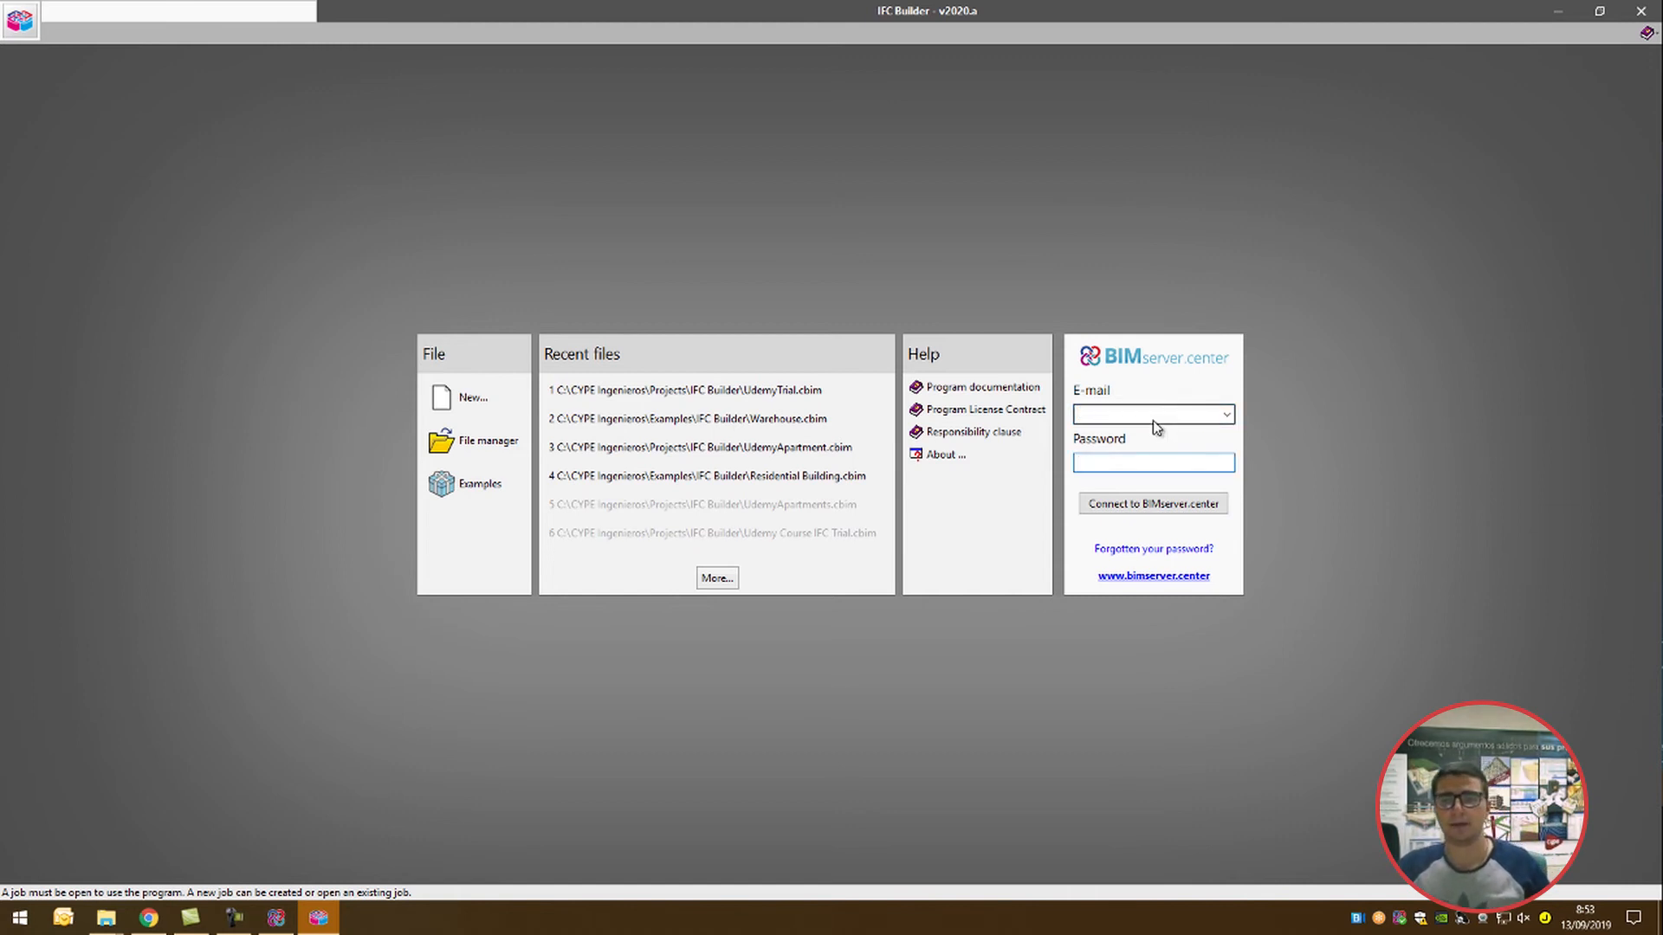
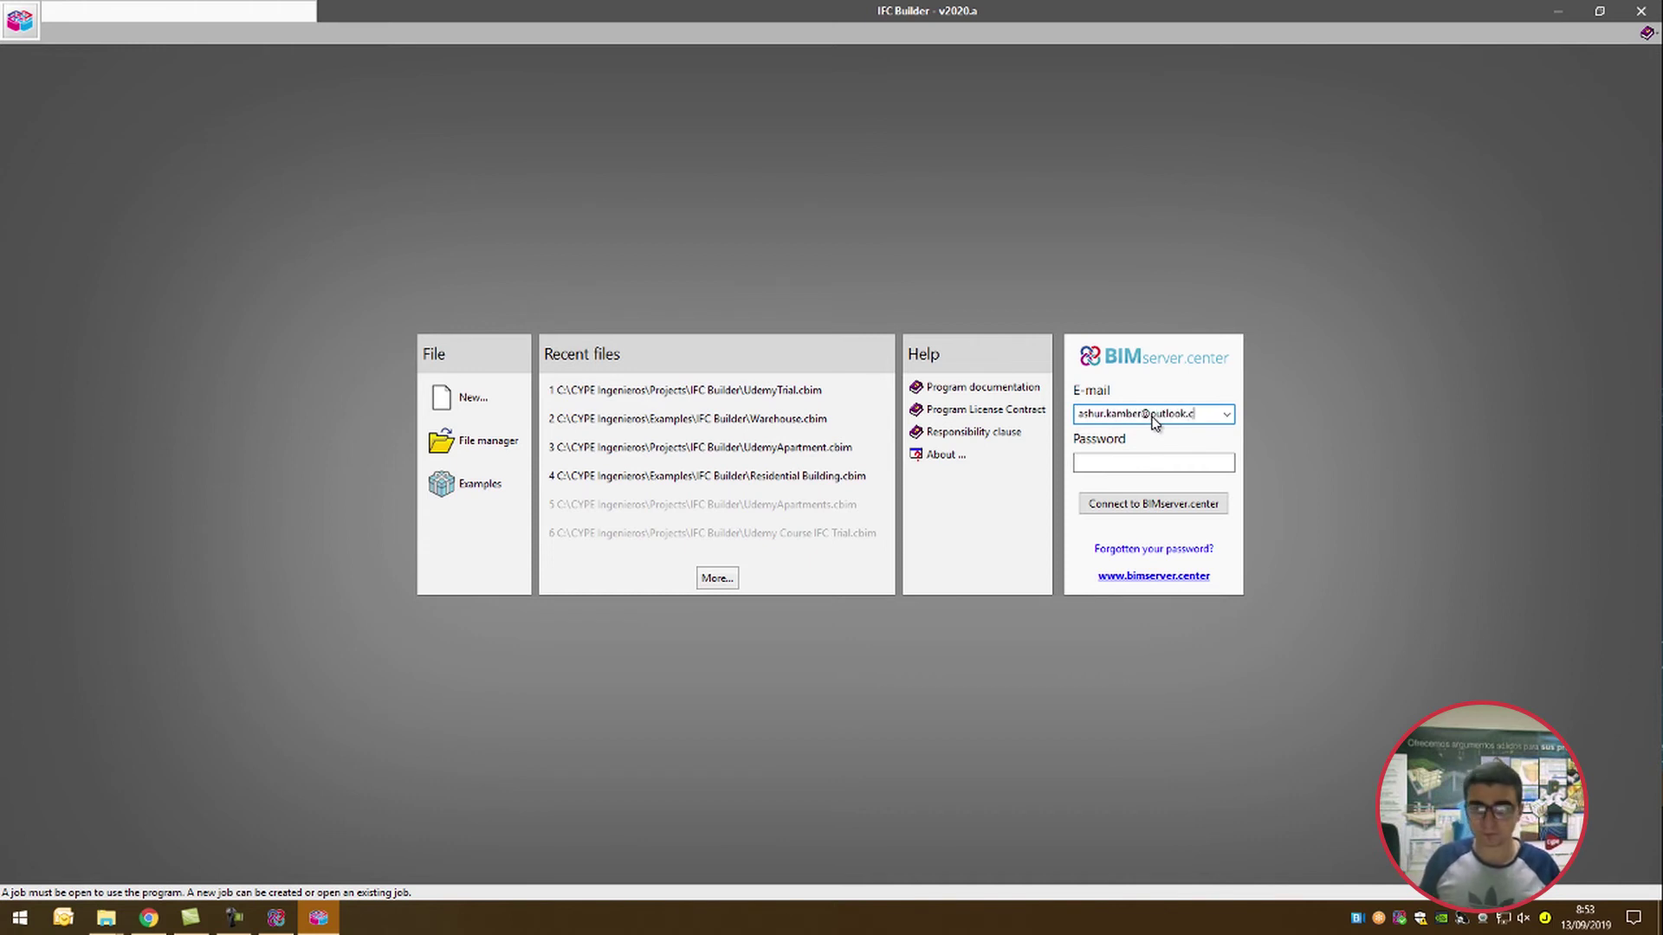
pyautogui.write('•')
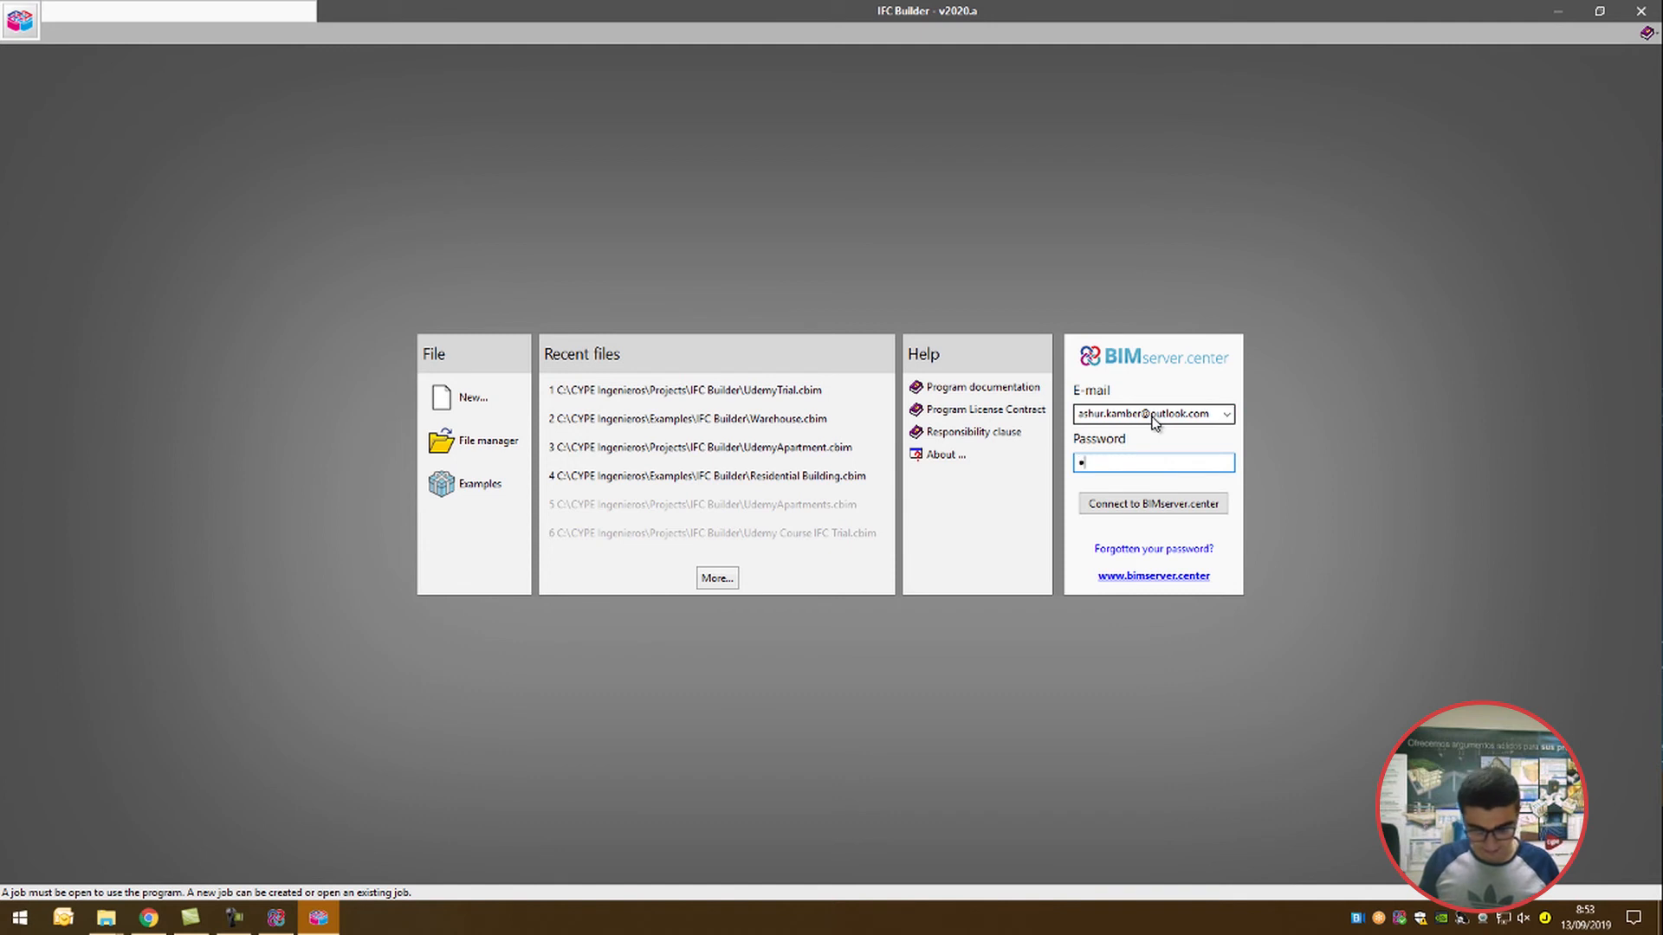
pyautogui.write('password')
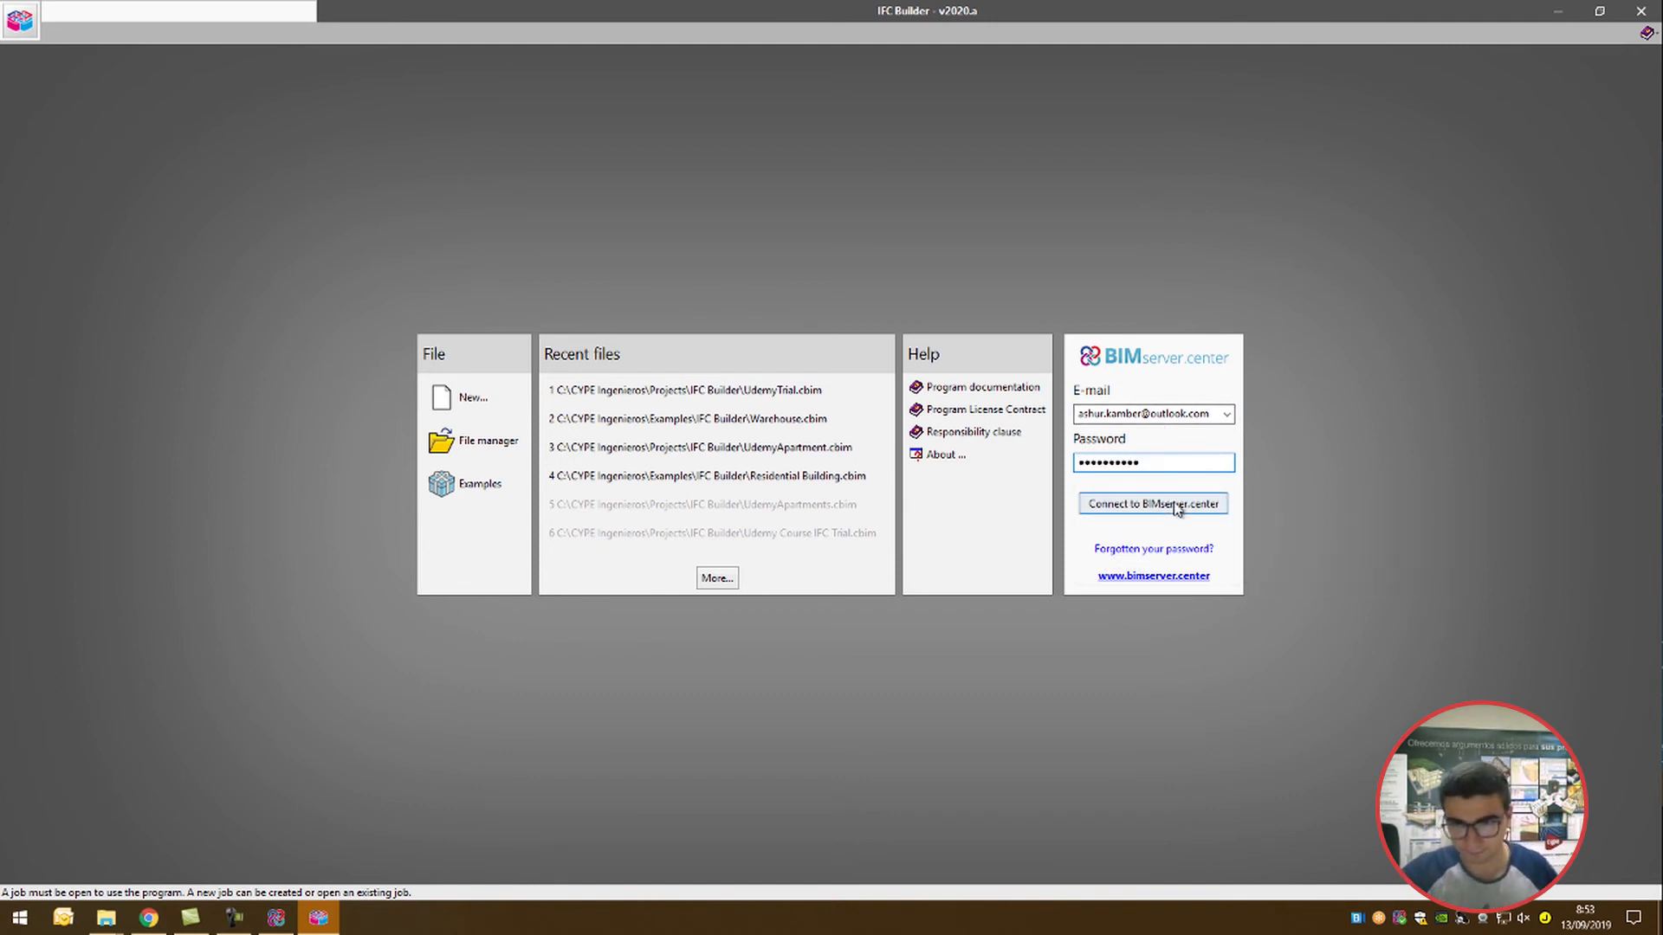
pyautogui.click(1152, 504)
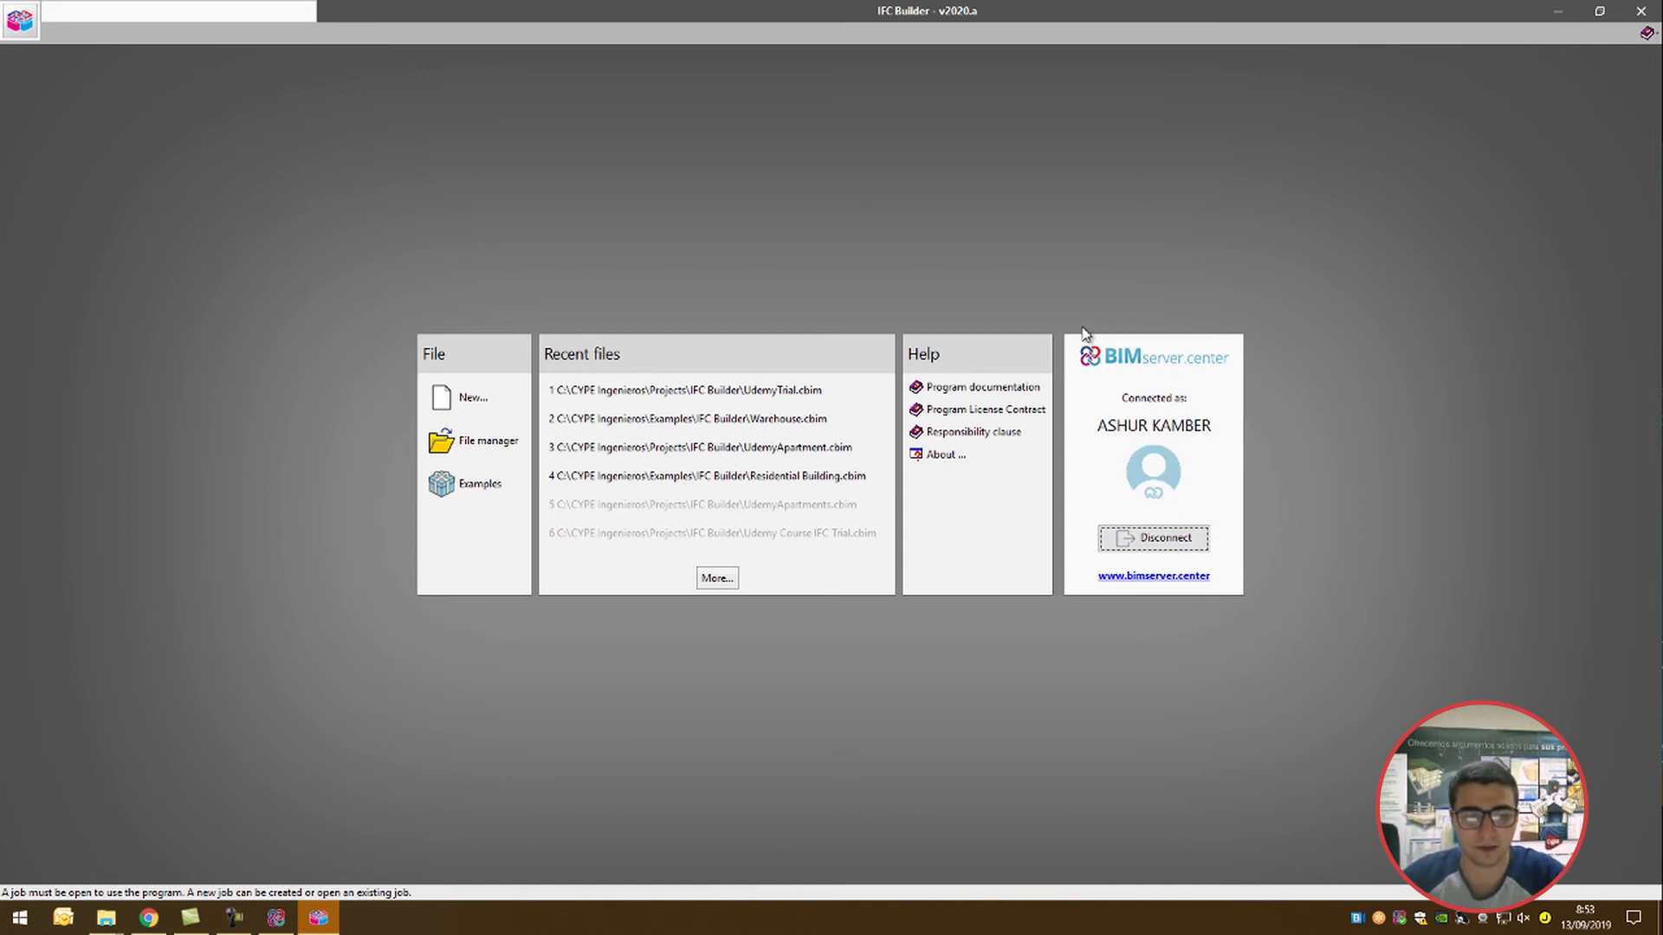
pyautogui.moveTo(1118, 354)
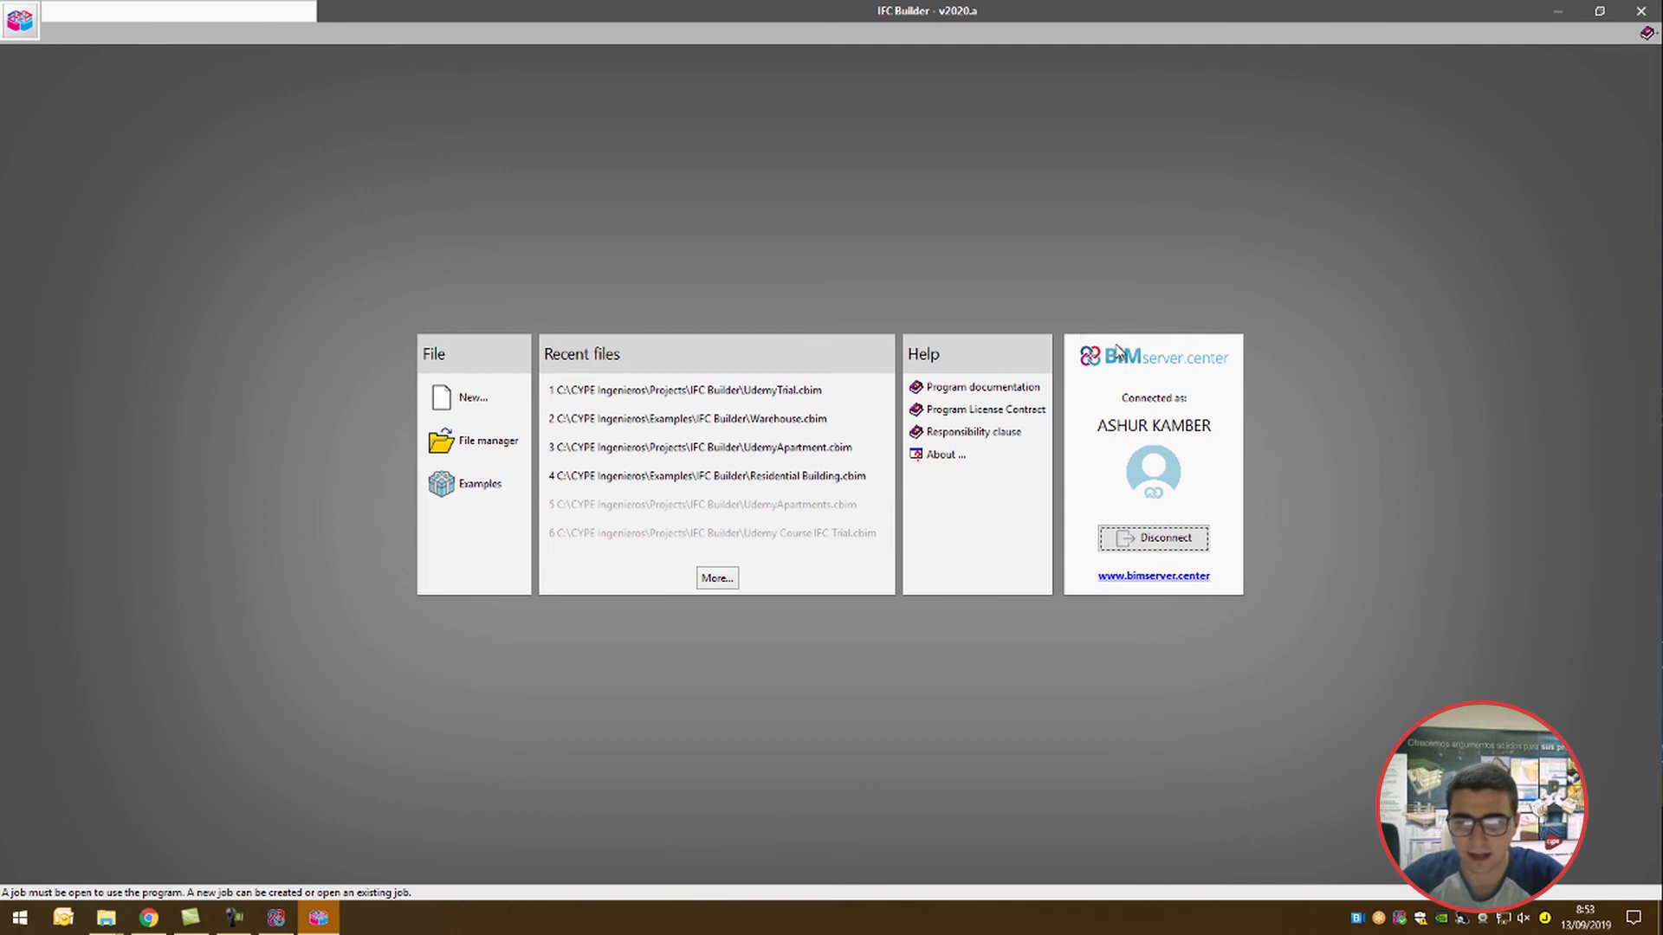
pyautogui.moveTo(615, 490)
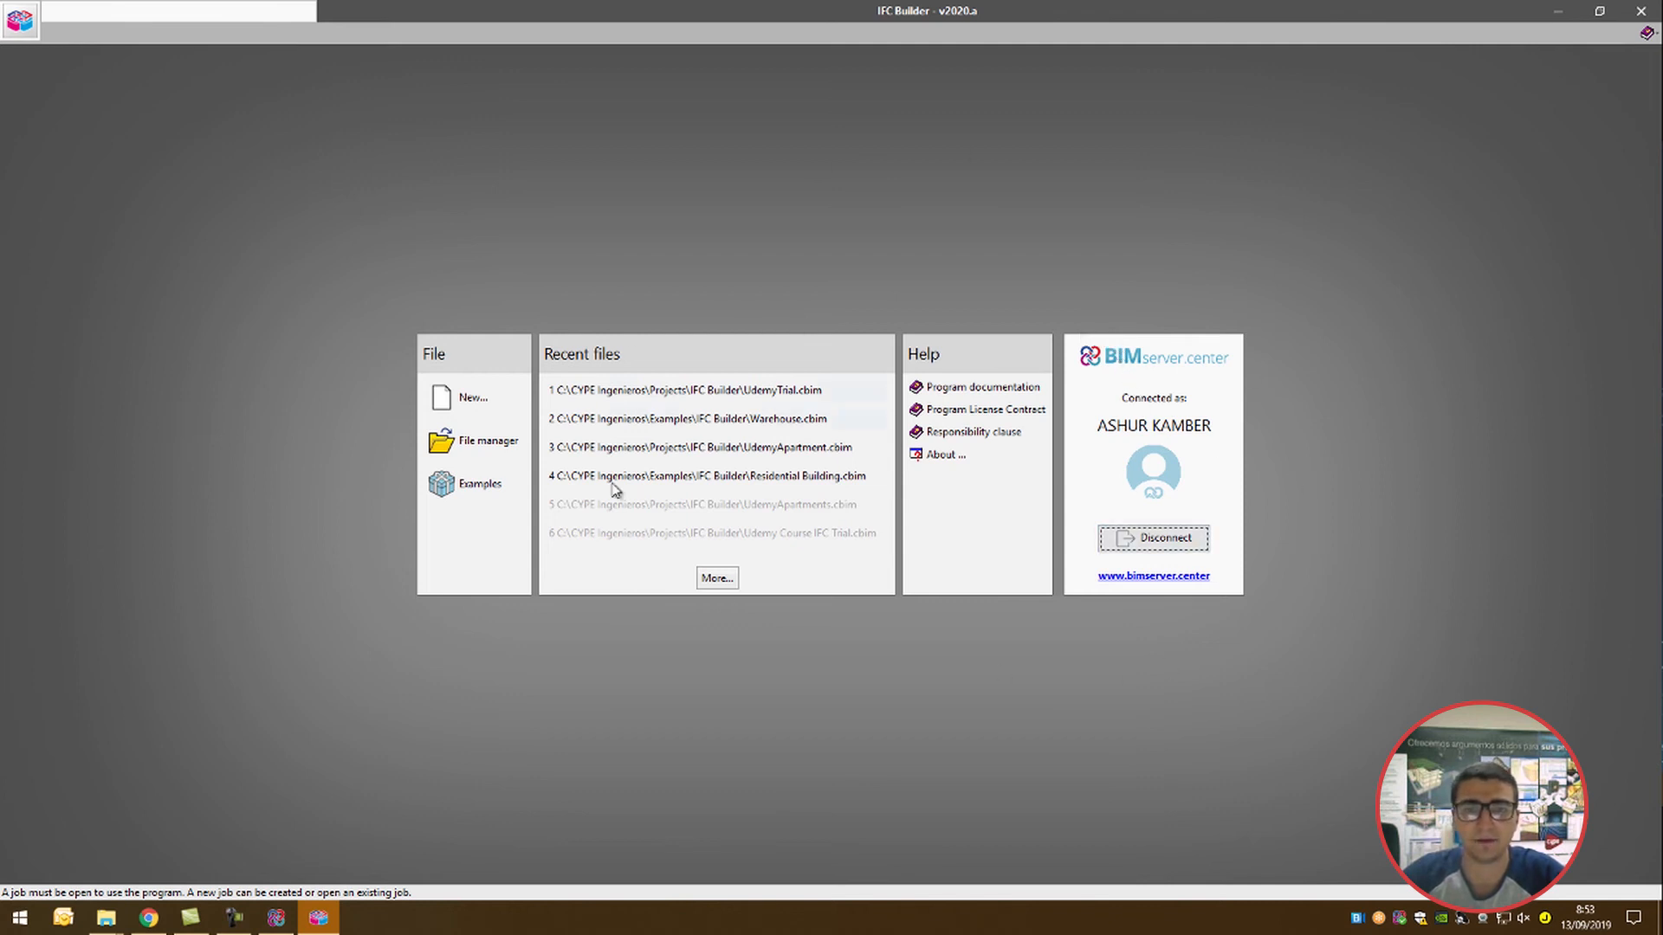
pyautogui.moveTo(1081, 625)
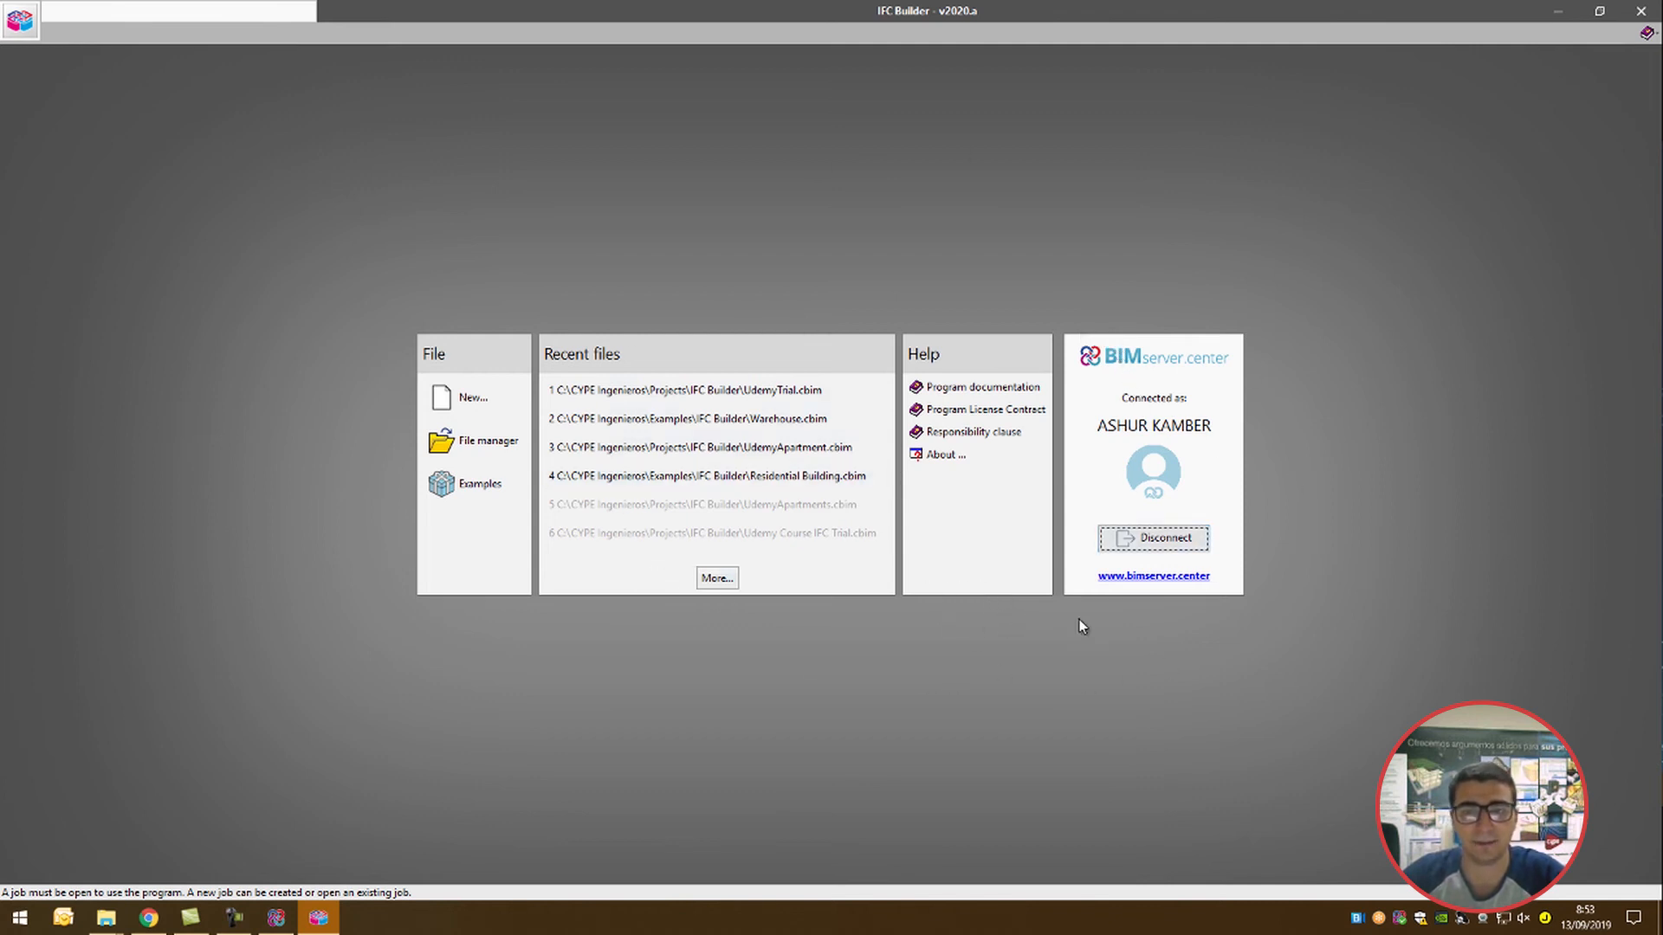
pyautogui.moveTo(1248, 586)
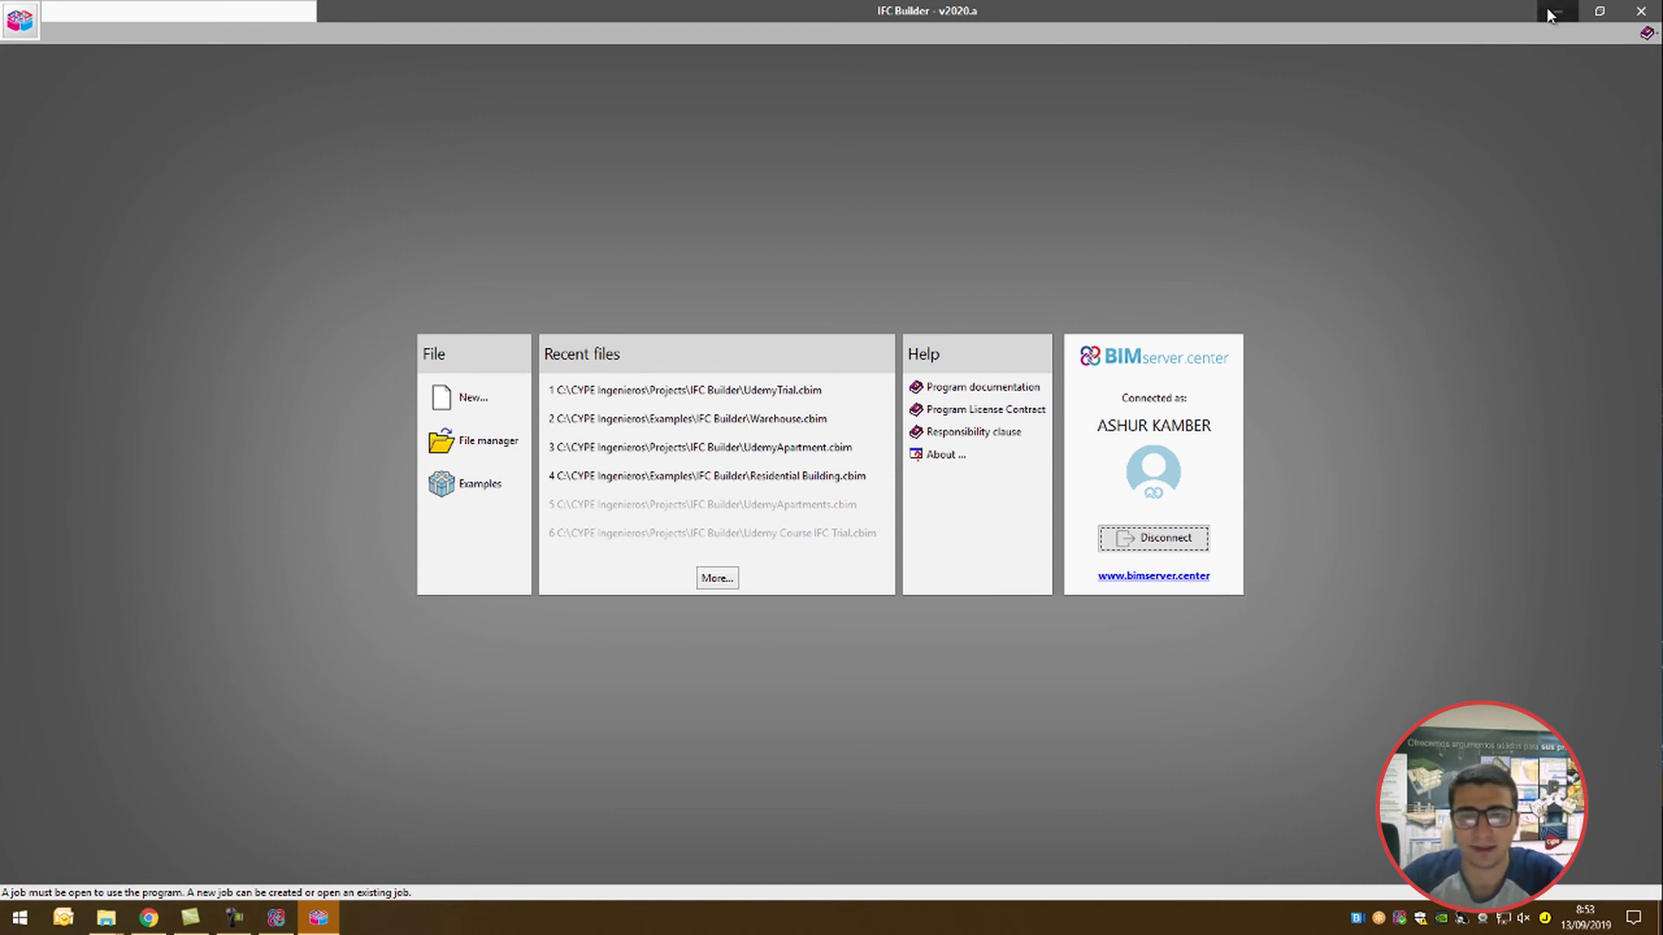
pyautogui.moveTo(1543, 268)
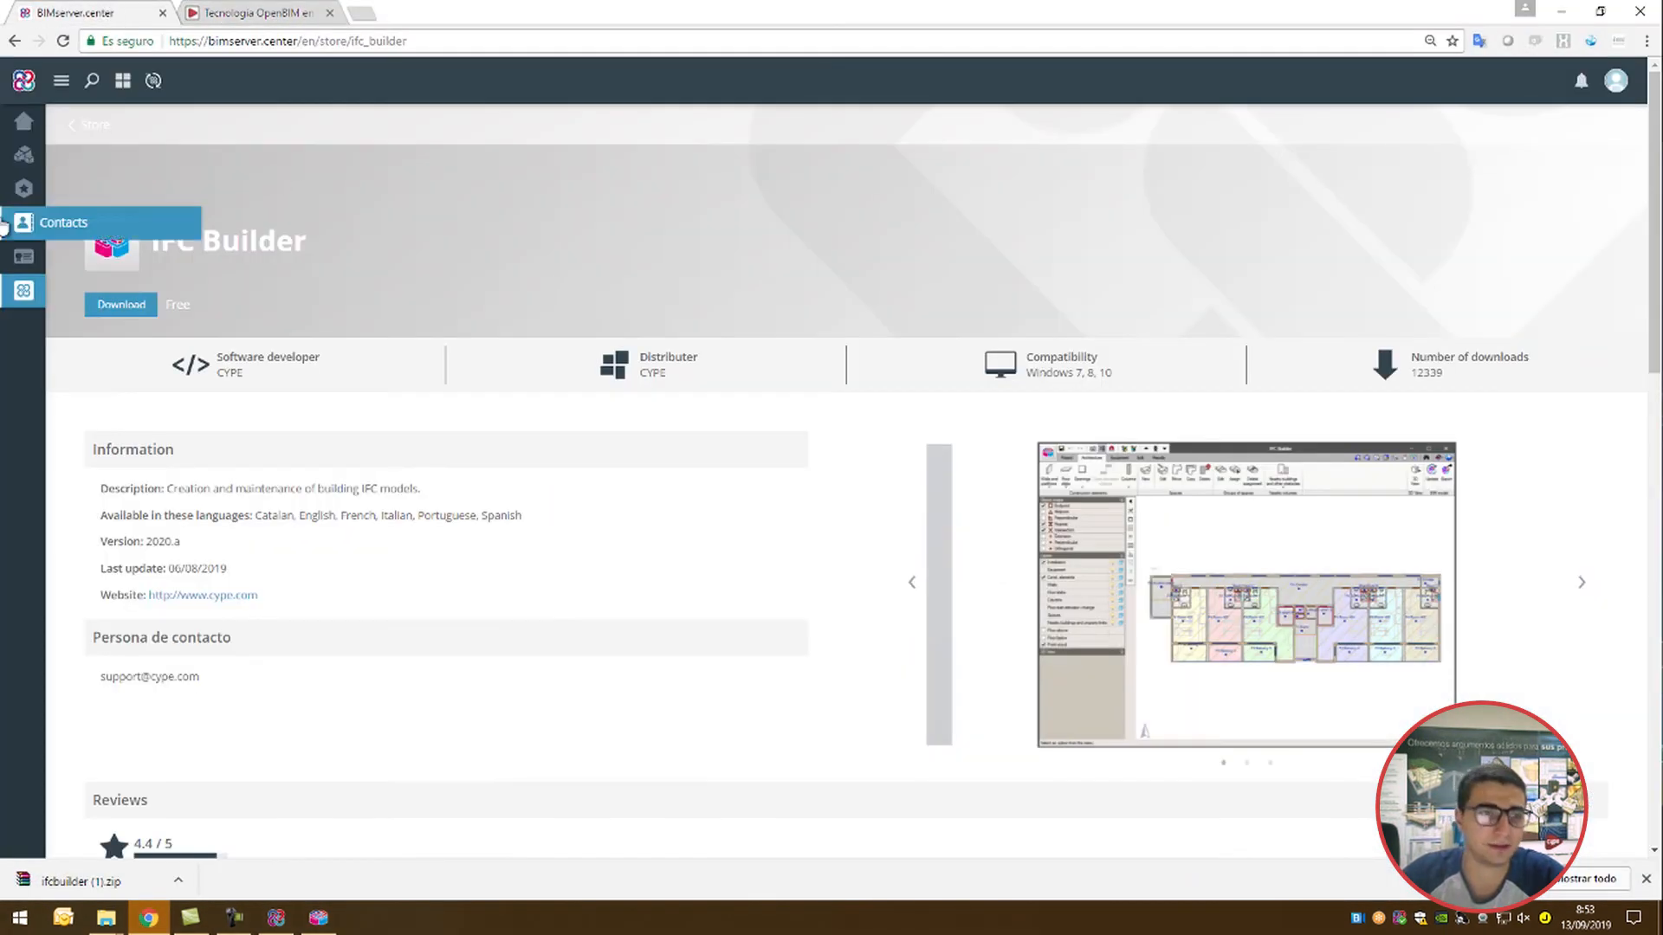
# Open the Projects page and scroll the grid showing Crown Hall and UdemyTrial.
pyautogui.click(24, 155)
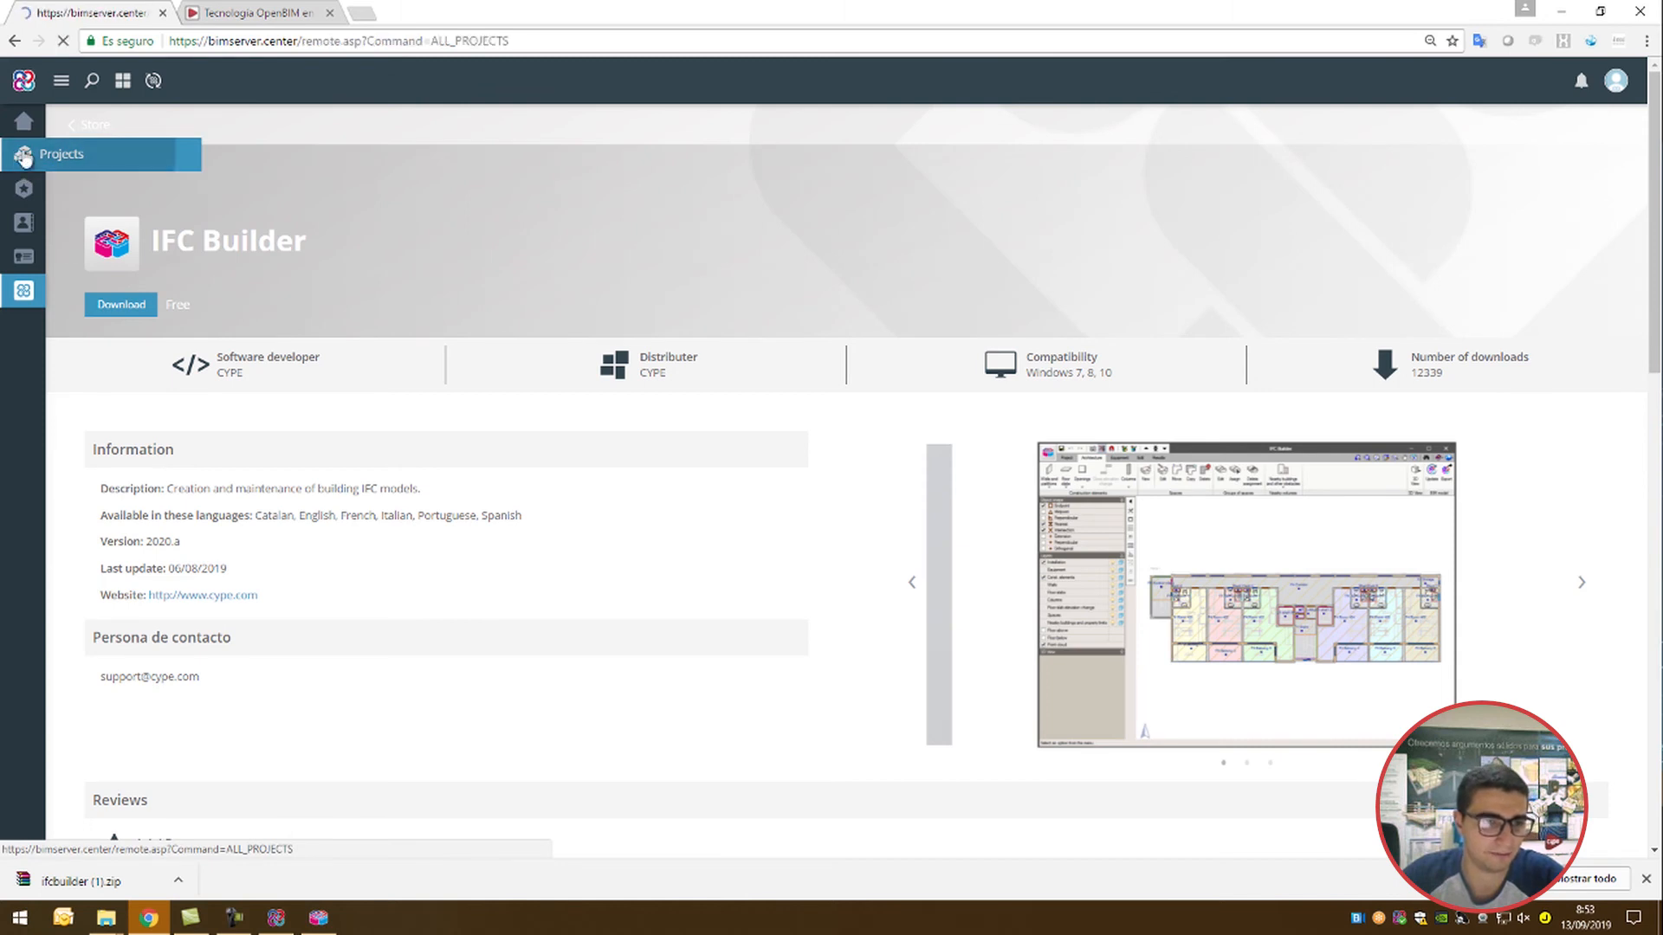
pyautogui.click(23, 155)
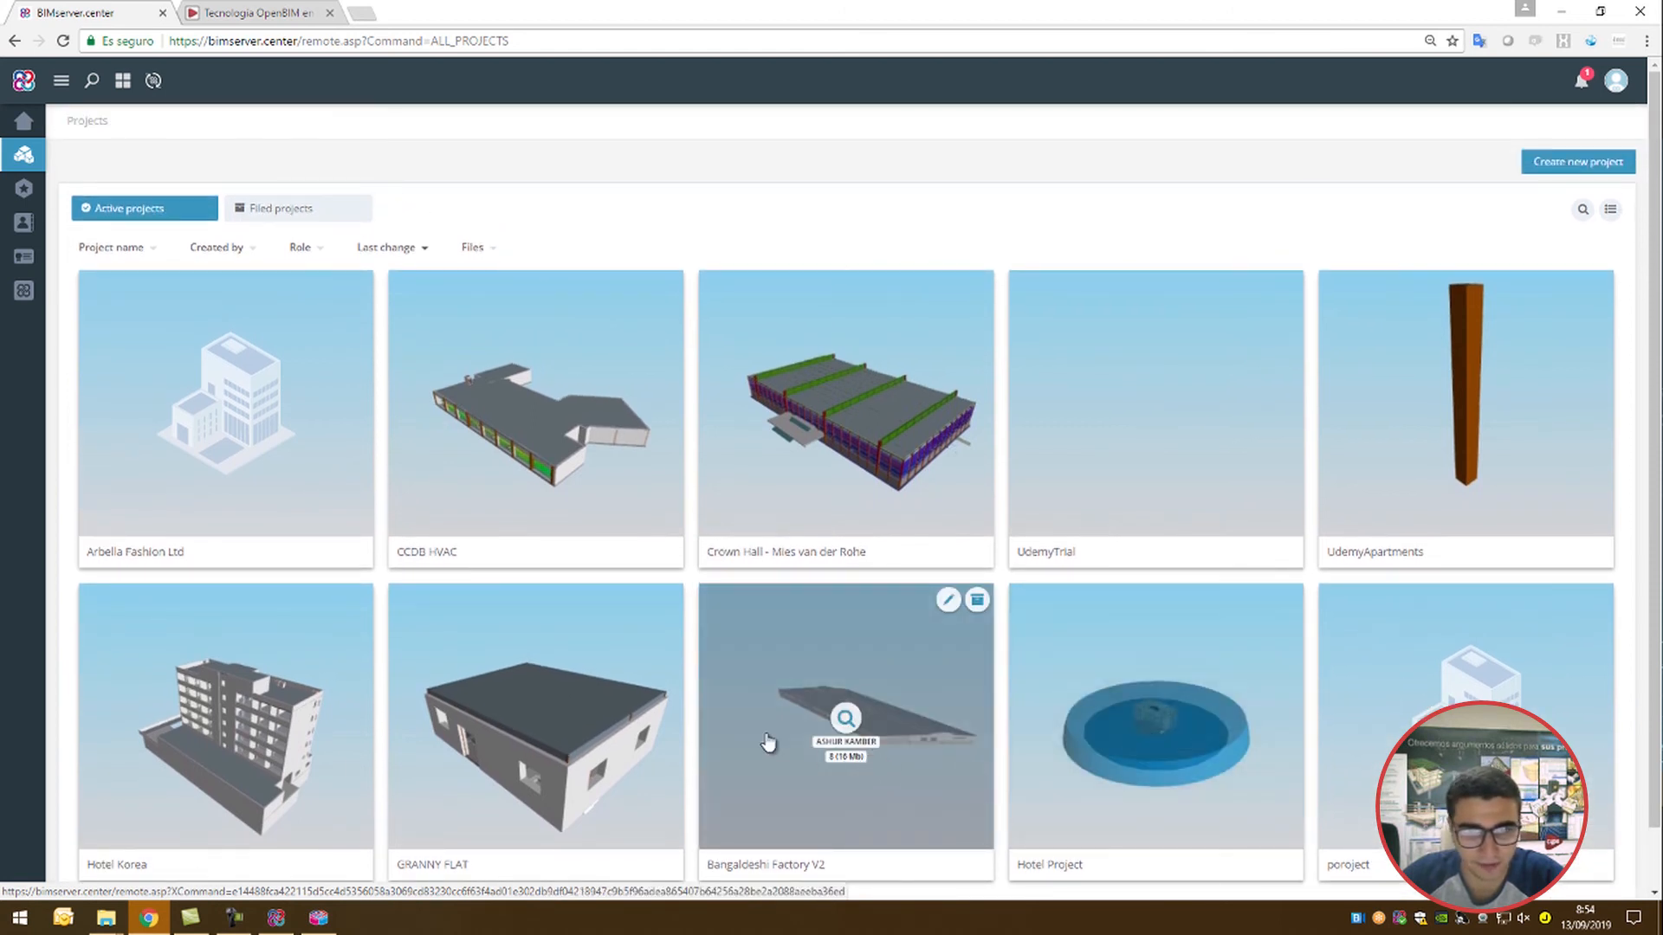
pyautogui.moveTo(955, 402)
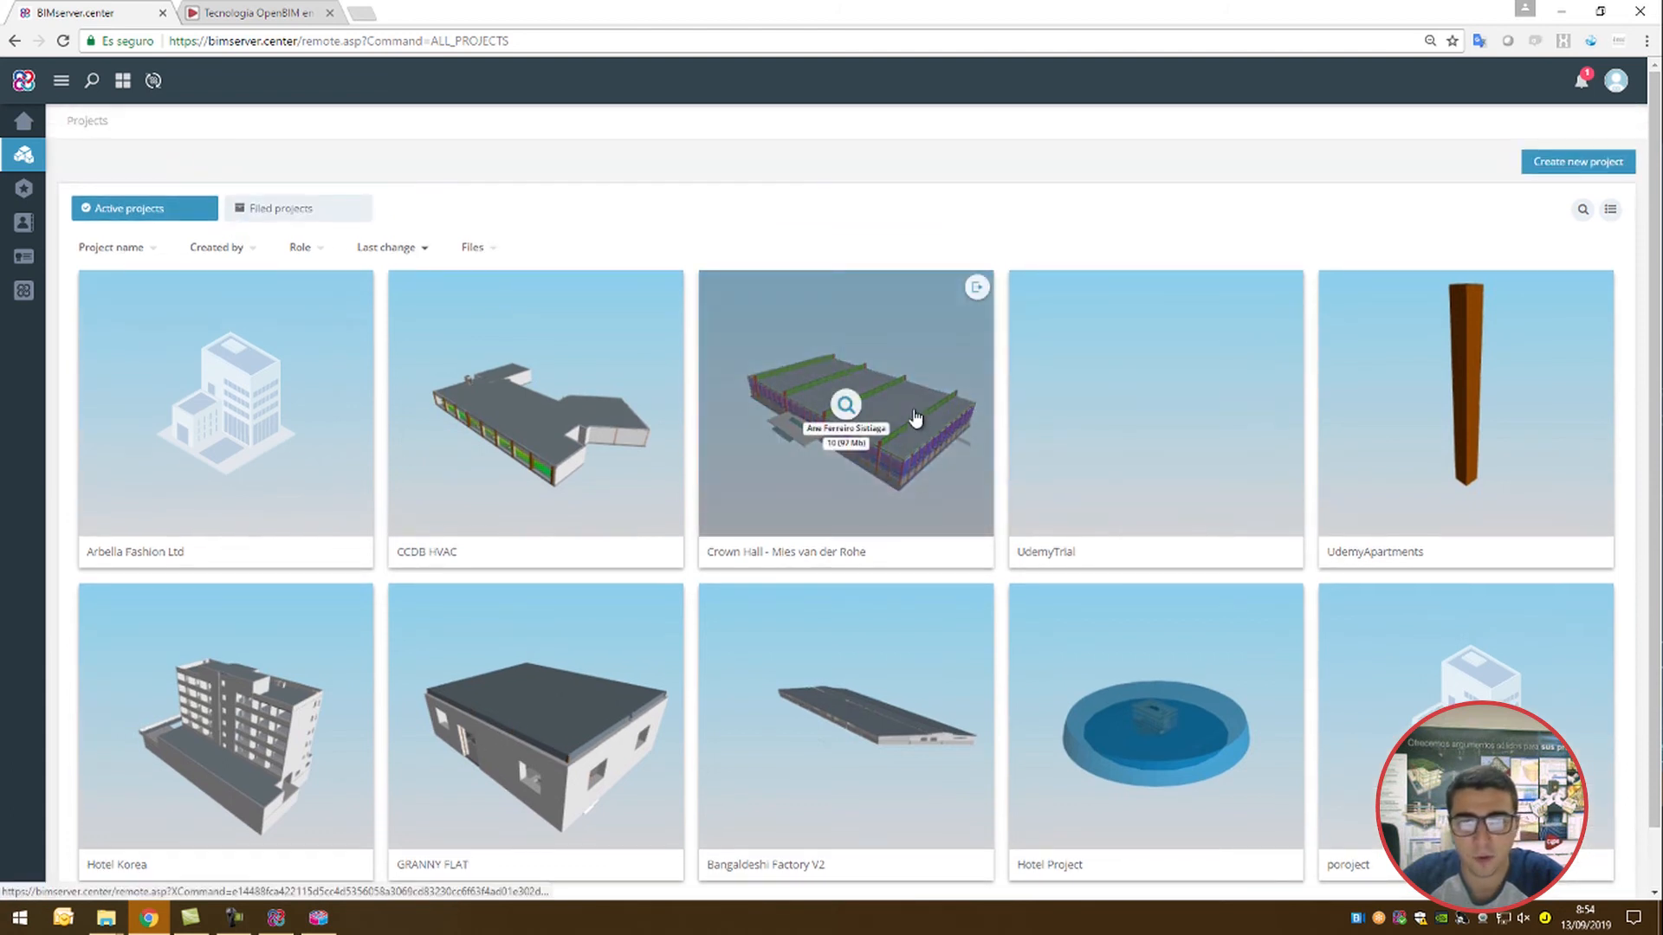
pyautogui.scroll(-3)
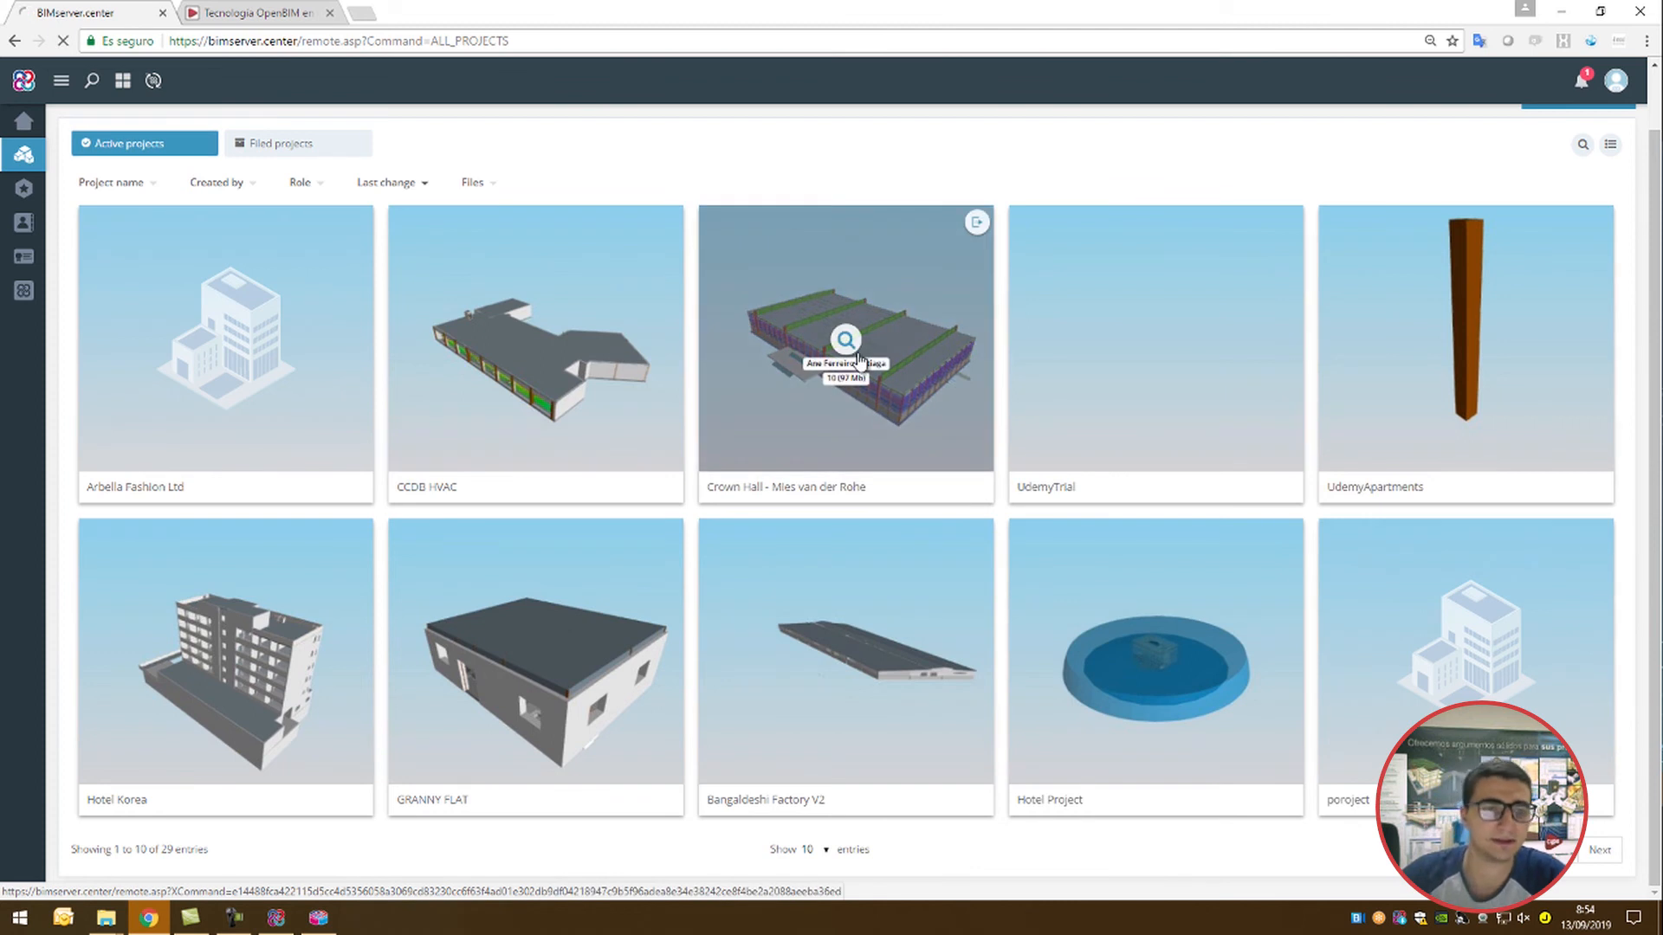
pyautogui.click(845, 337)
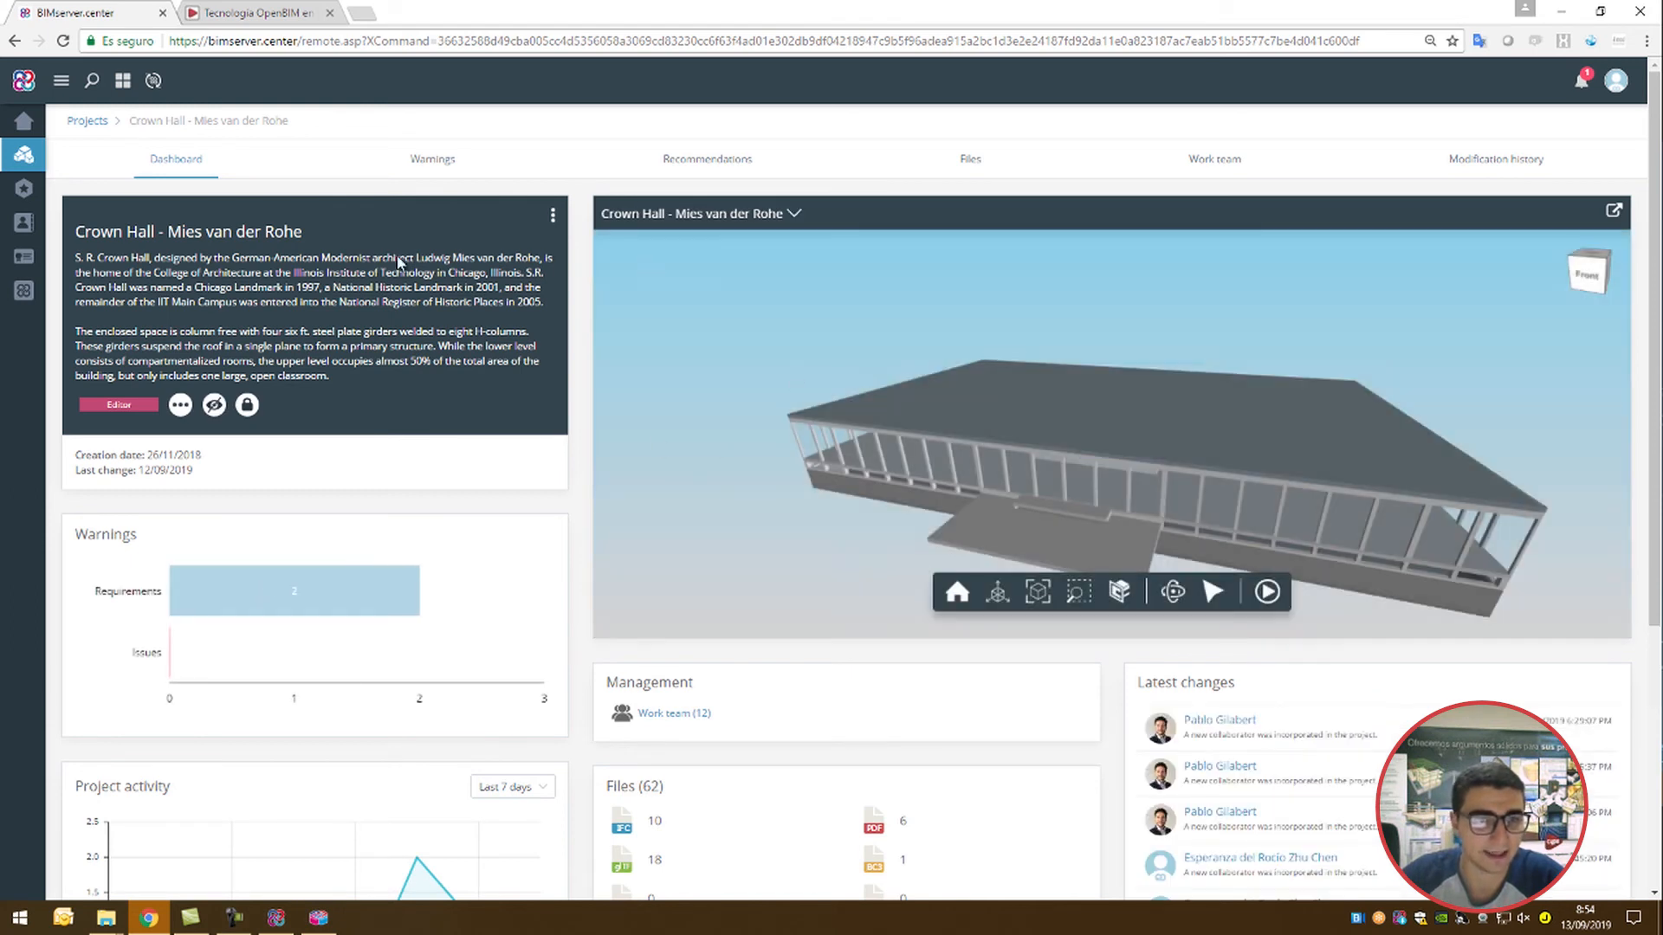
pyautogui.moveTo(731, 369)
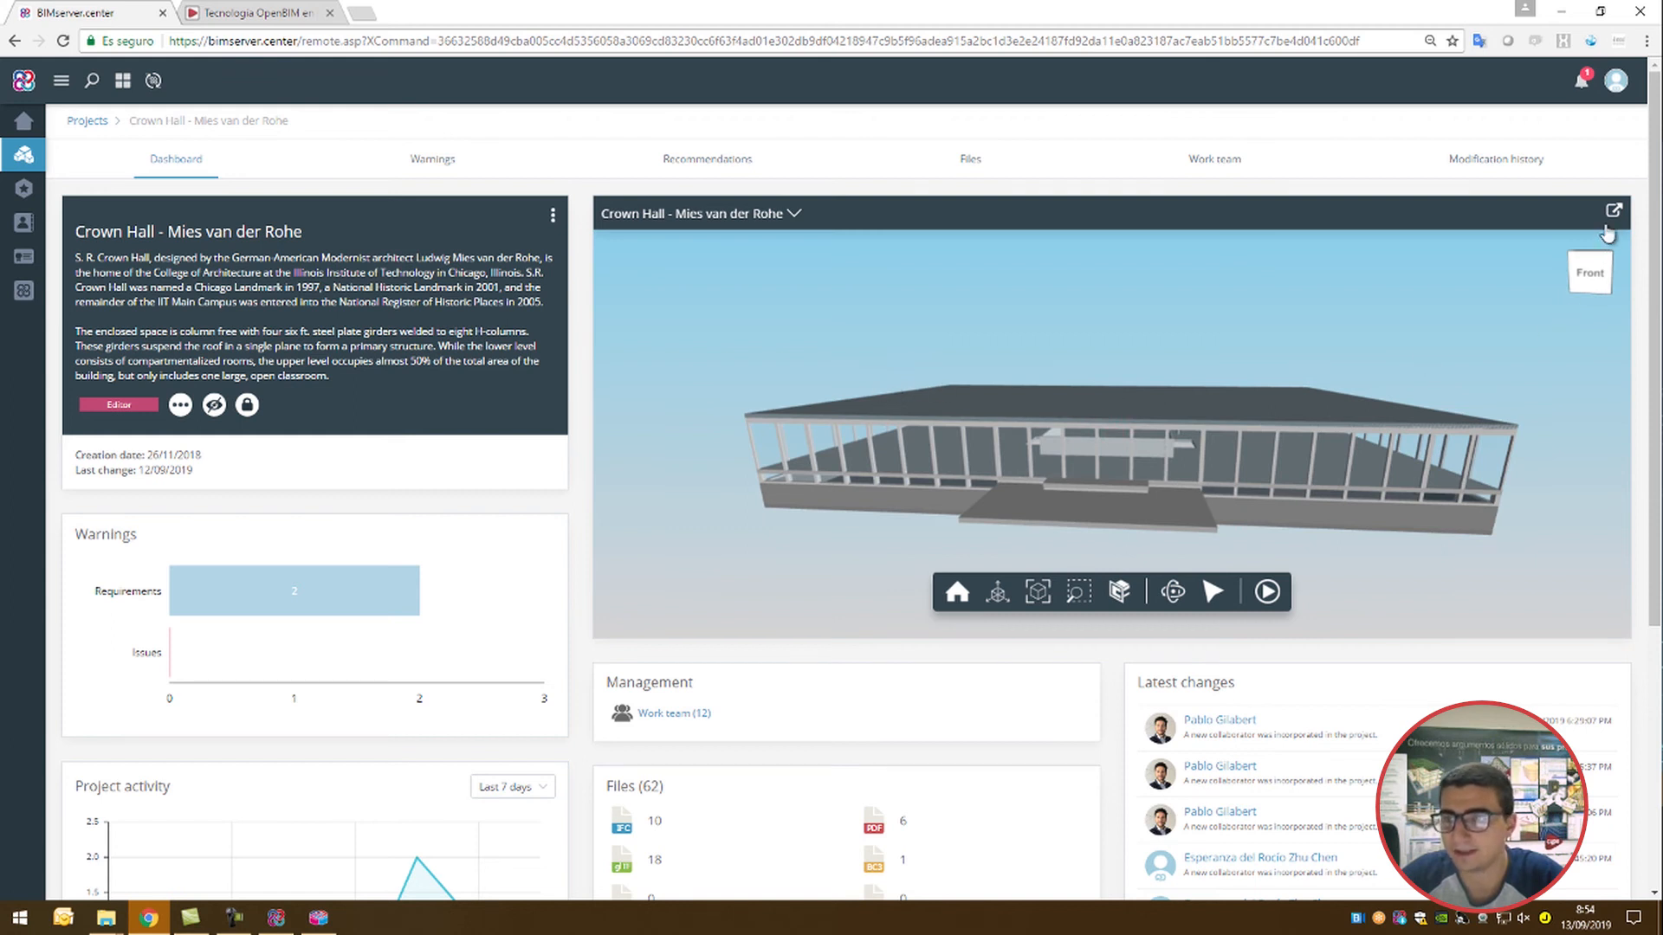
pyautogui.moveTo(523, 454)
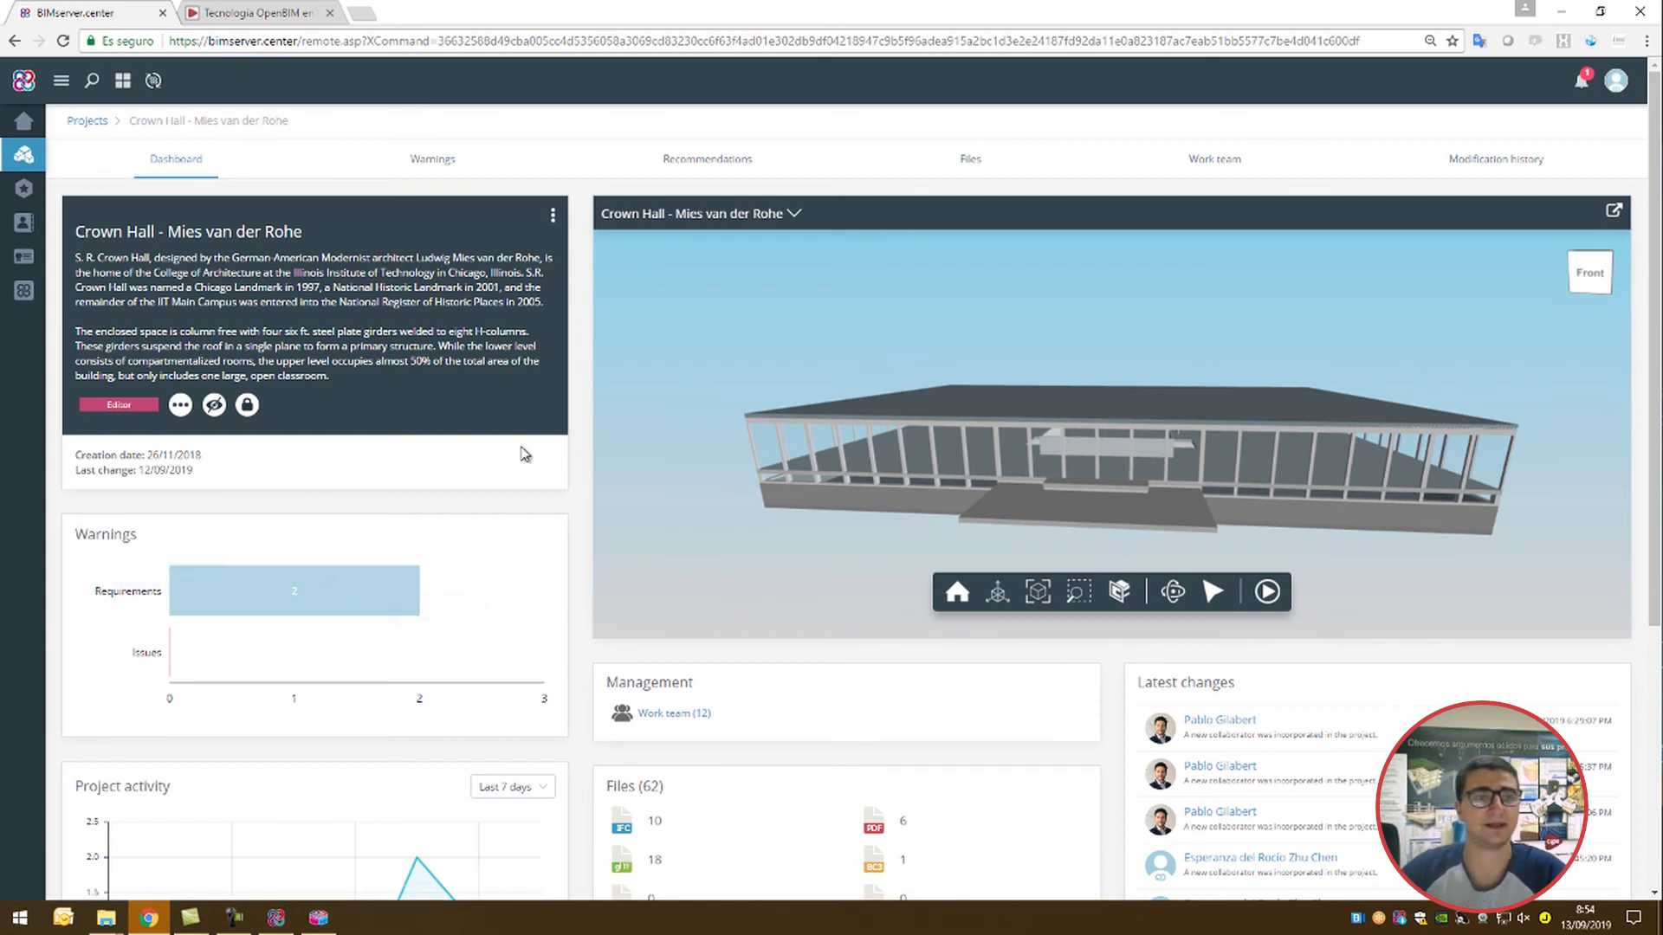
pyautogui.moveTo(795, 419)
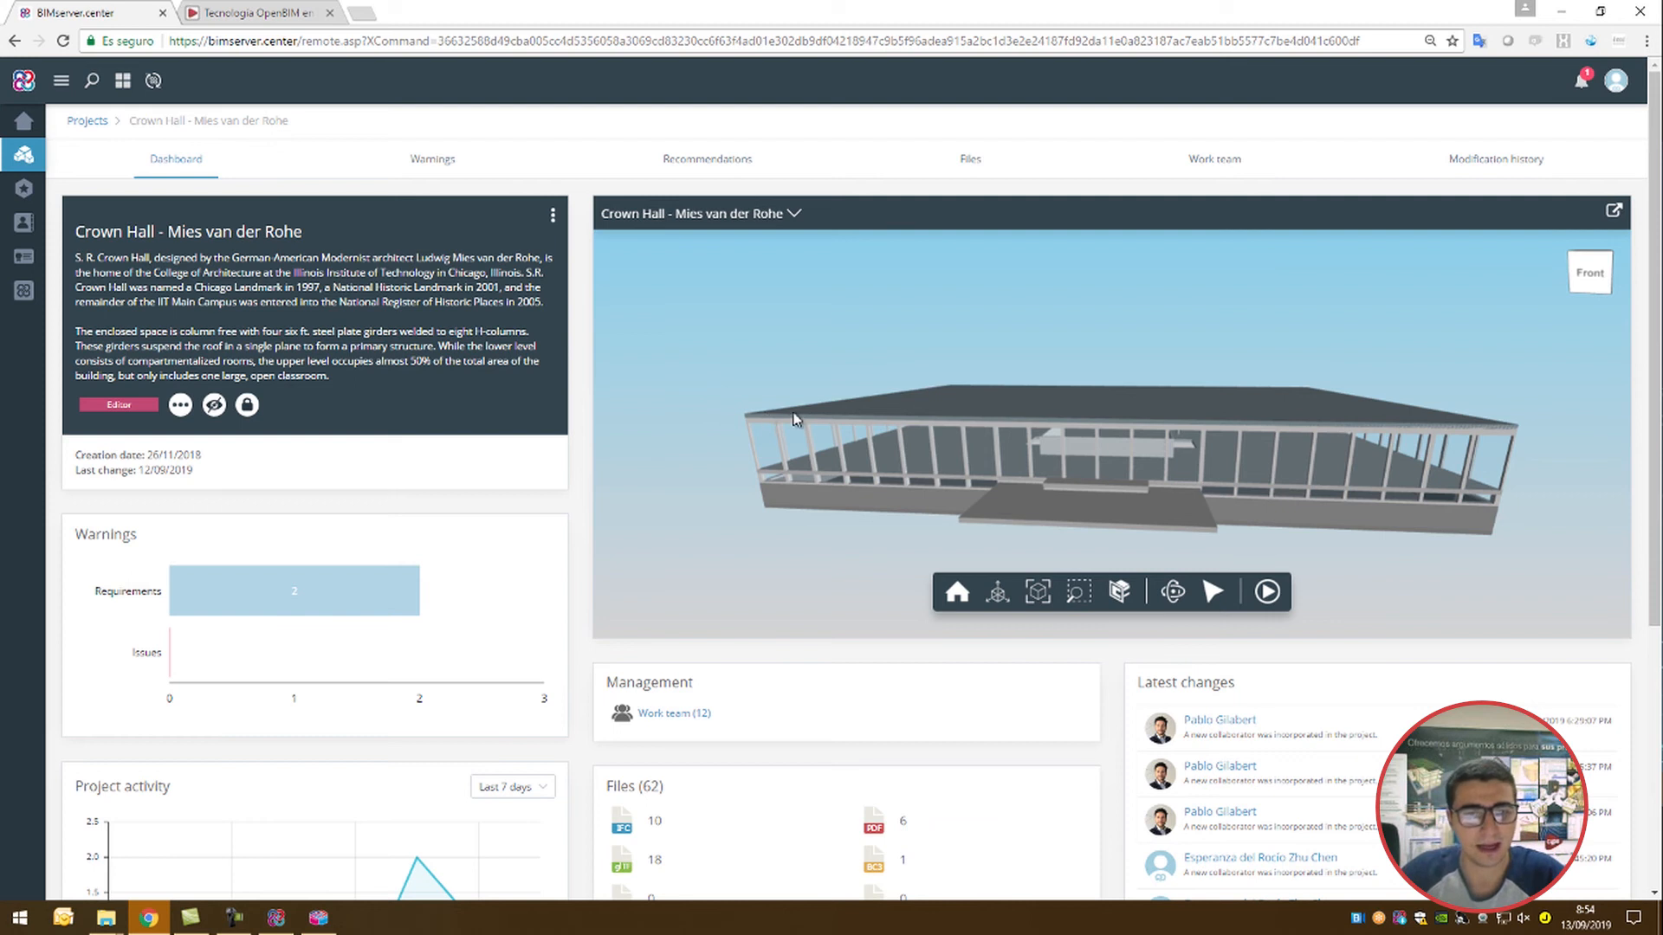
pyautogui.scroll(-3)
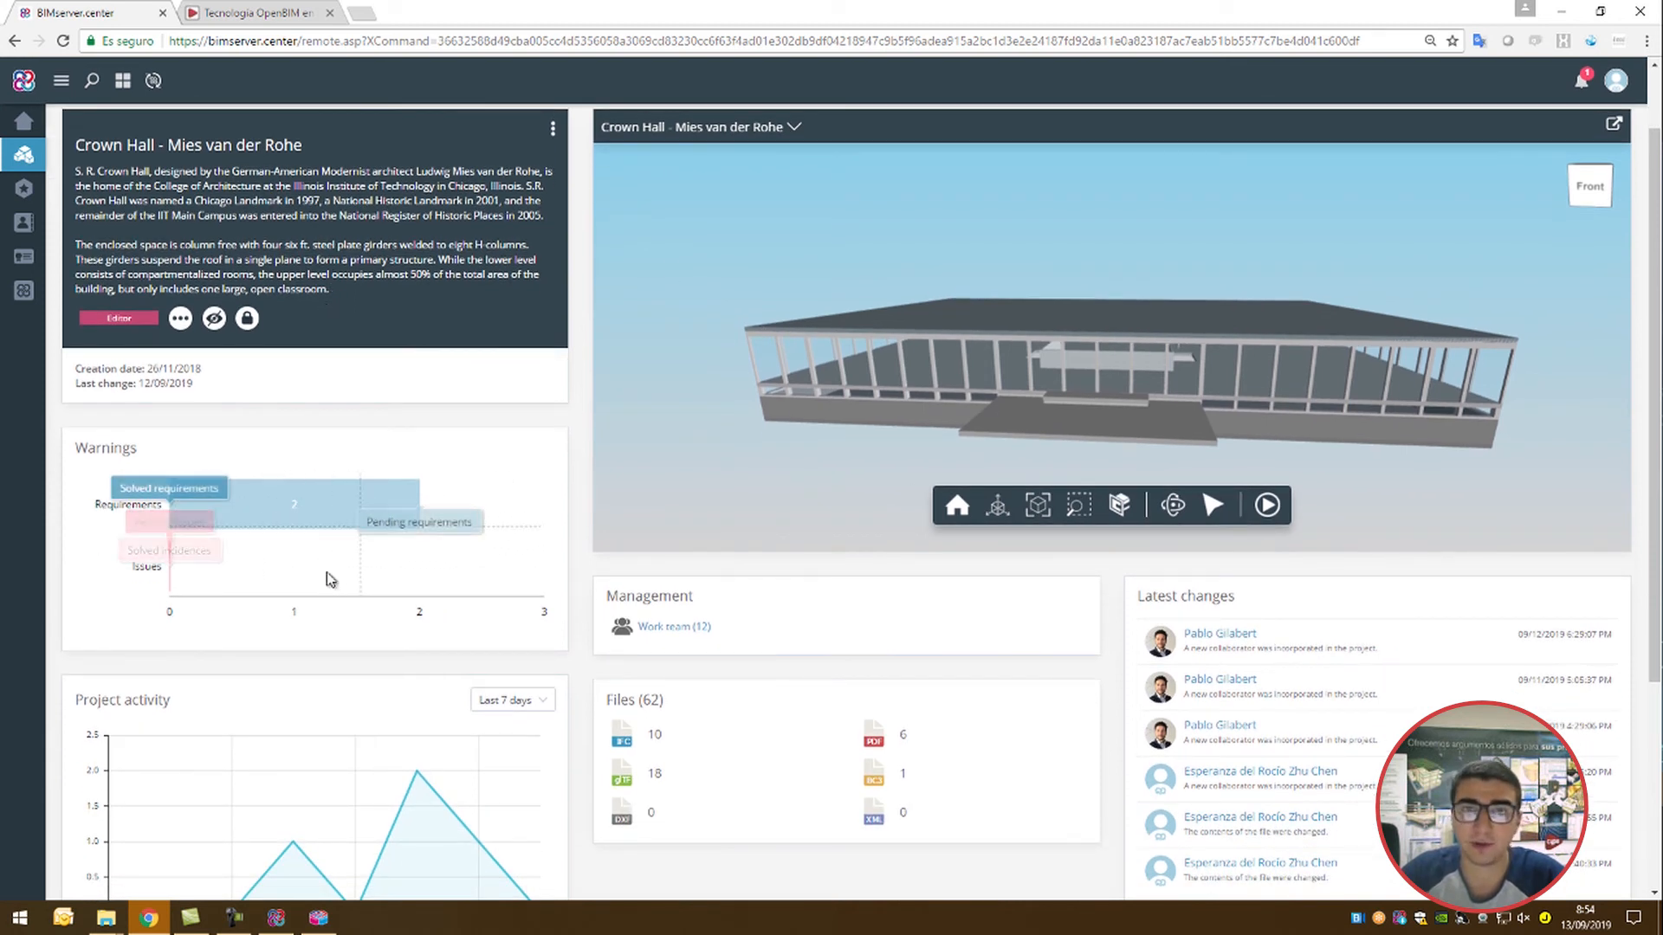
pyautogui.moveTo(361, 613)
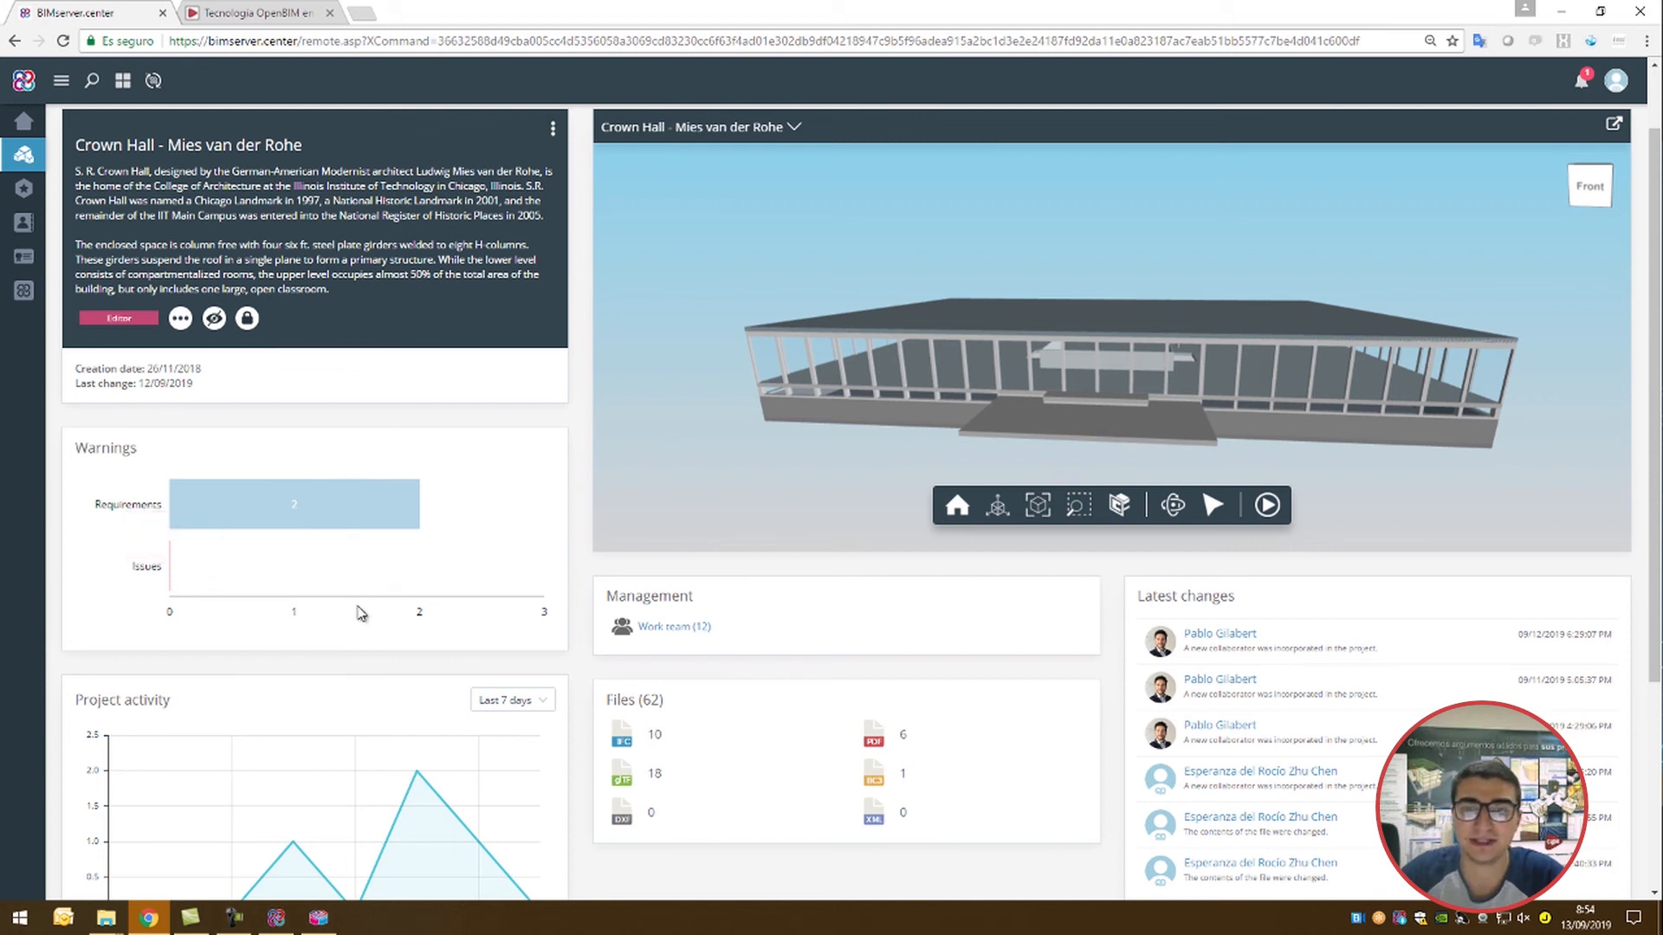
pyautogui.scroll(-3)
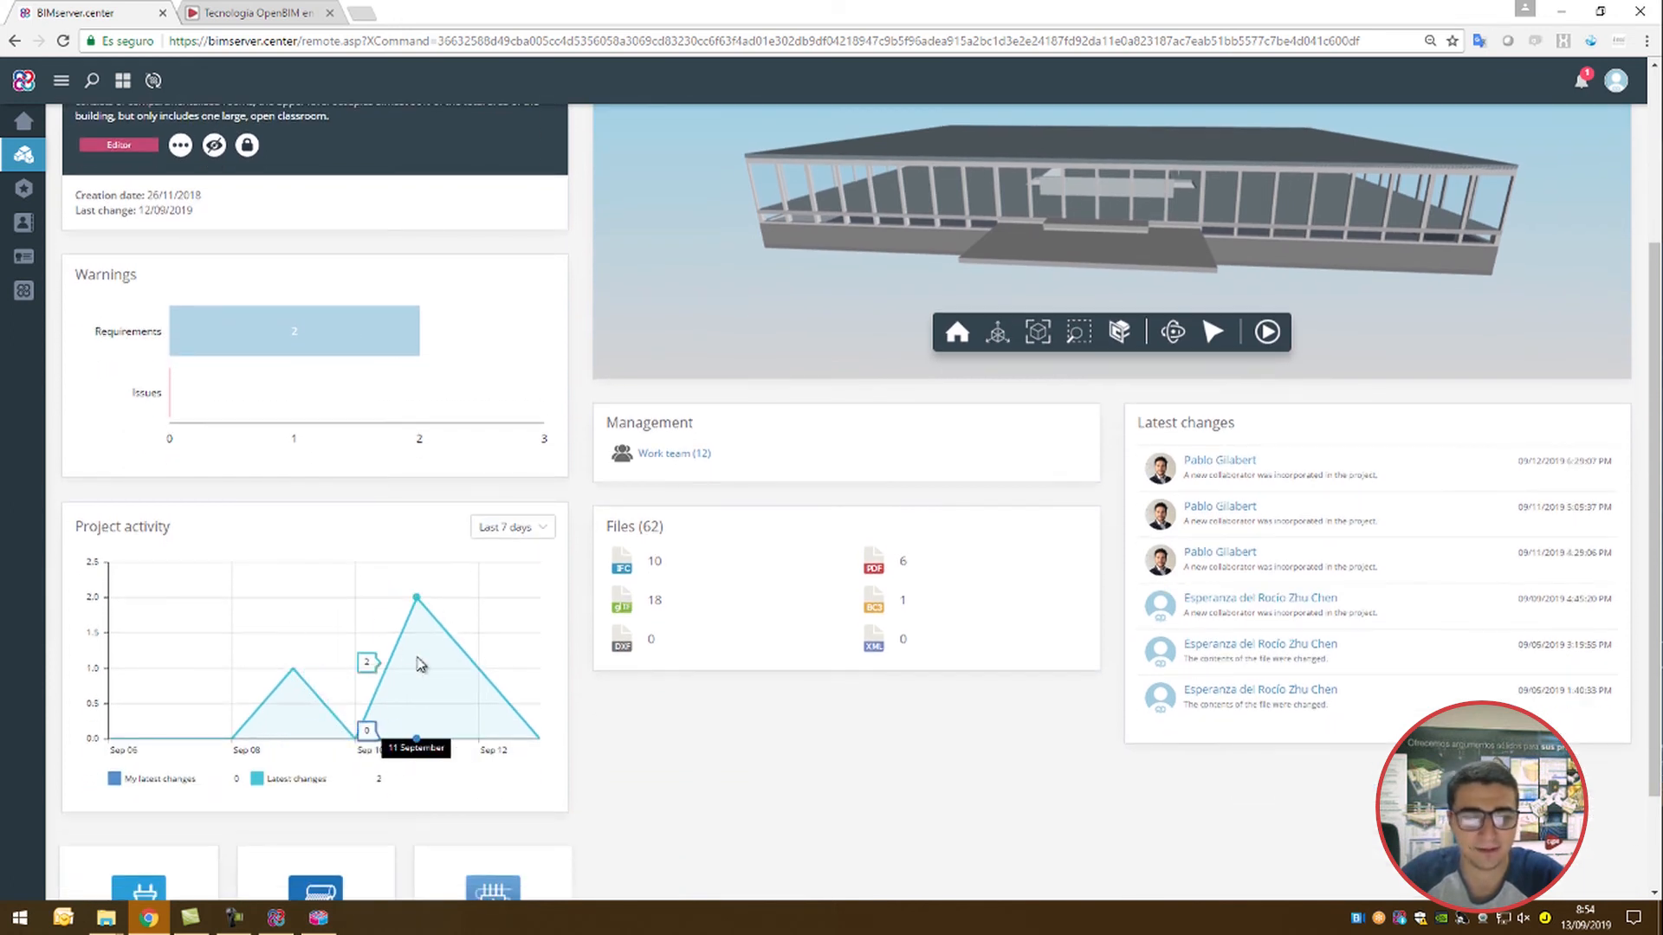
pyautogui.scroll(-3)
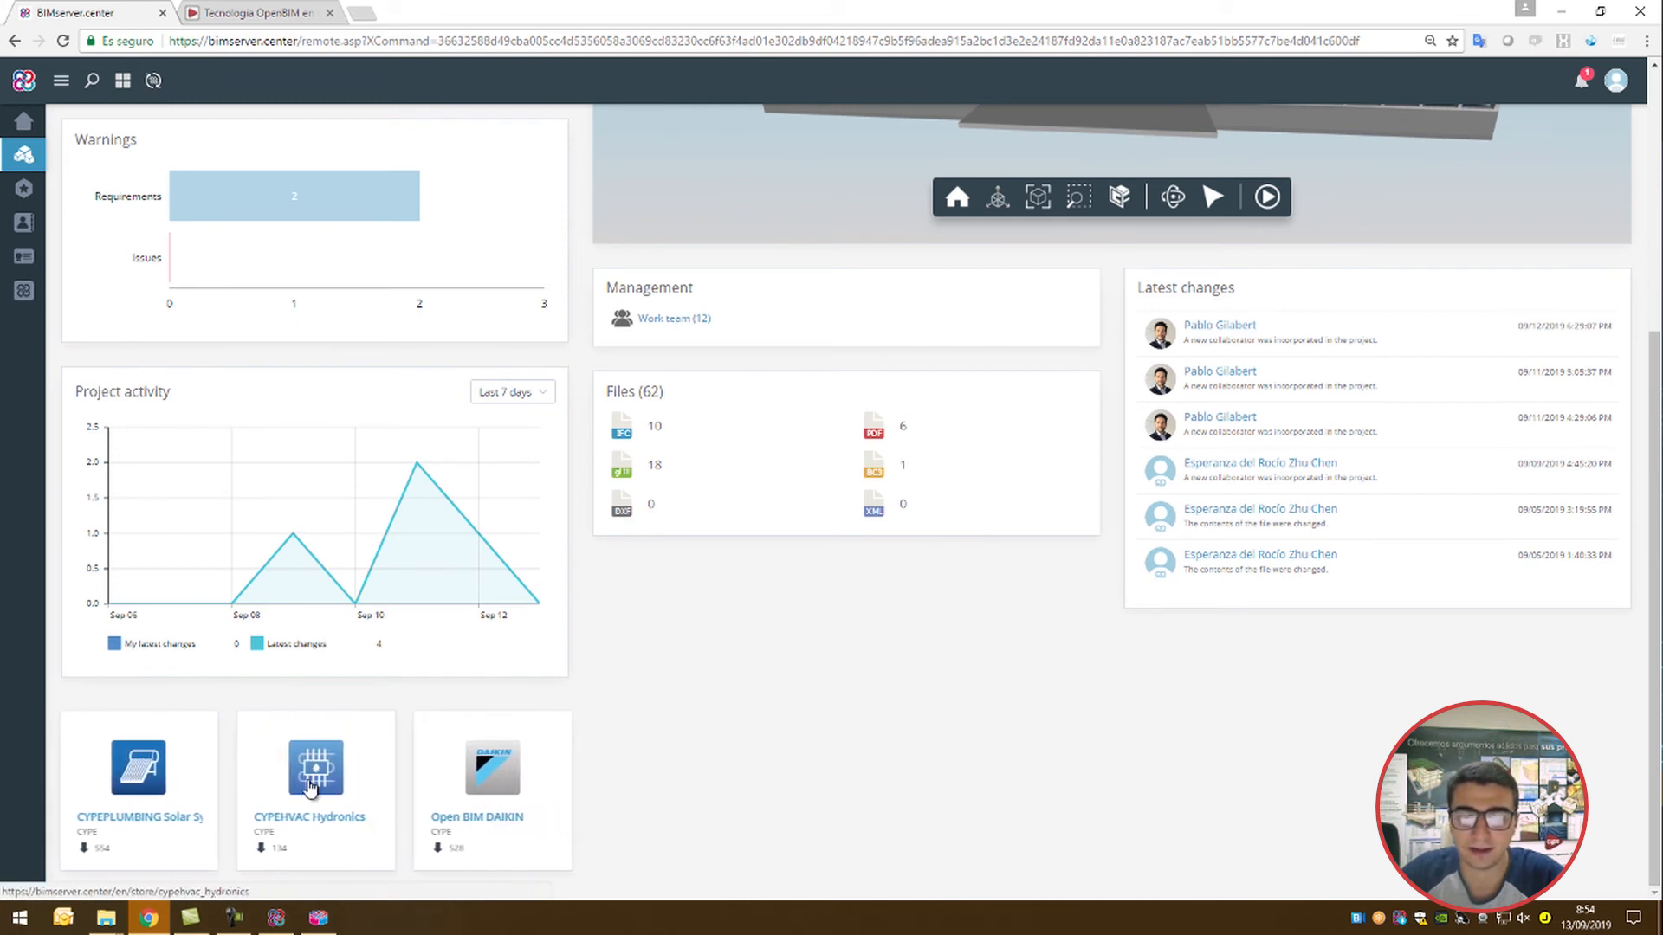
pyautogui.moveTo(392, 790)
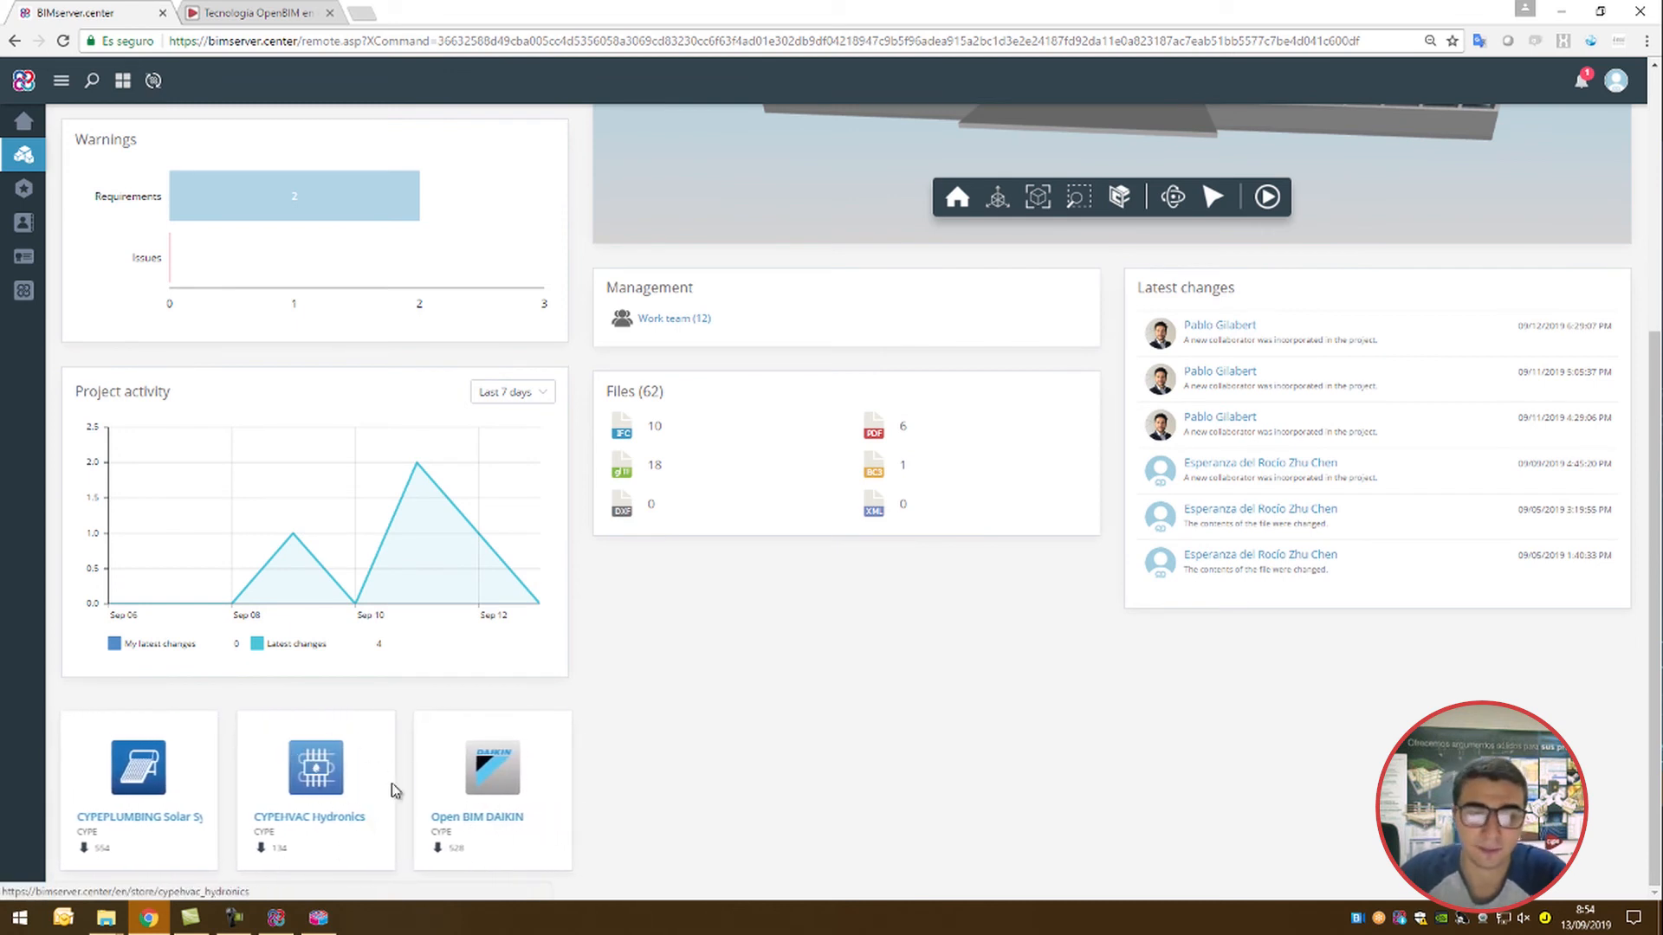
pyautogui.scroll(3)
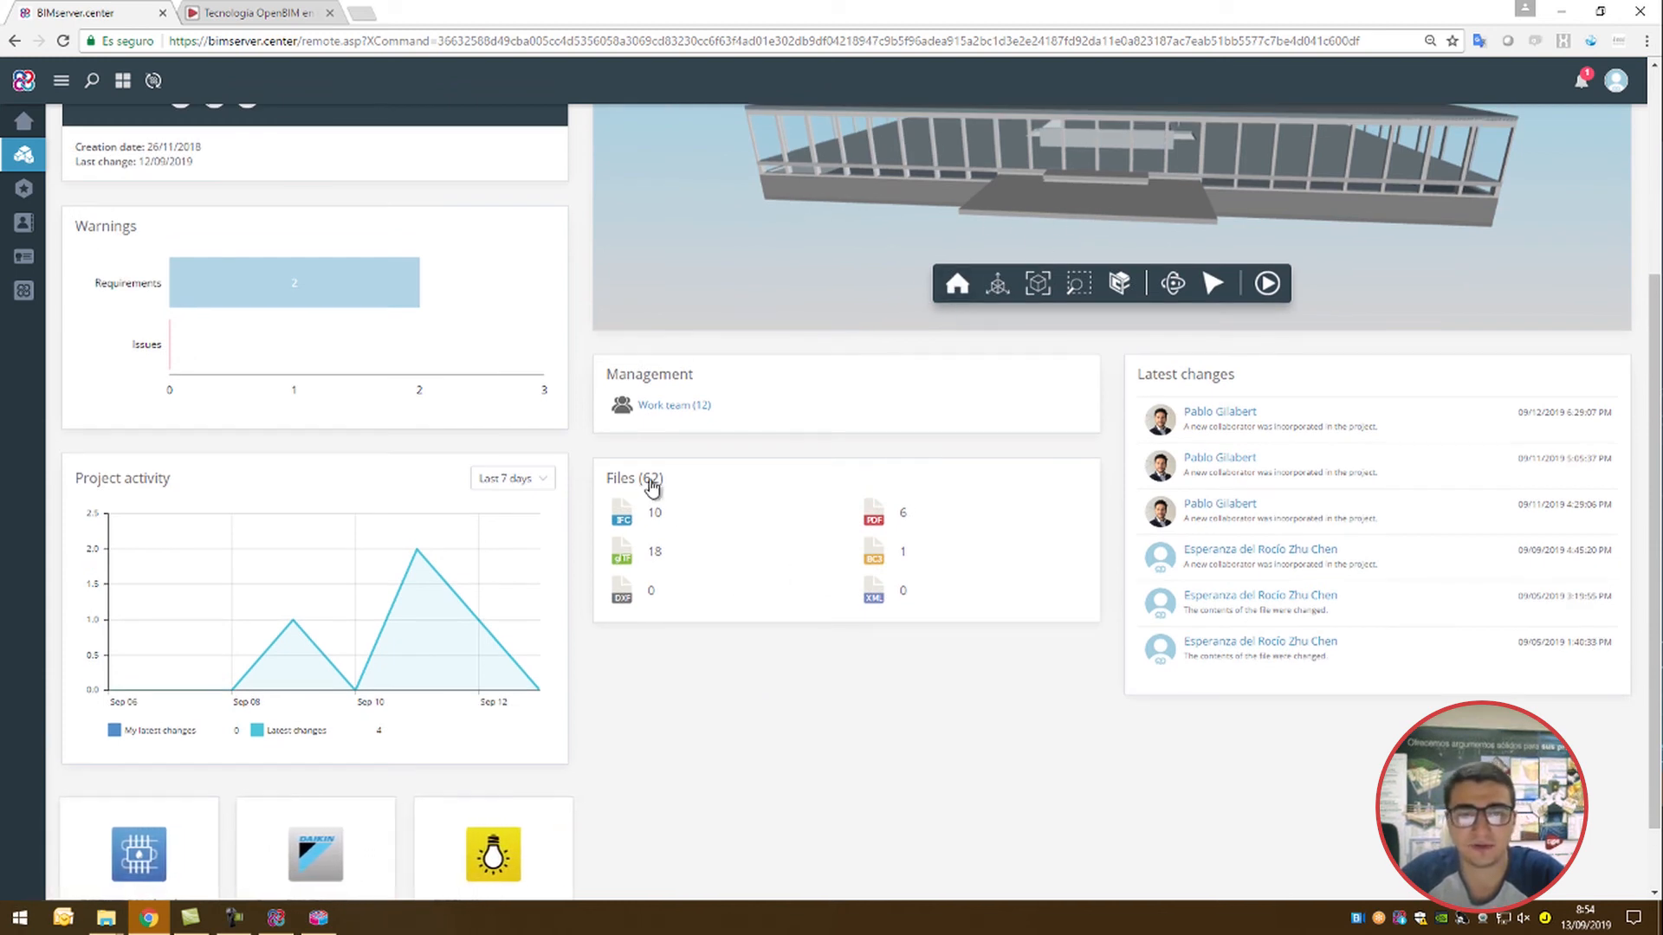
pyautogui.click(633, 477)
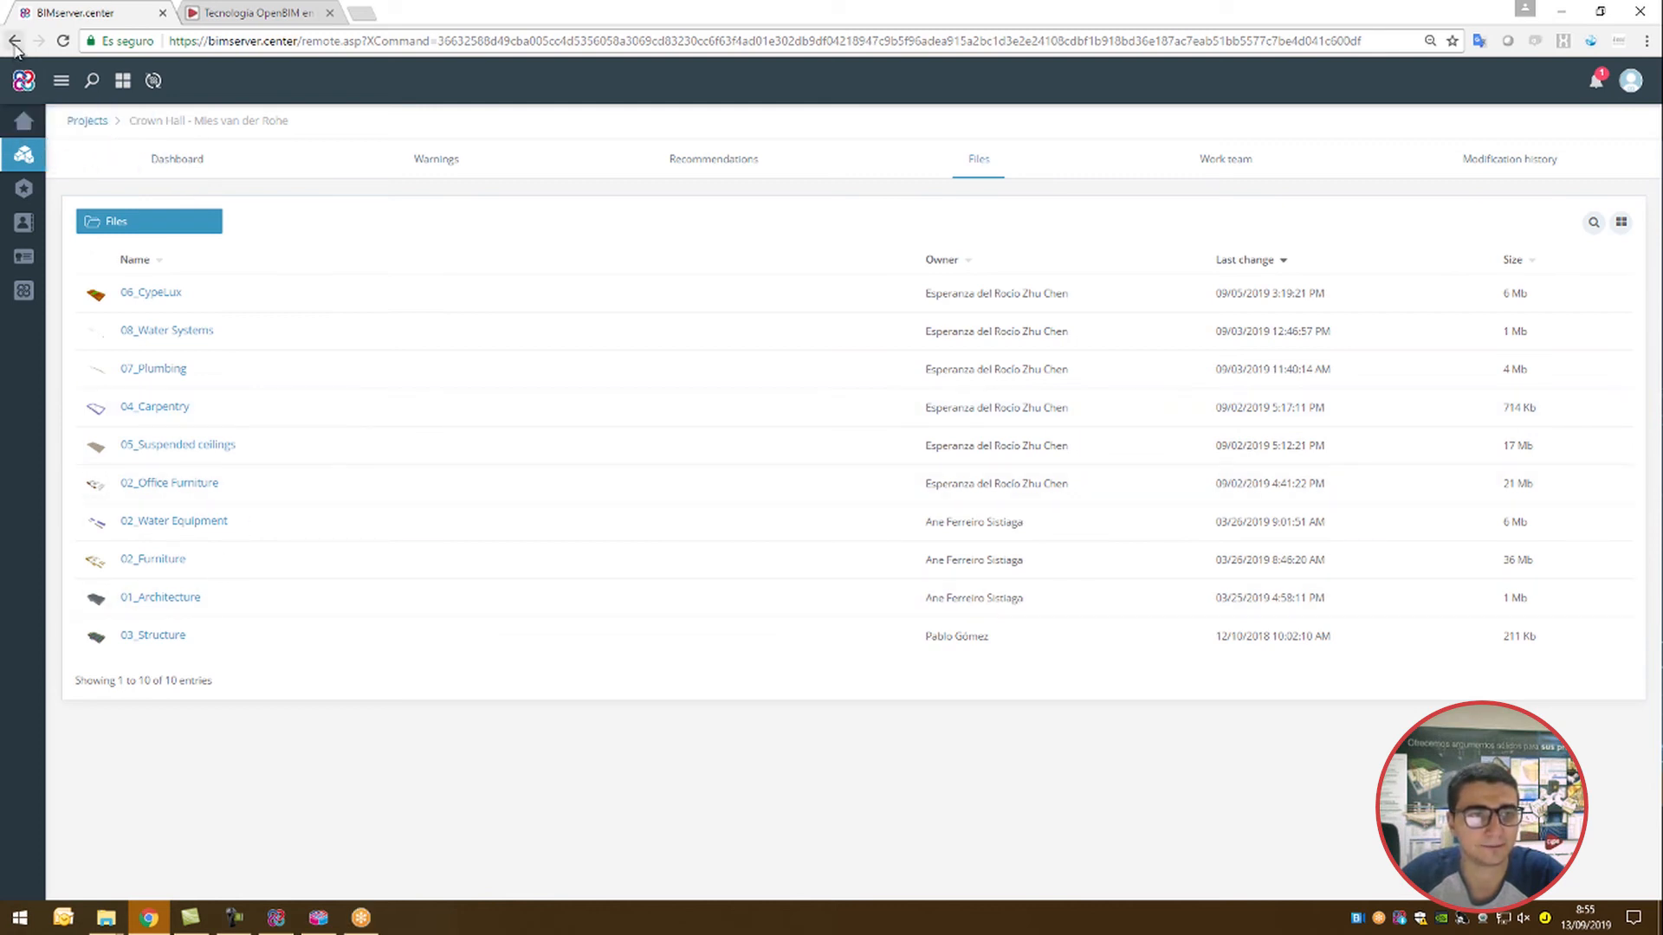
pyautogui.click(15, 41)
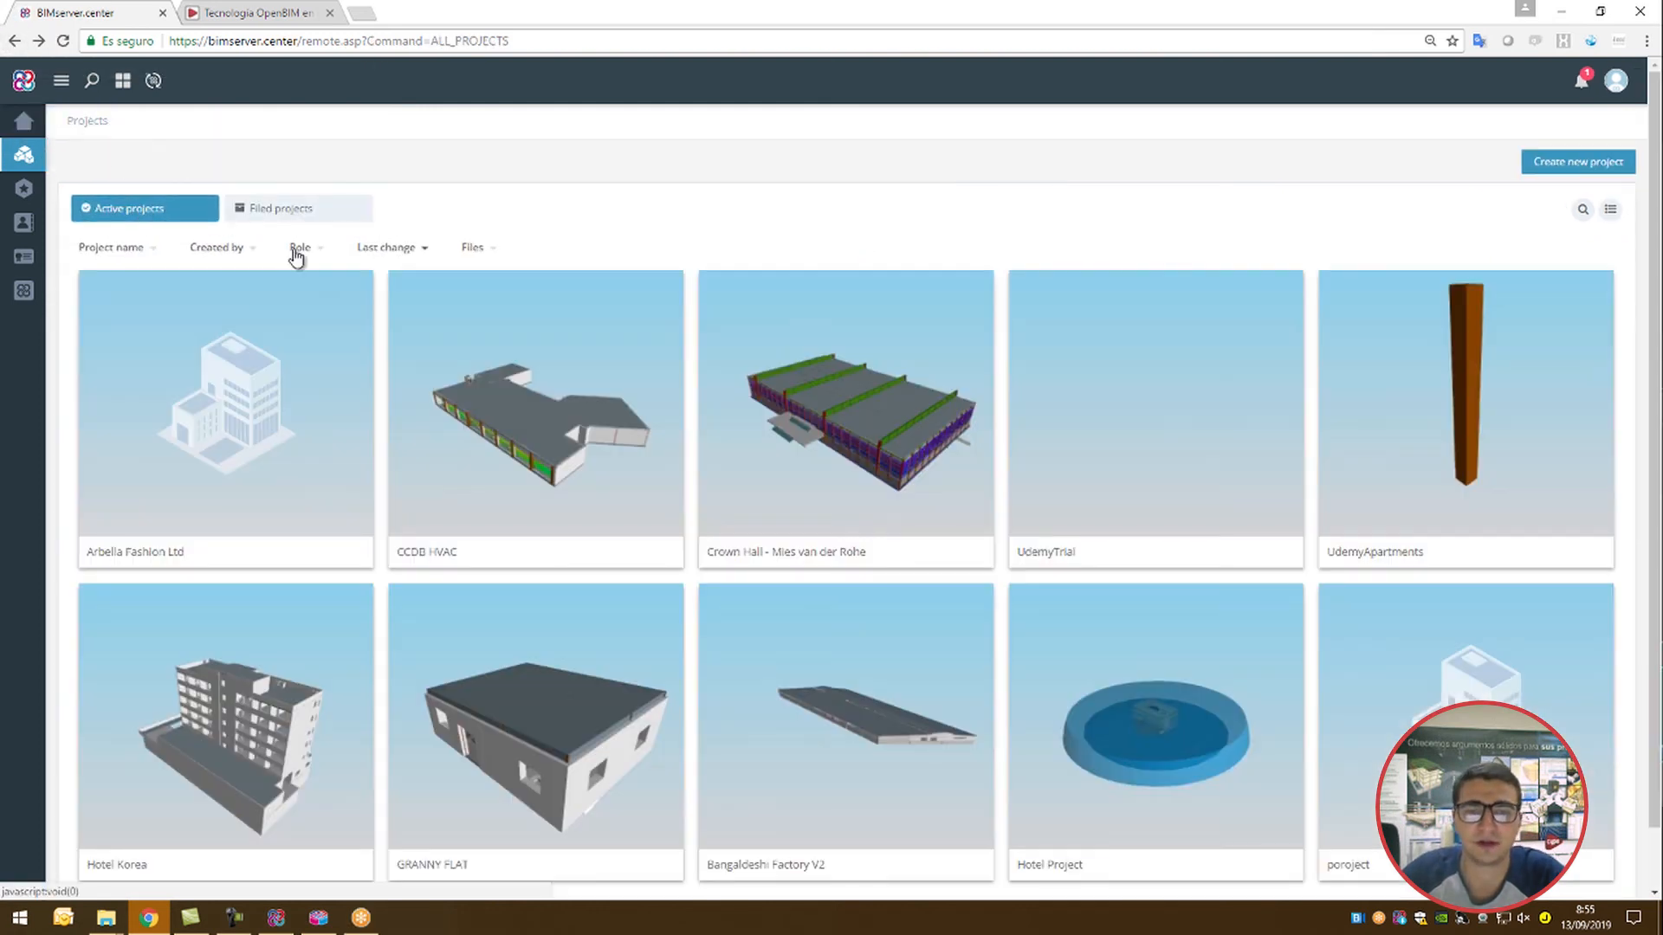
pyautogui.click(845, 414)
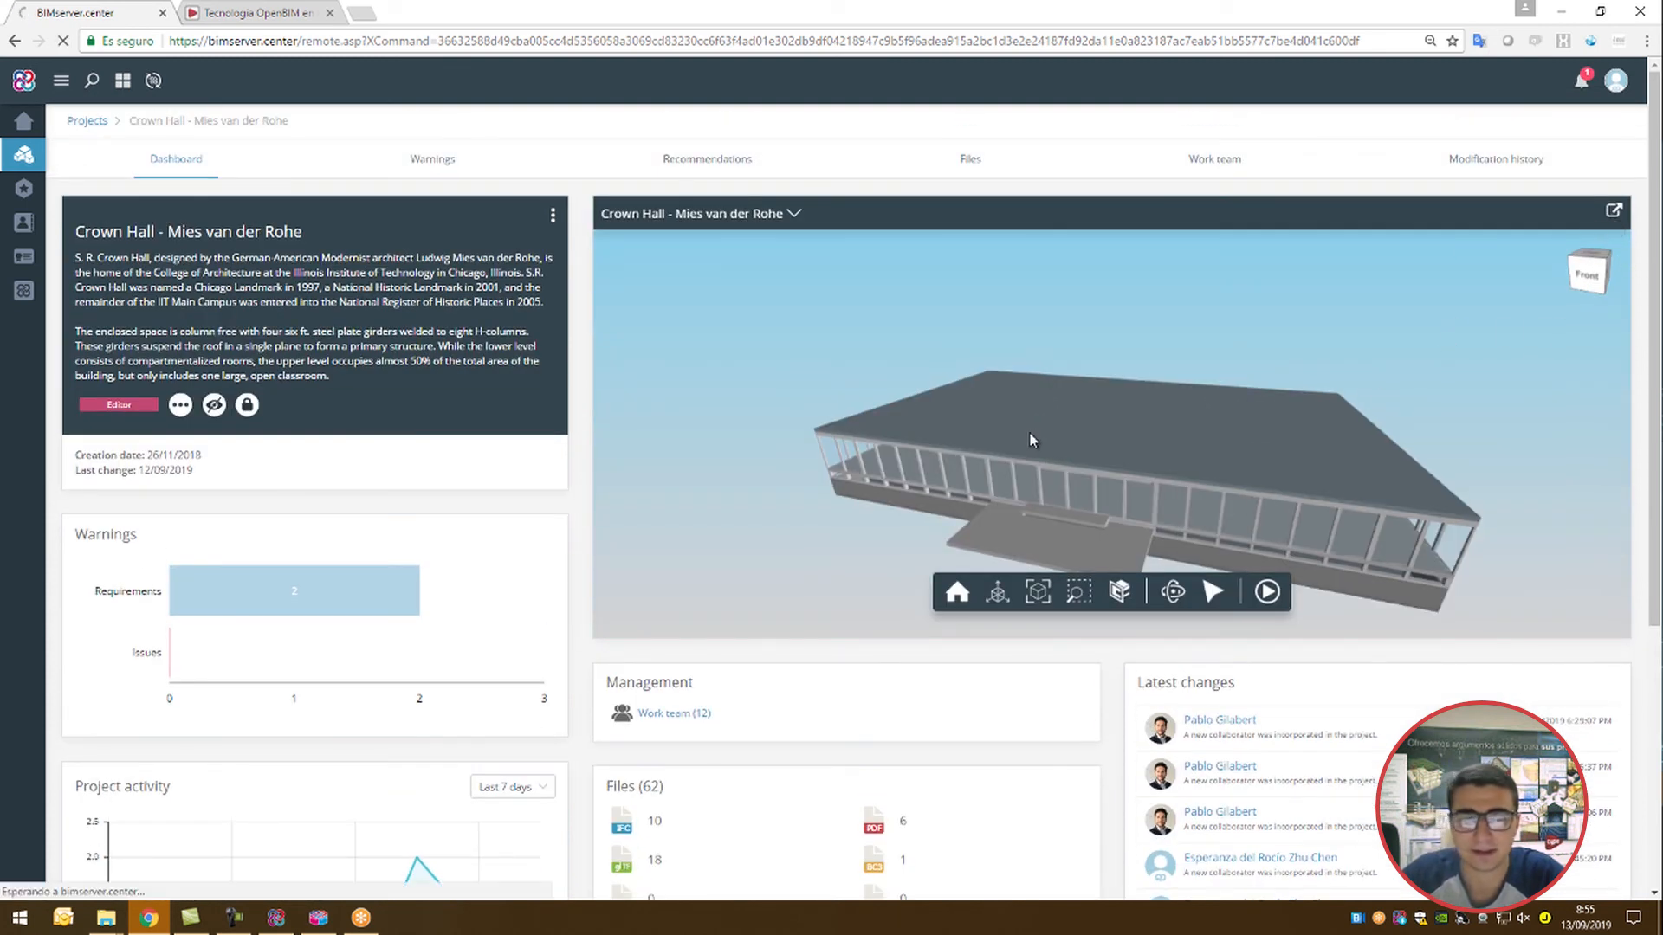
# Open the full 3D viewer, make Modelo arquitectónico transparent and show 03_Structure.
pyautogui.click(1612, 209)
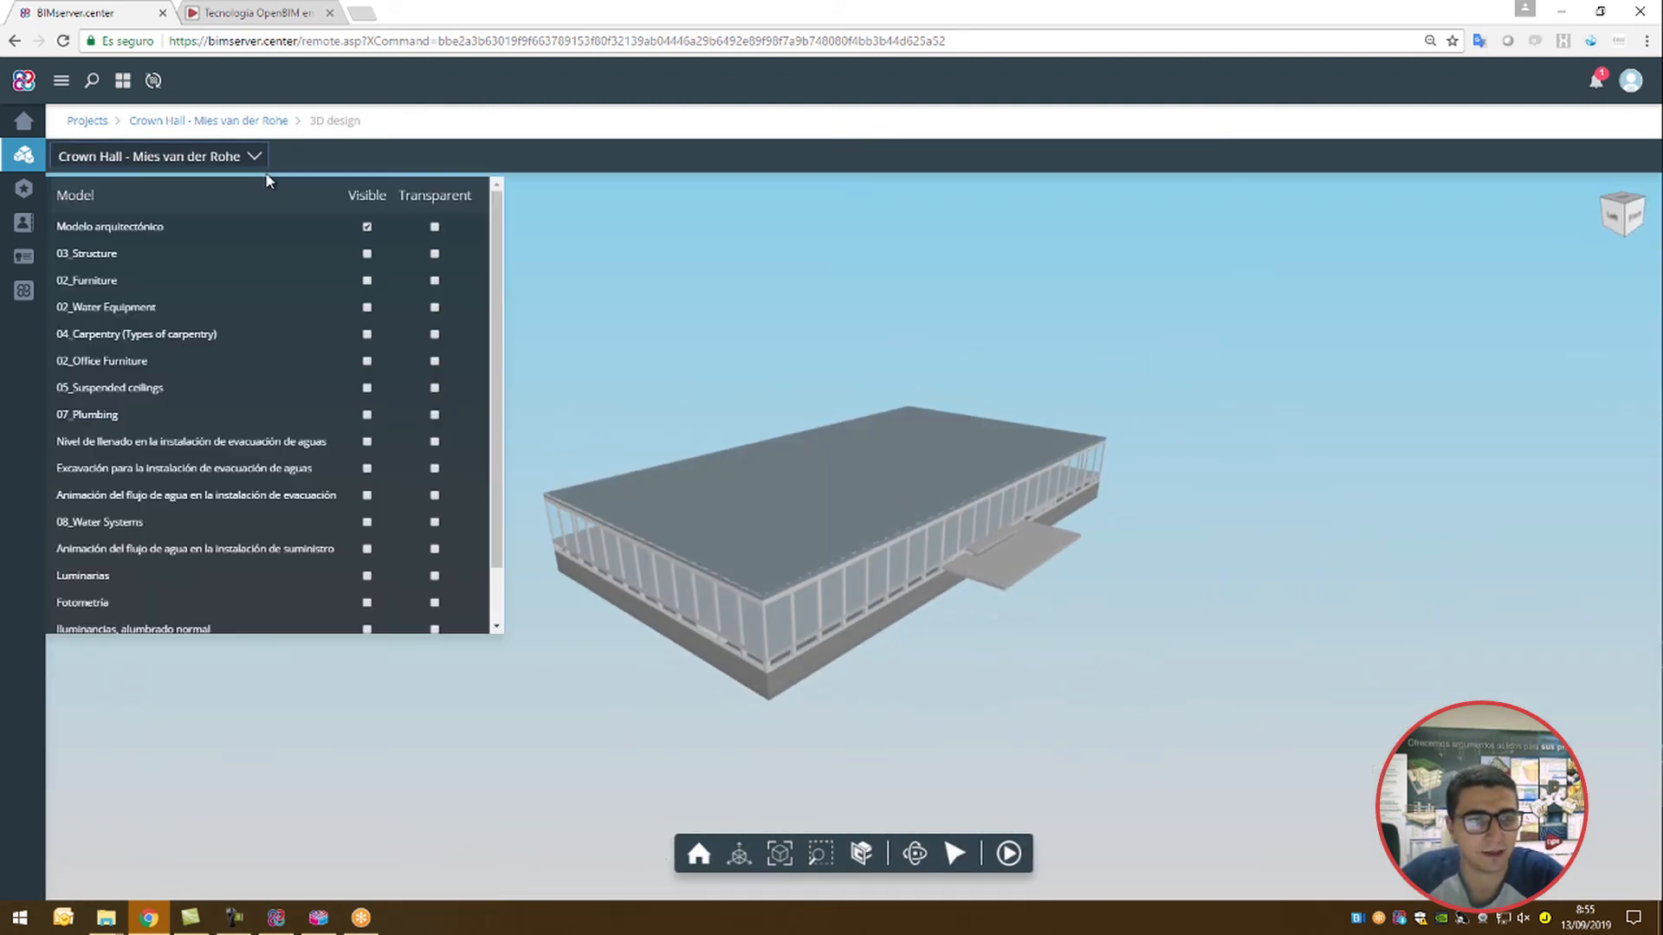
pyautogui.click(434, 227)
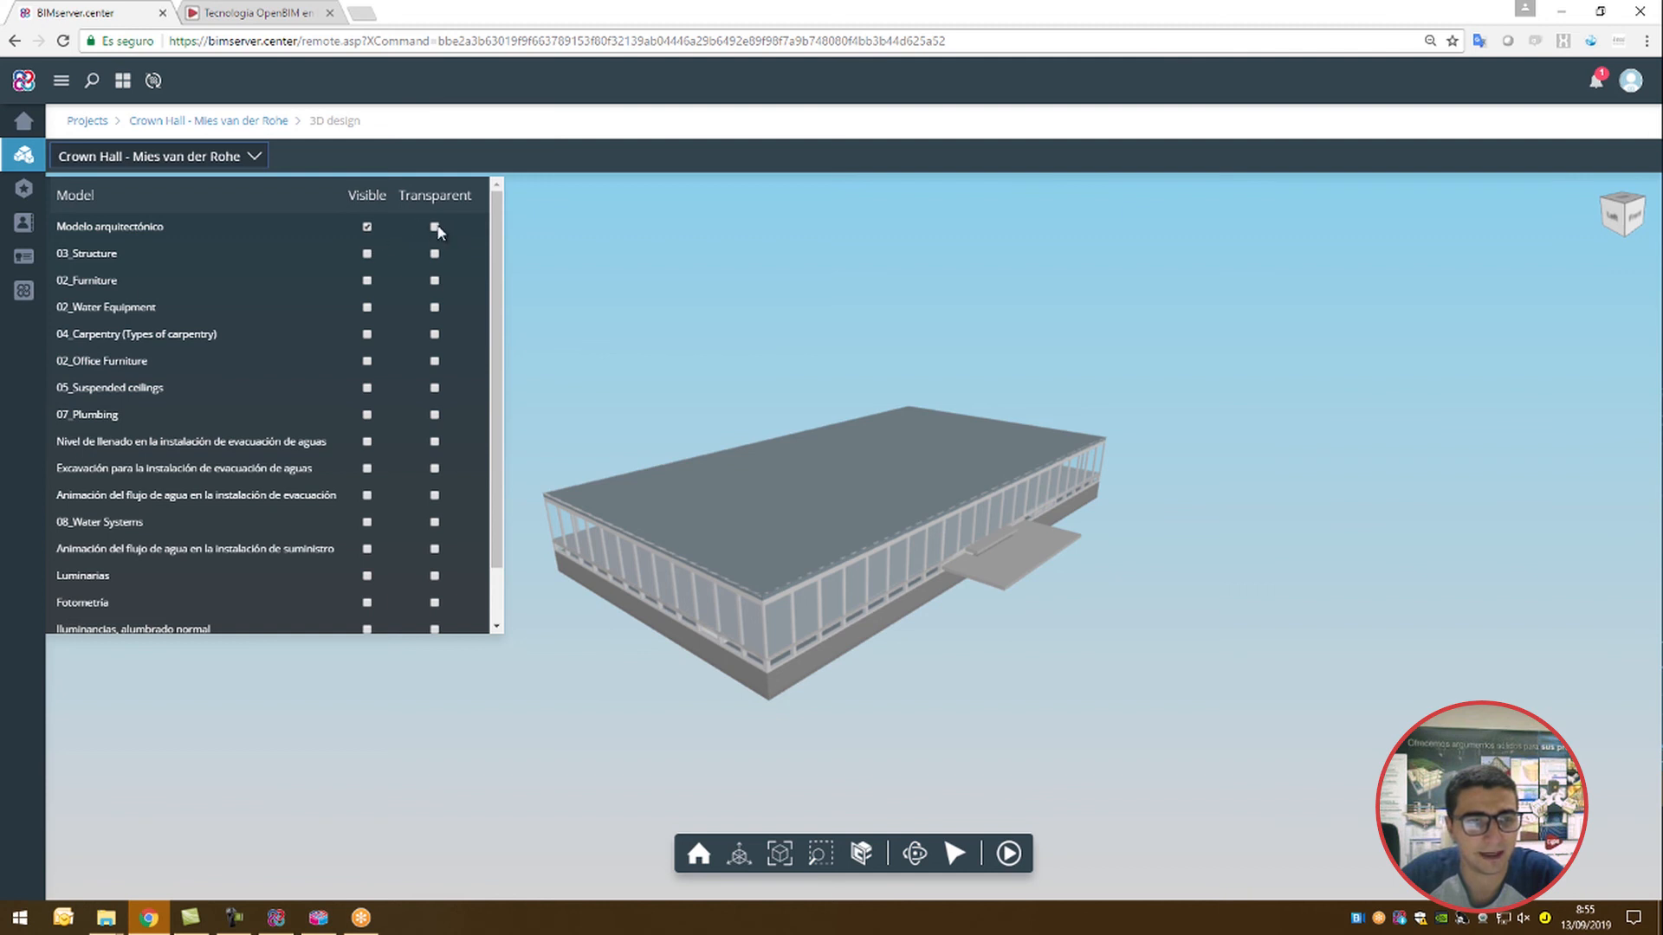
pyautogui.click(433, 226)
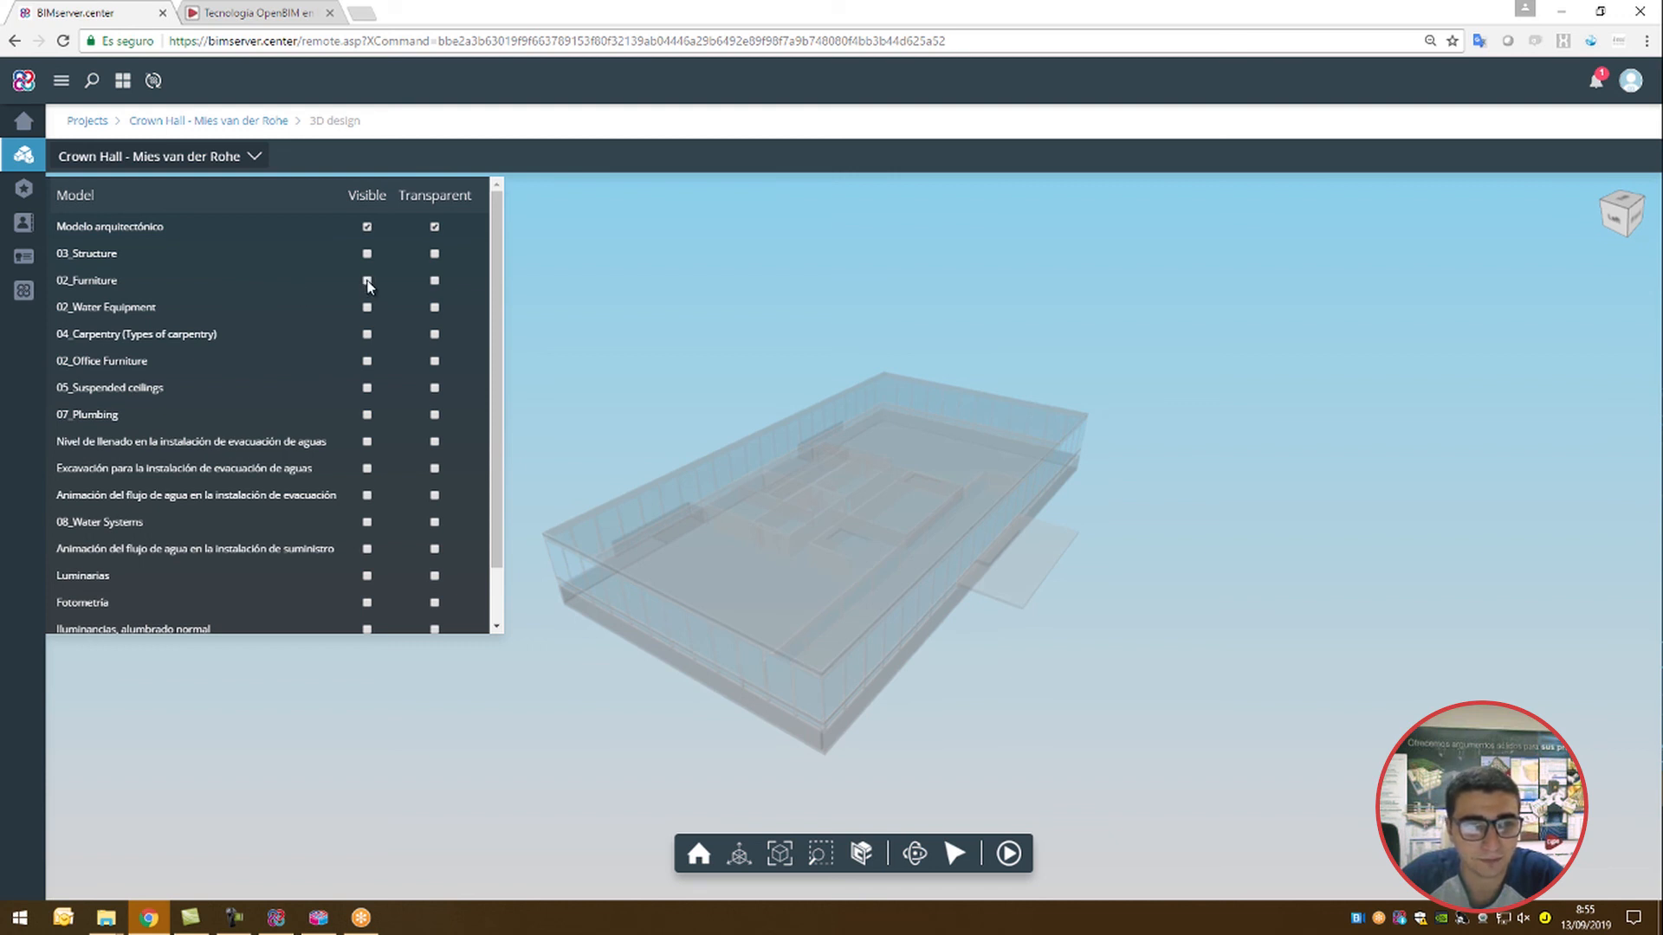
pyautogui.click(366, 254)
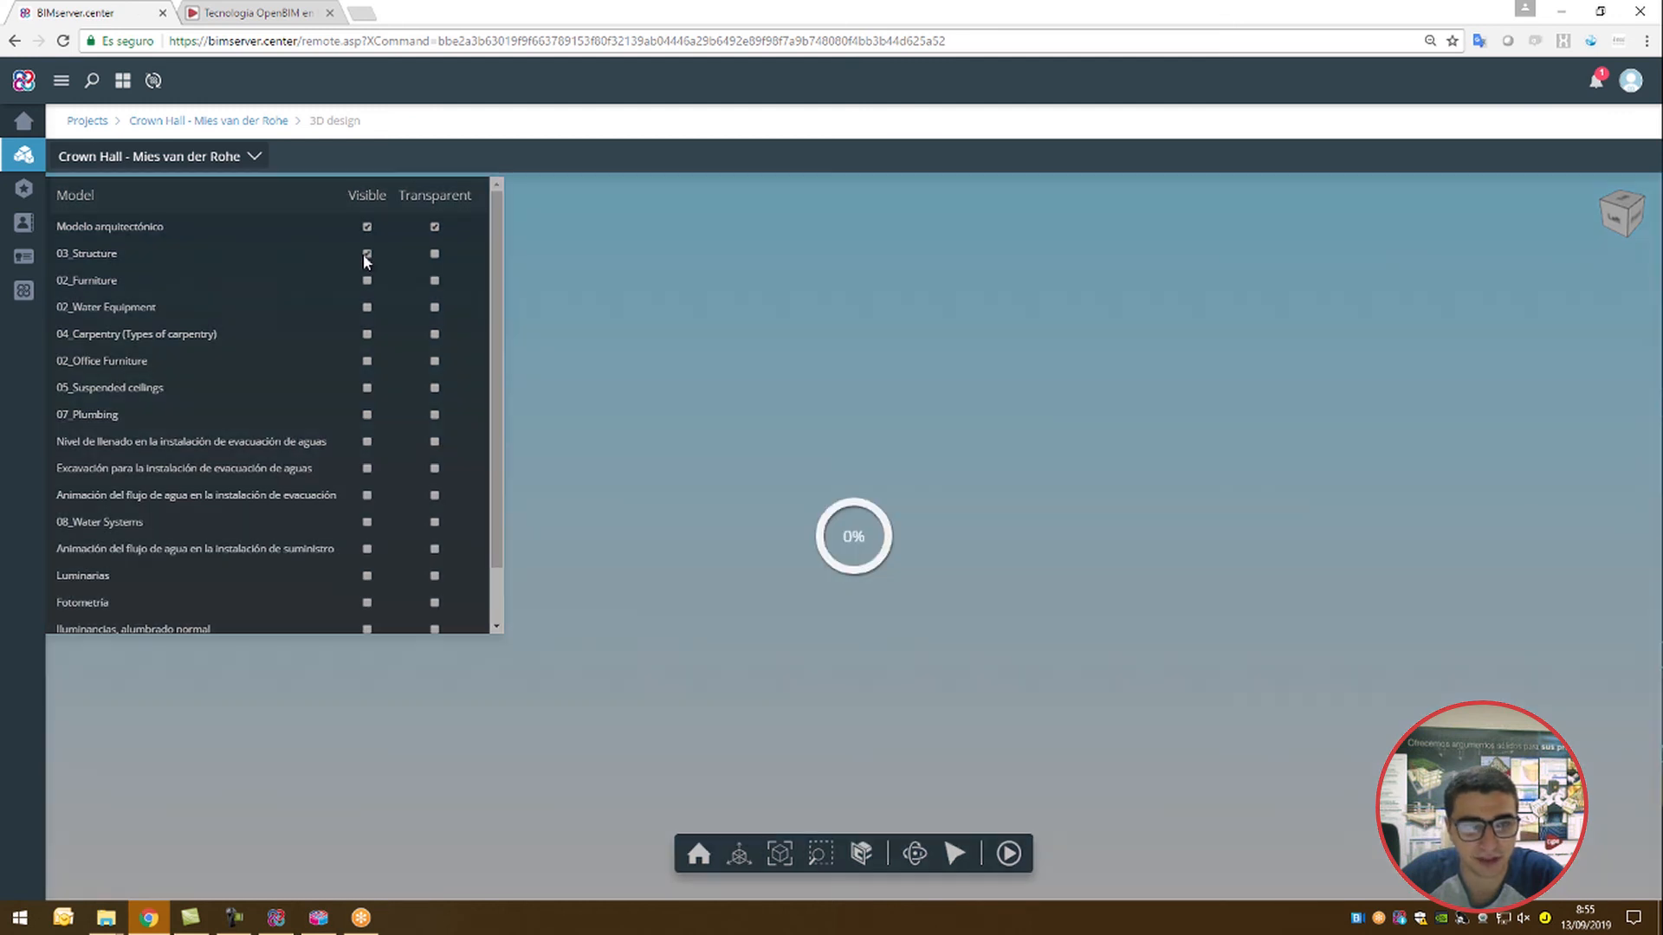
pyautogui.click(367, 254)
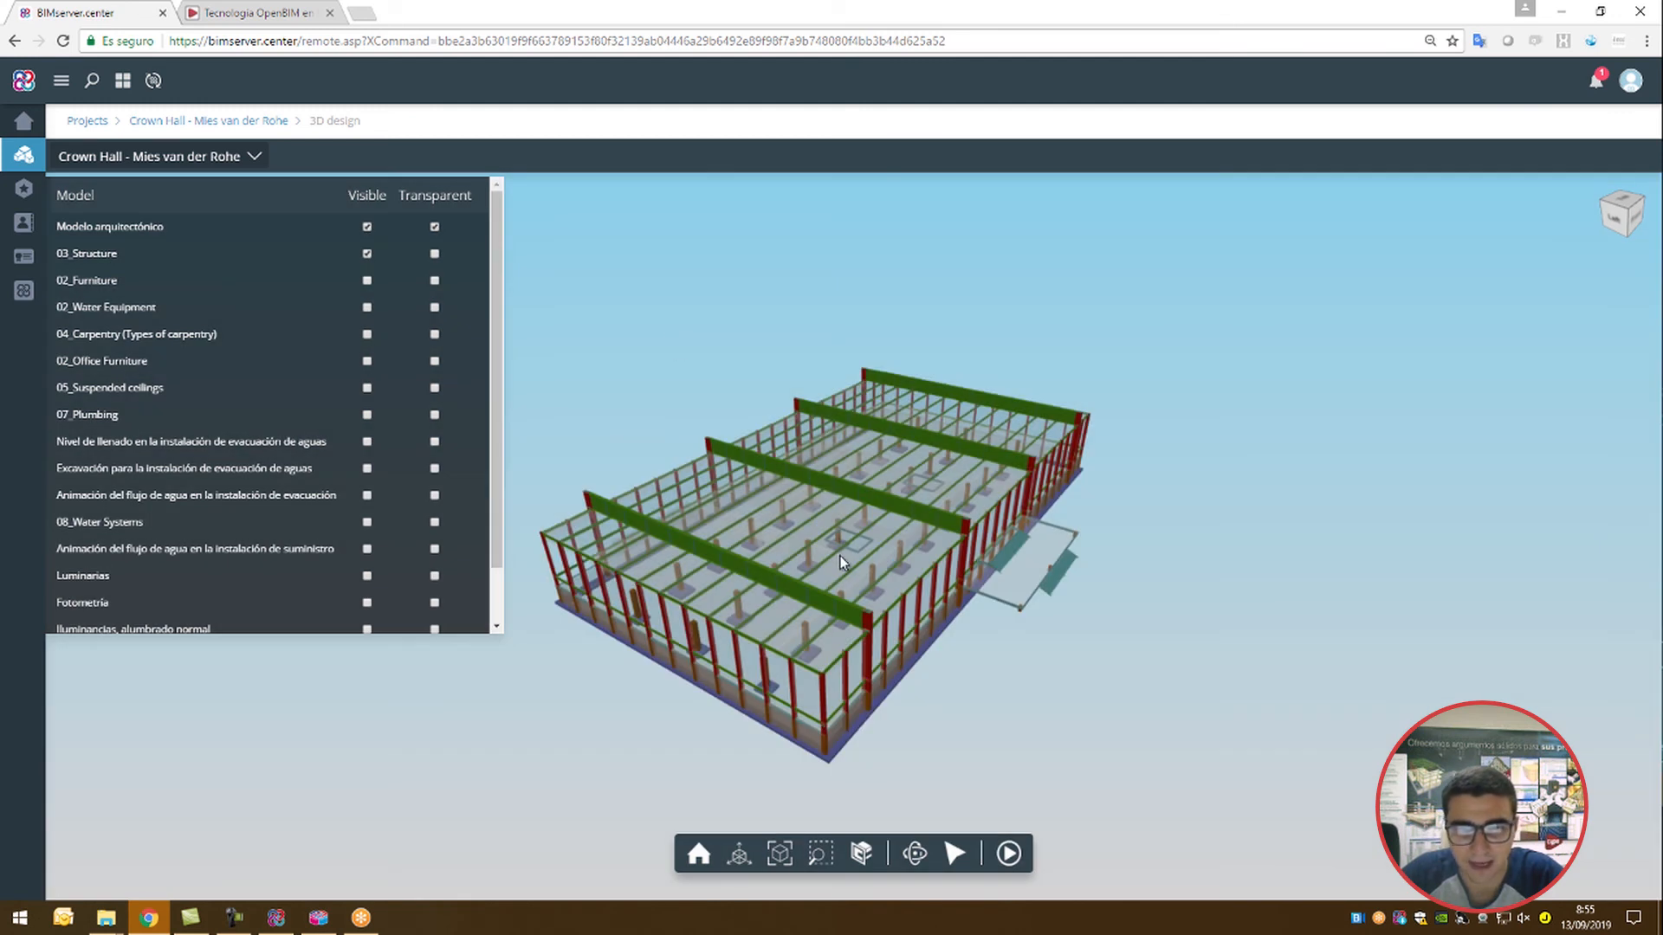
pyautogui.moveTo(915, 548)
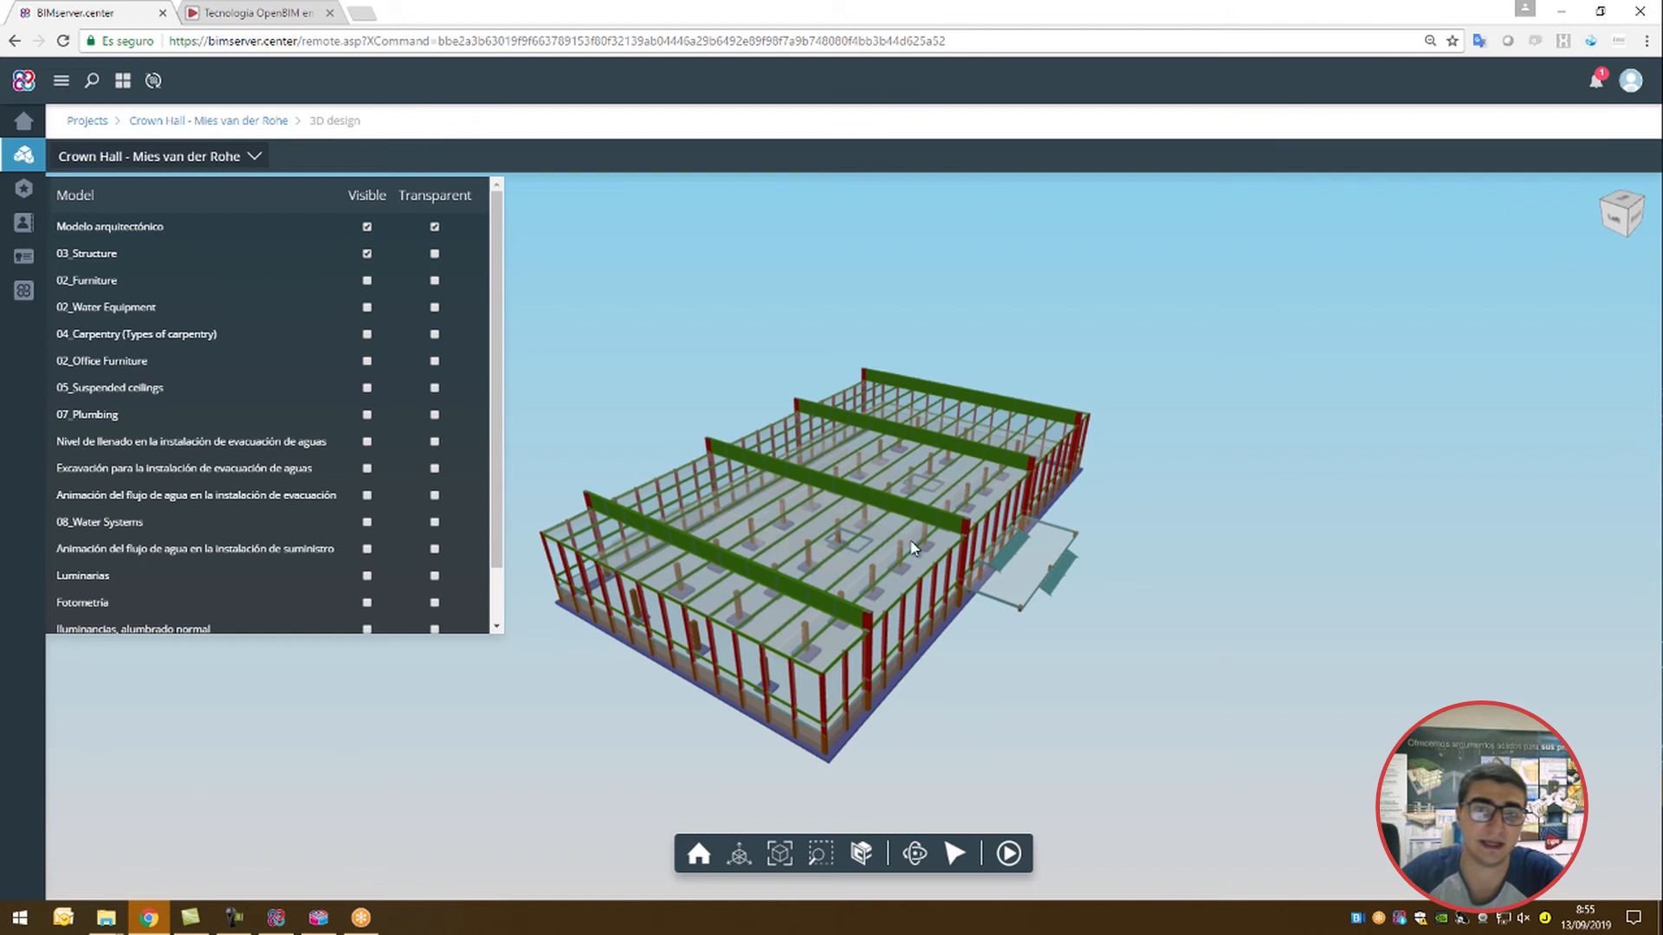
pyautogui.moveTo(769, 591)
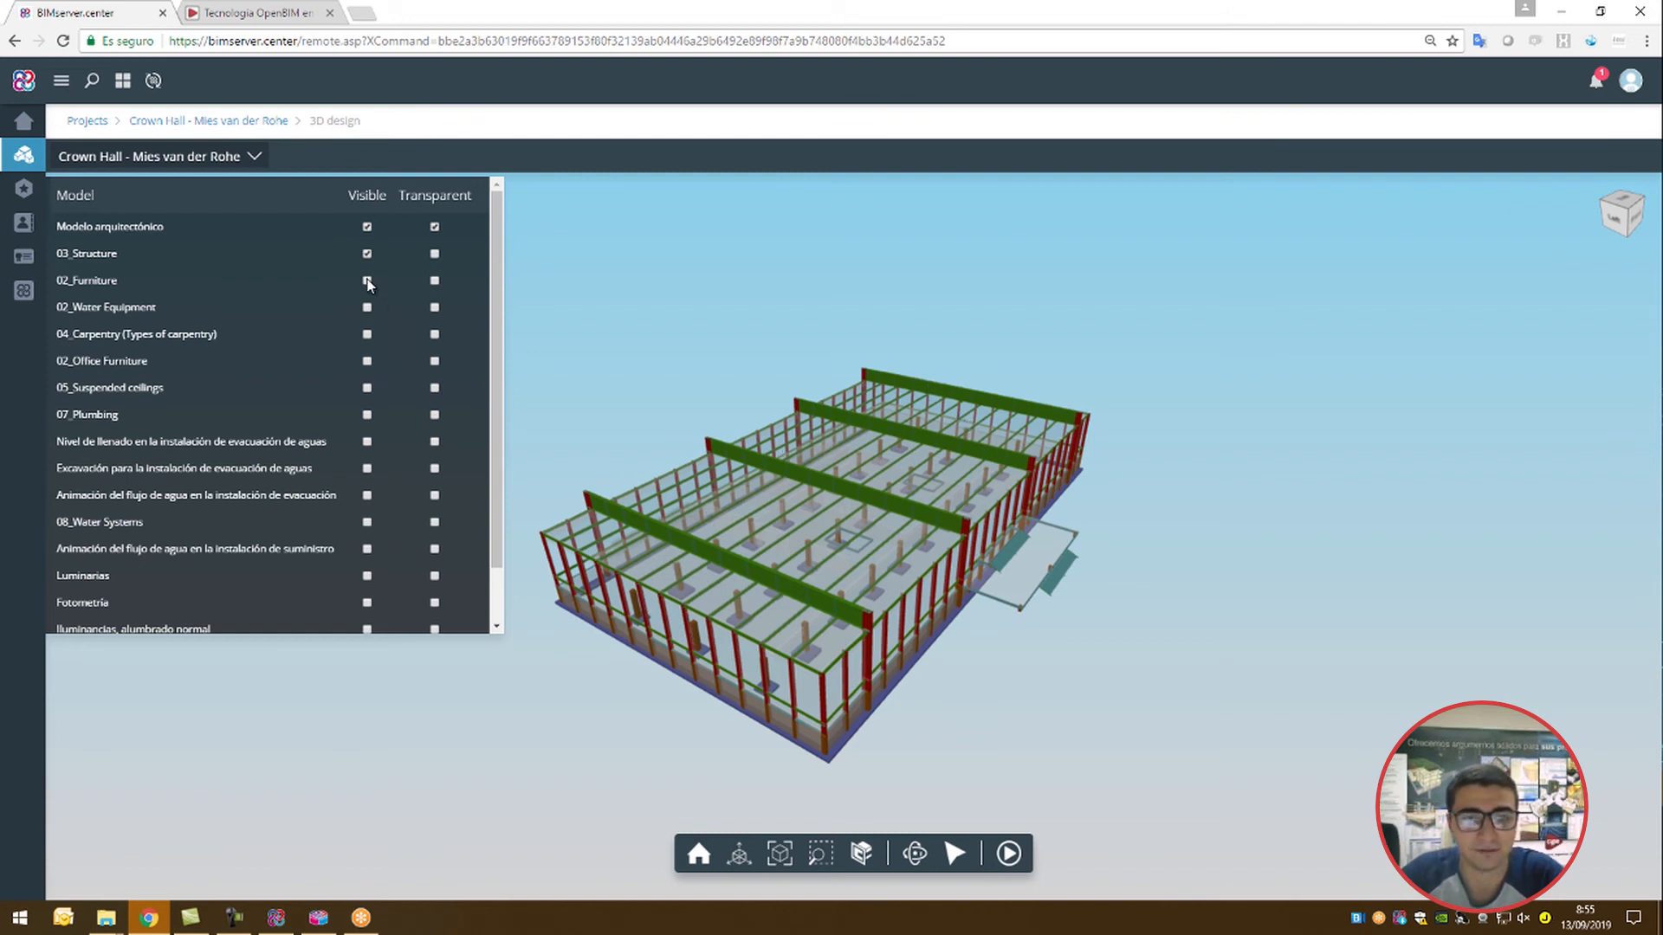
# Make the 02_Furniture model visible to show desks and chairs inside.
pyautogui.click(365, 279)
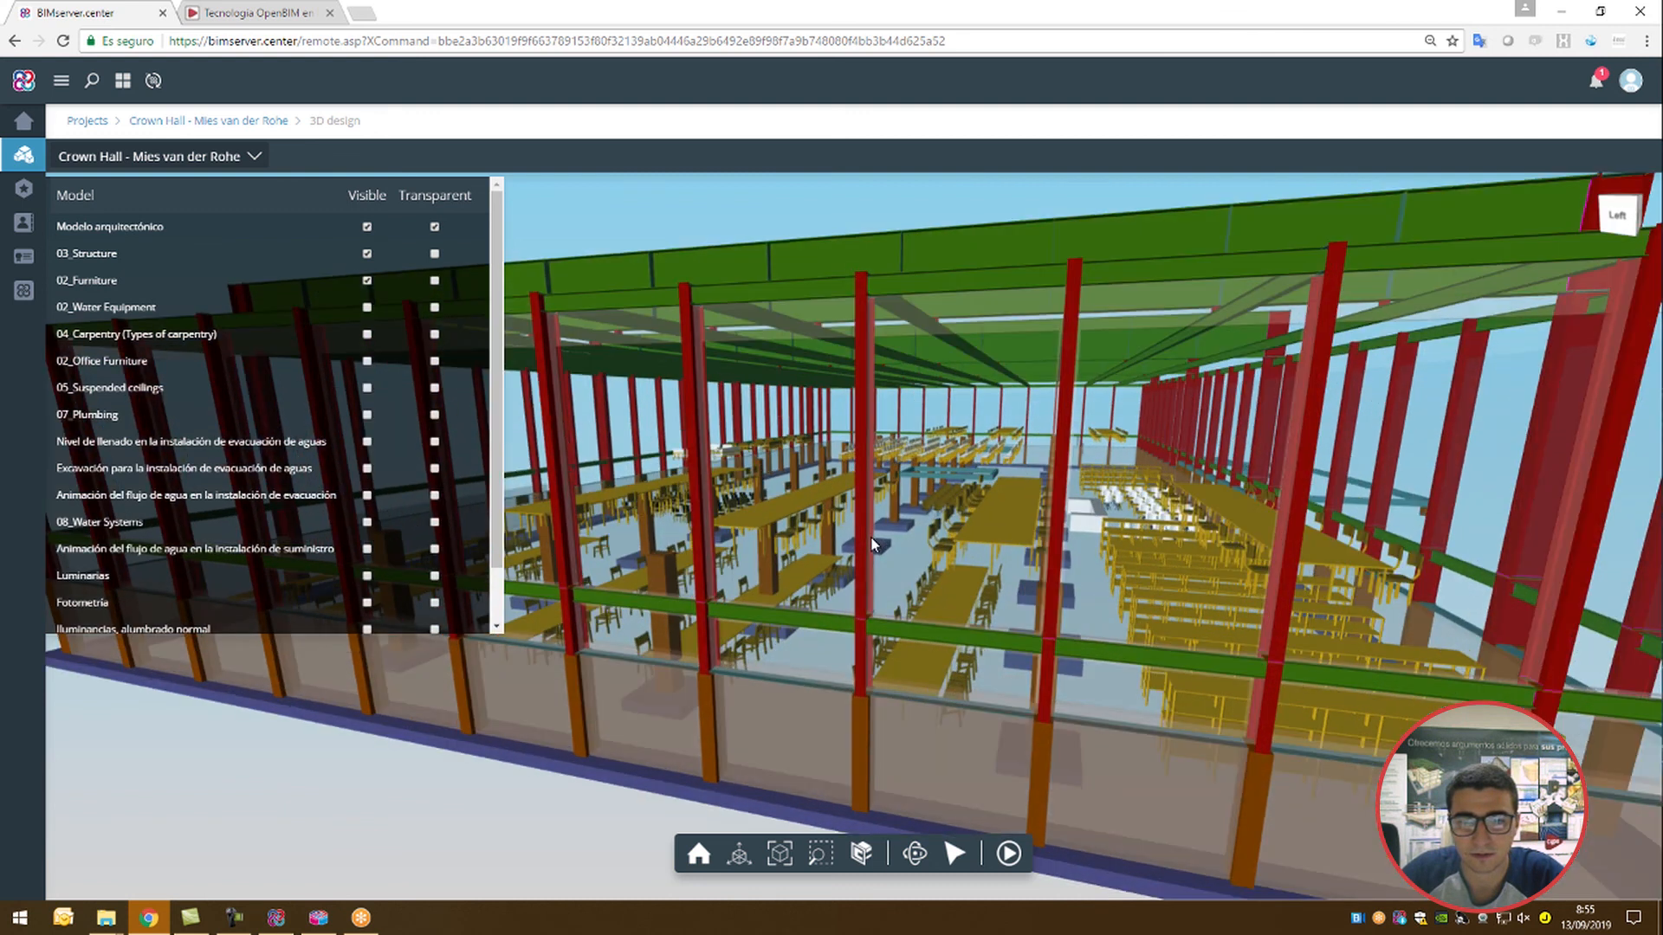
pyautogui.moveTo(863, 543)
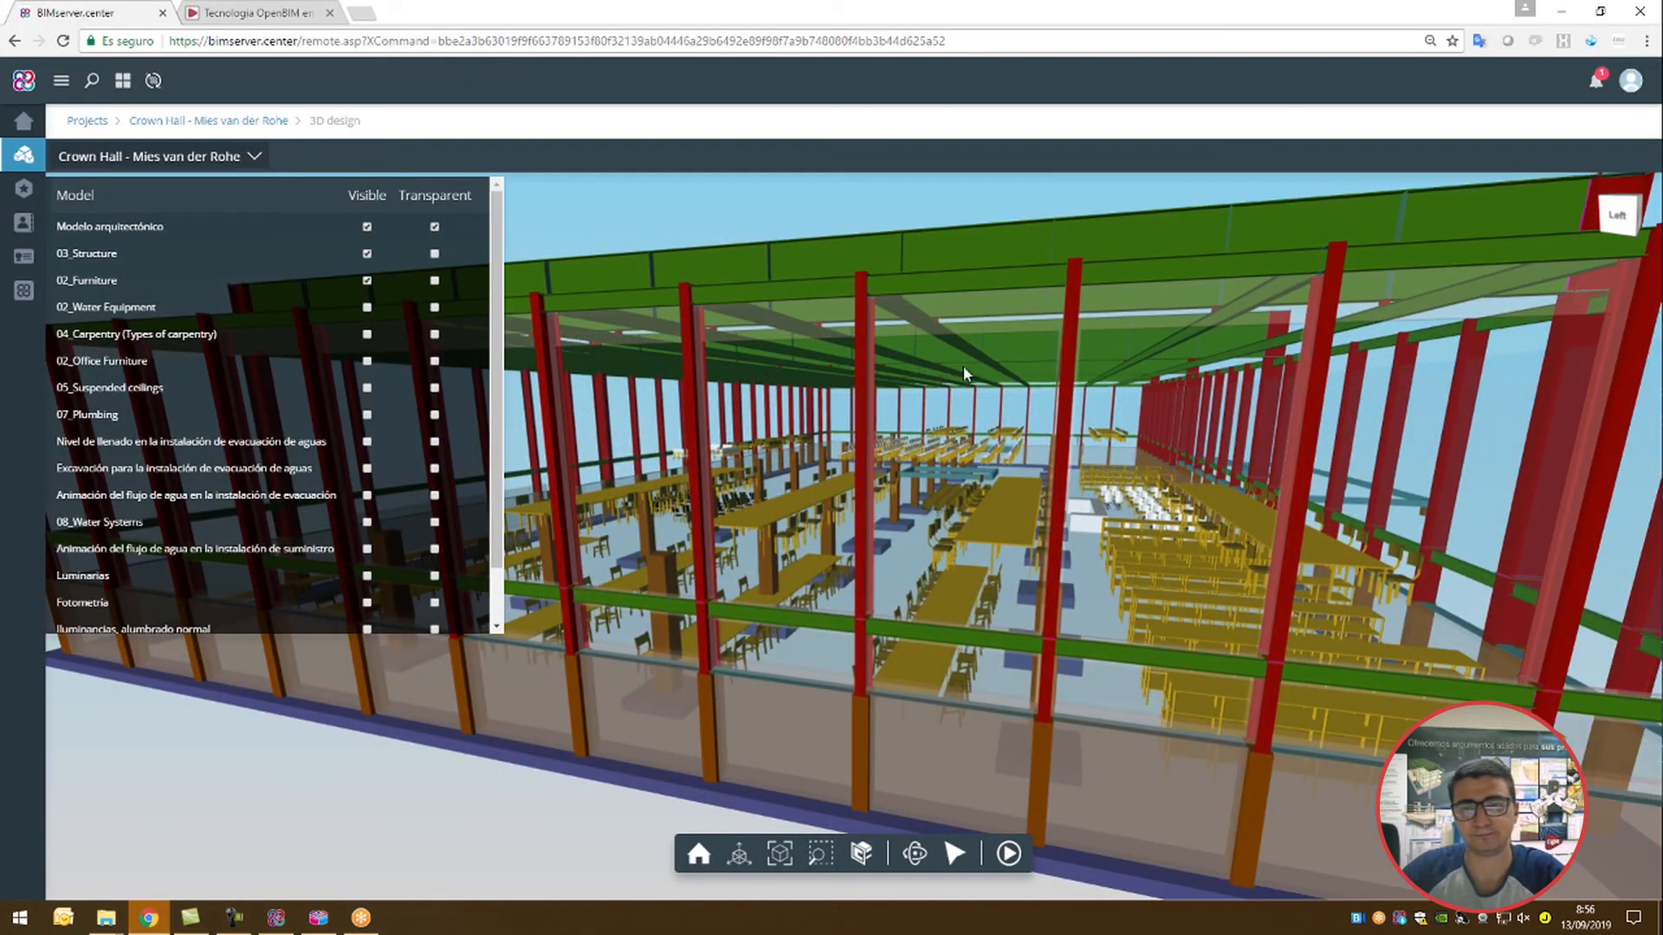
pyautogui.moveTo(933, 554)
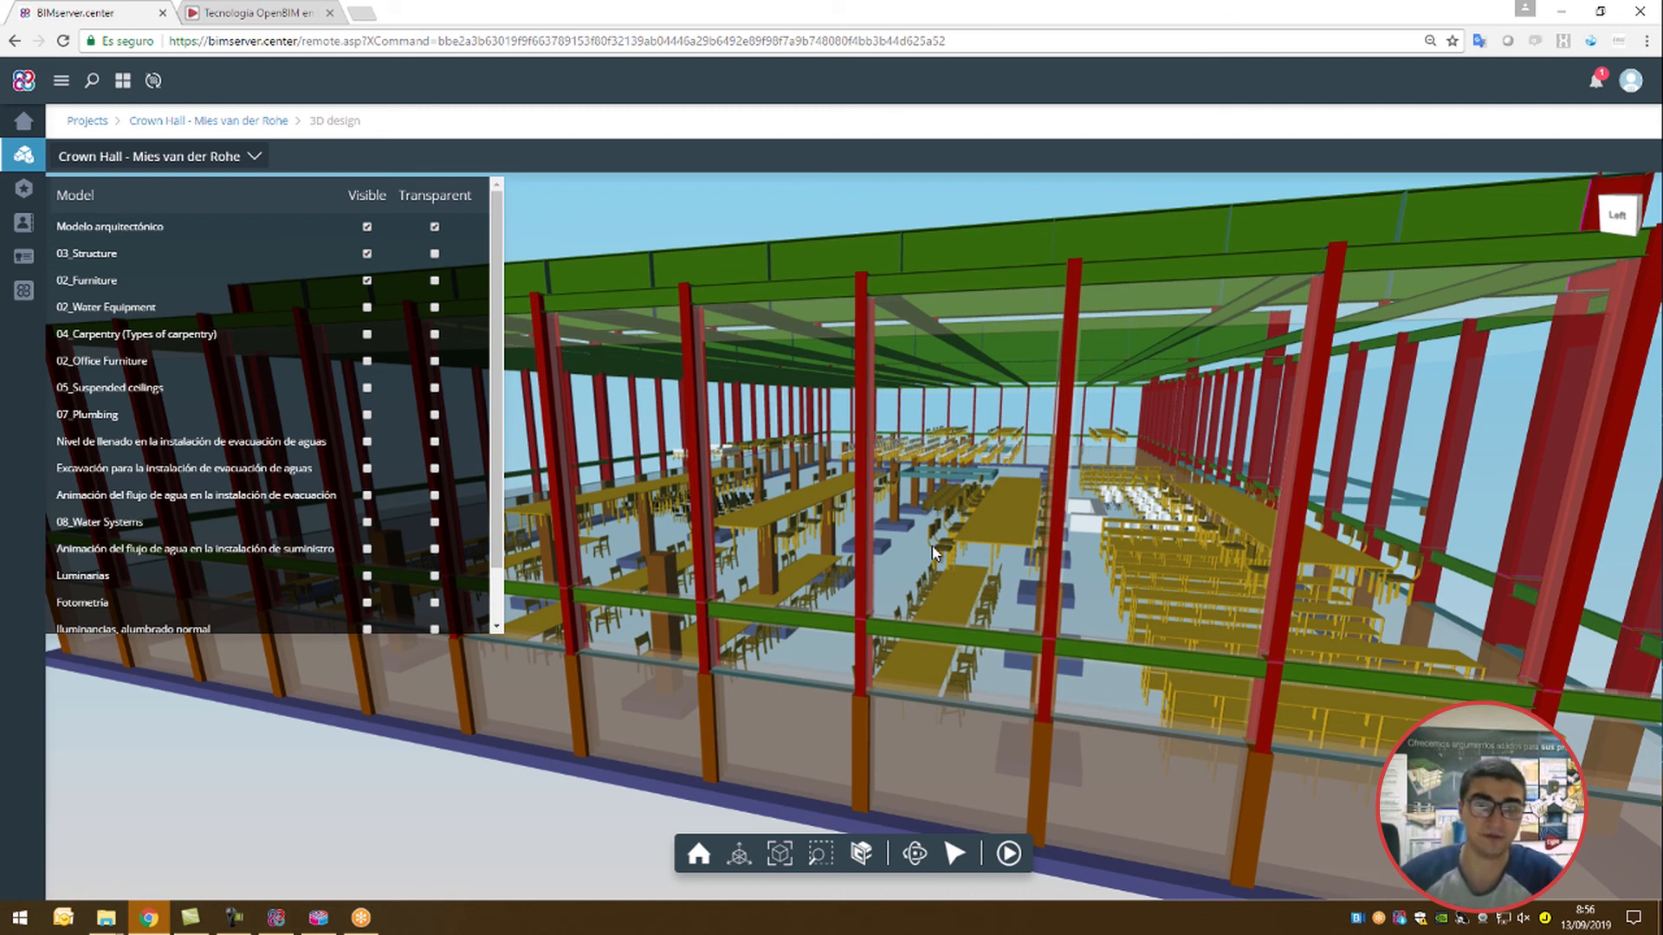
pyautogui.moveTo(402, 403)
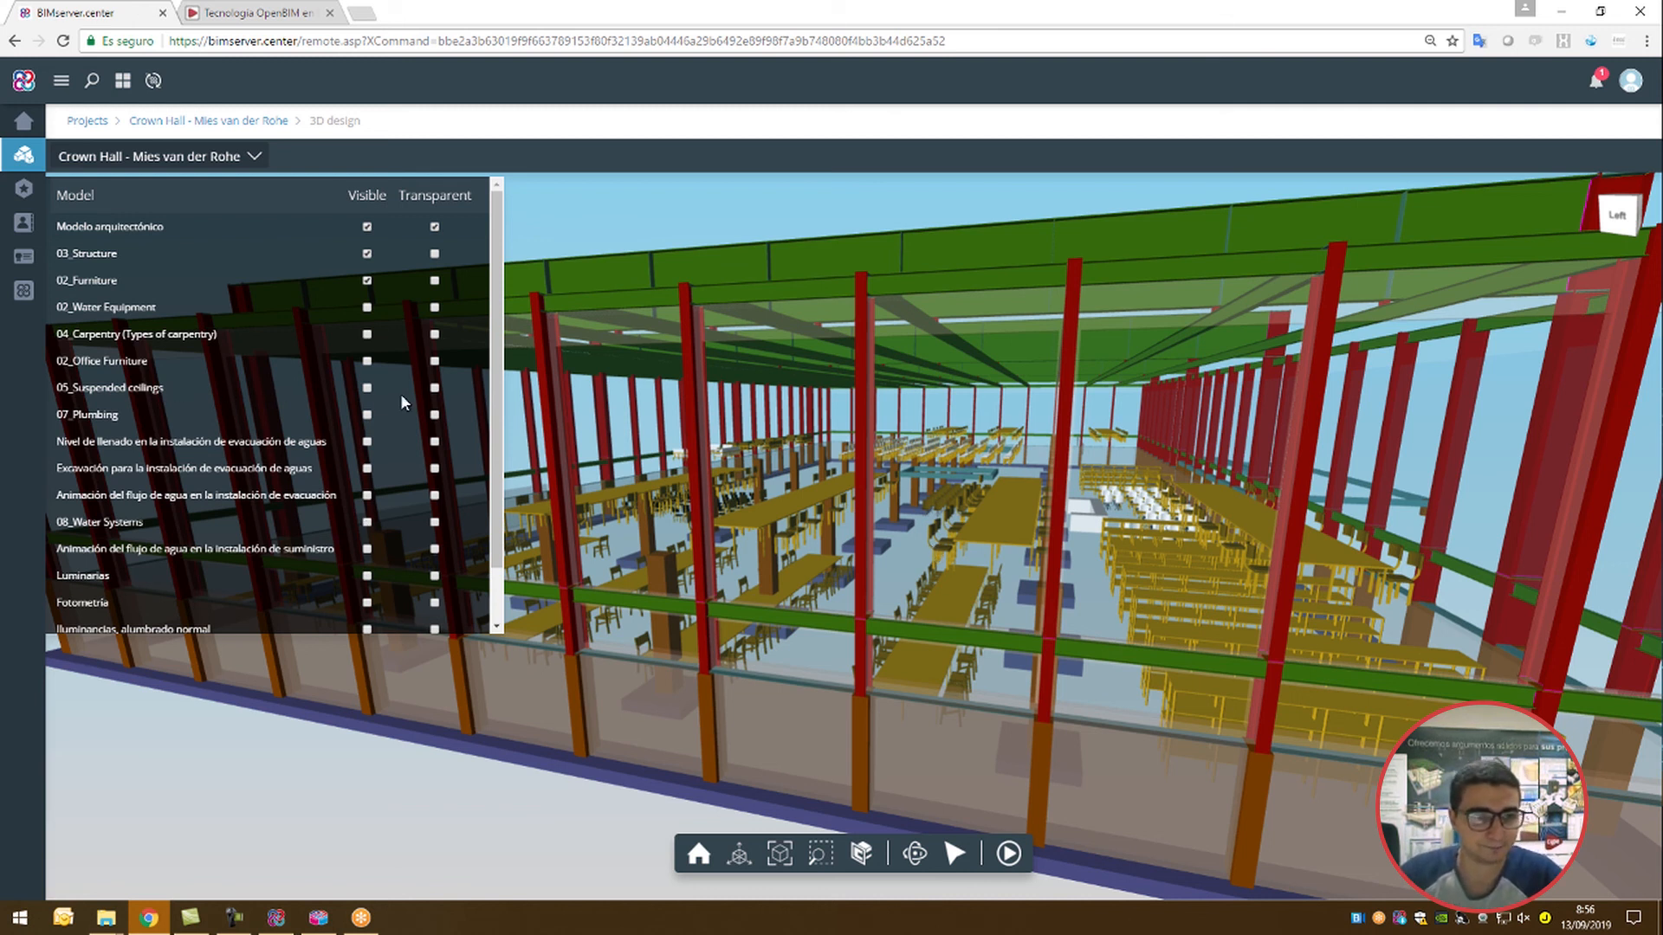
pyautogui.moveTo(276, 411)
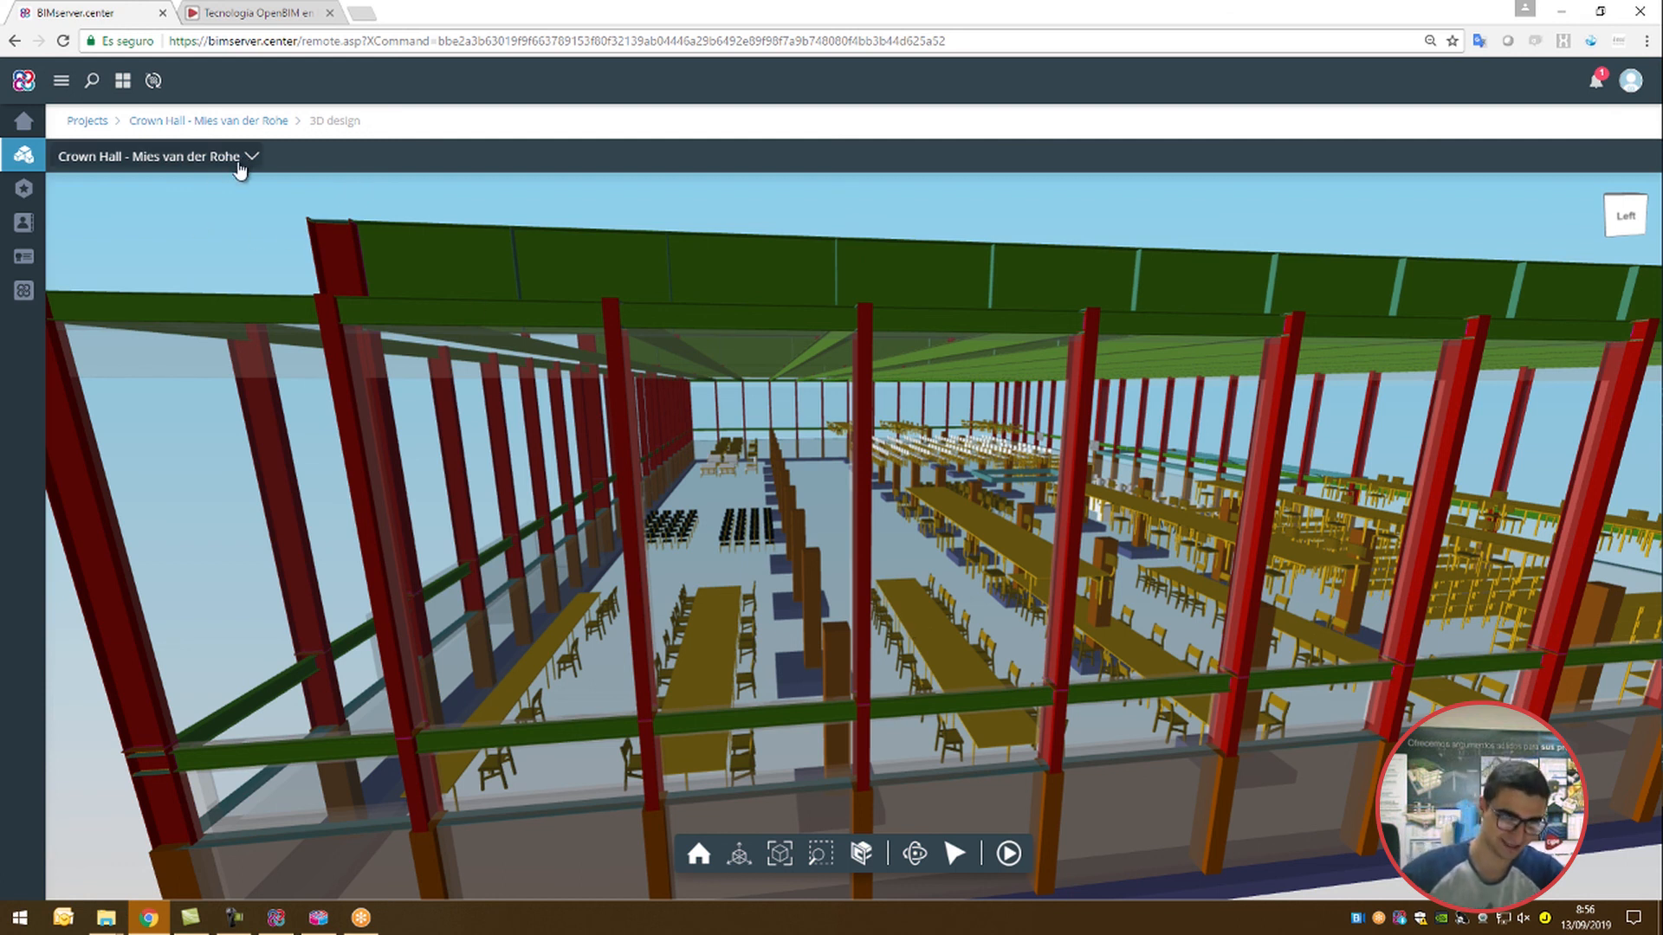
# Untick Transparent for Modelo arquitectónico in the model list so the architecture is opaque.
pyautogui.click(252, 156)
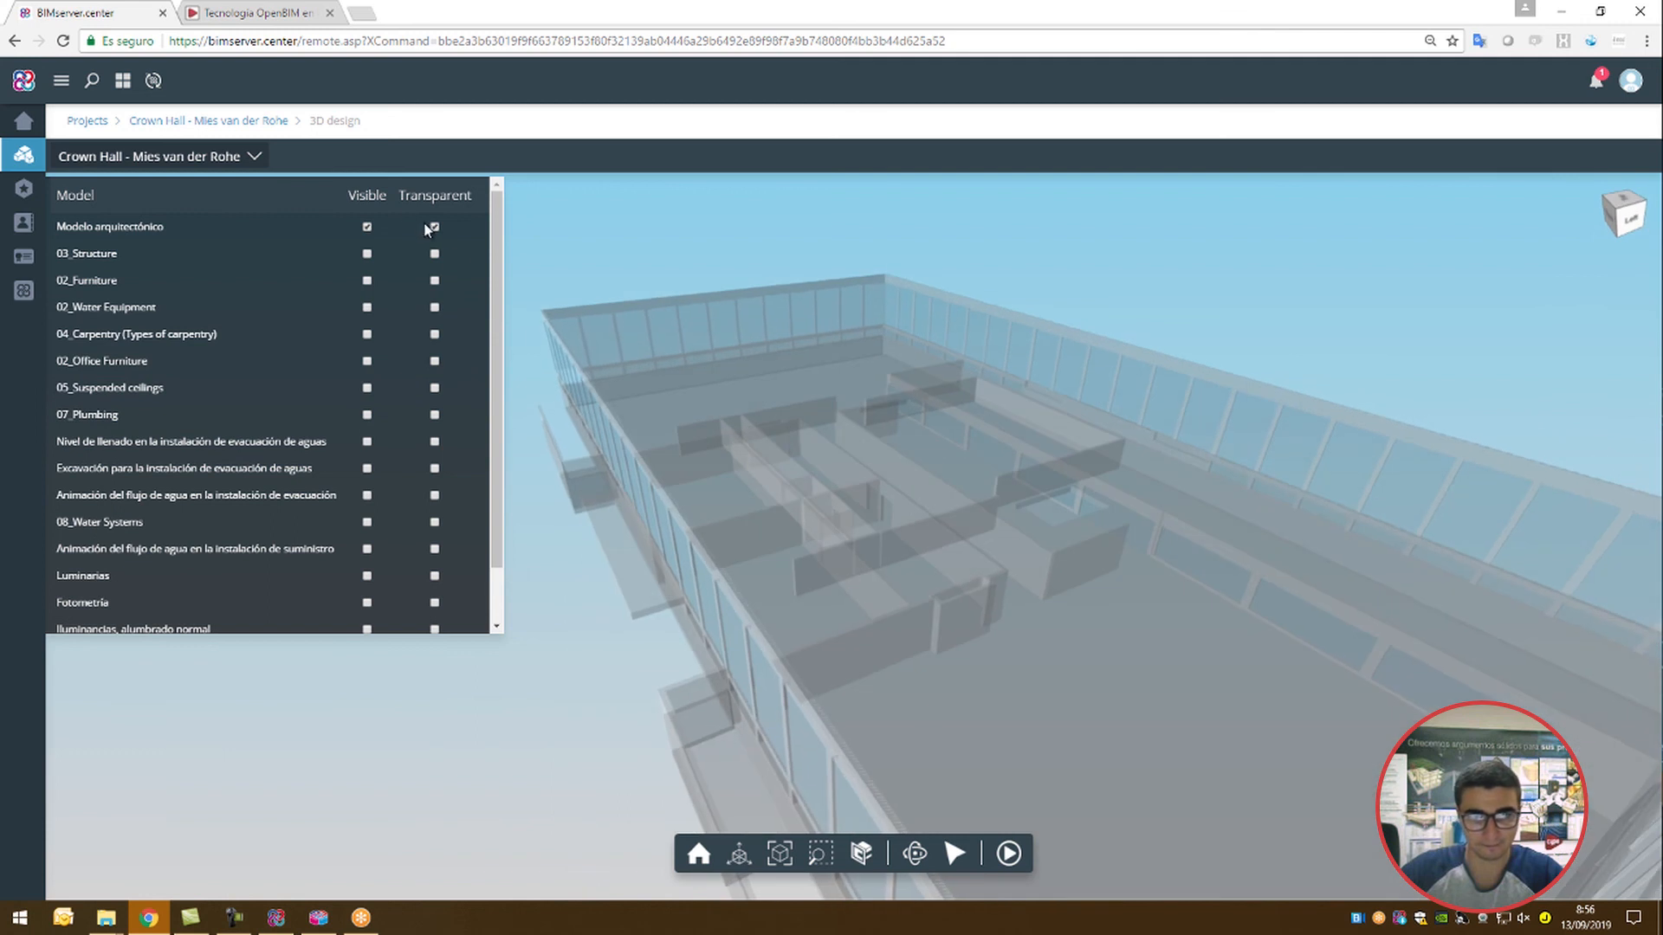
pyautogui.click(433, 227)
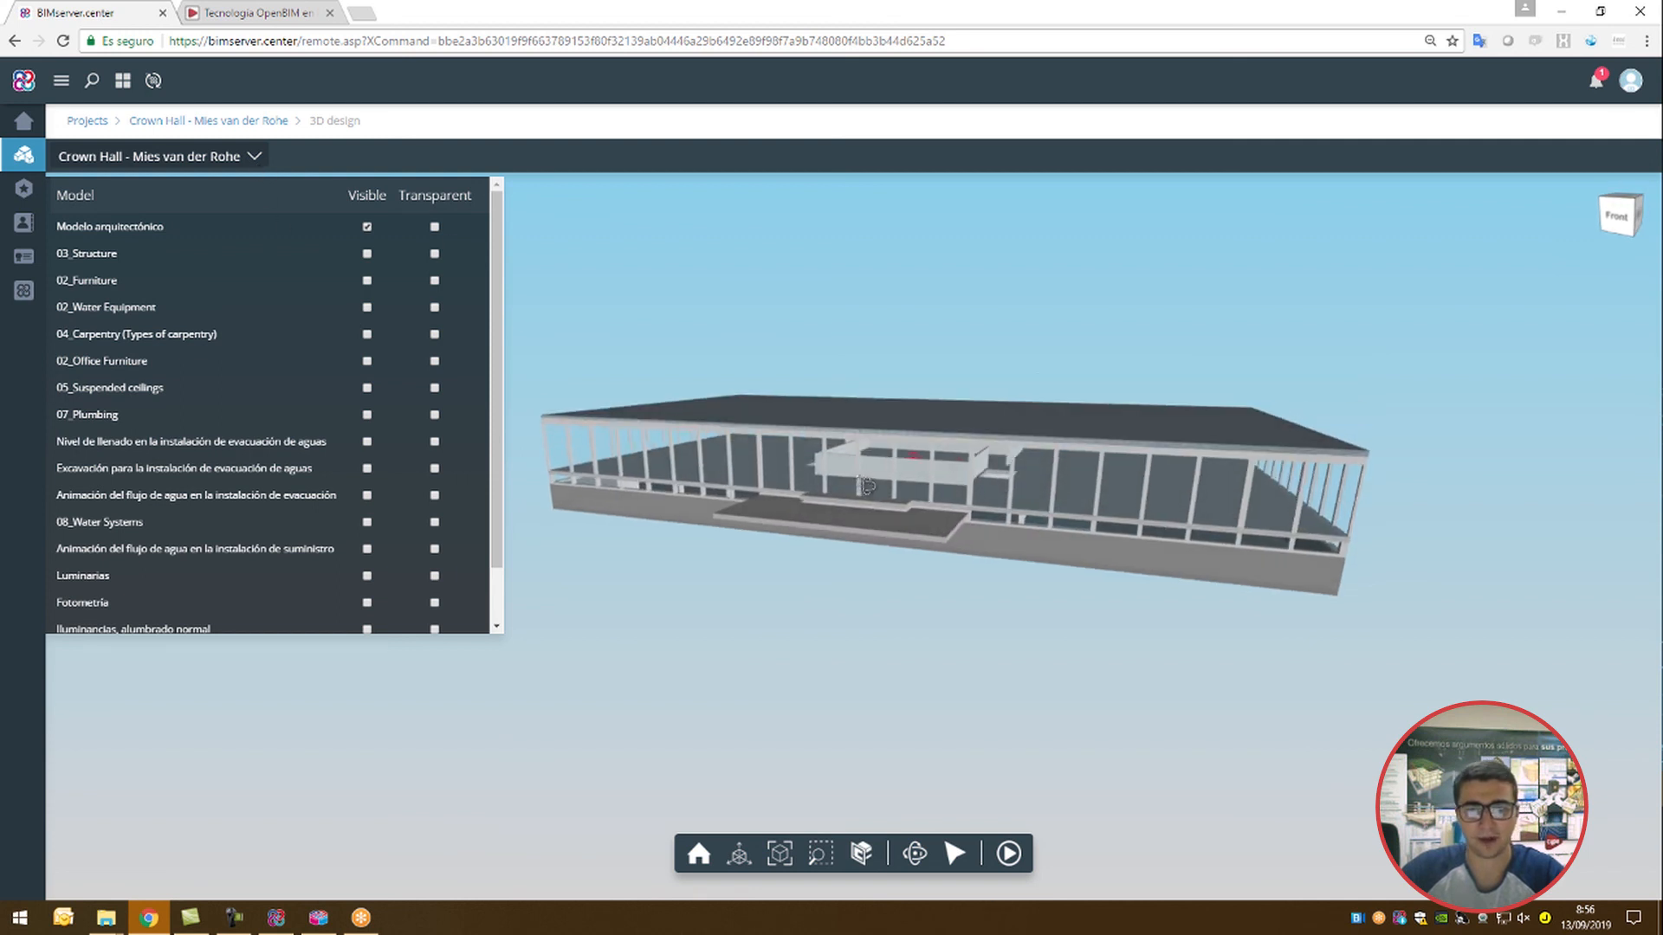
pyautogui.click(254, 156)
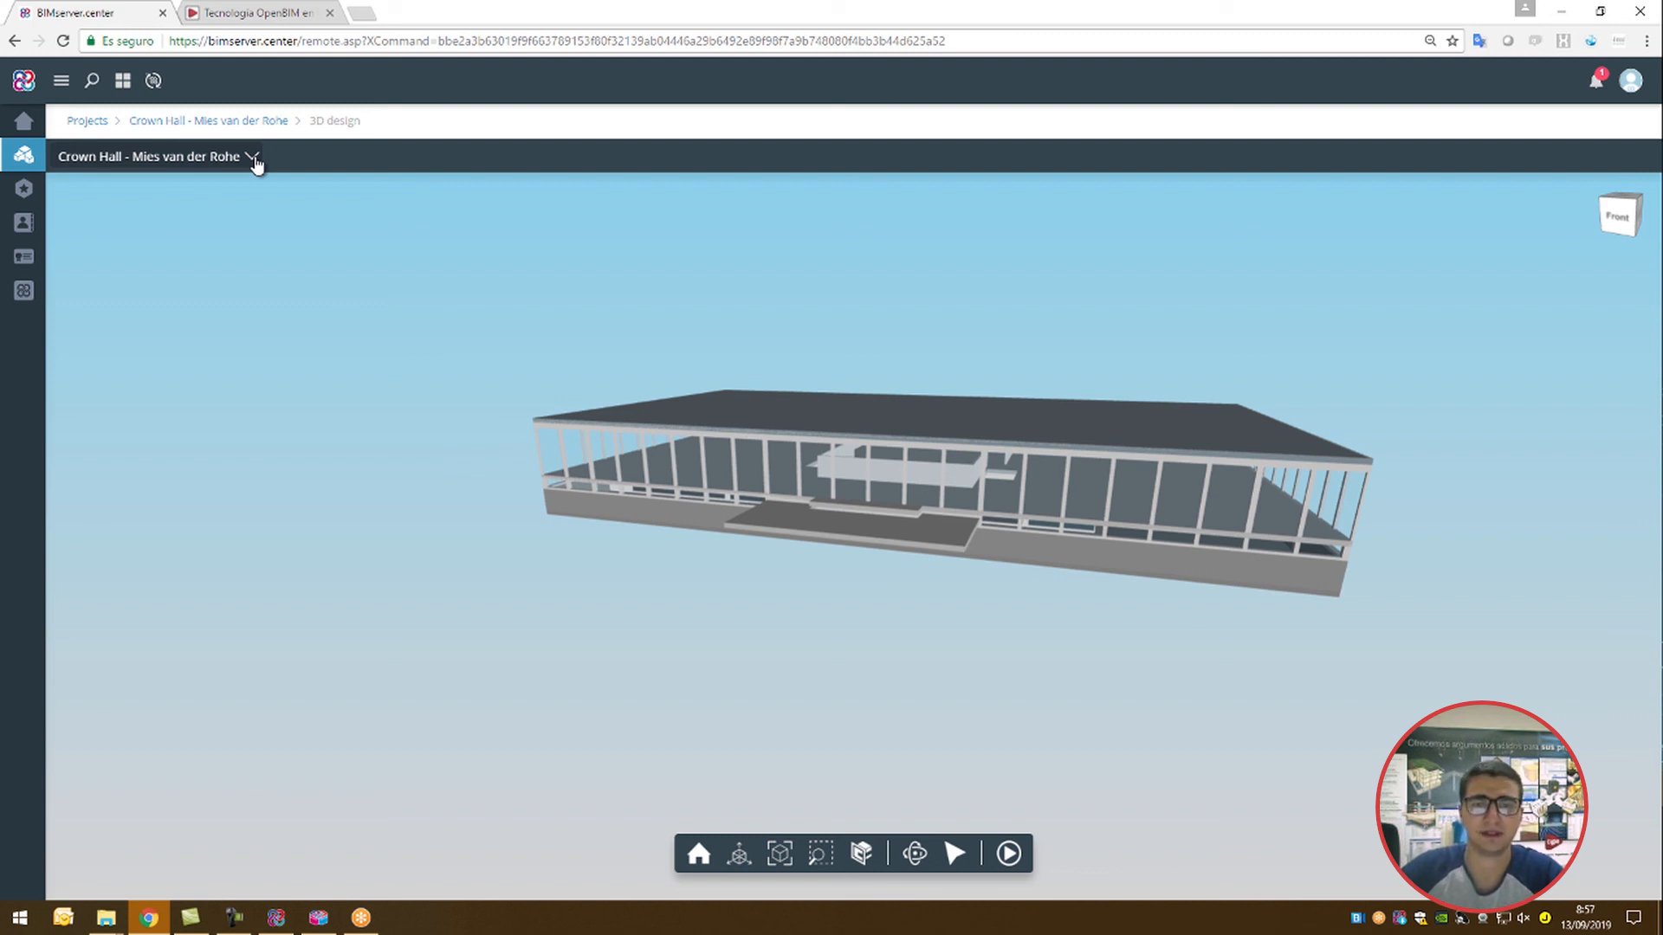
pyautogui.moveTo(929, 443)
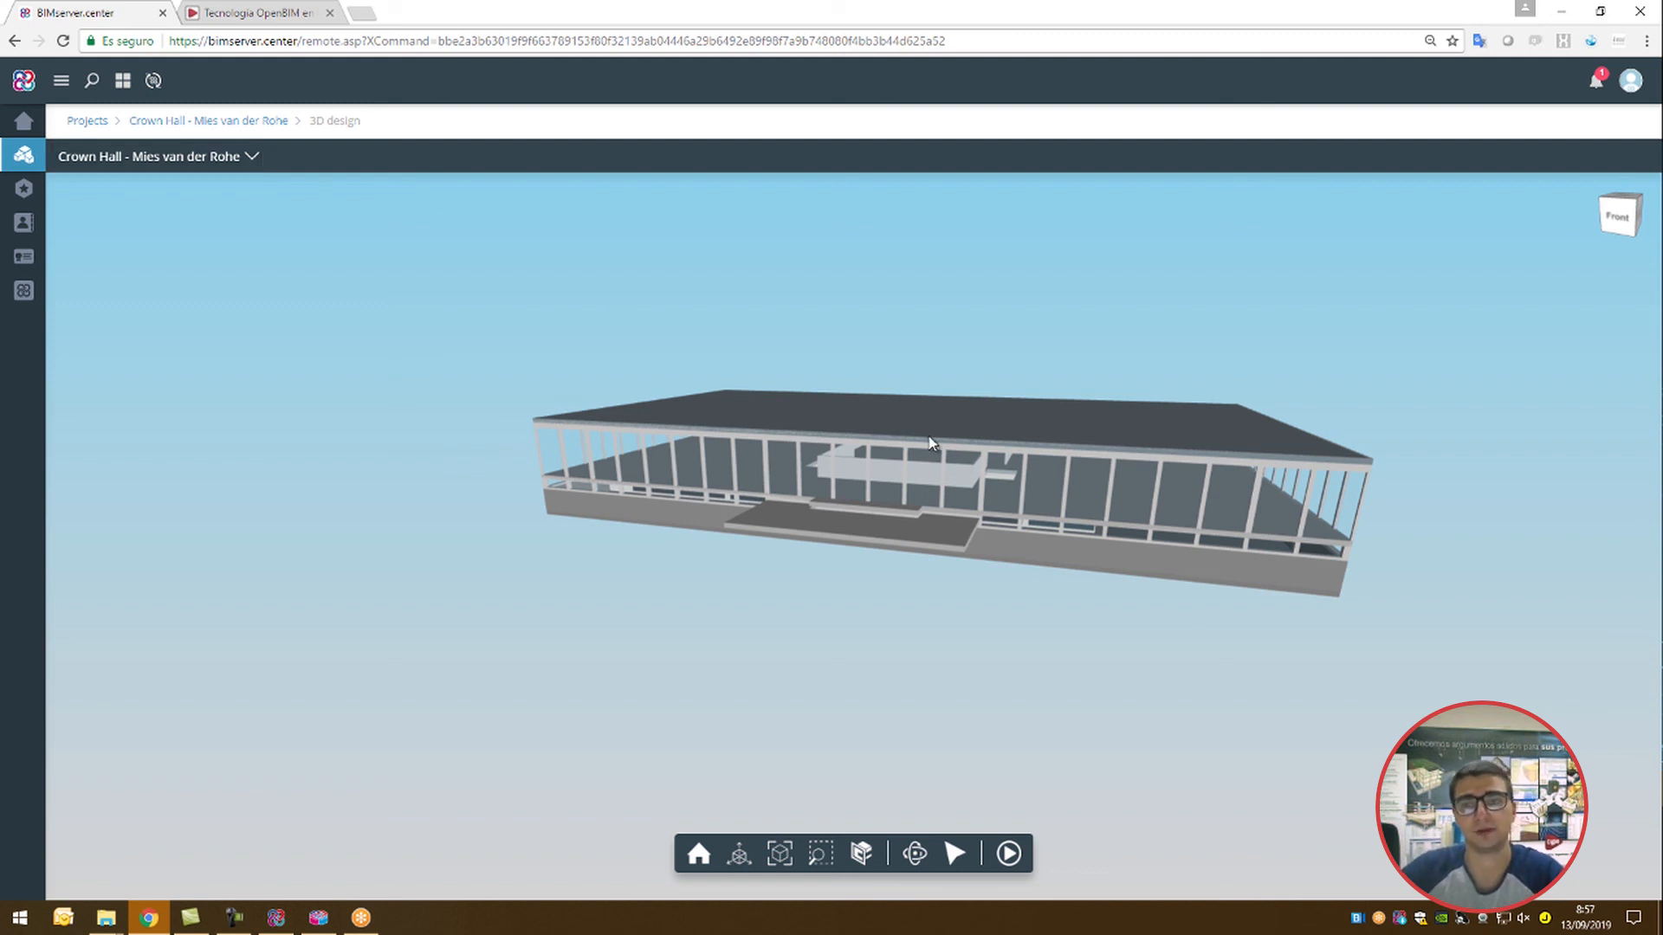
pyautogui.moveTo(936, 449)
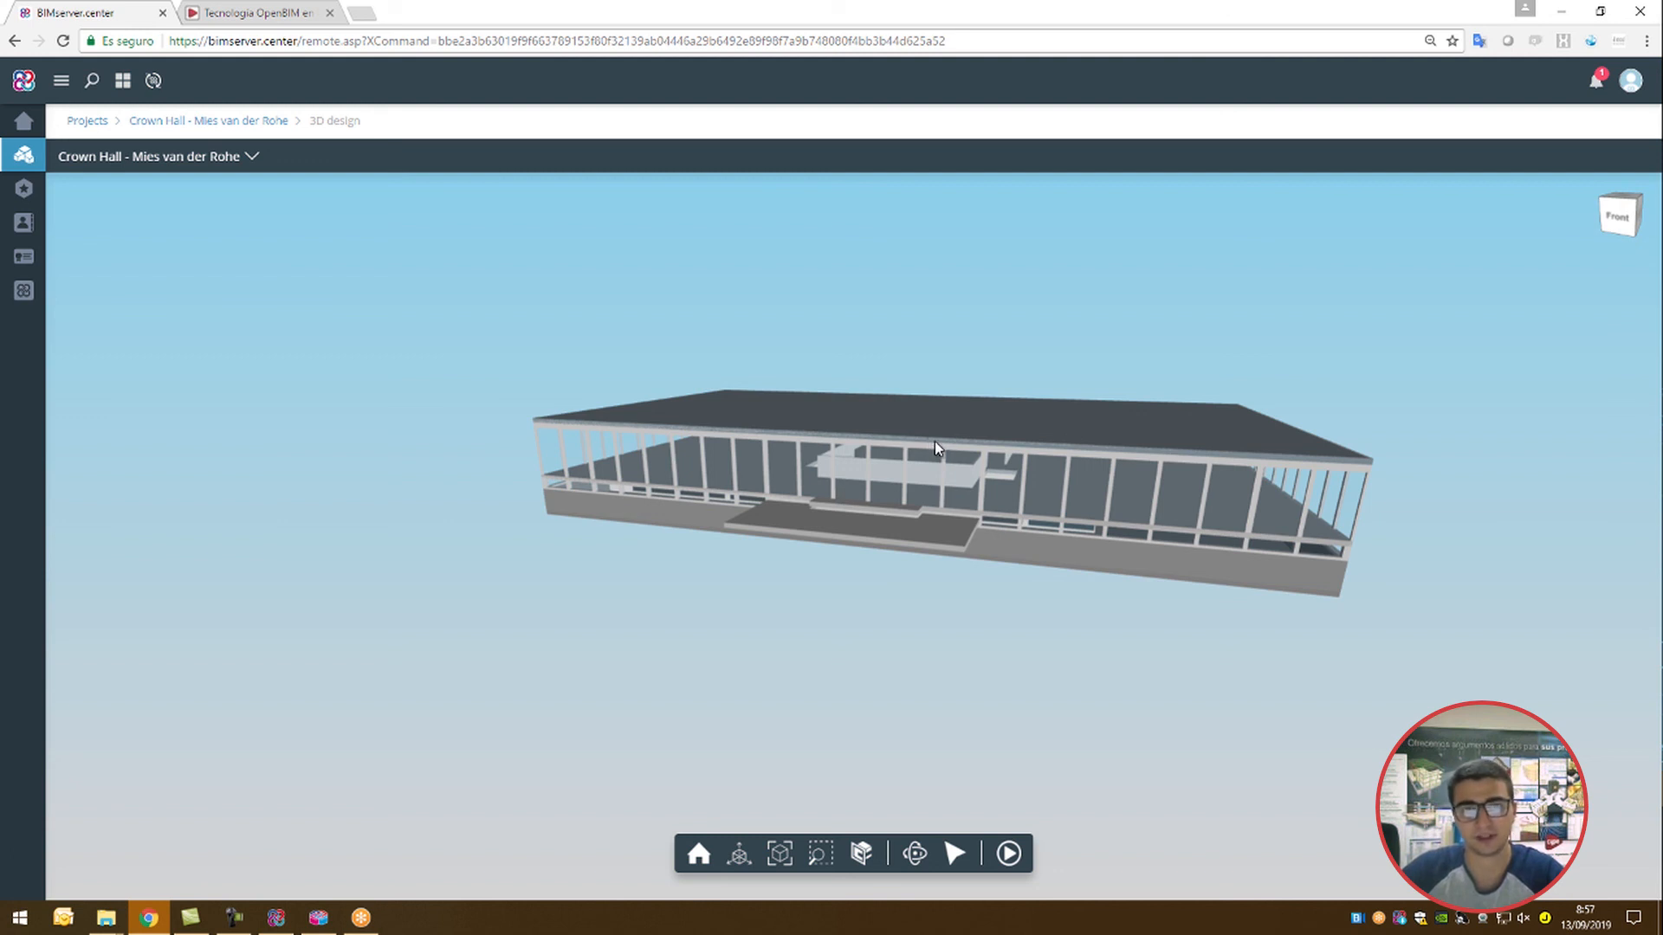
pyautogui.moveTo(941, 453)
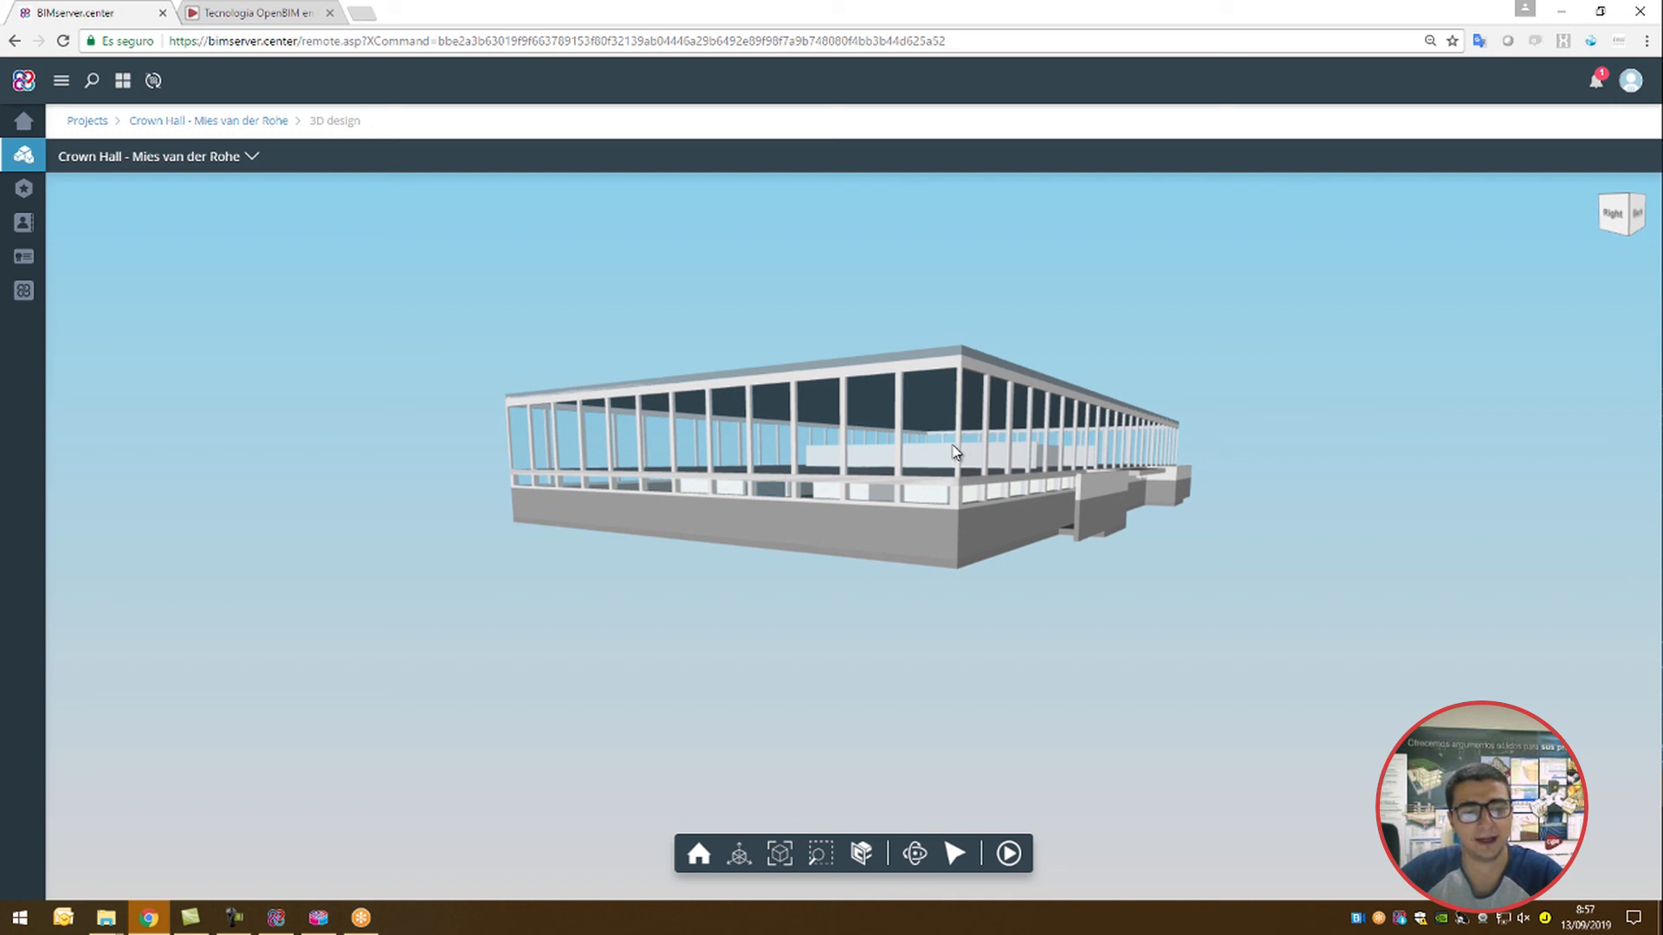
pyautogui.moveTo(400, 872)
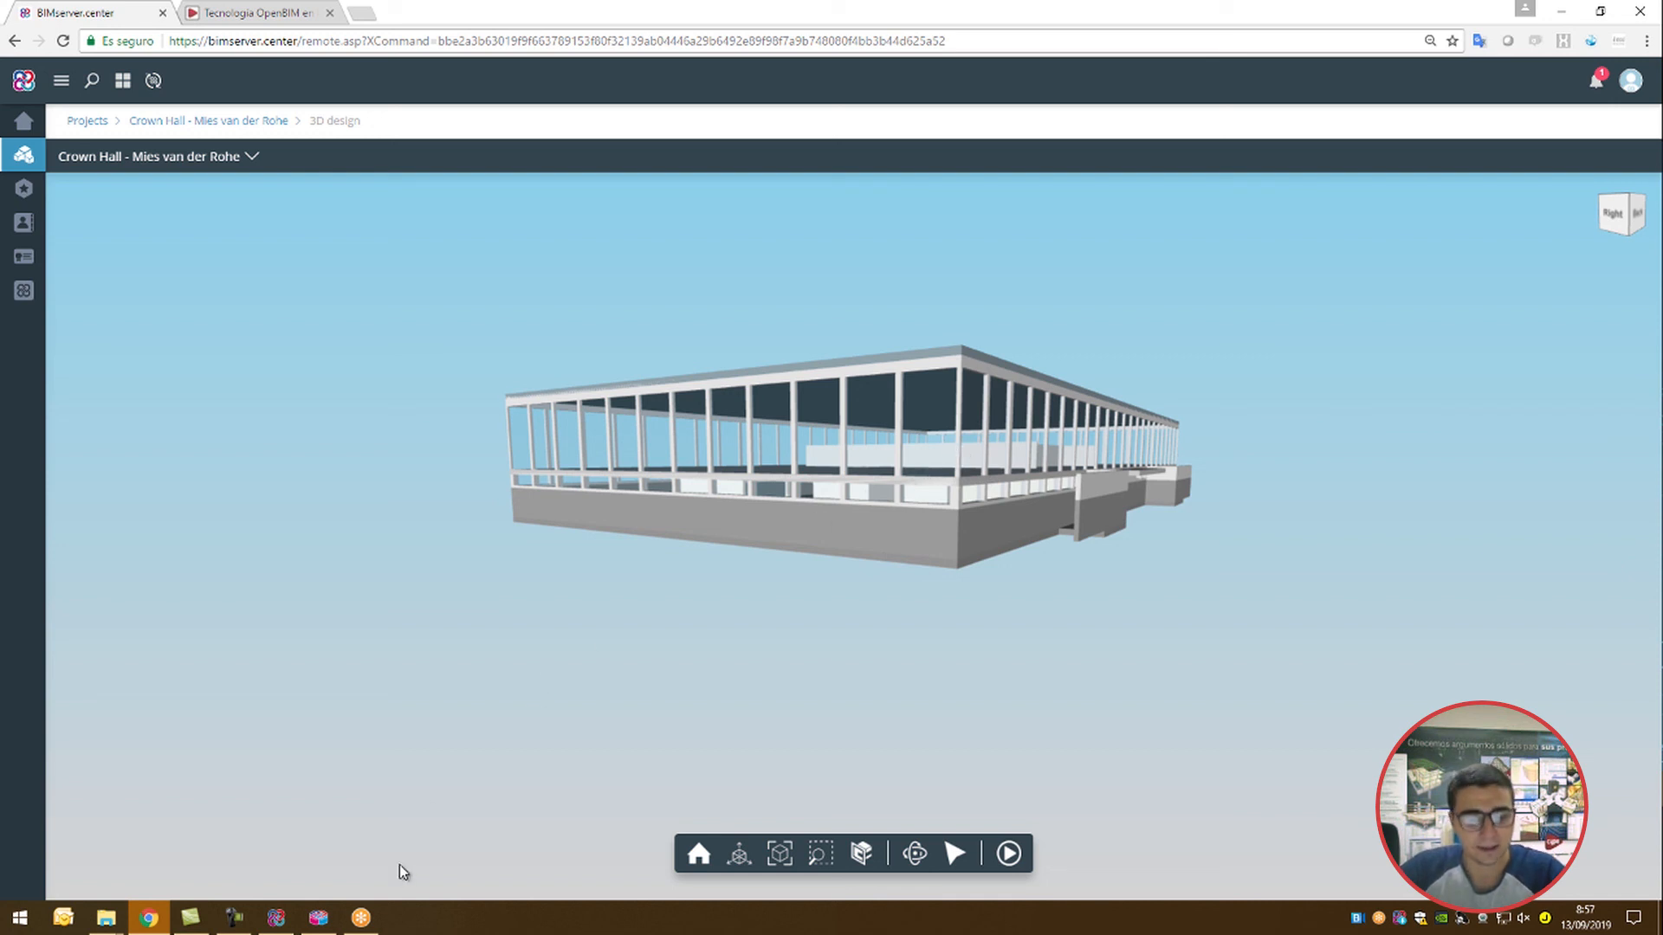
pyautogui.moveTo(407, 854)
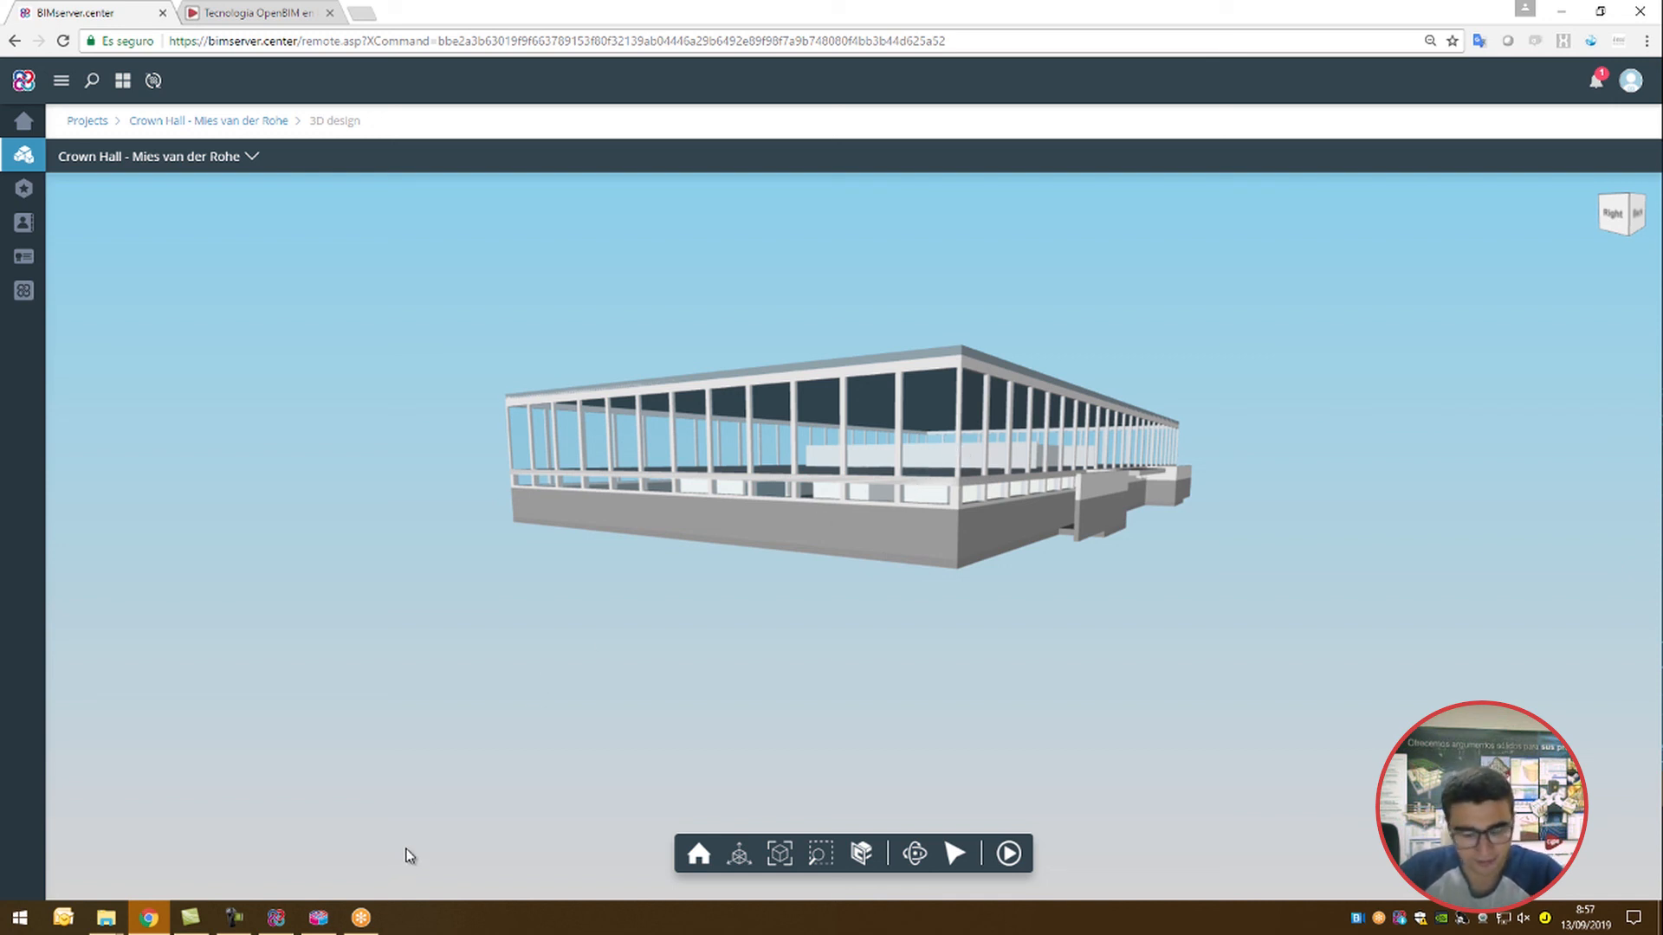